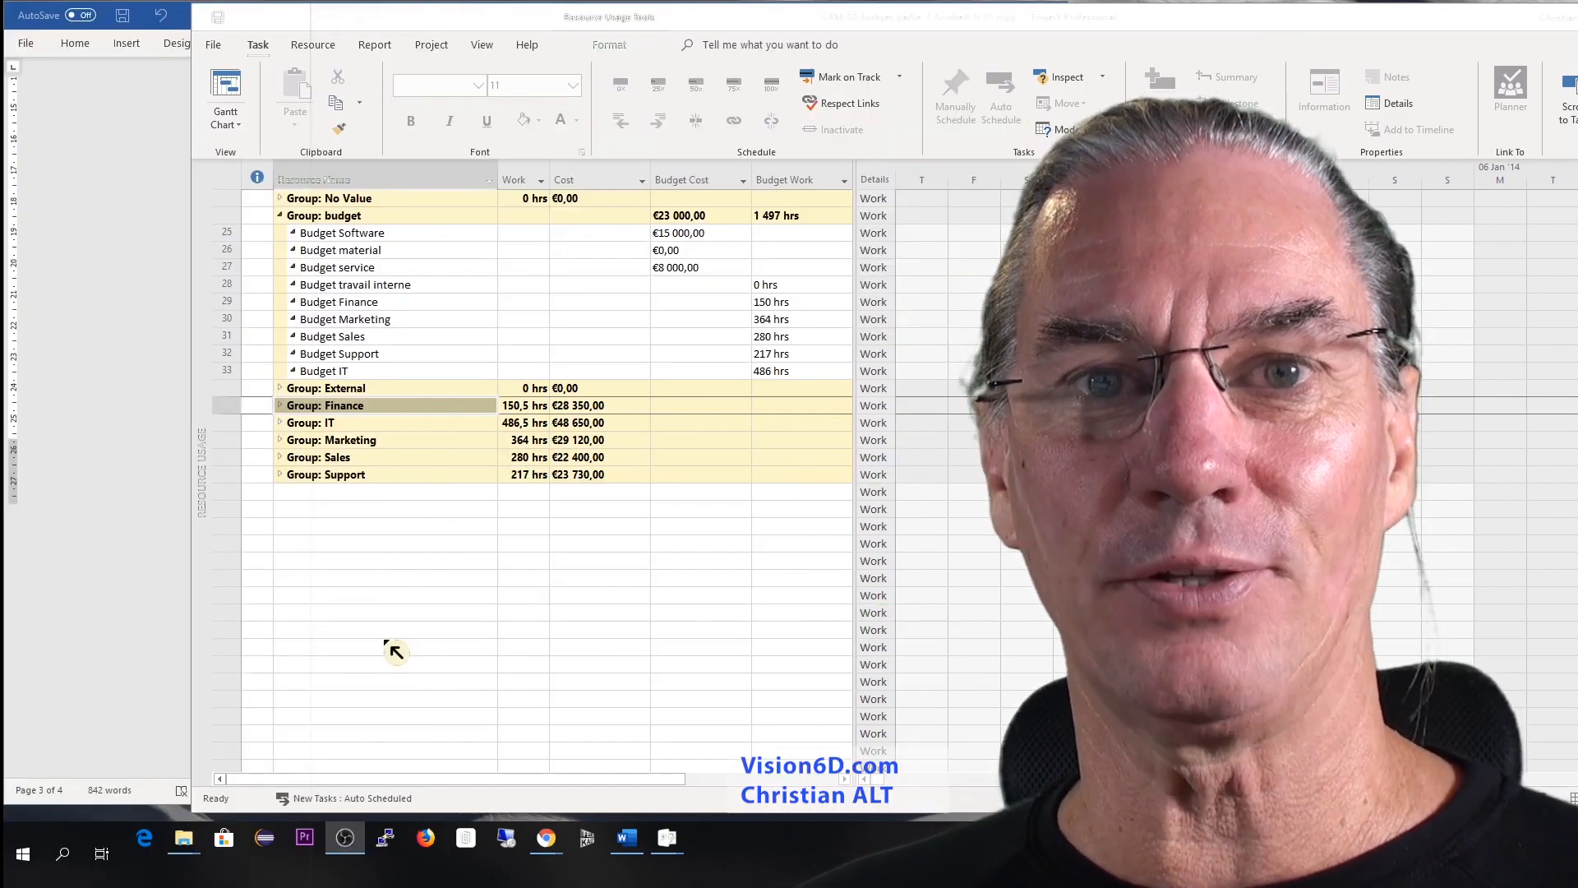
mouse_move(599, 349)
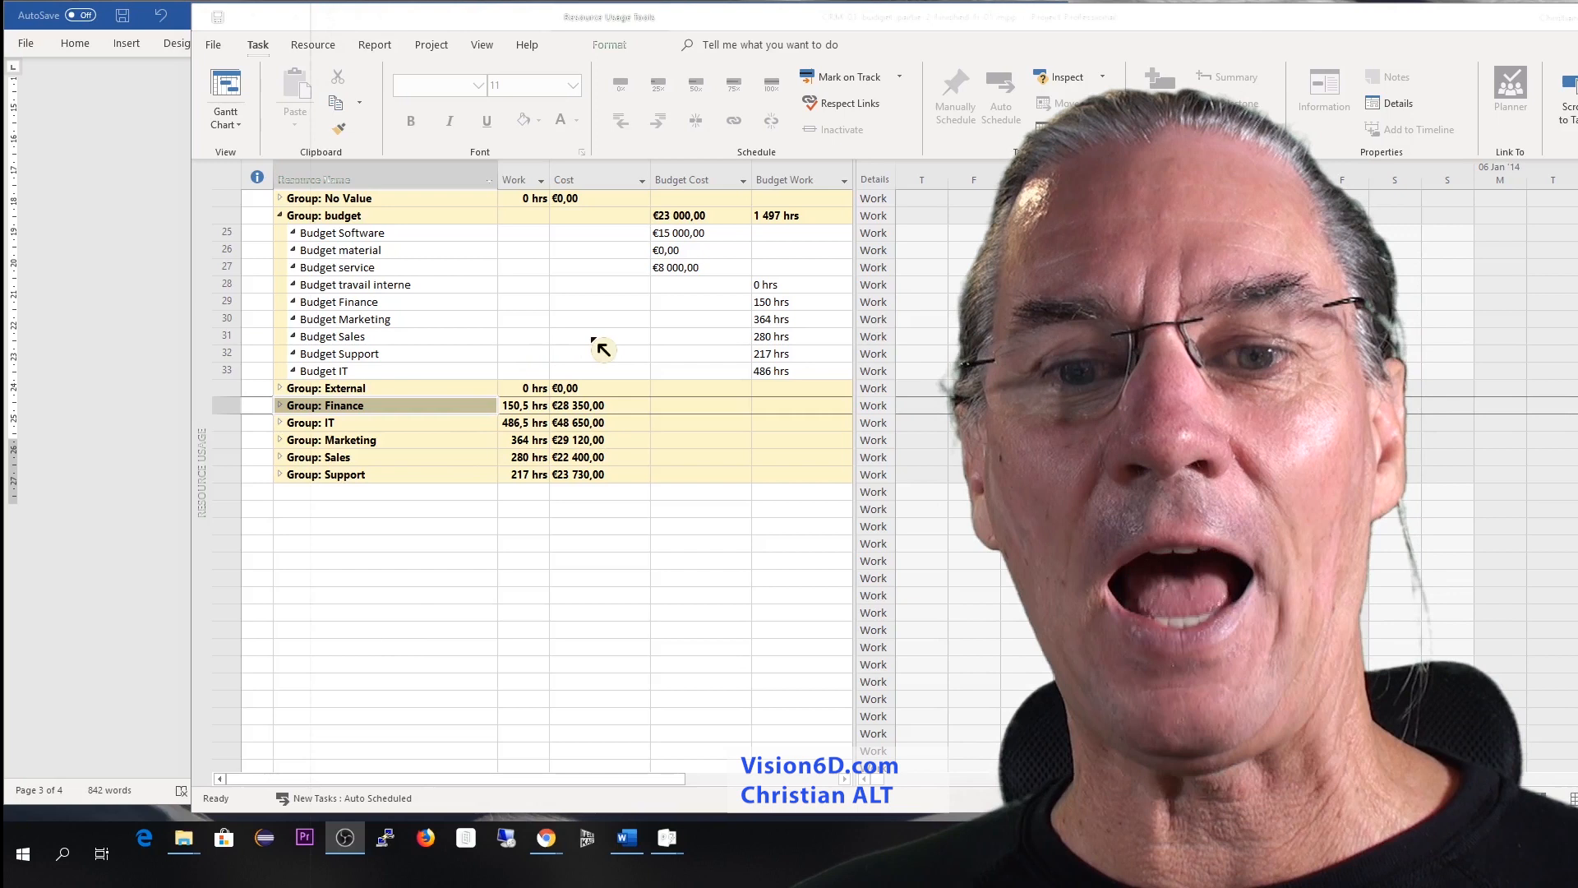
mouse_move(707, 310)
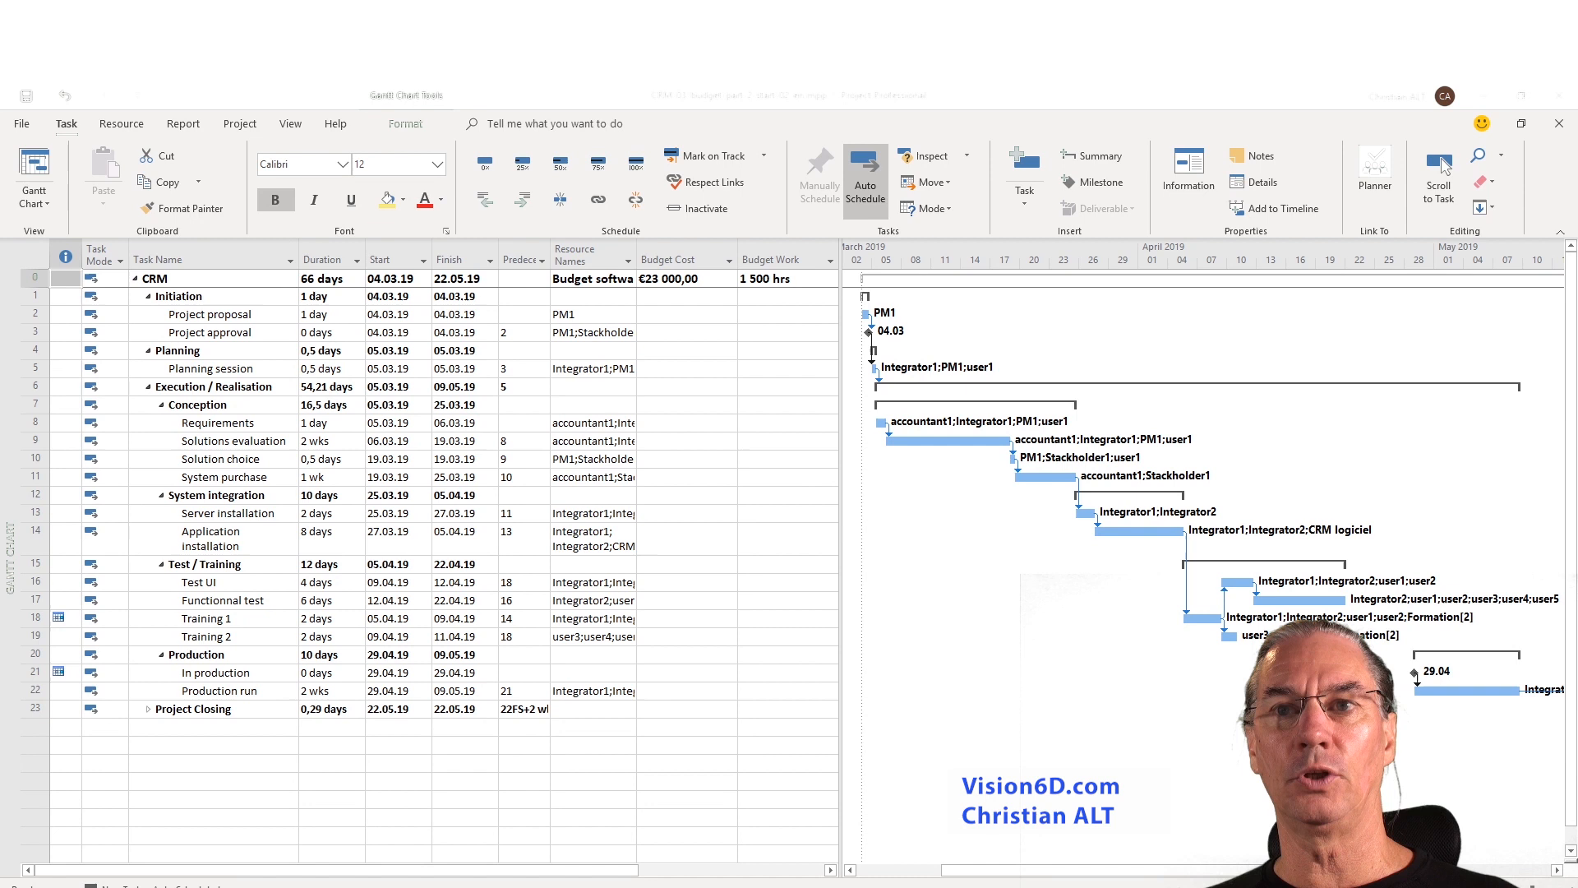
mouse_move(241, 219)
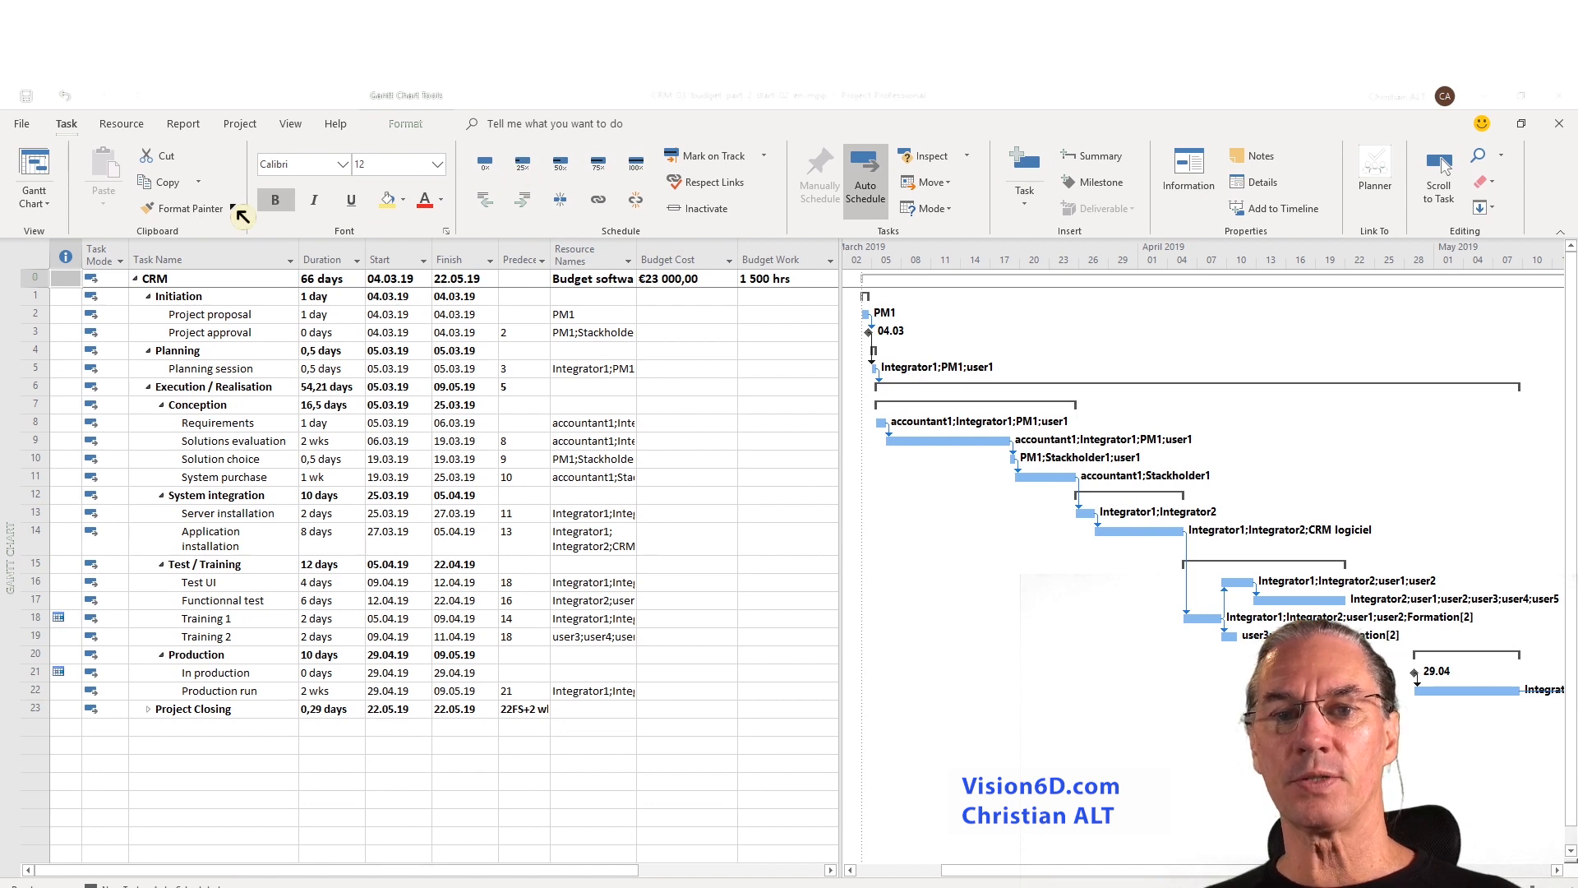
mouse_move(76, 219)
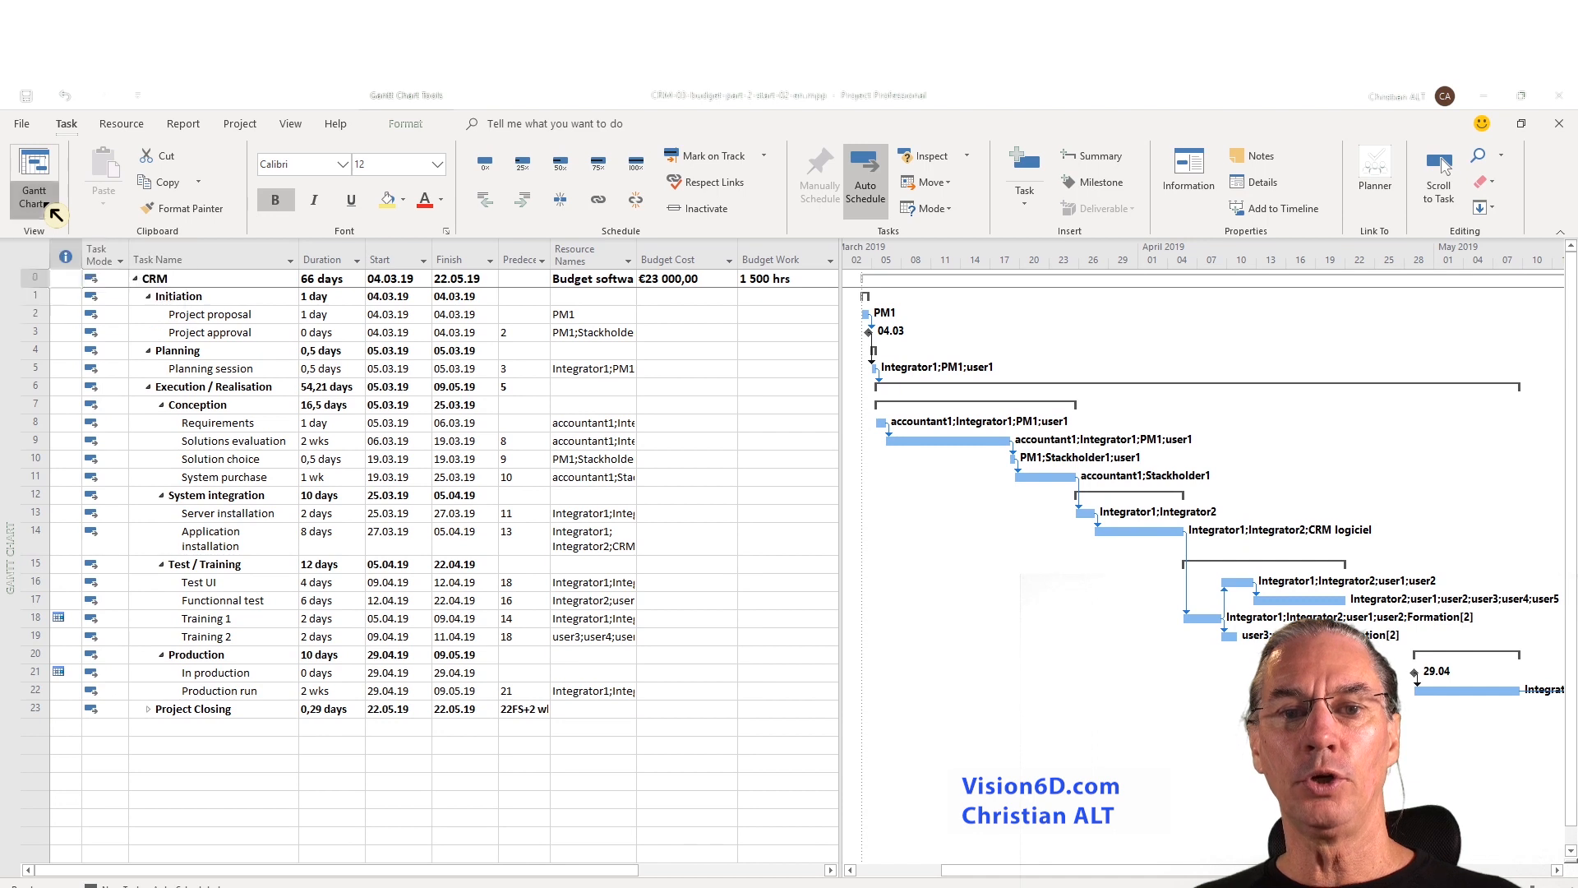
Switch the CRM project from the Gantt chart to the Resource Sheet view.
left_click(33, 187)
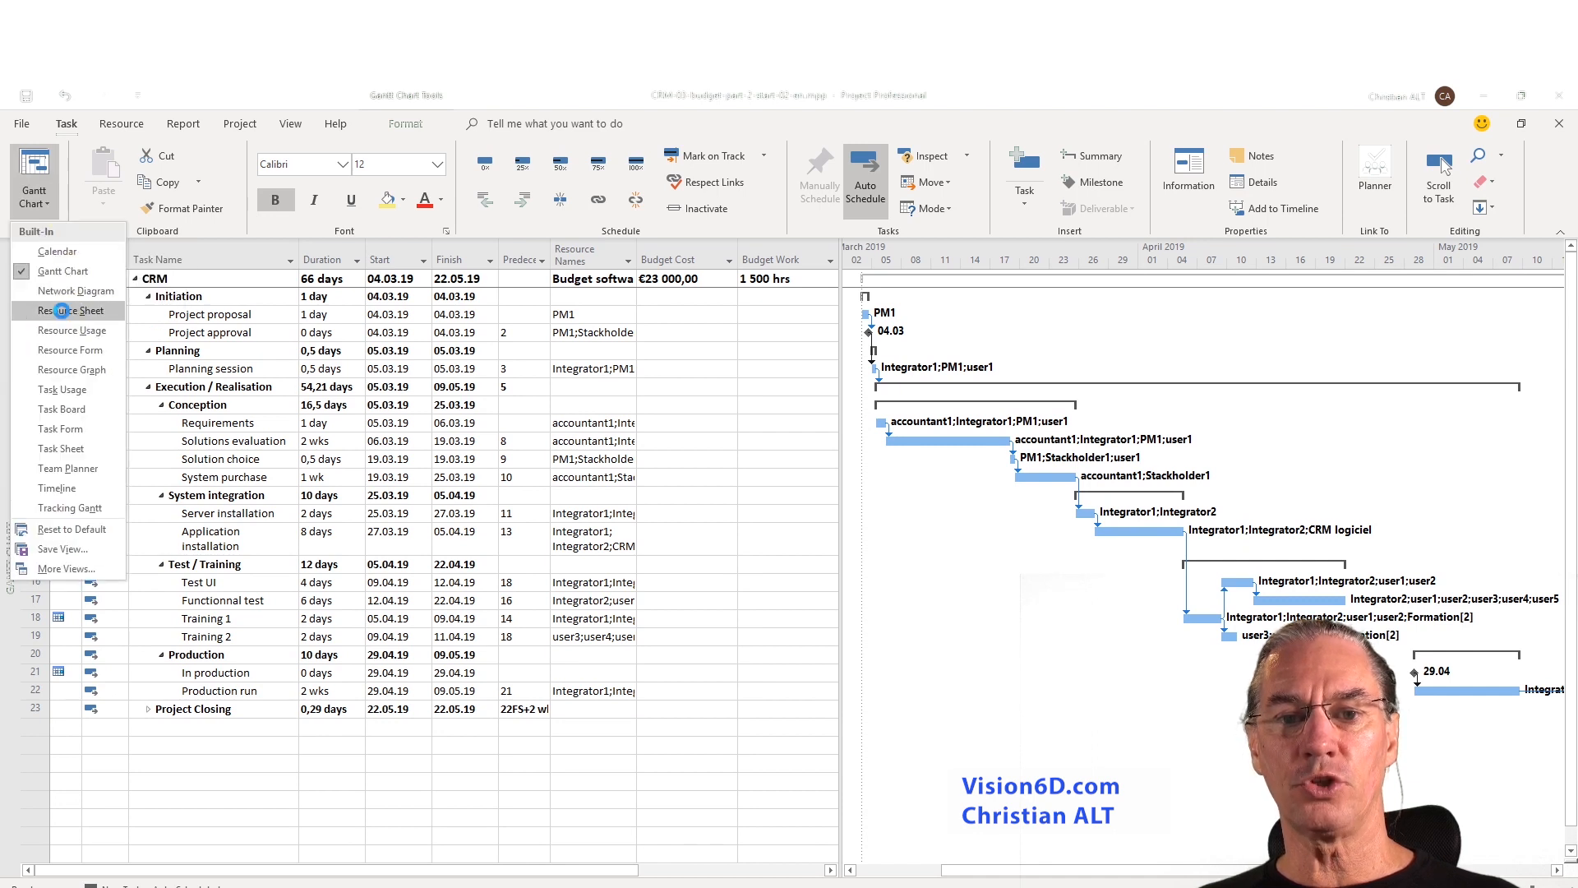
left_click(72, 310)
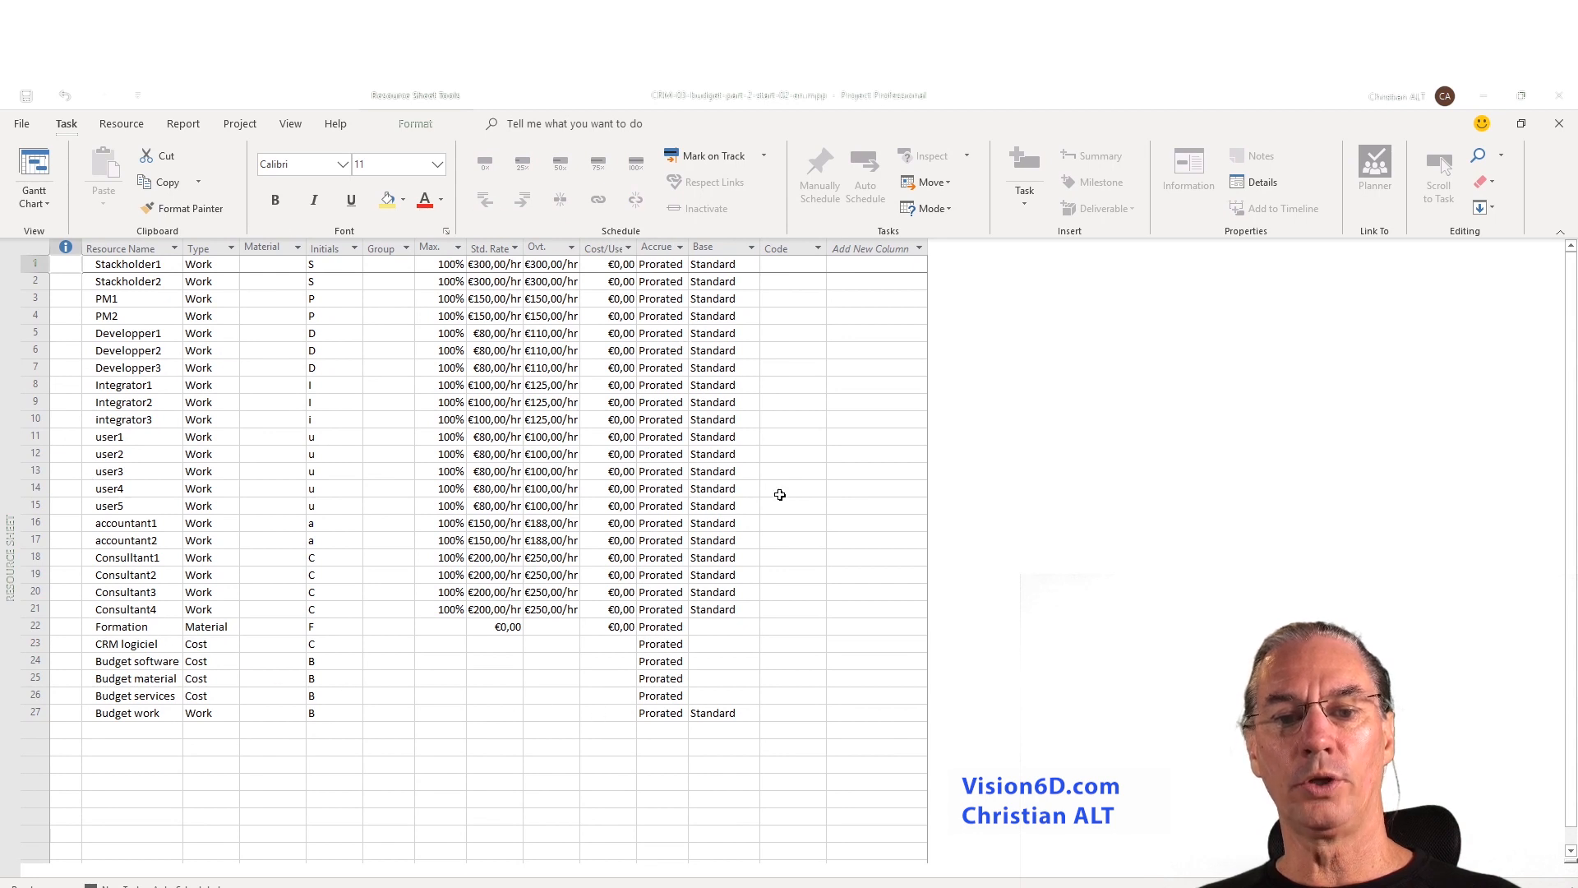
mouse_move(381, 501)
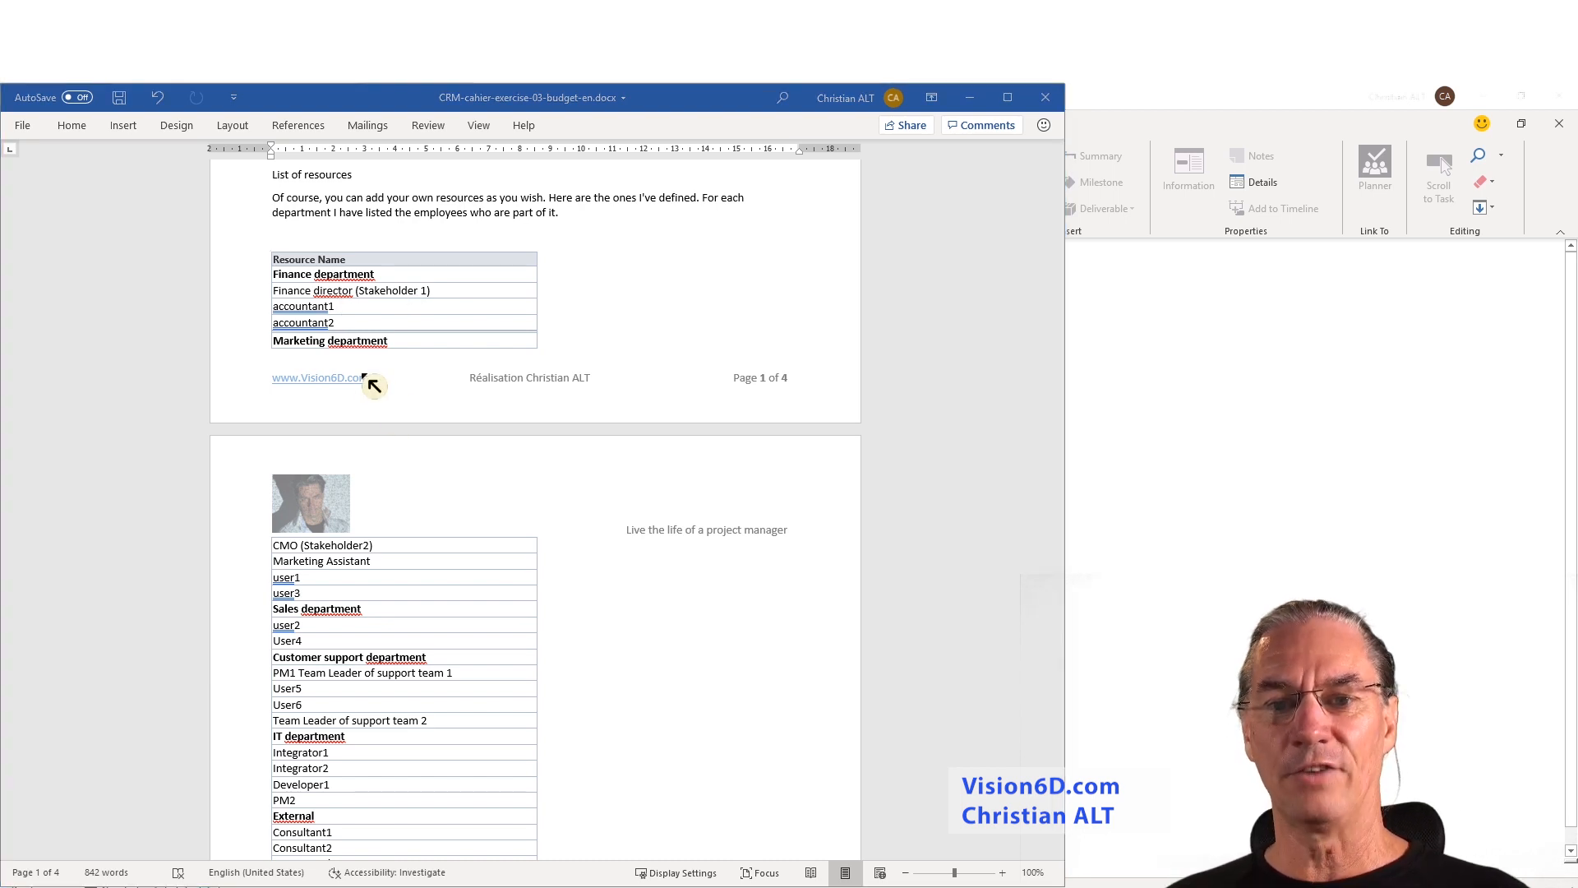
mouse_move(307, 560)
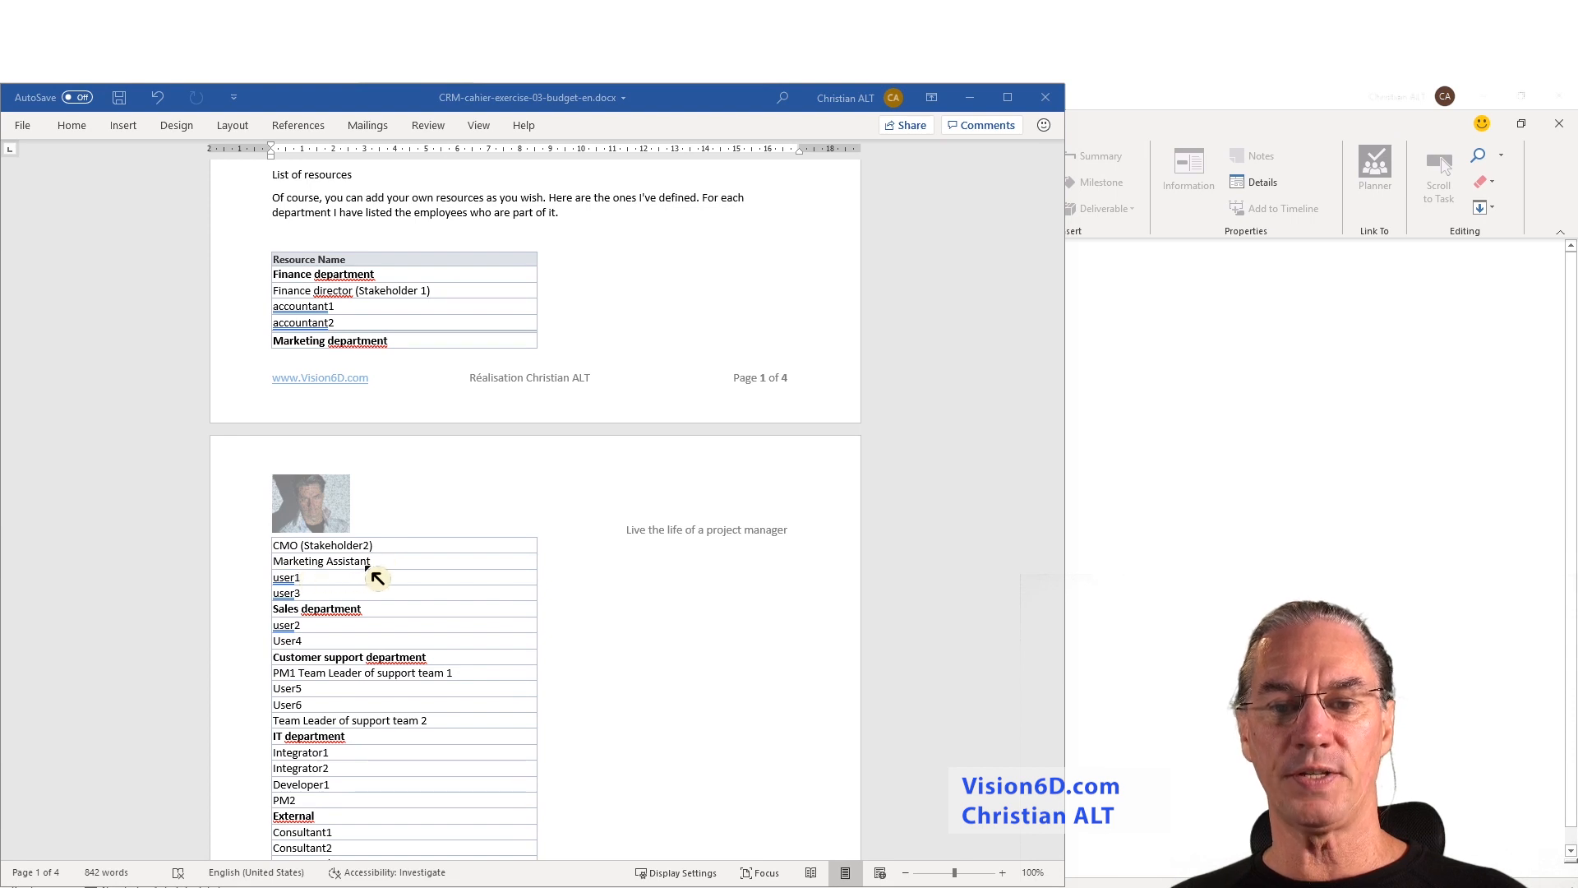
mouse_move(324, 601)
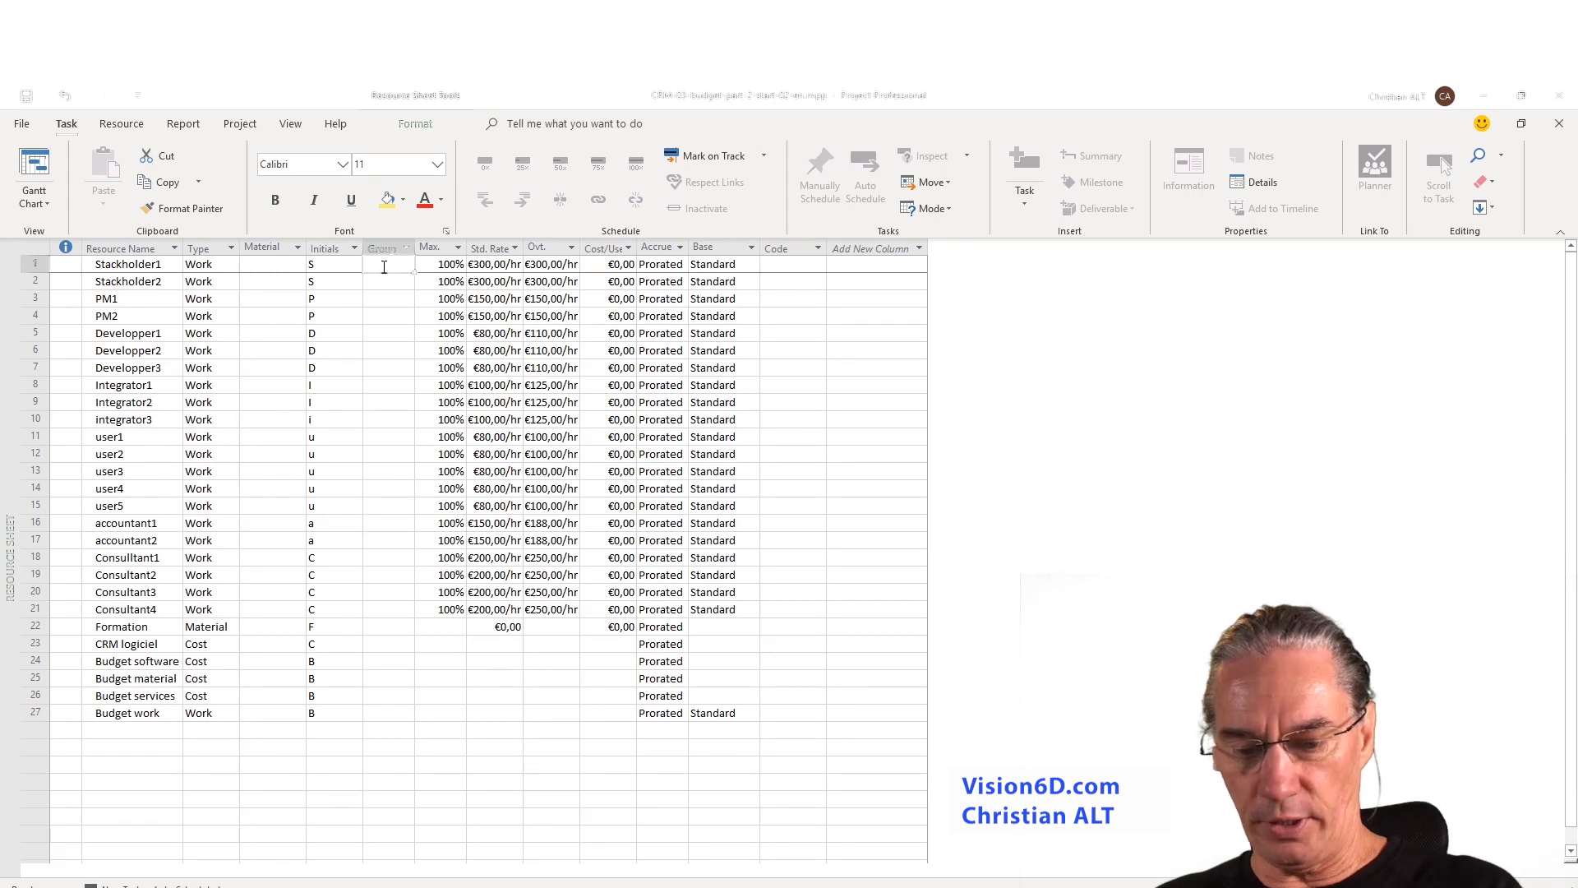
Enter Finance and Marketing in the Group column, insert a row for user6 and fill External down for the consultants.
type("Finance")
left_click(389, 523)
type("Finanace")
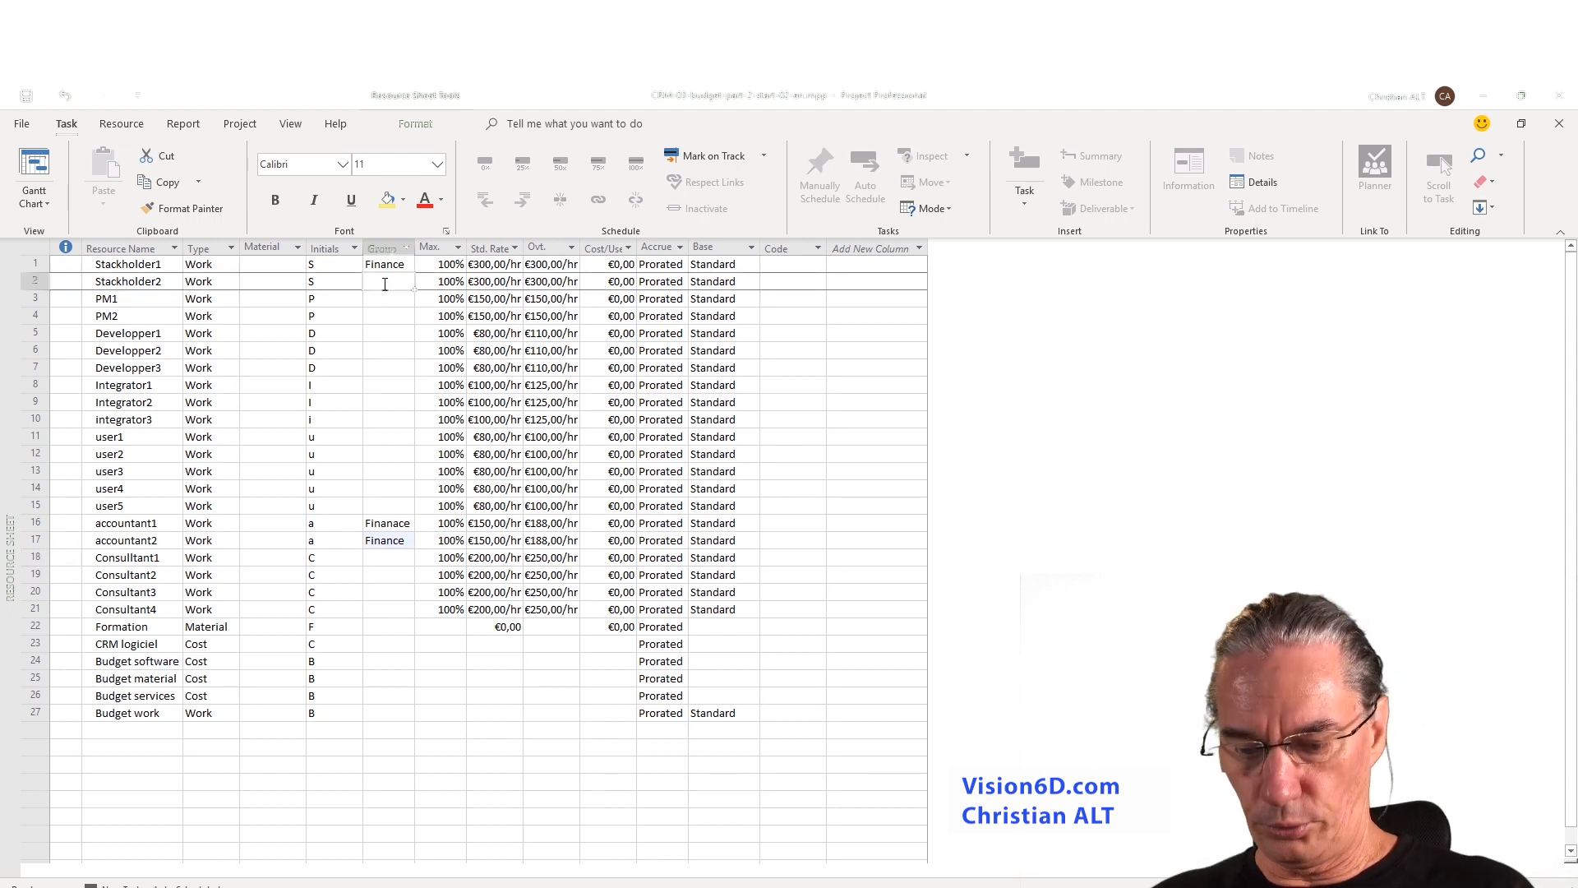
type("Marketing")
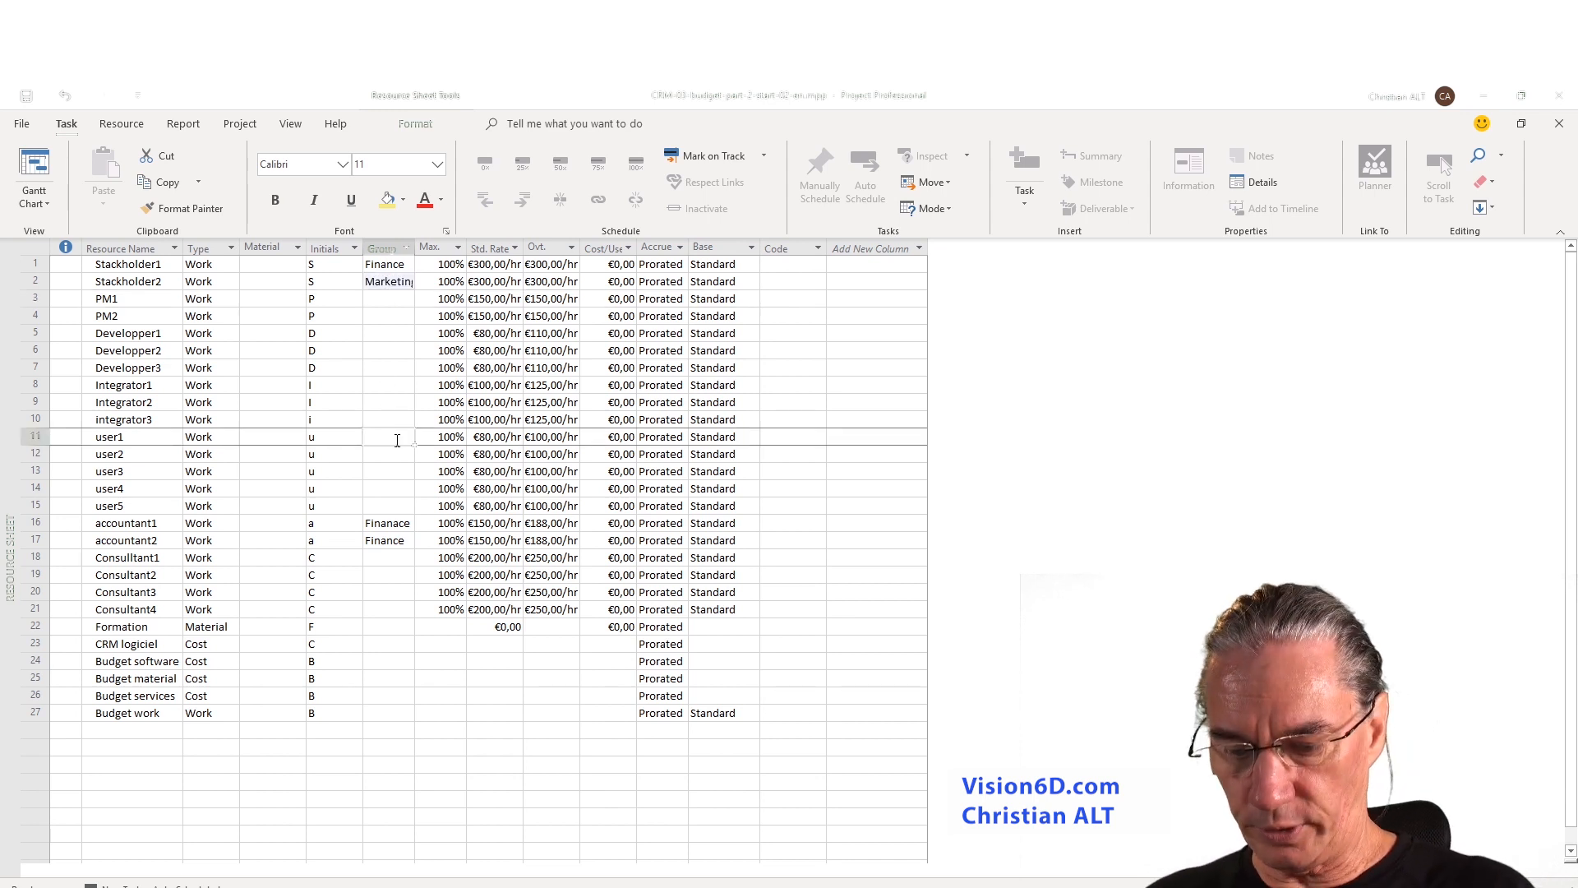
type("Marketing")
left_click(387, 334)
type("IT")
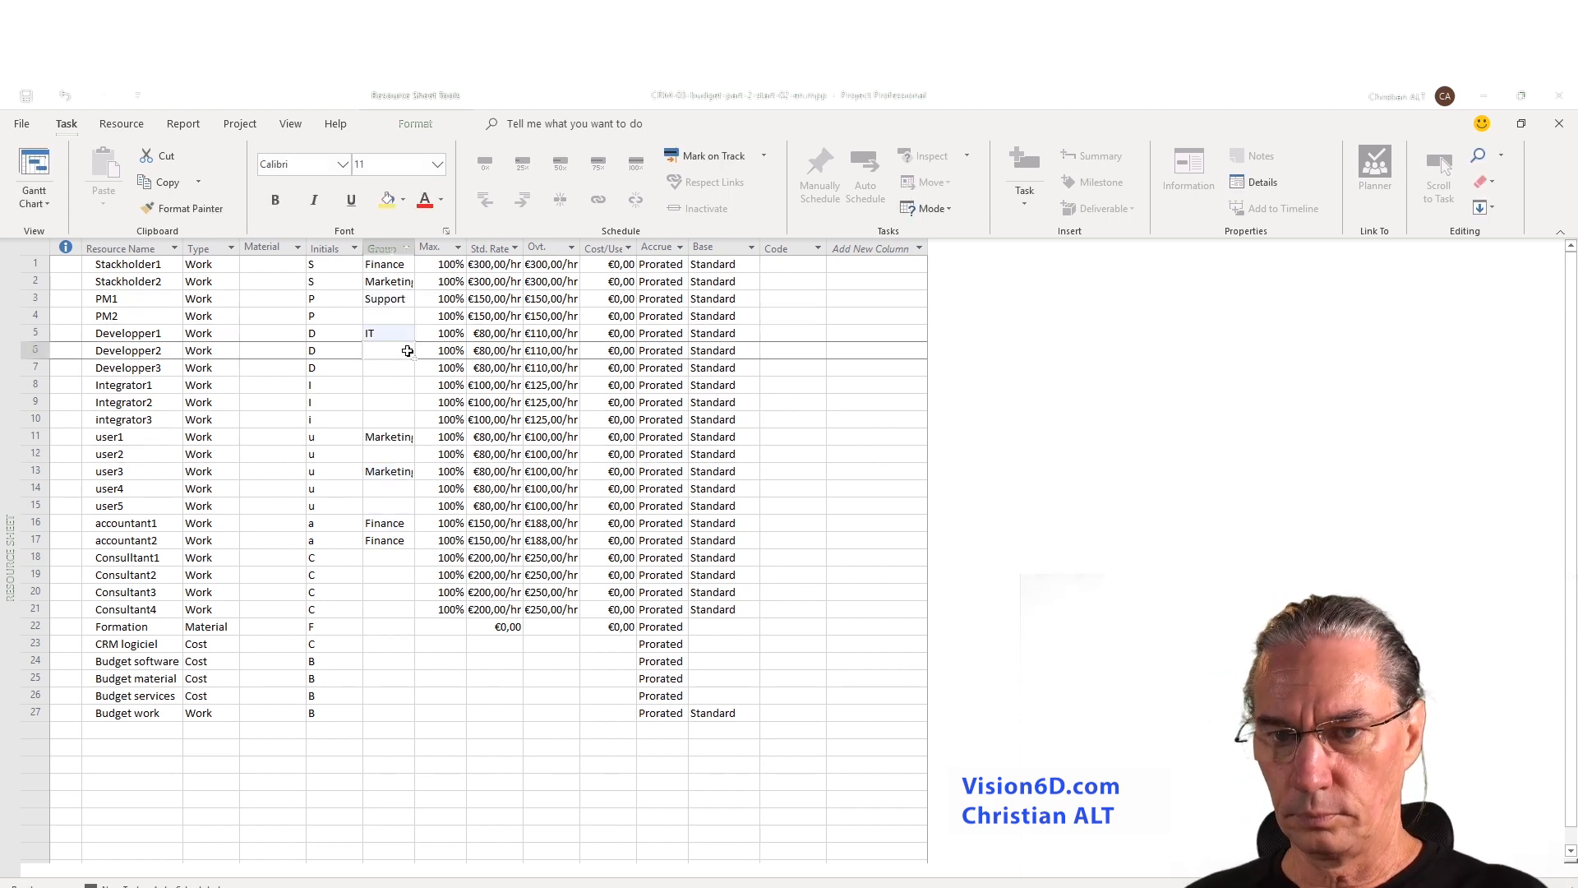
right_click(125, 523)
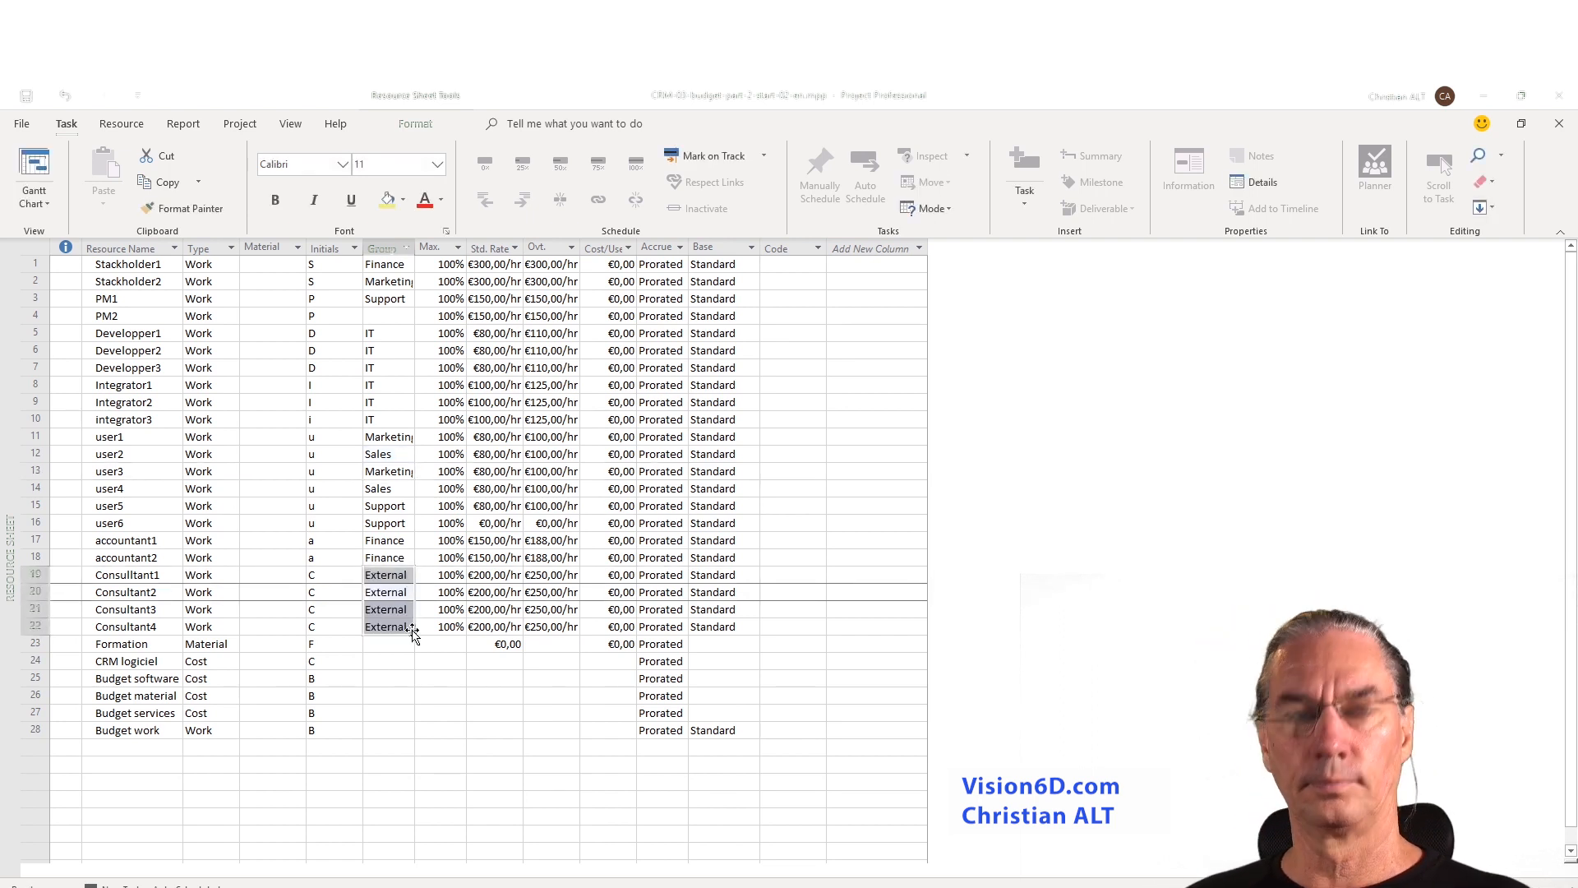
left_click(382, 660)
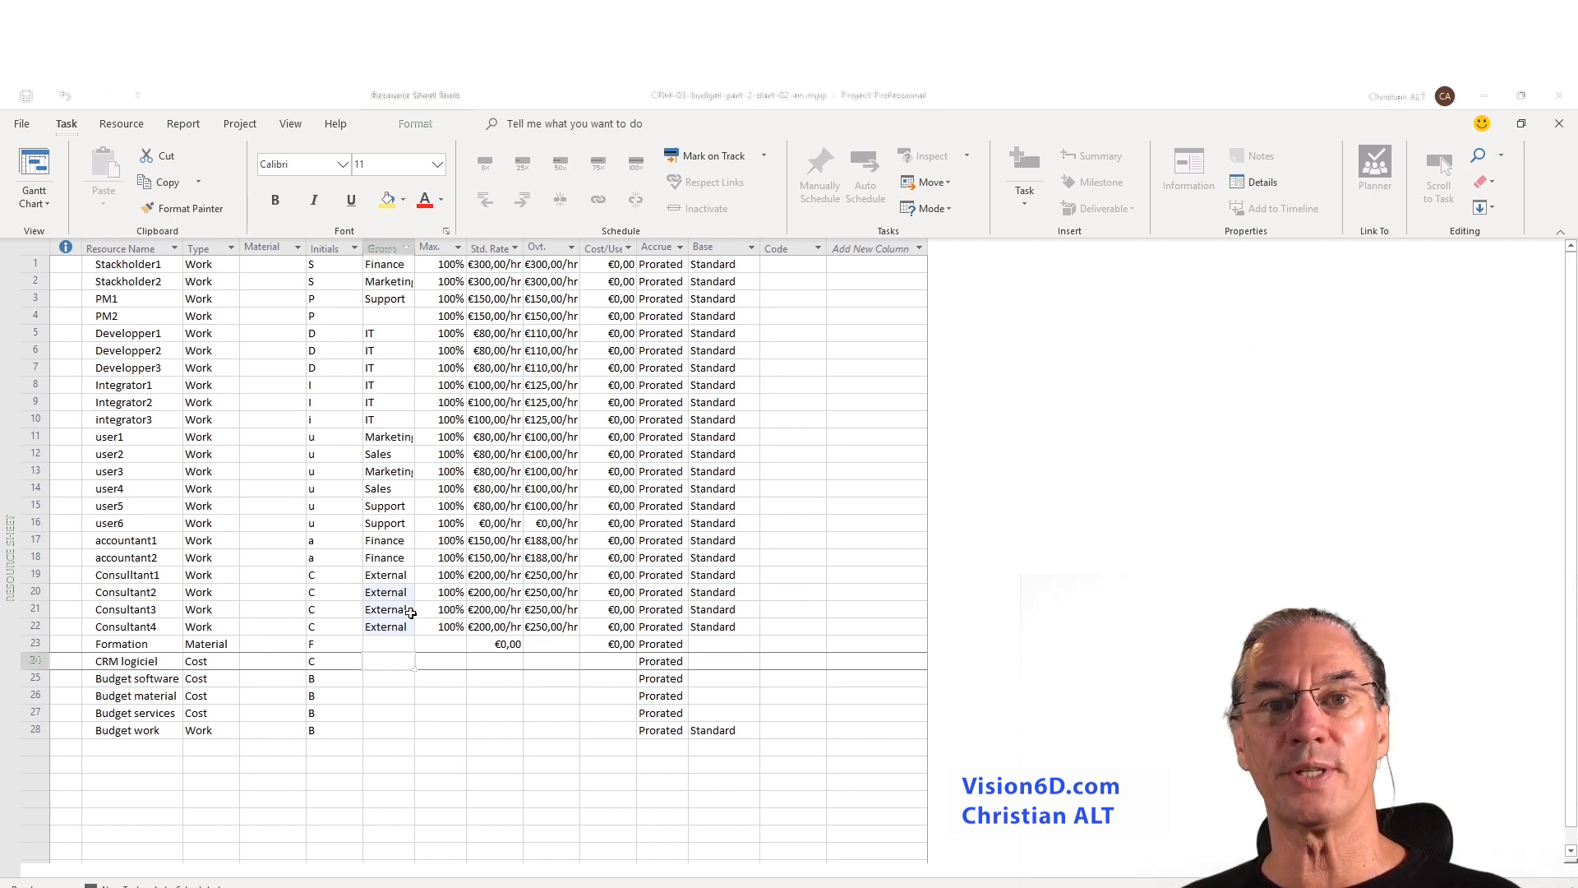
Switch to Resource Usage and group the resources by Resource Group.
left_click(387, 660)
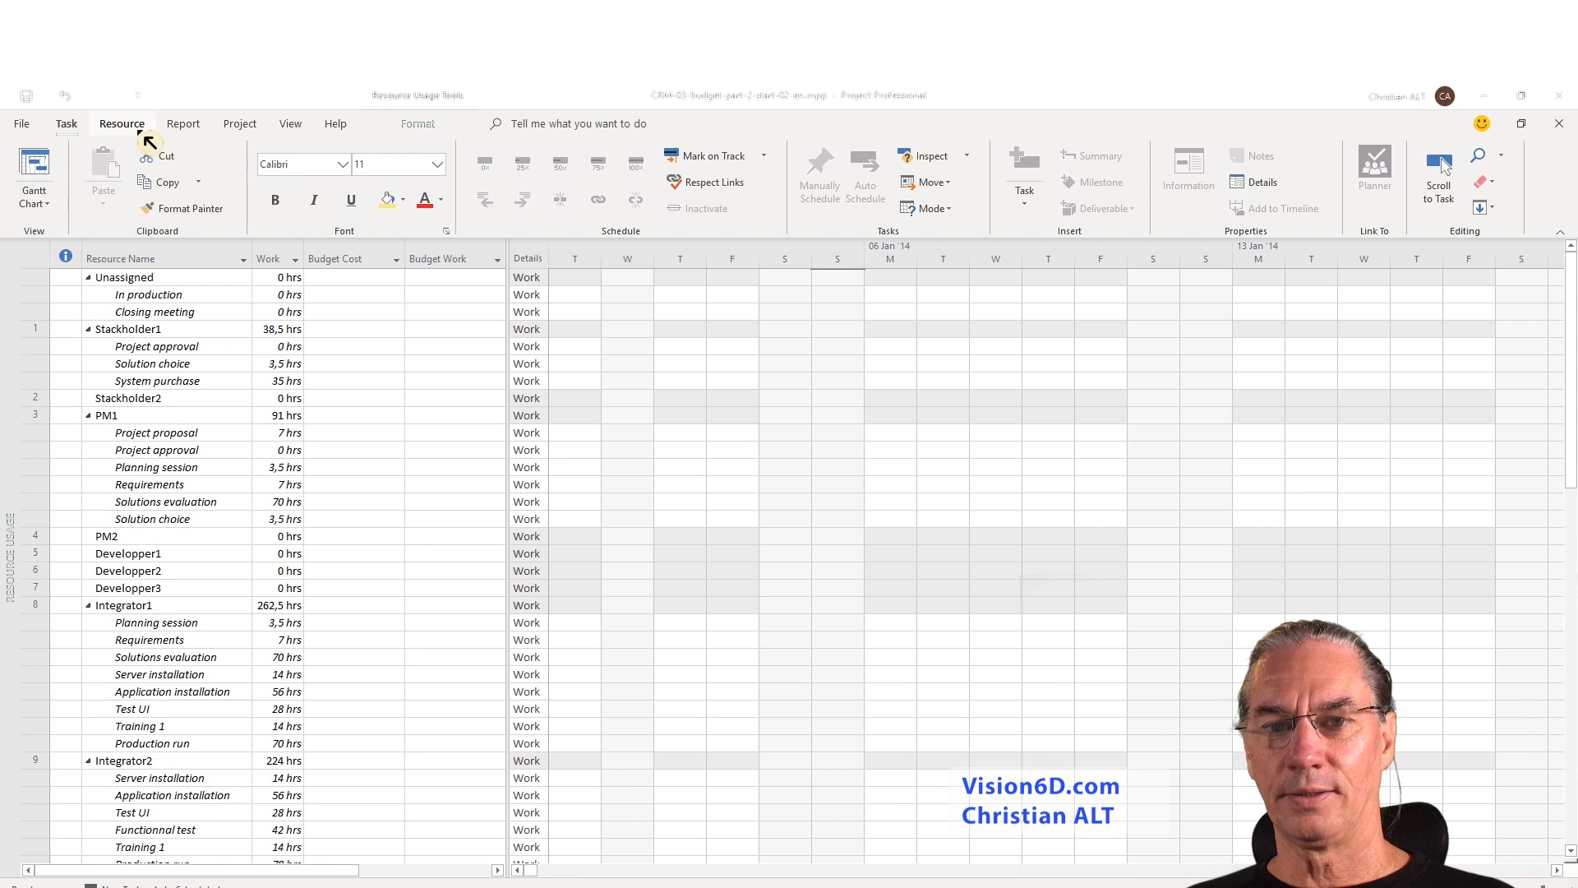
left_click(290, 124)
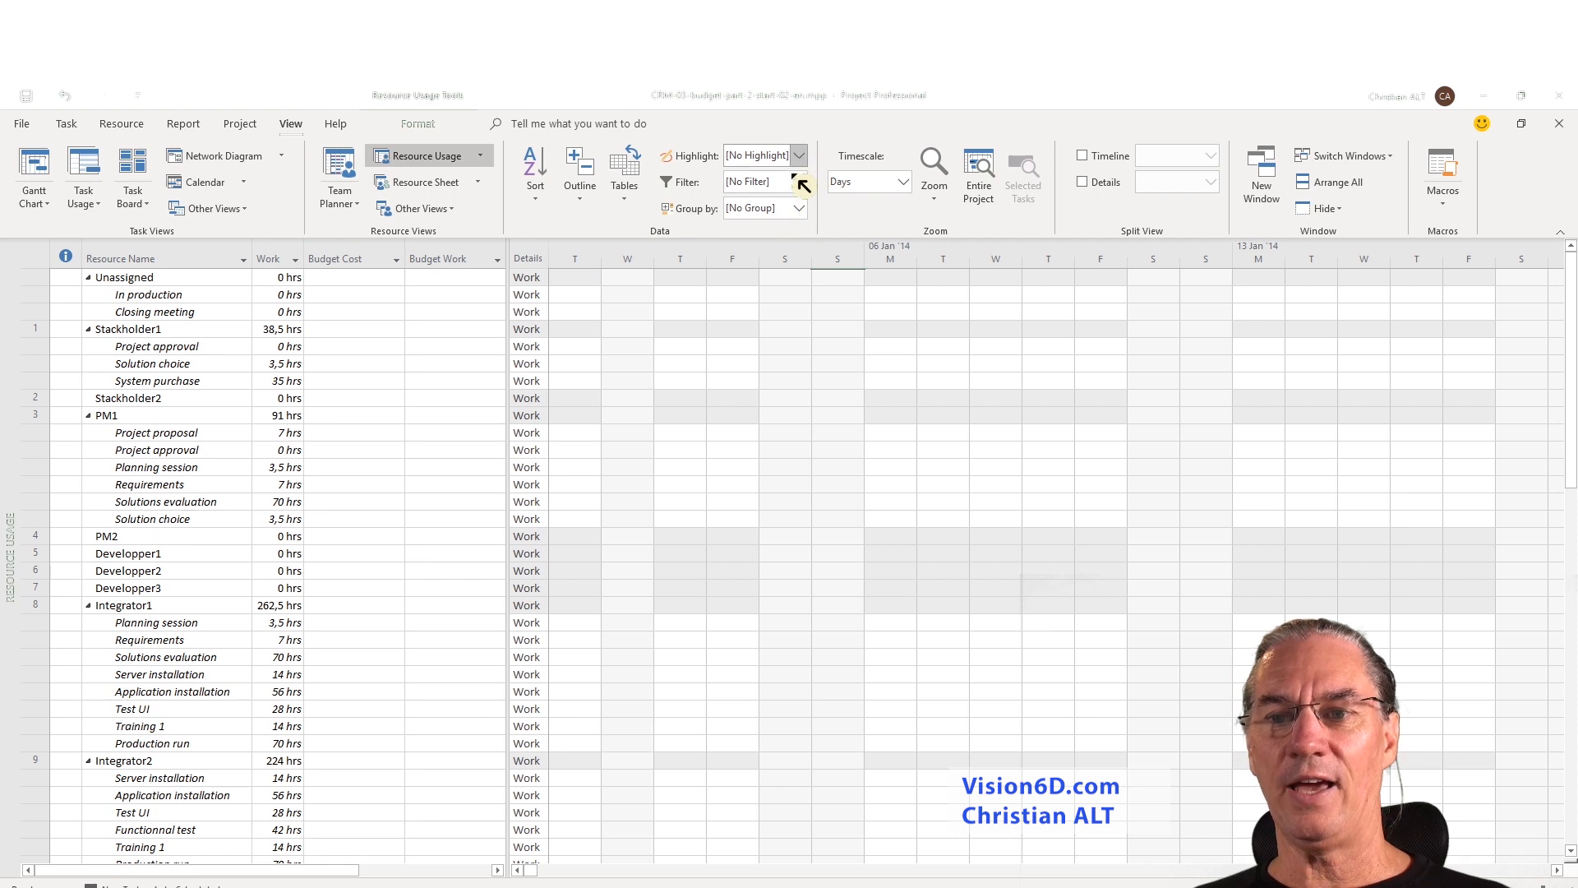
left_click(798, 208)
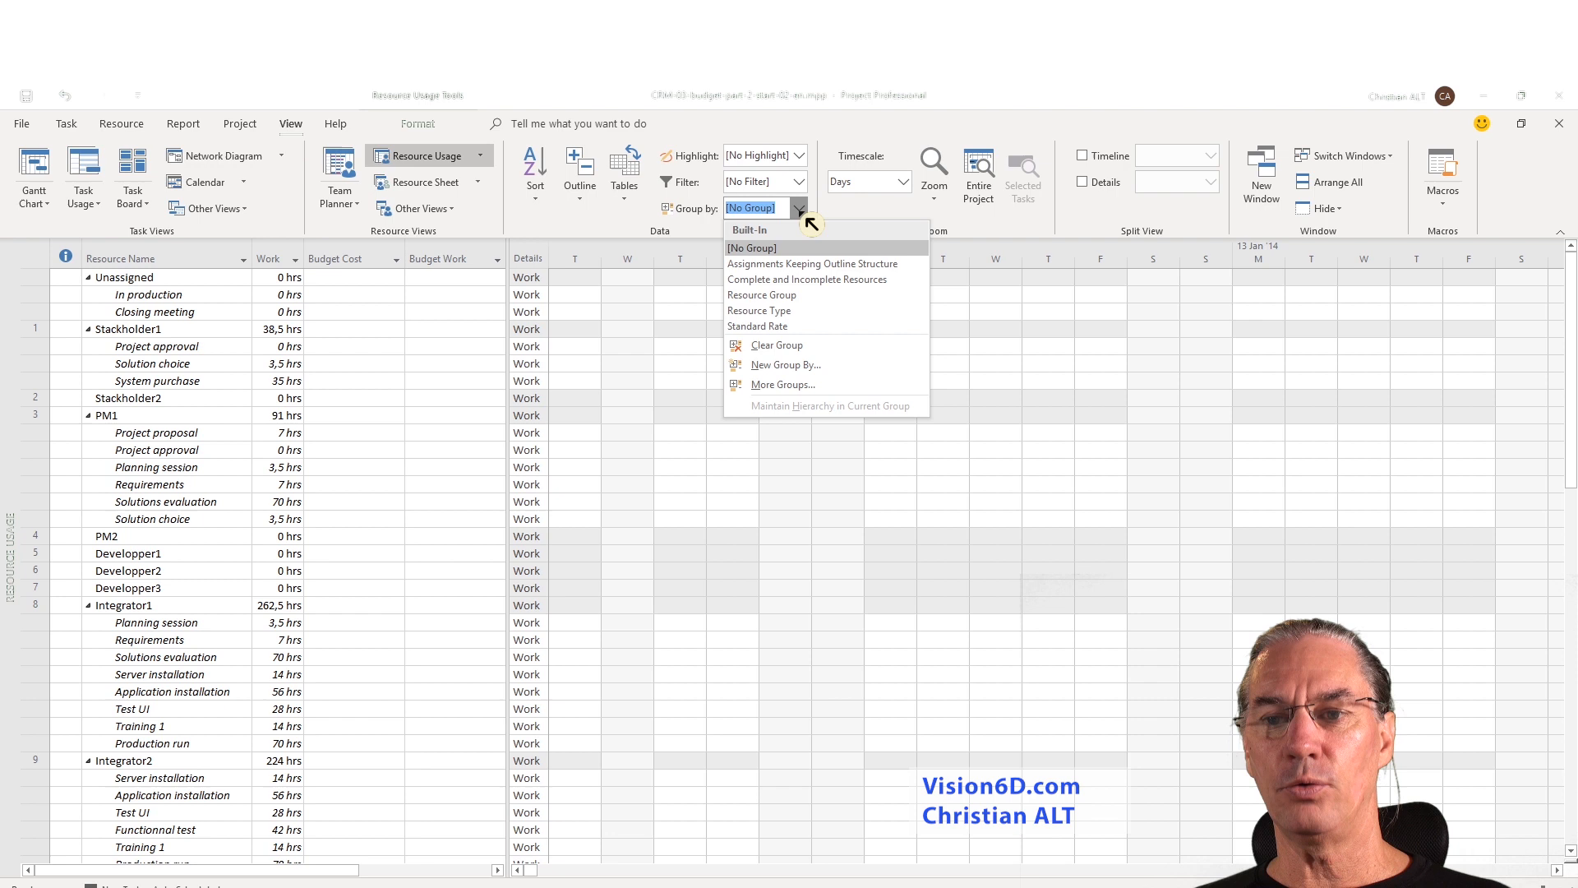
mouse_move(802, 294)
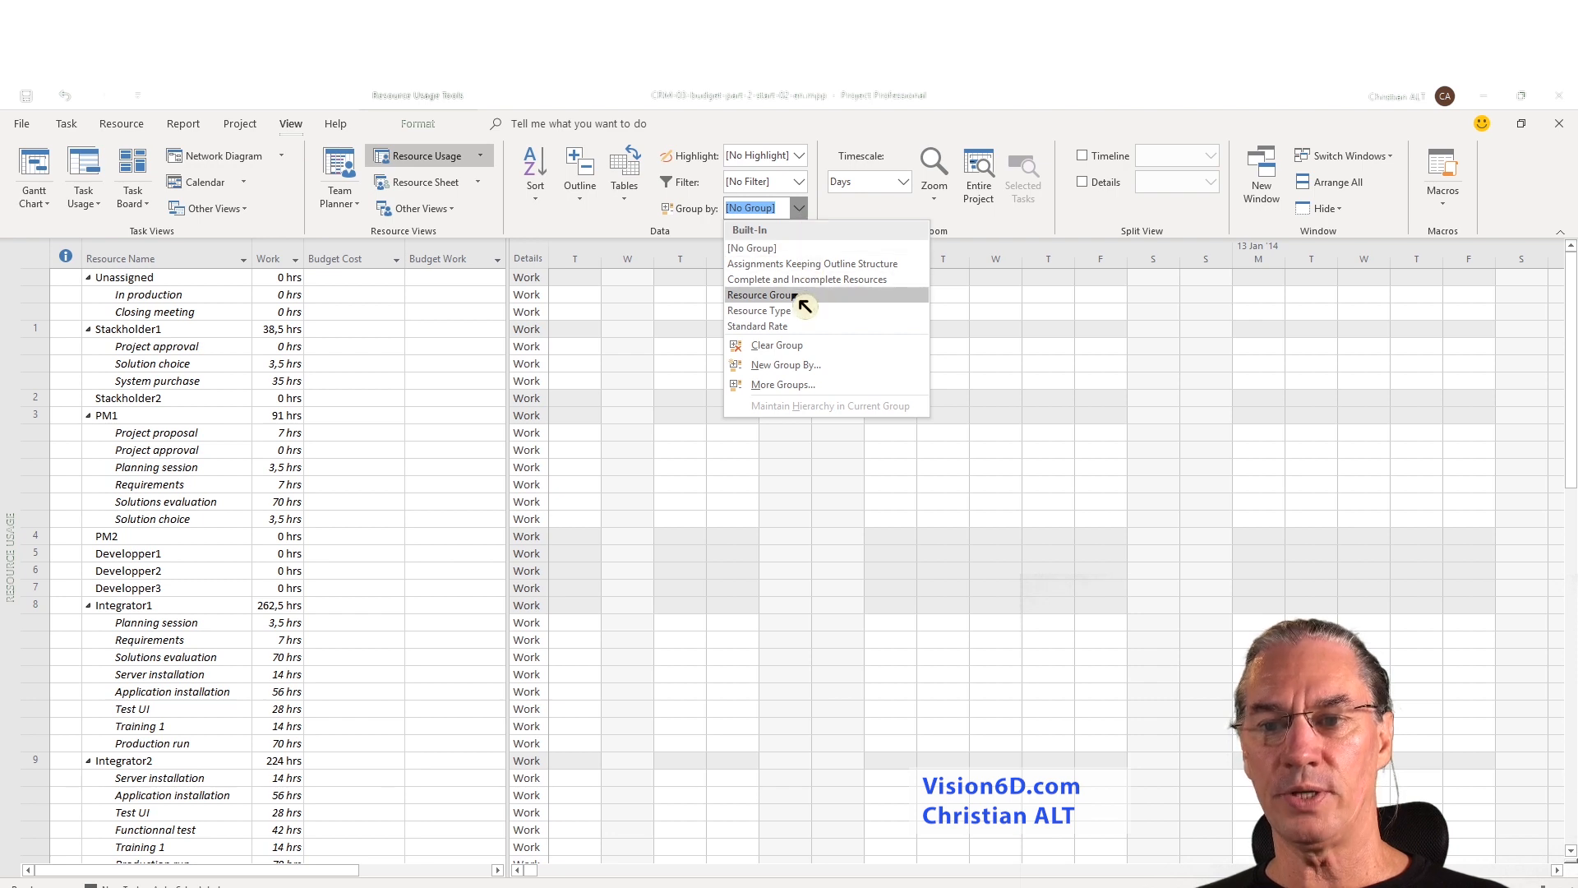
left_click(767, 295)
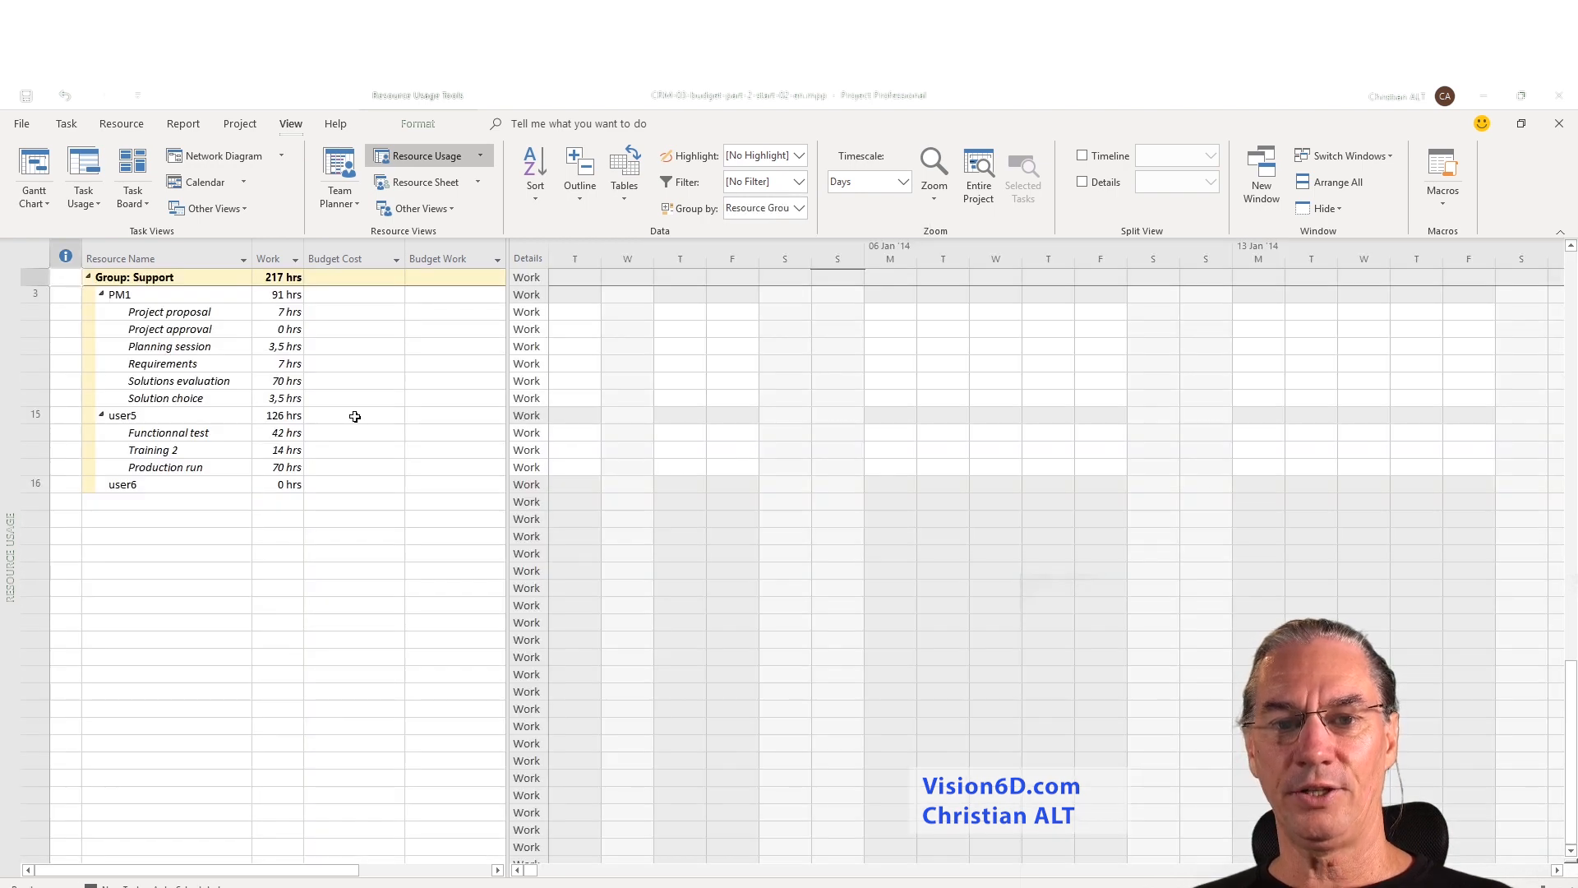
Collapse the department group rows to their work totals.
scroll("up", 3)
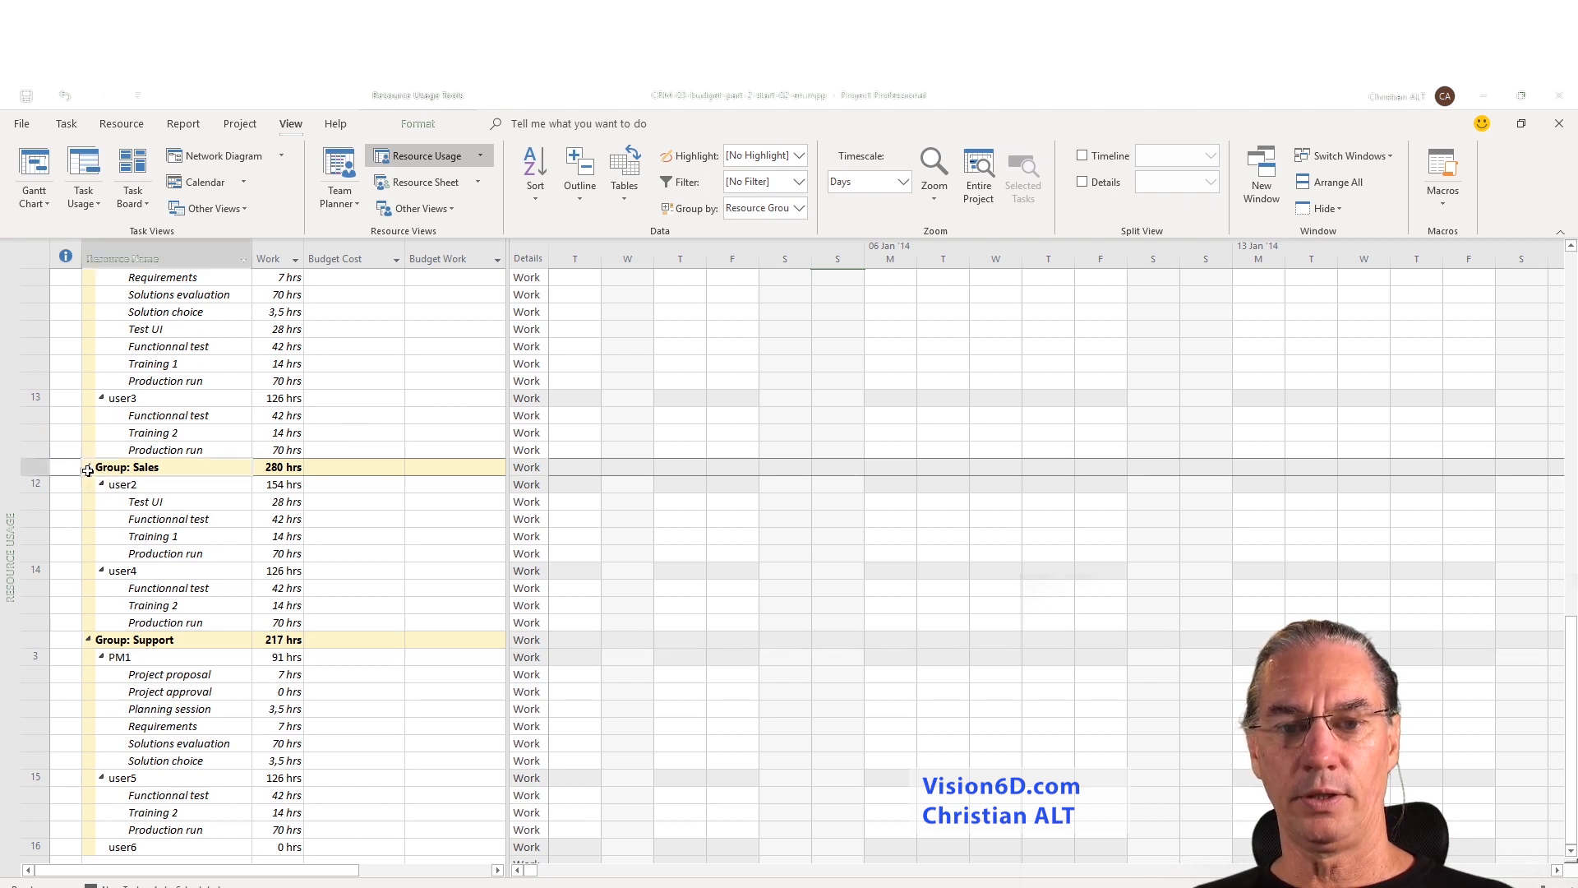
left_click(86, 466)
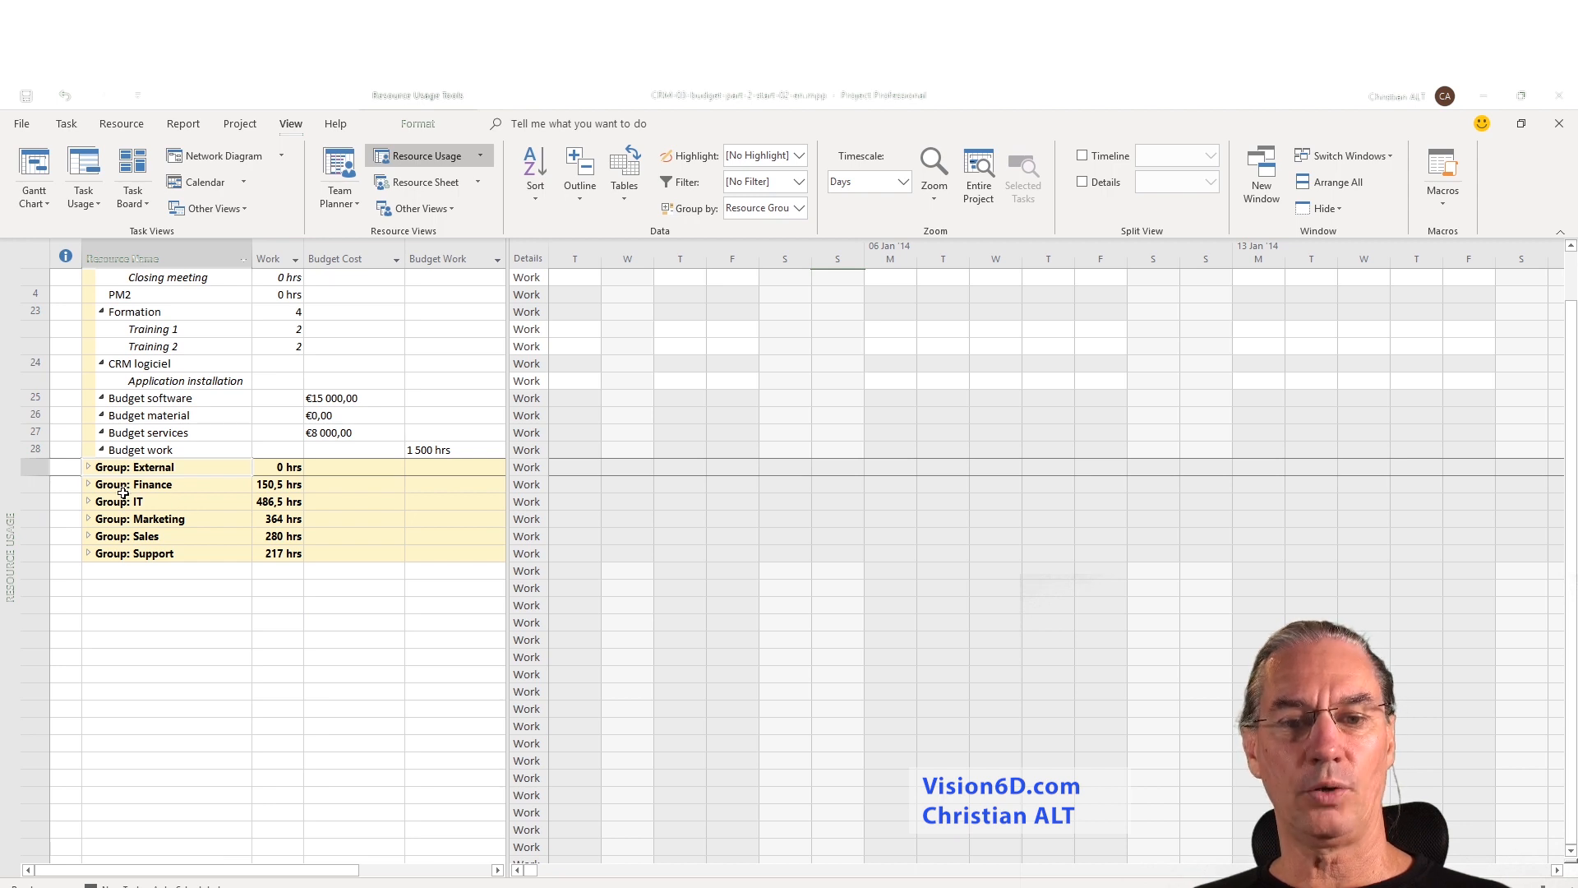
mouse_move(229, 489)
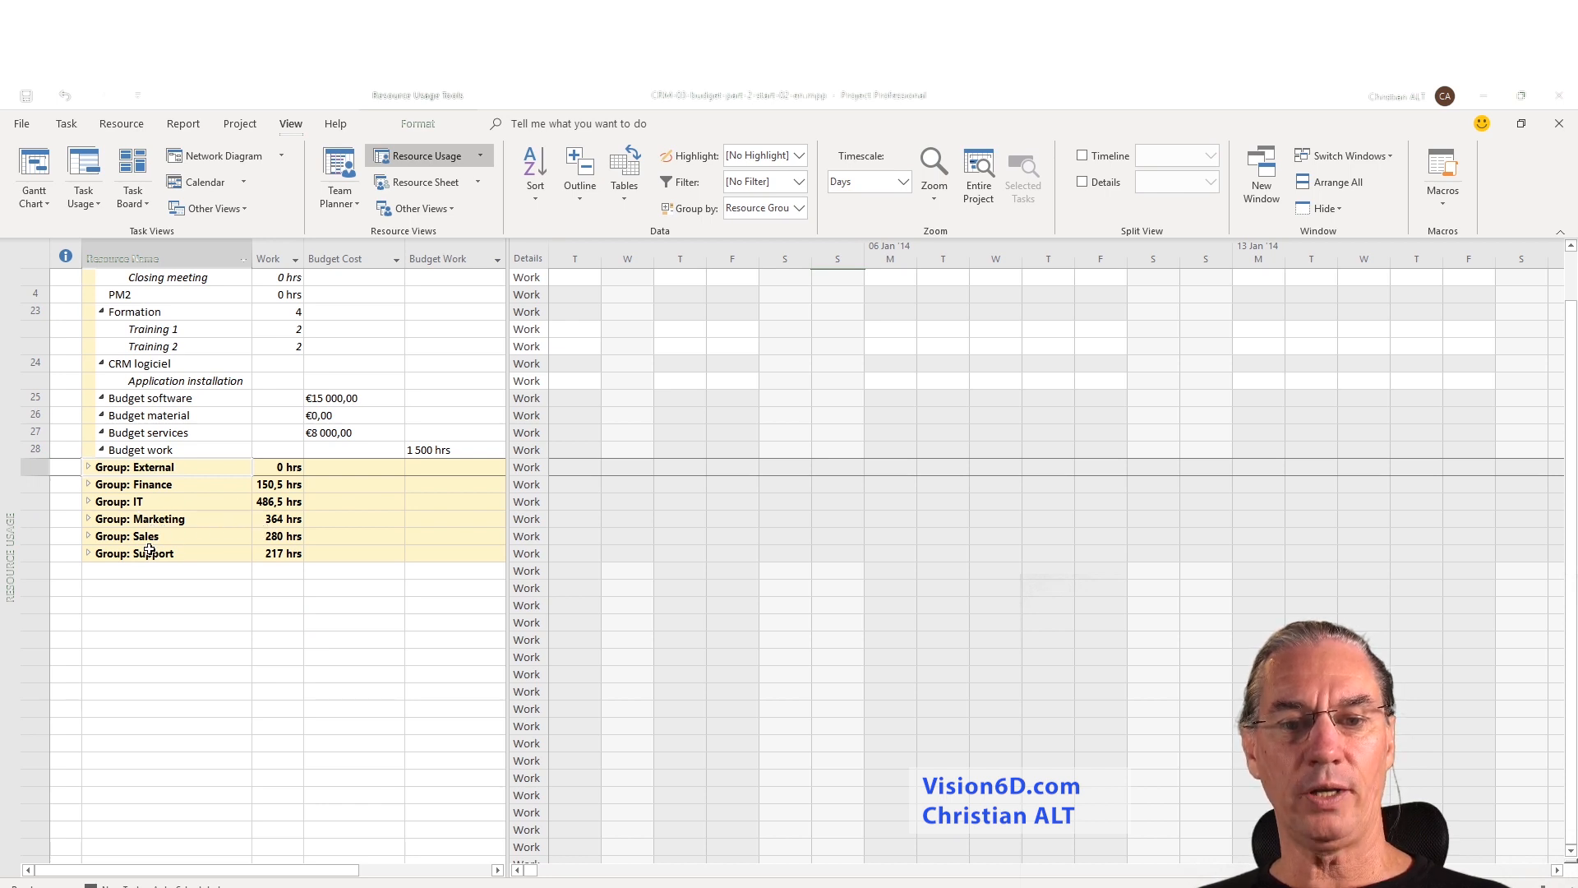
mouse_move(268, 583)
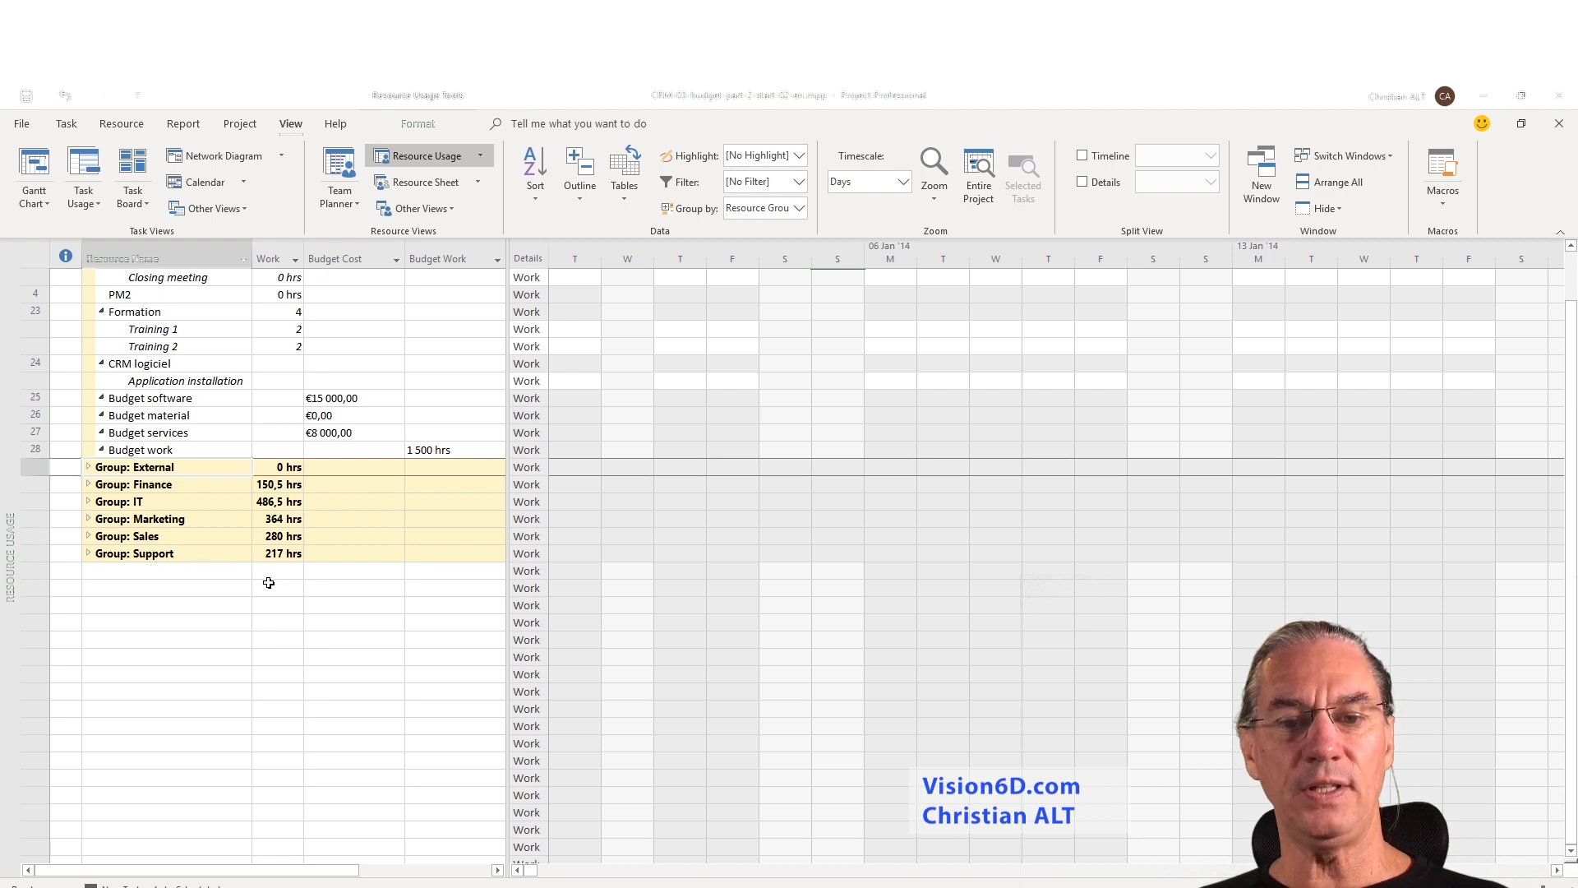
mouse_move(282, 490)
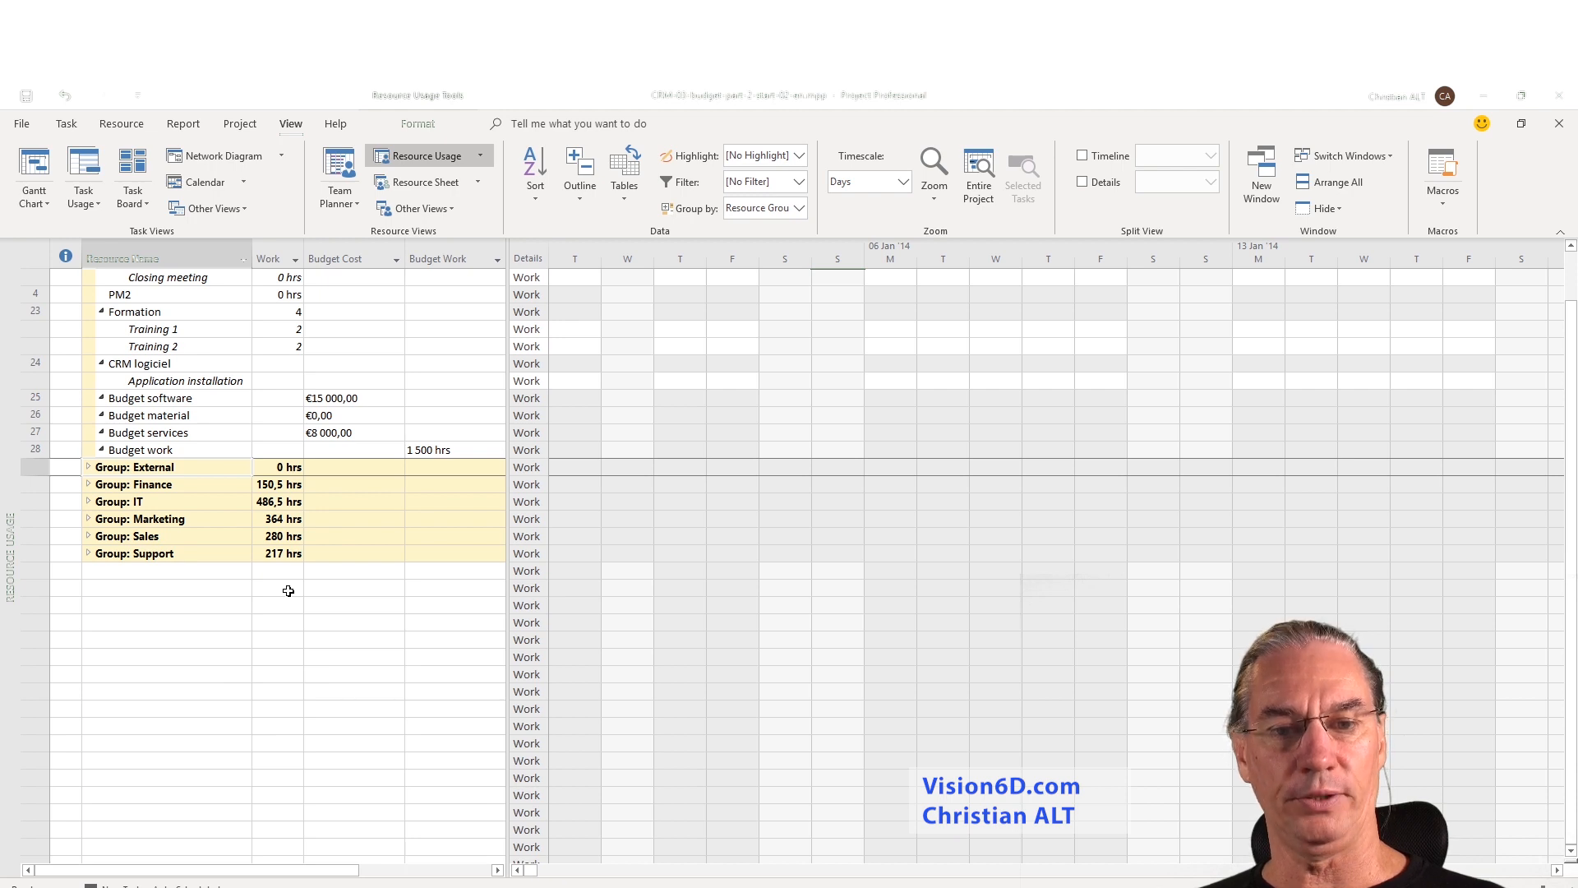
Collapse the No Value group so every group shows only its summary row.
left_click(88, 277)
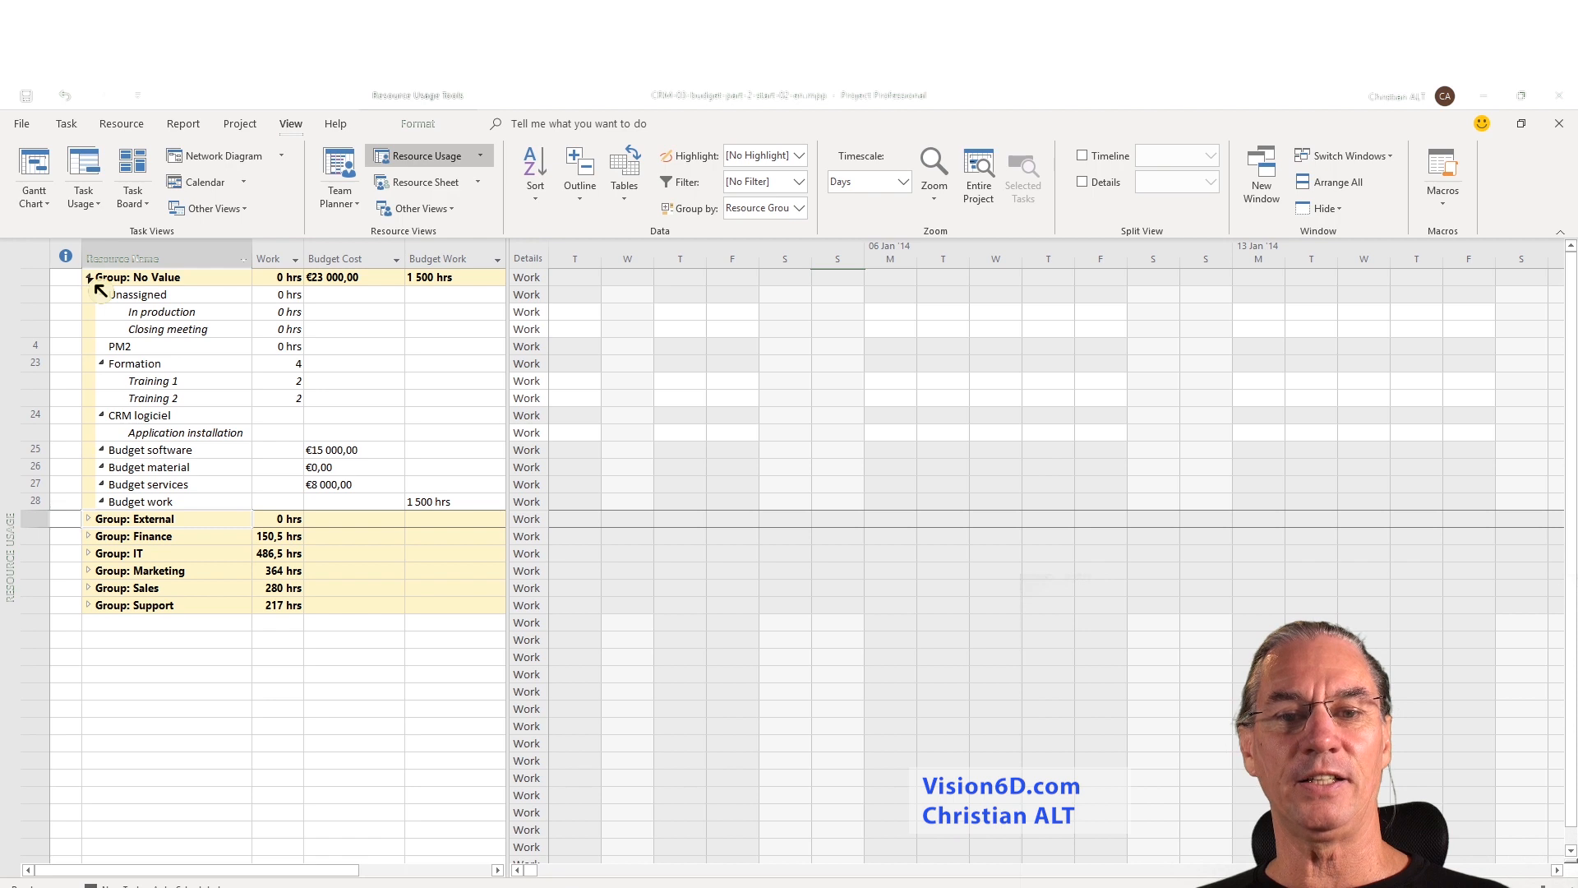
left_click(88, 277)
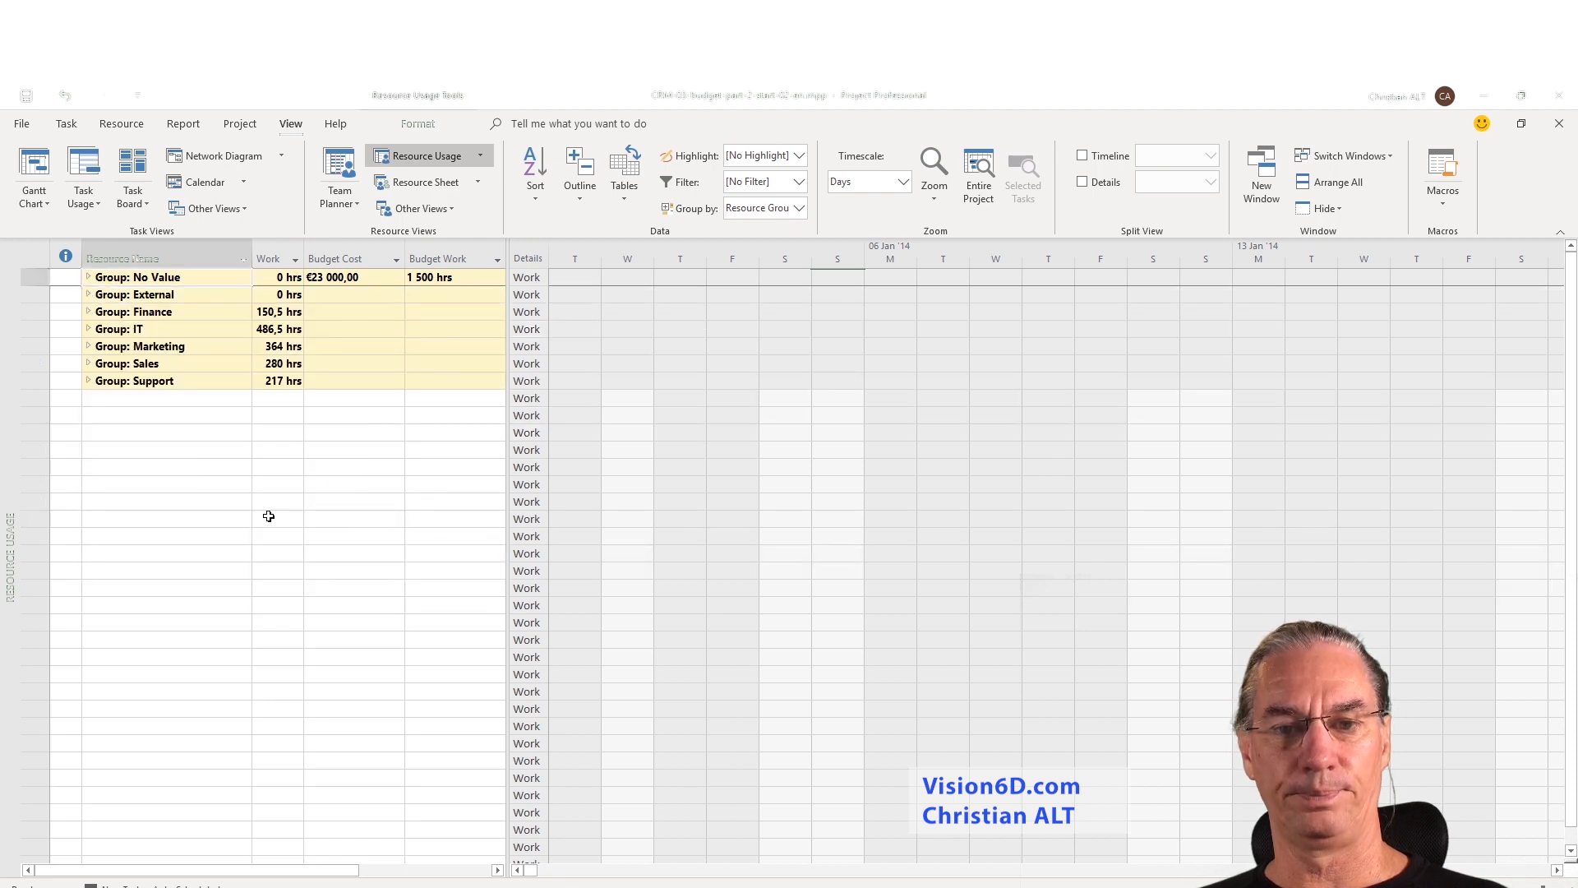
left_click(551, 259)
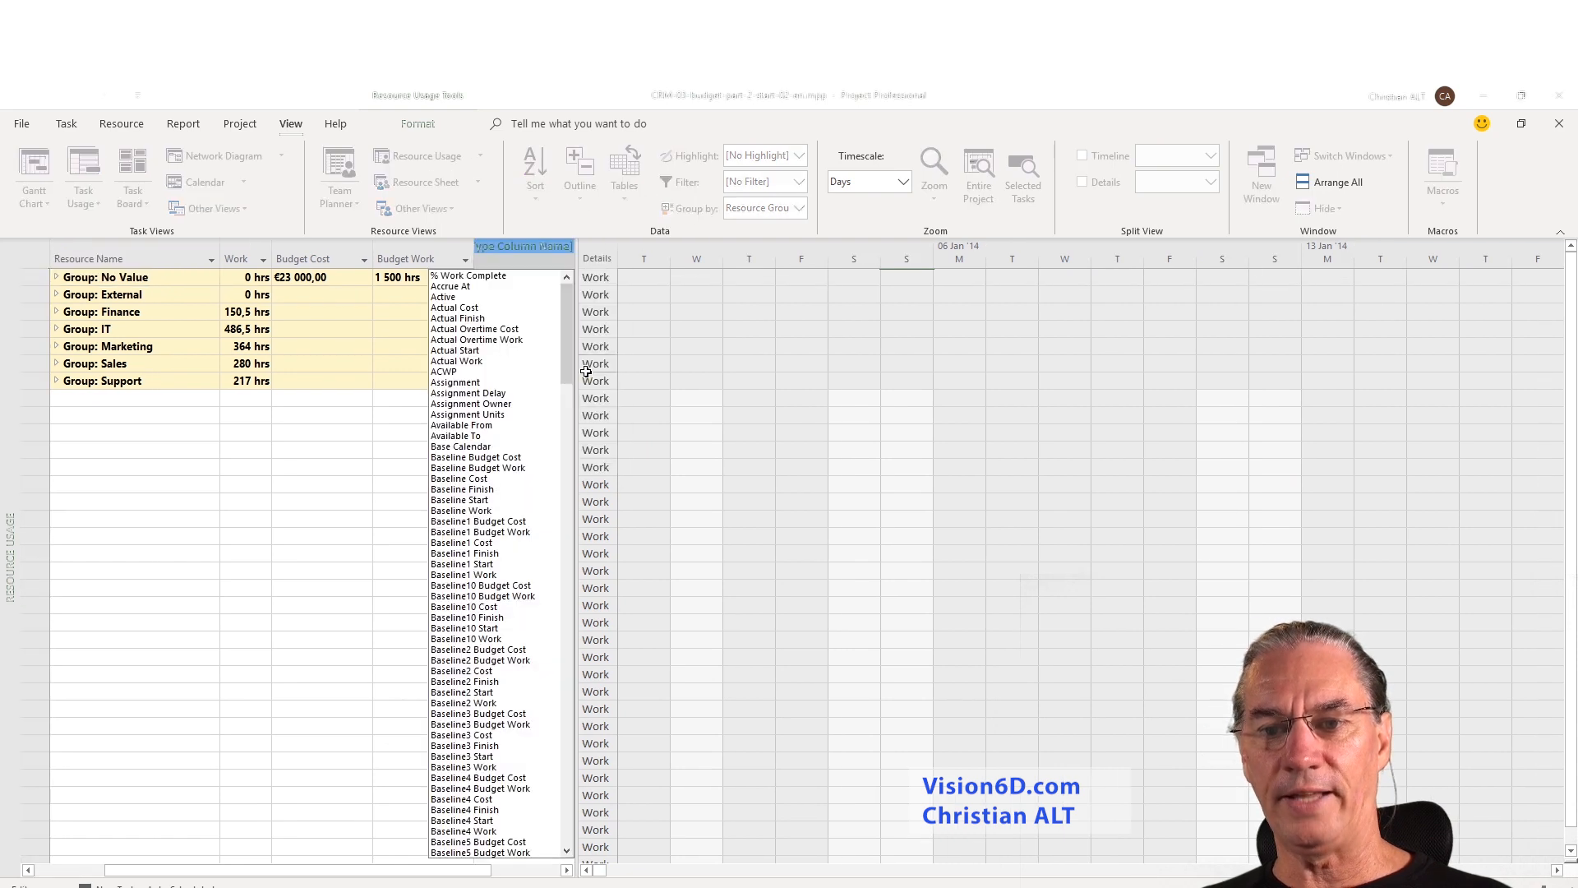
Choose Cost from the field list as the new usage-table column.
scroll("down", 3)
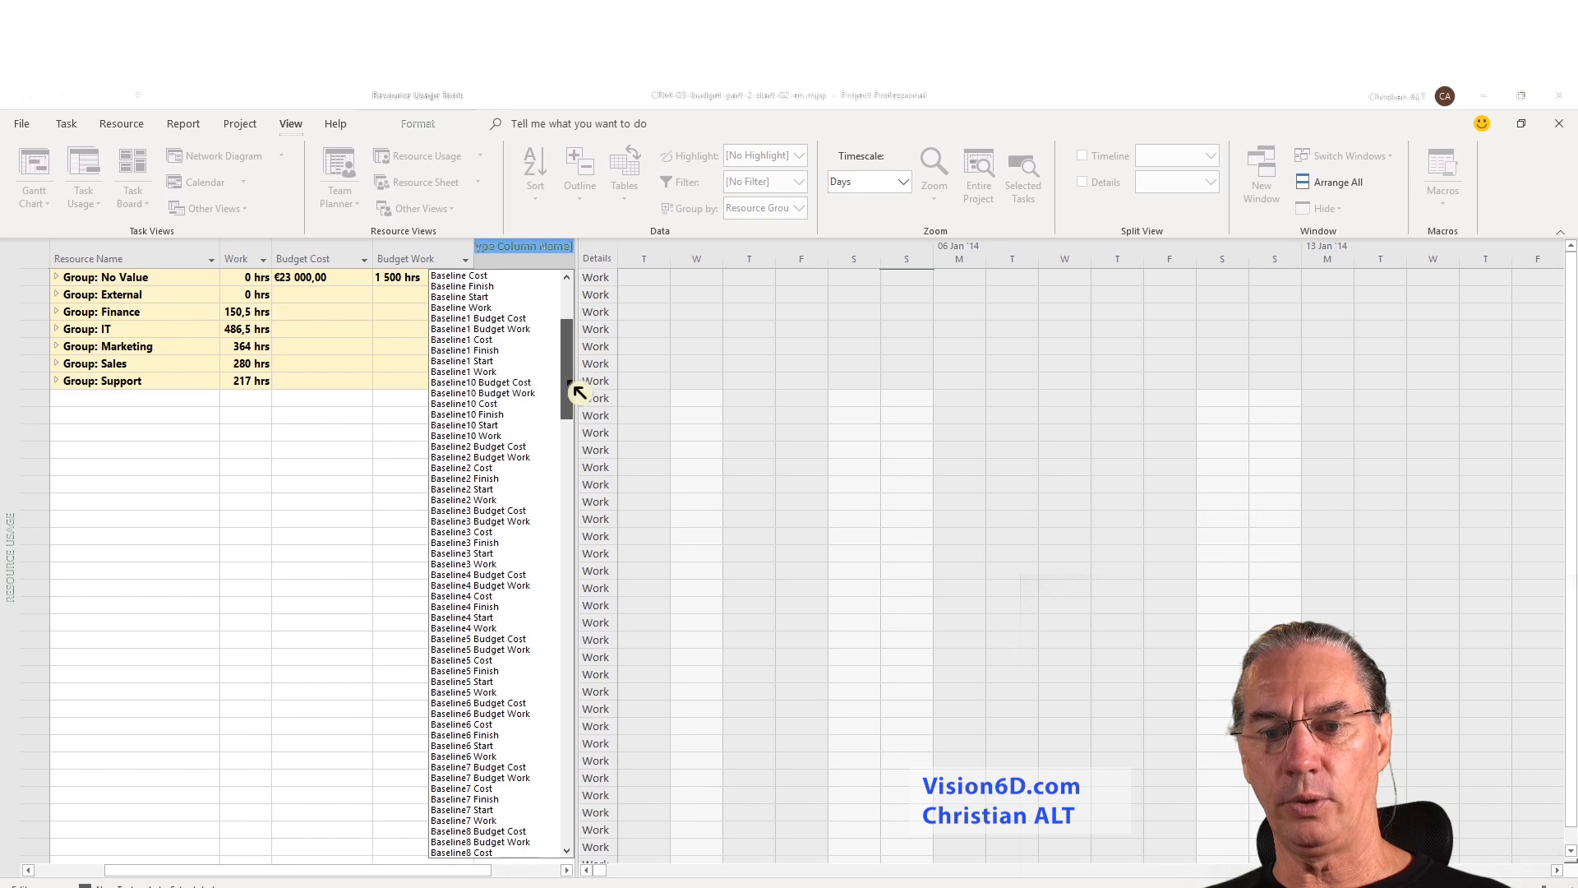
scroll("down", 3)
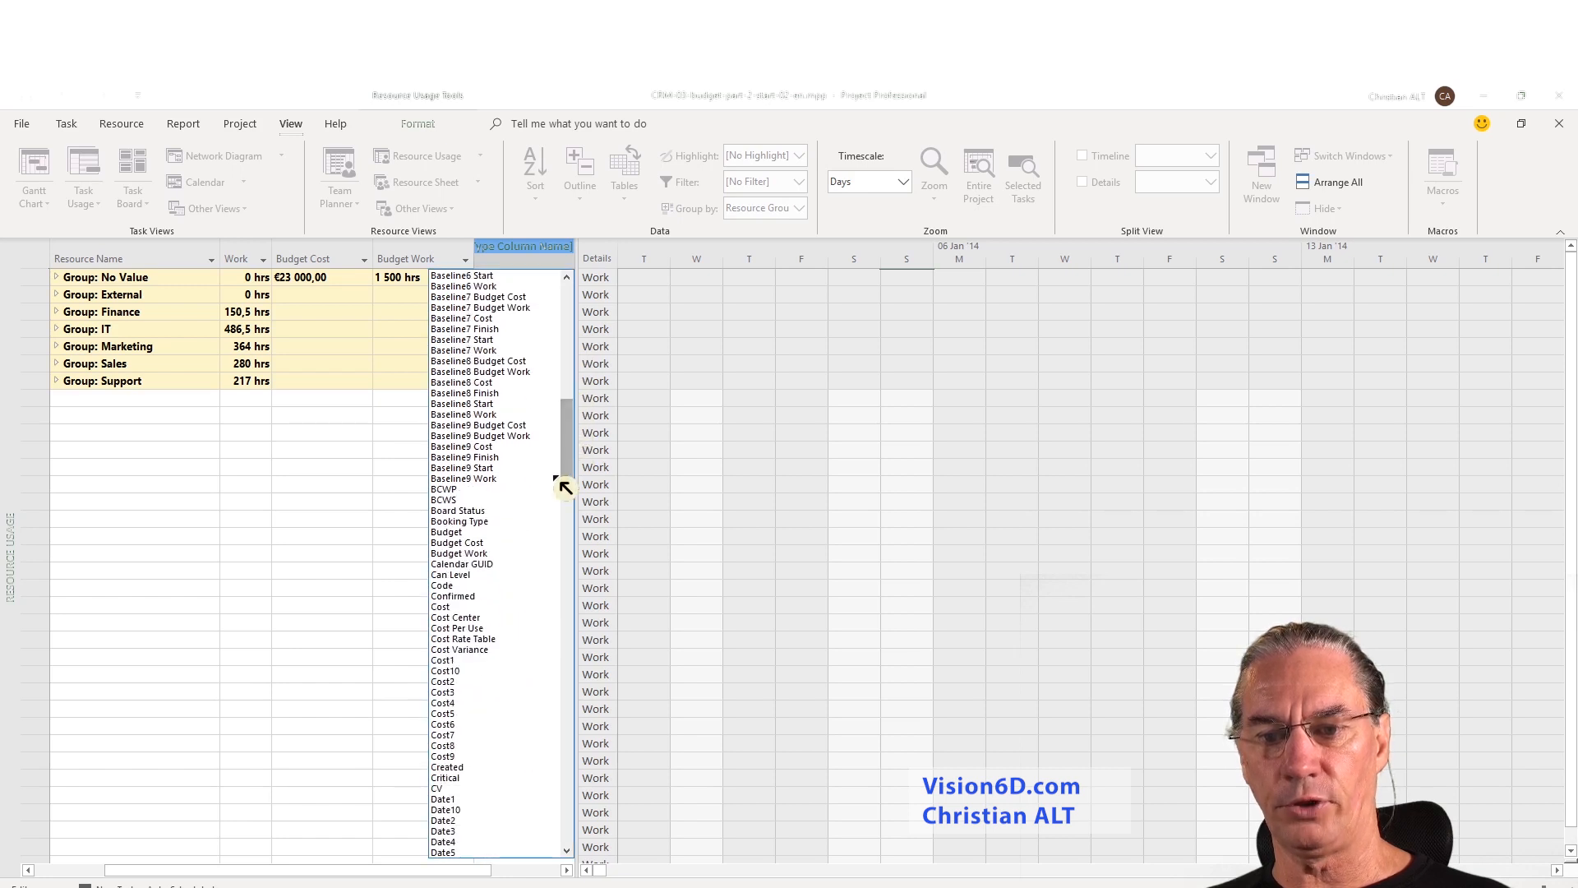
left_click(438, 606)
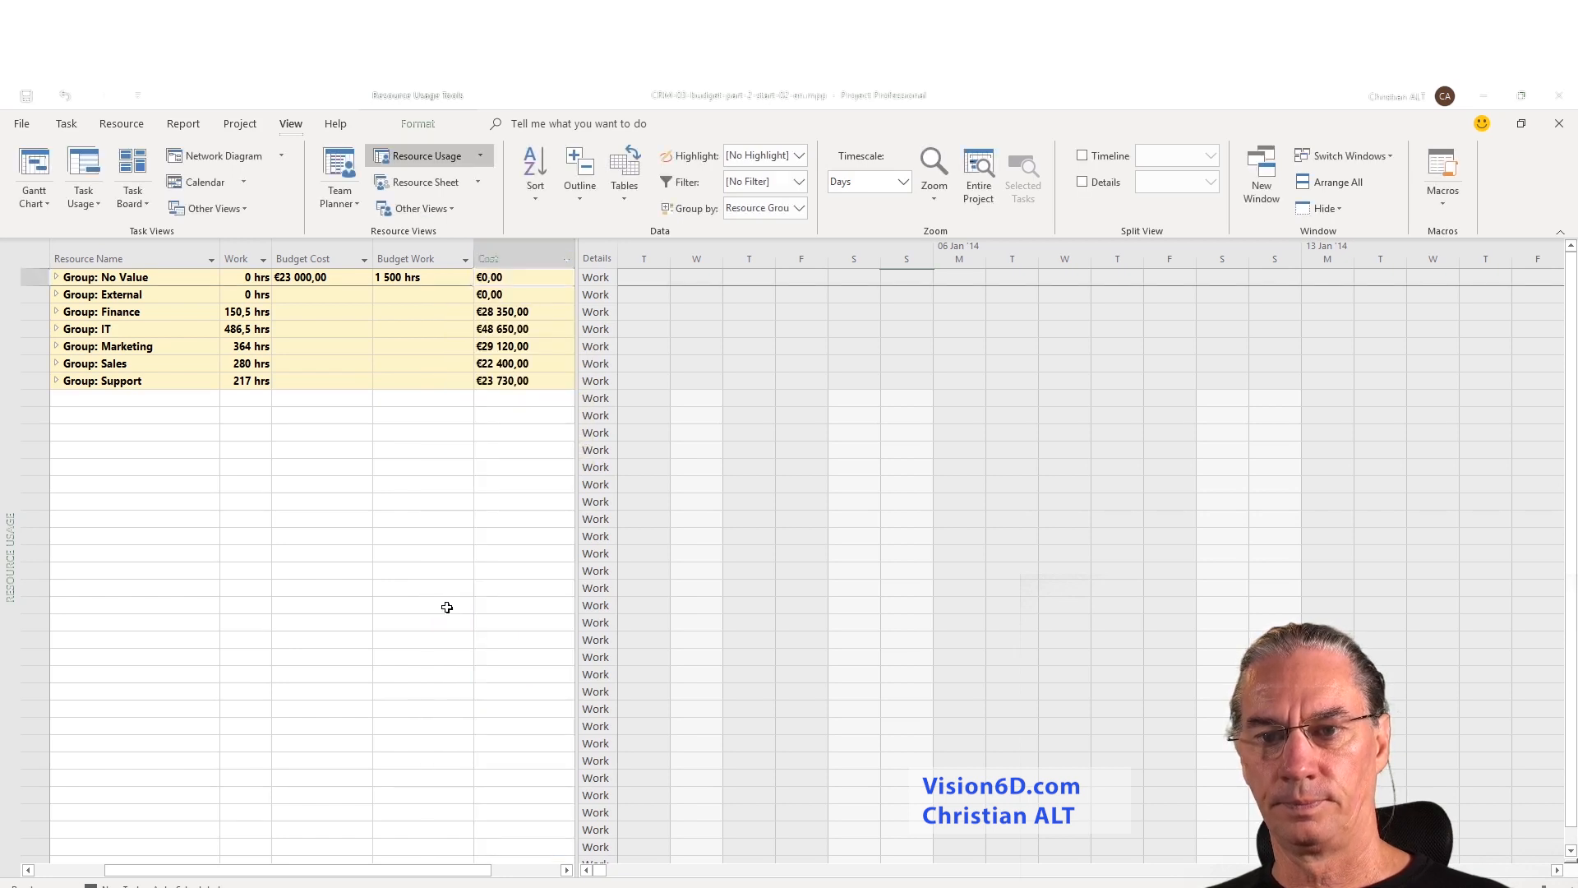
mouse_move(256, 508)
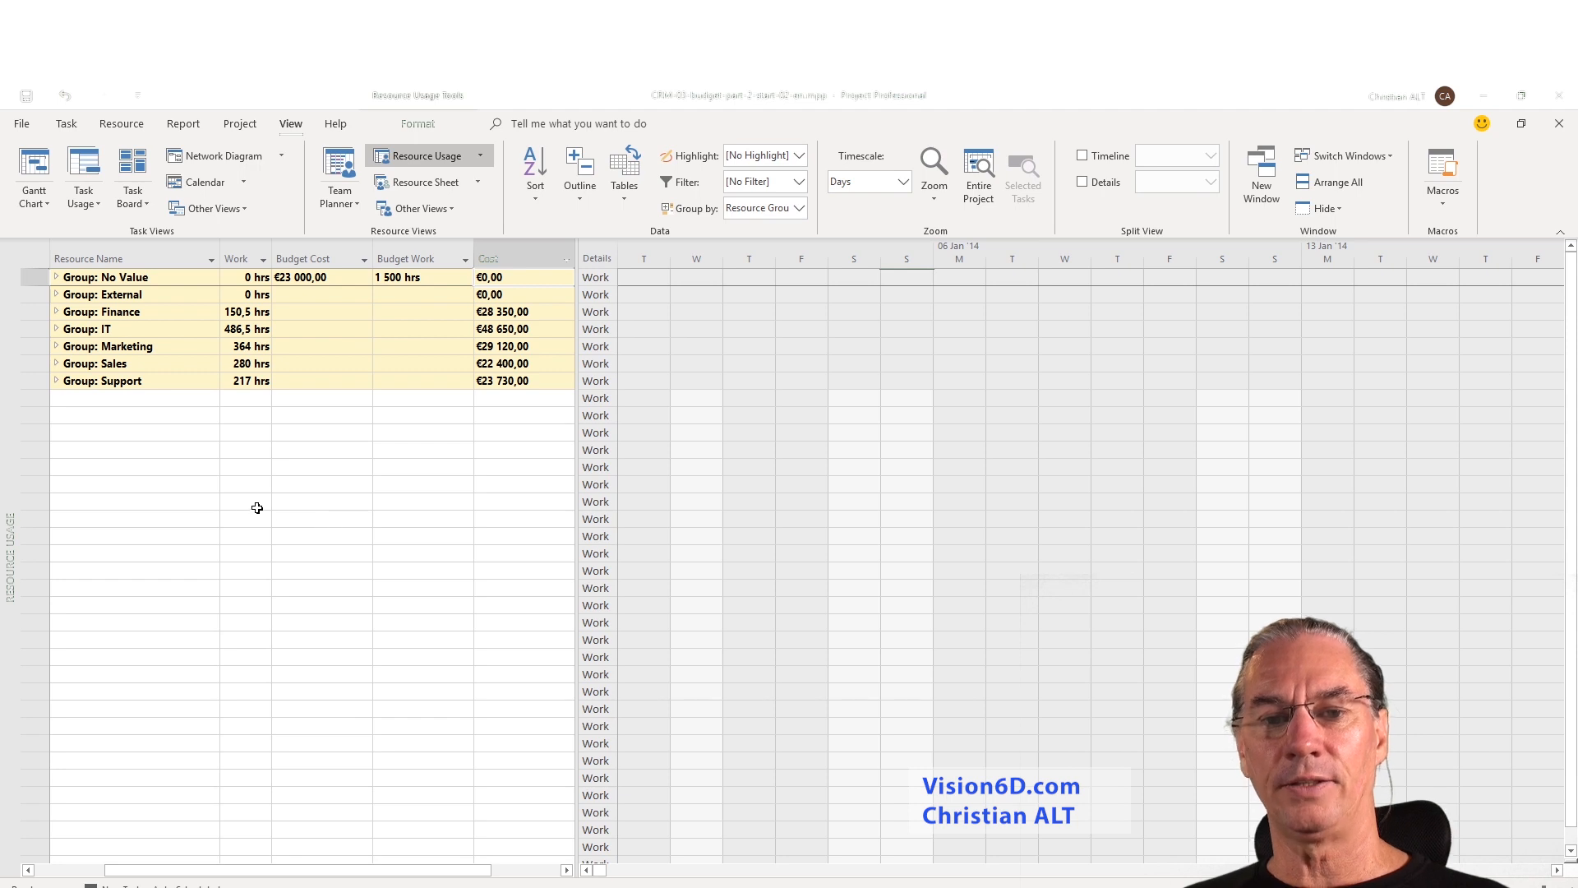
mouse_move(265, 476)
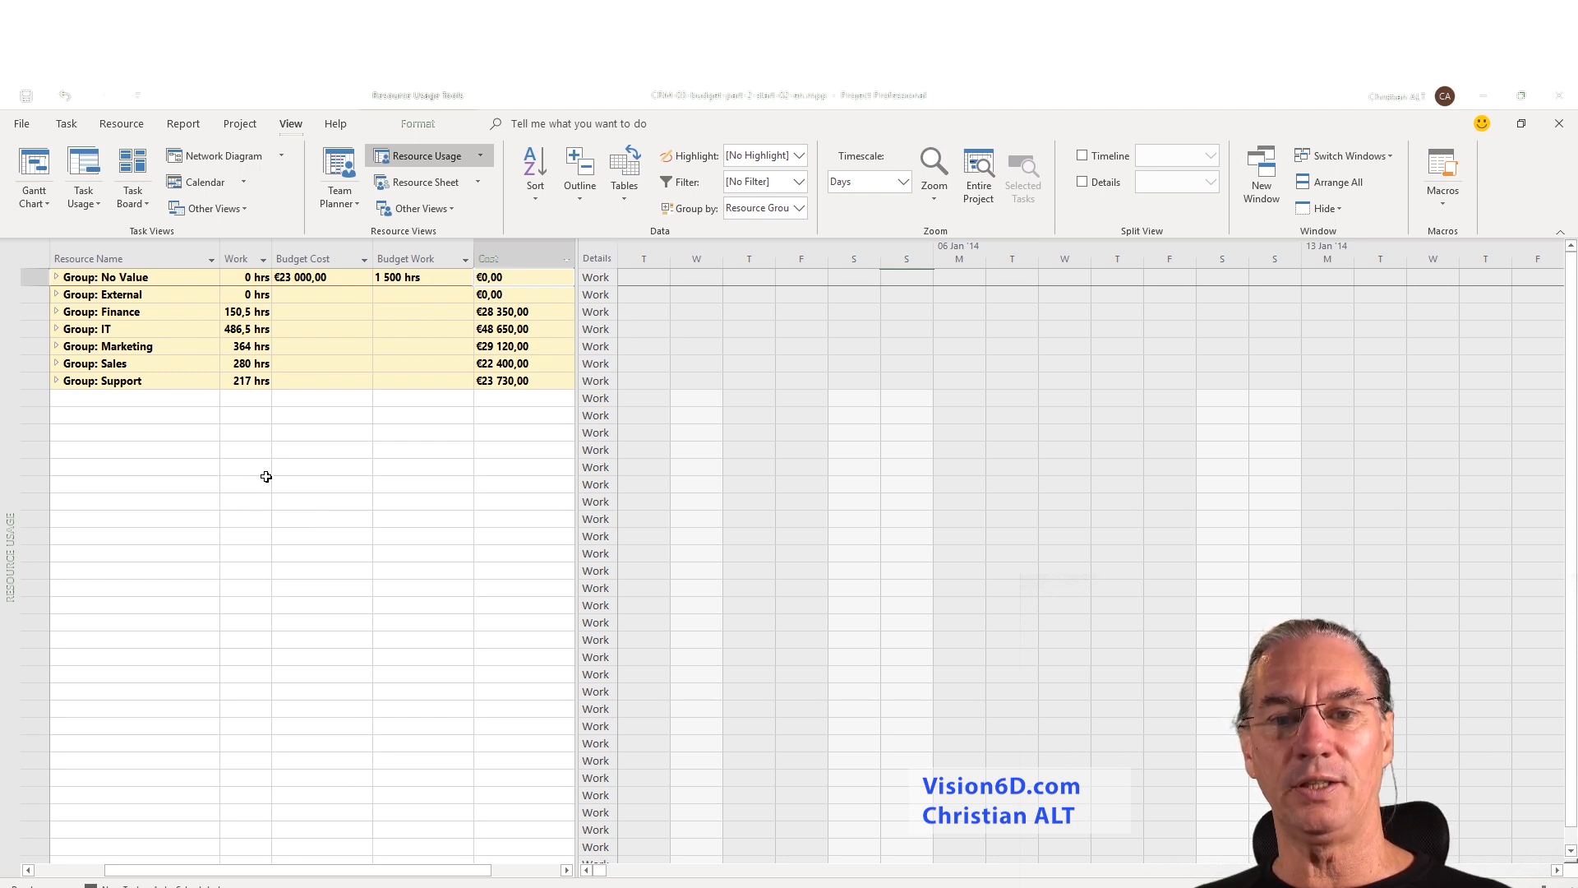
mouse_move(255, 463)
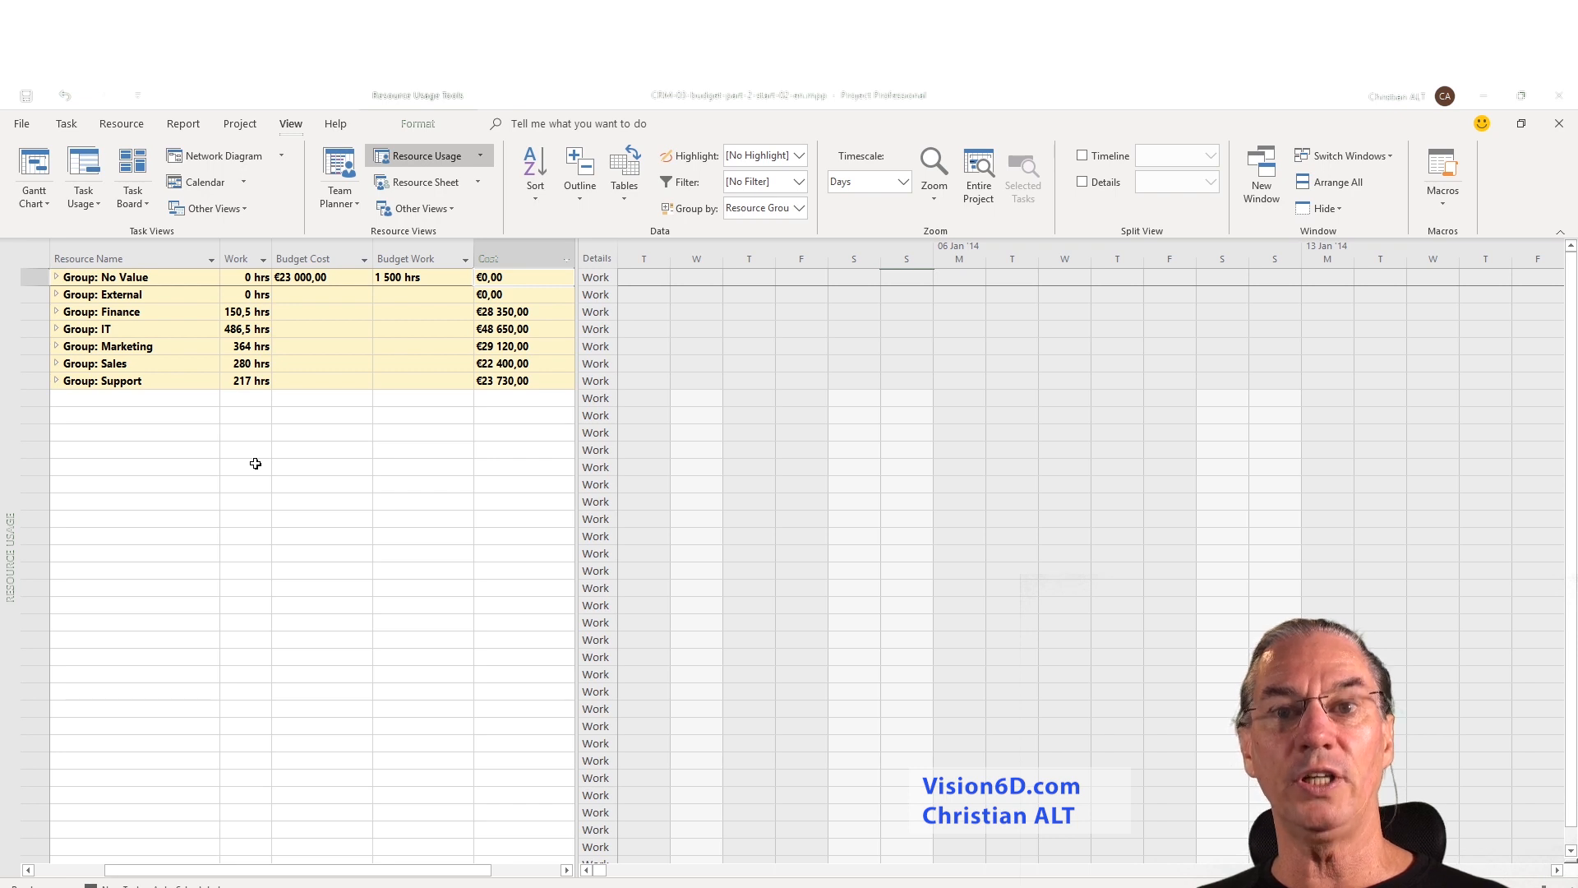
mouse_move(147, 352)
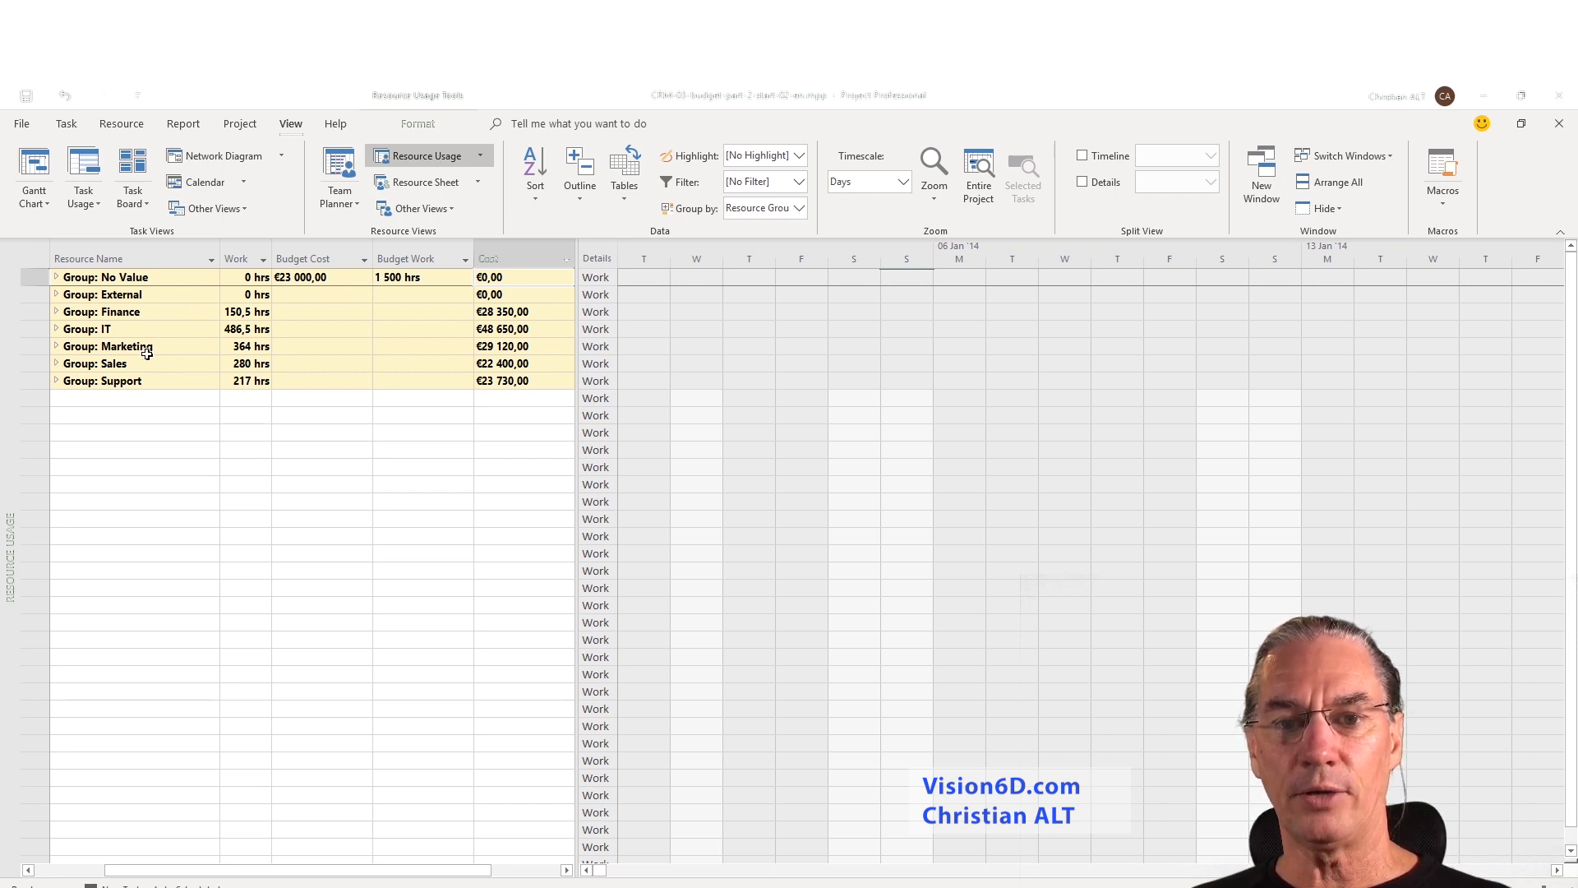
mouse_move(418, 323)
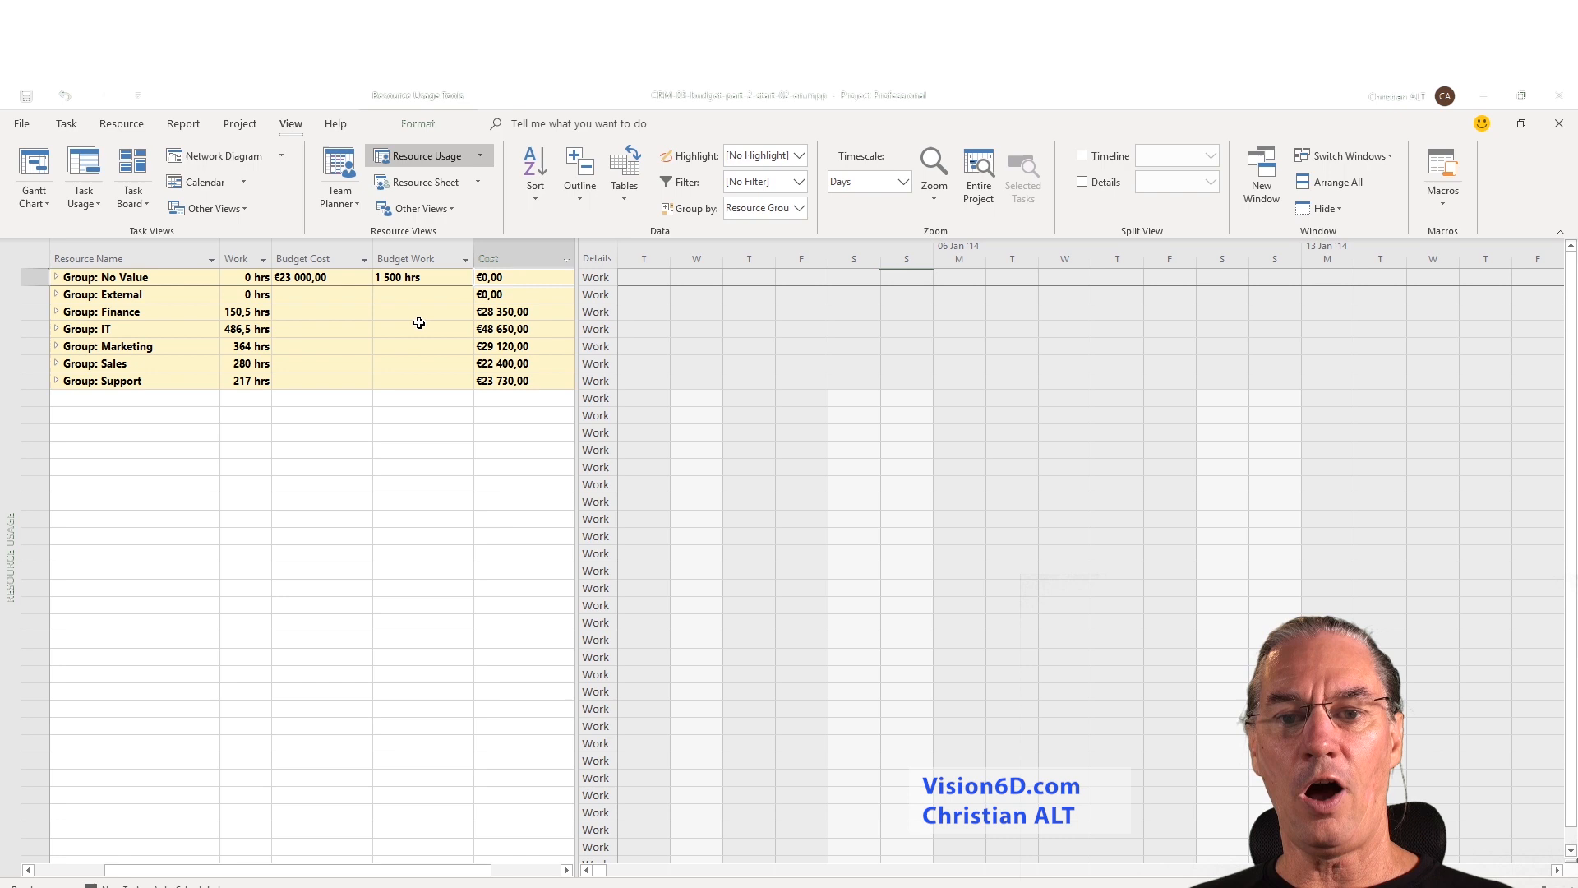
mouse_move(260, 311)
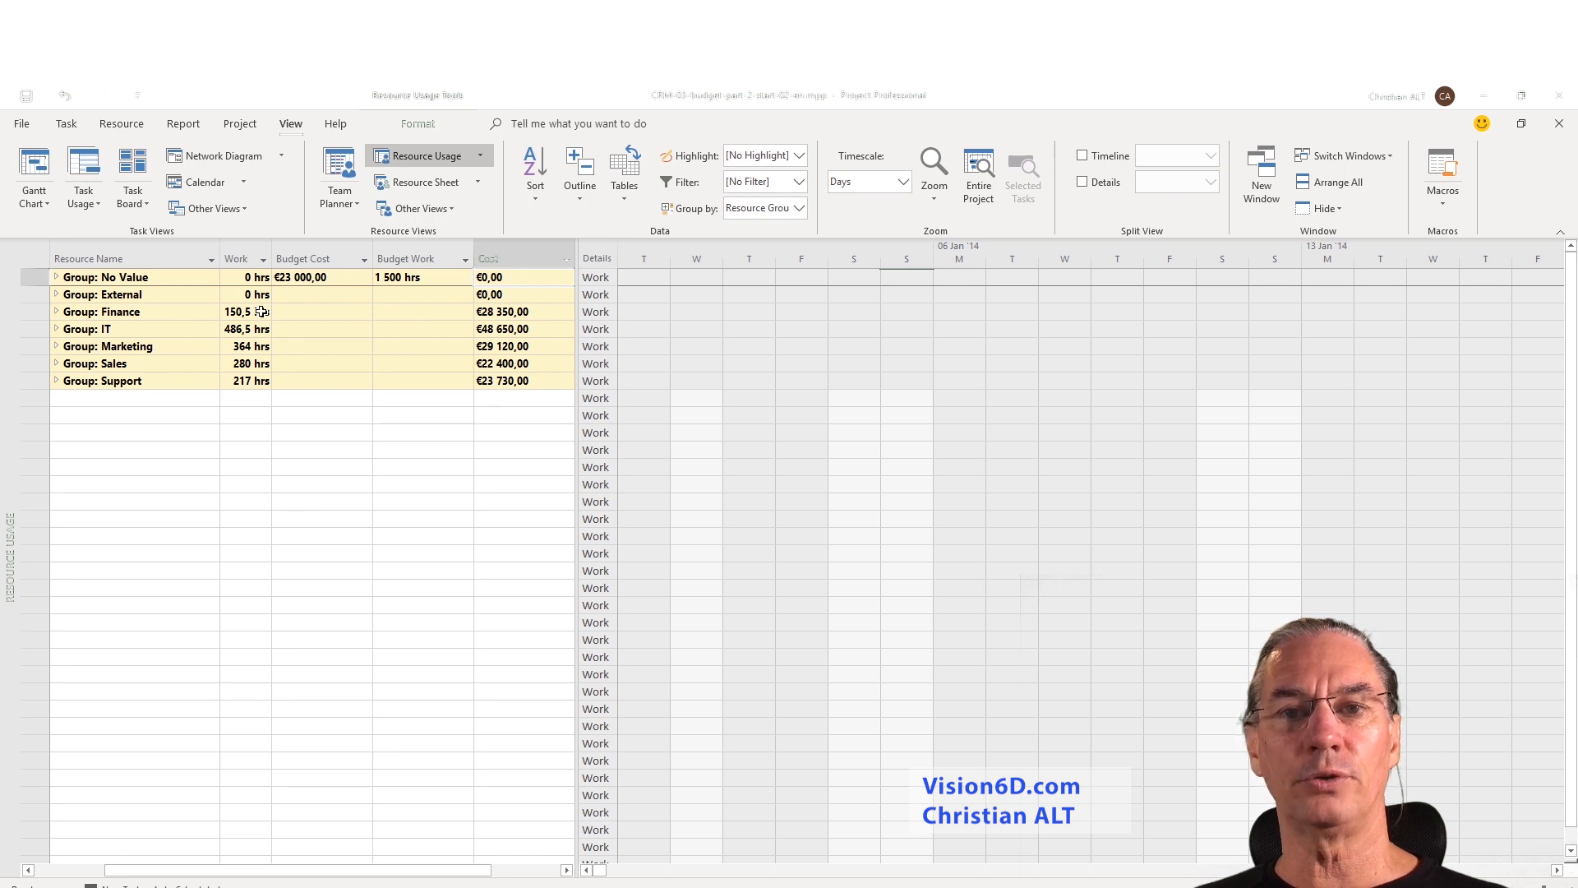
mouse_move(469, 315)
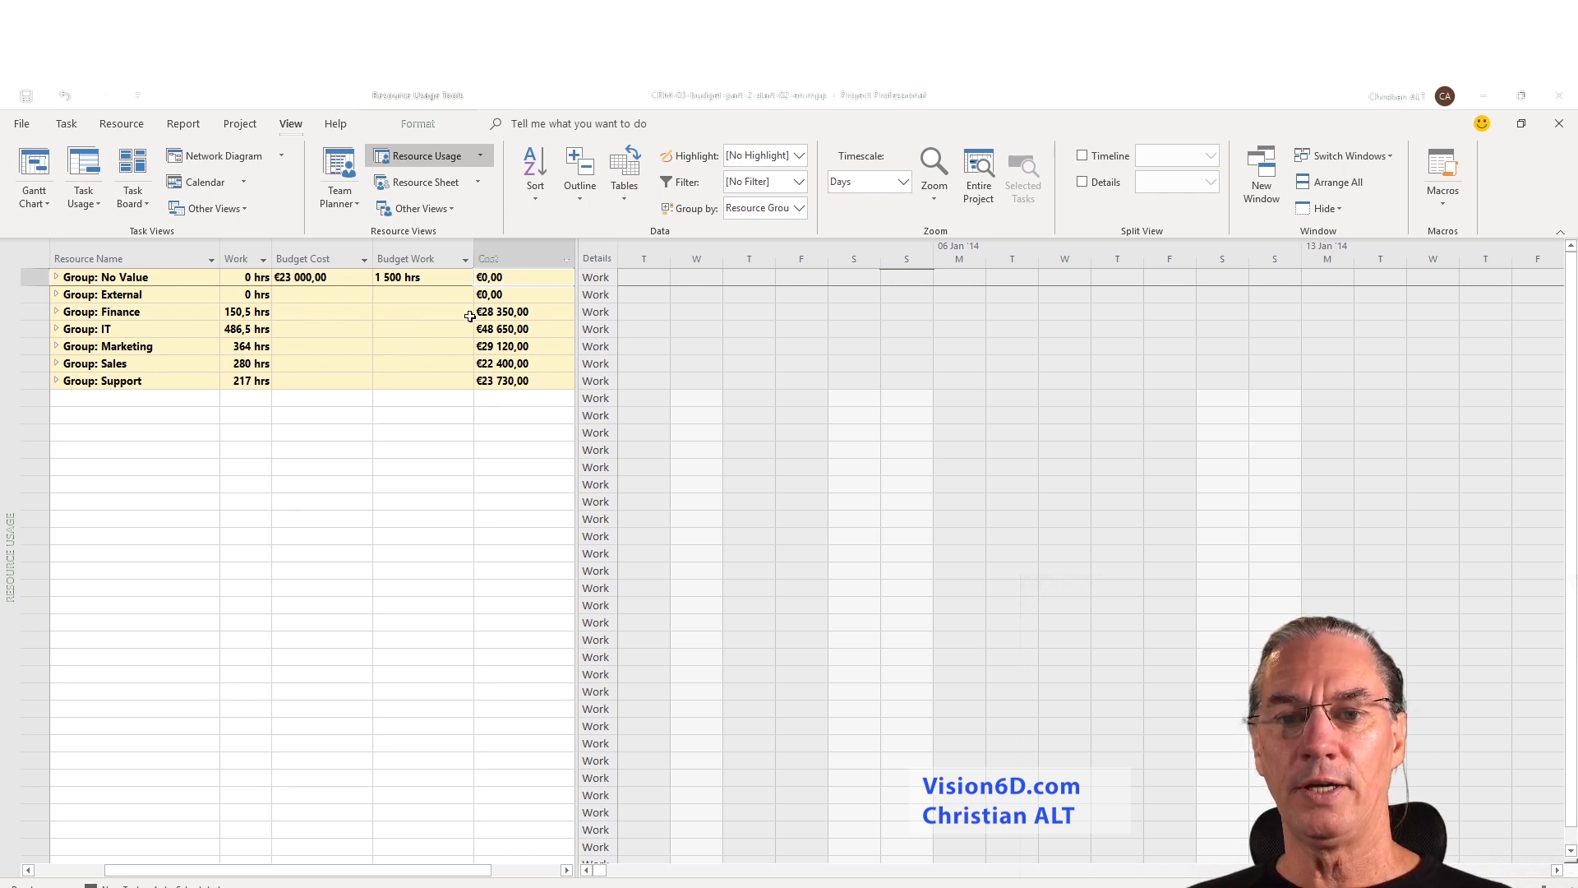
mouse_move(163, 319)
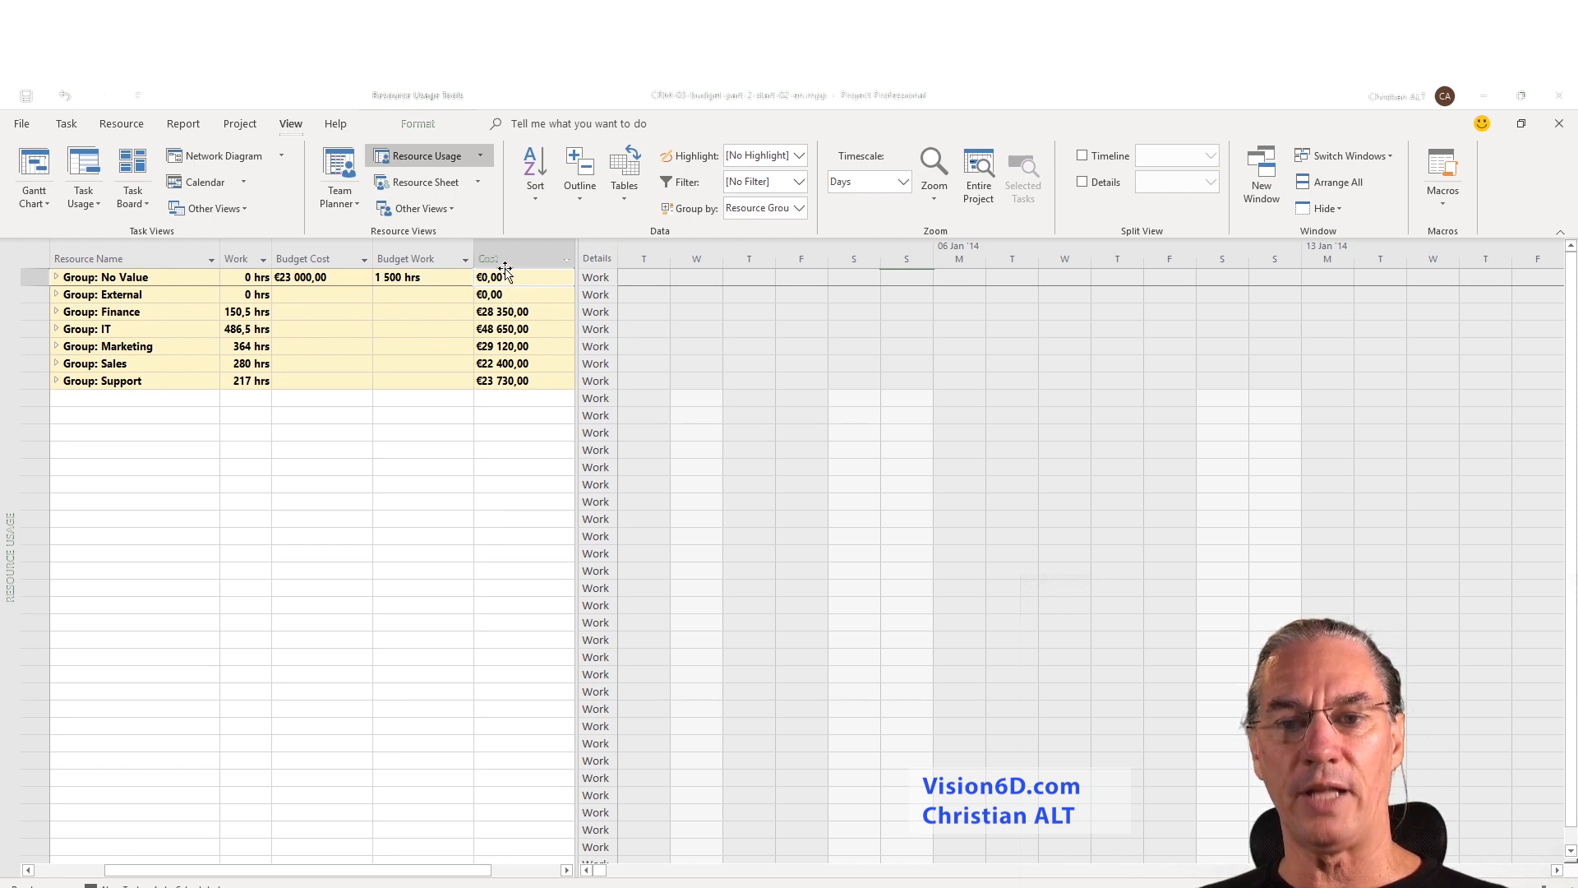
mouse_move(488, 410)
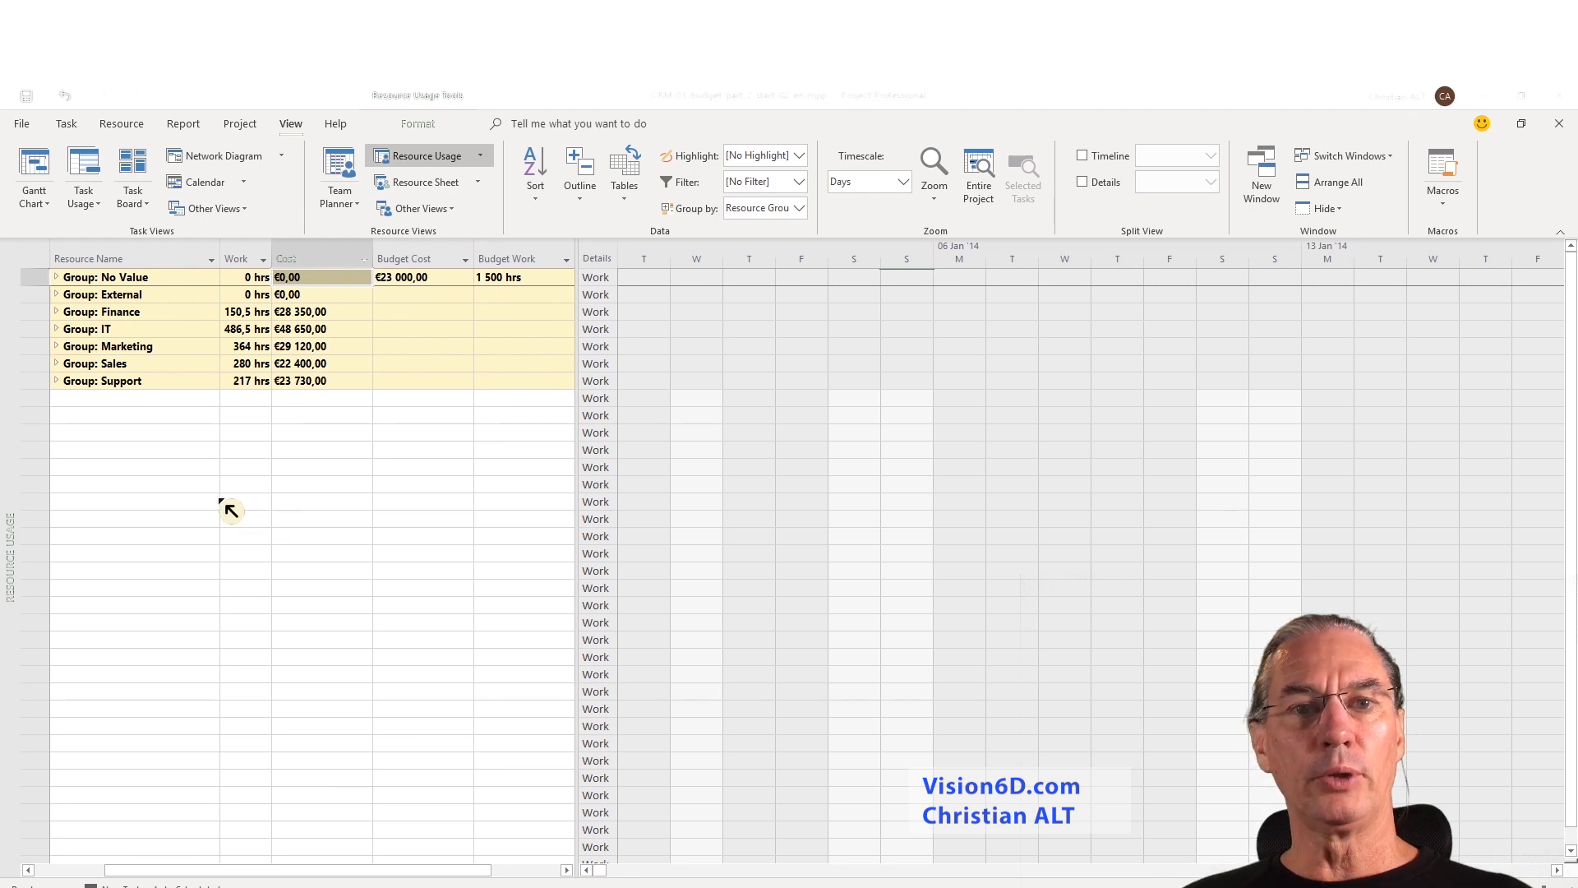
mouse_move(68, 340)
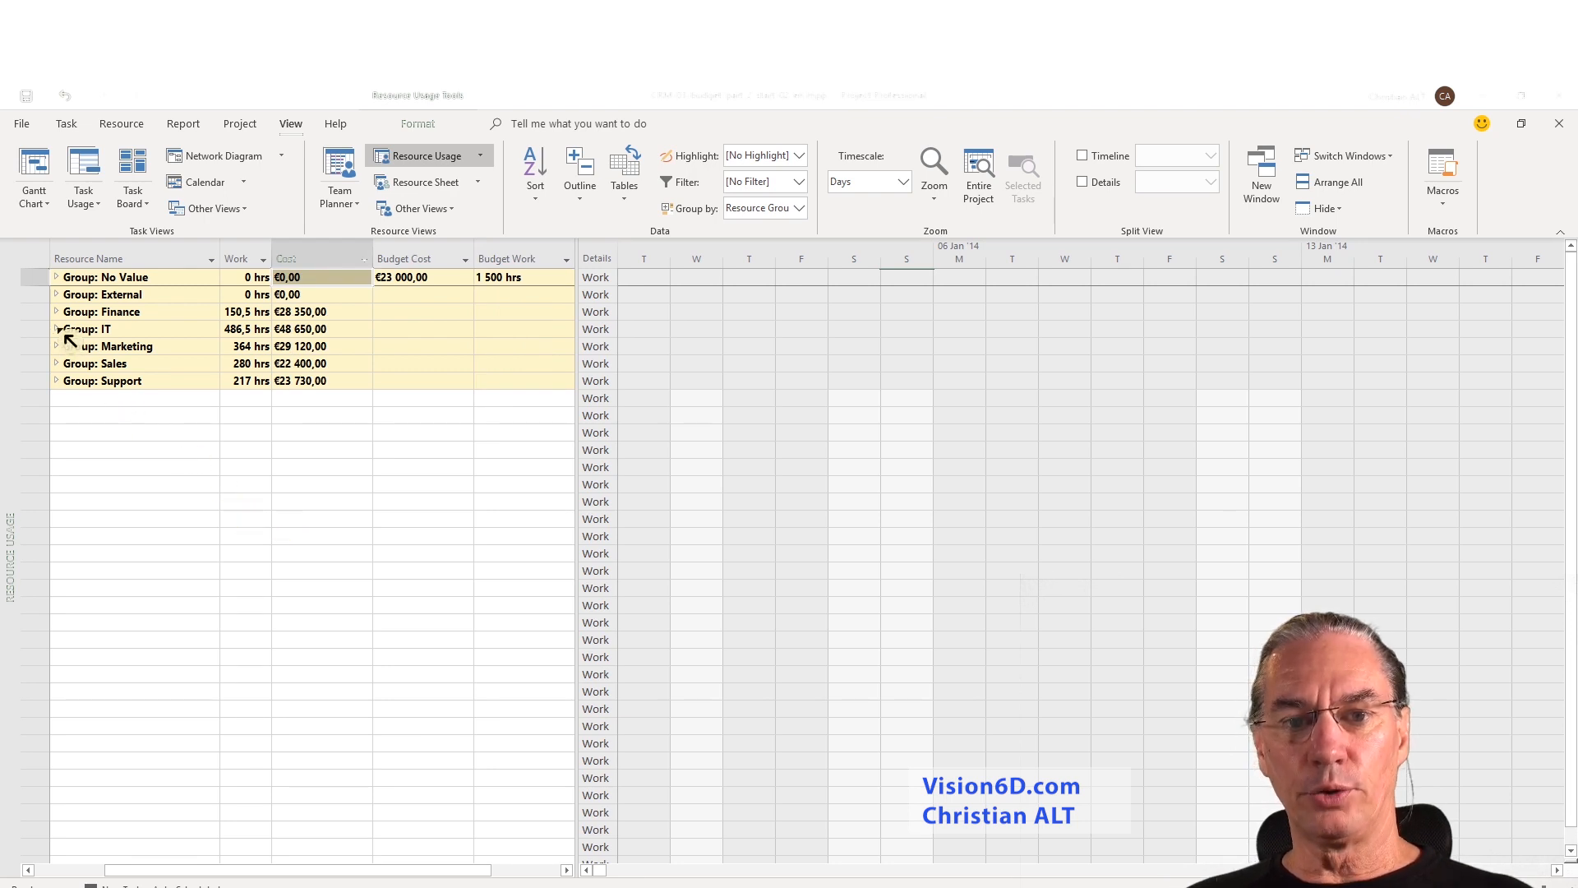
Expand the IT group to show Integrator1 and Integrator2 with their per-task costs.
left_click(58, 328)
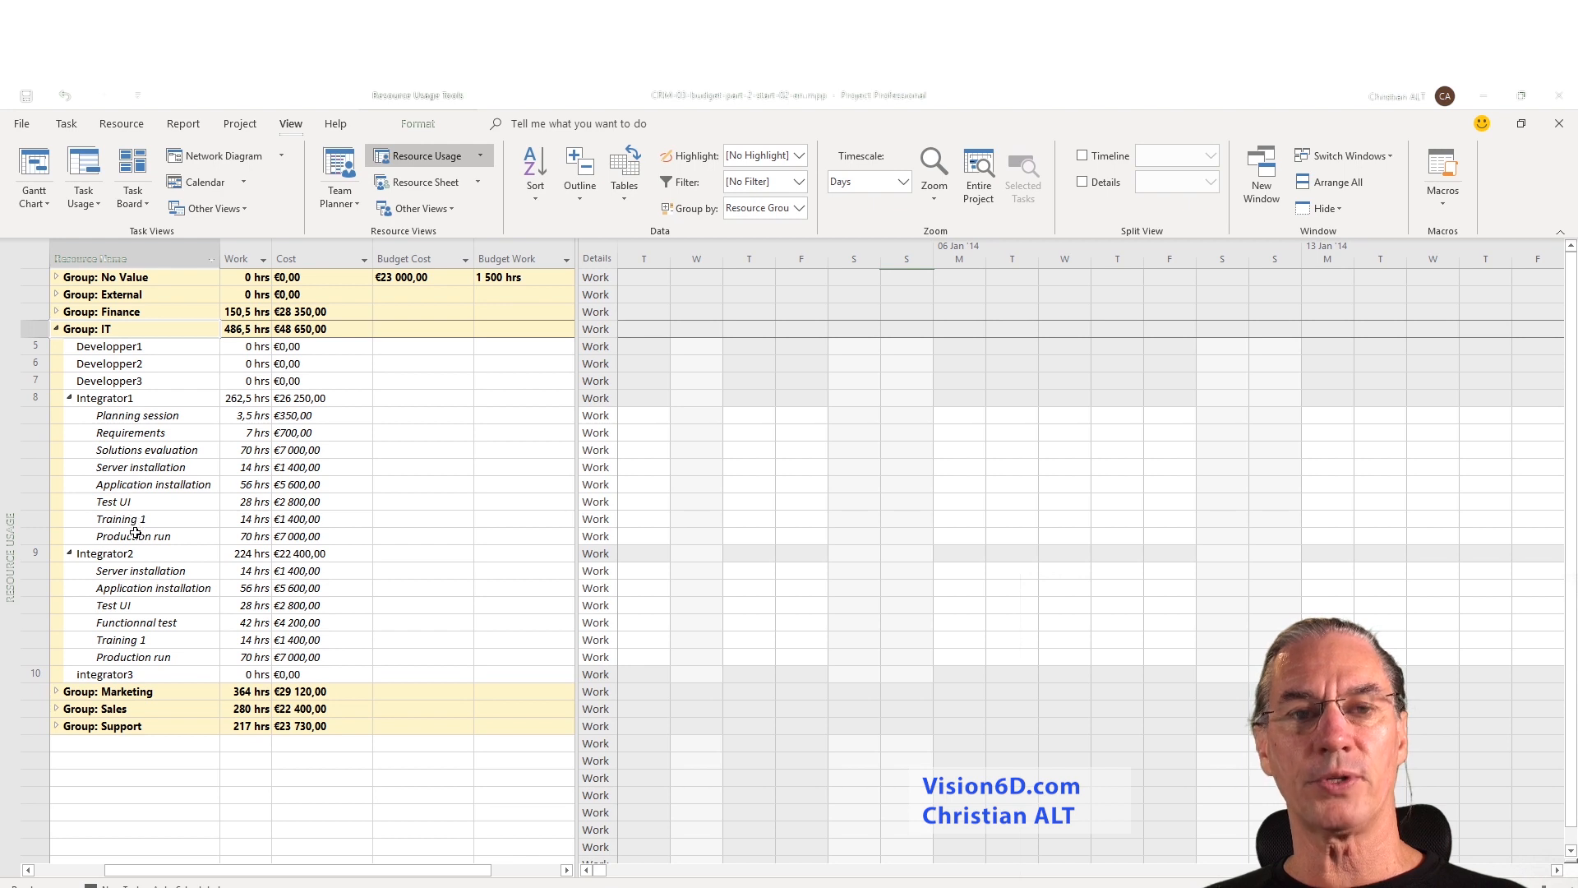
mouse_move(193, 536)
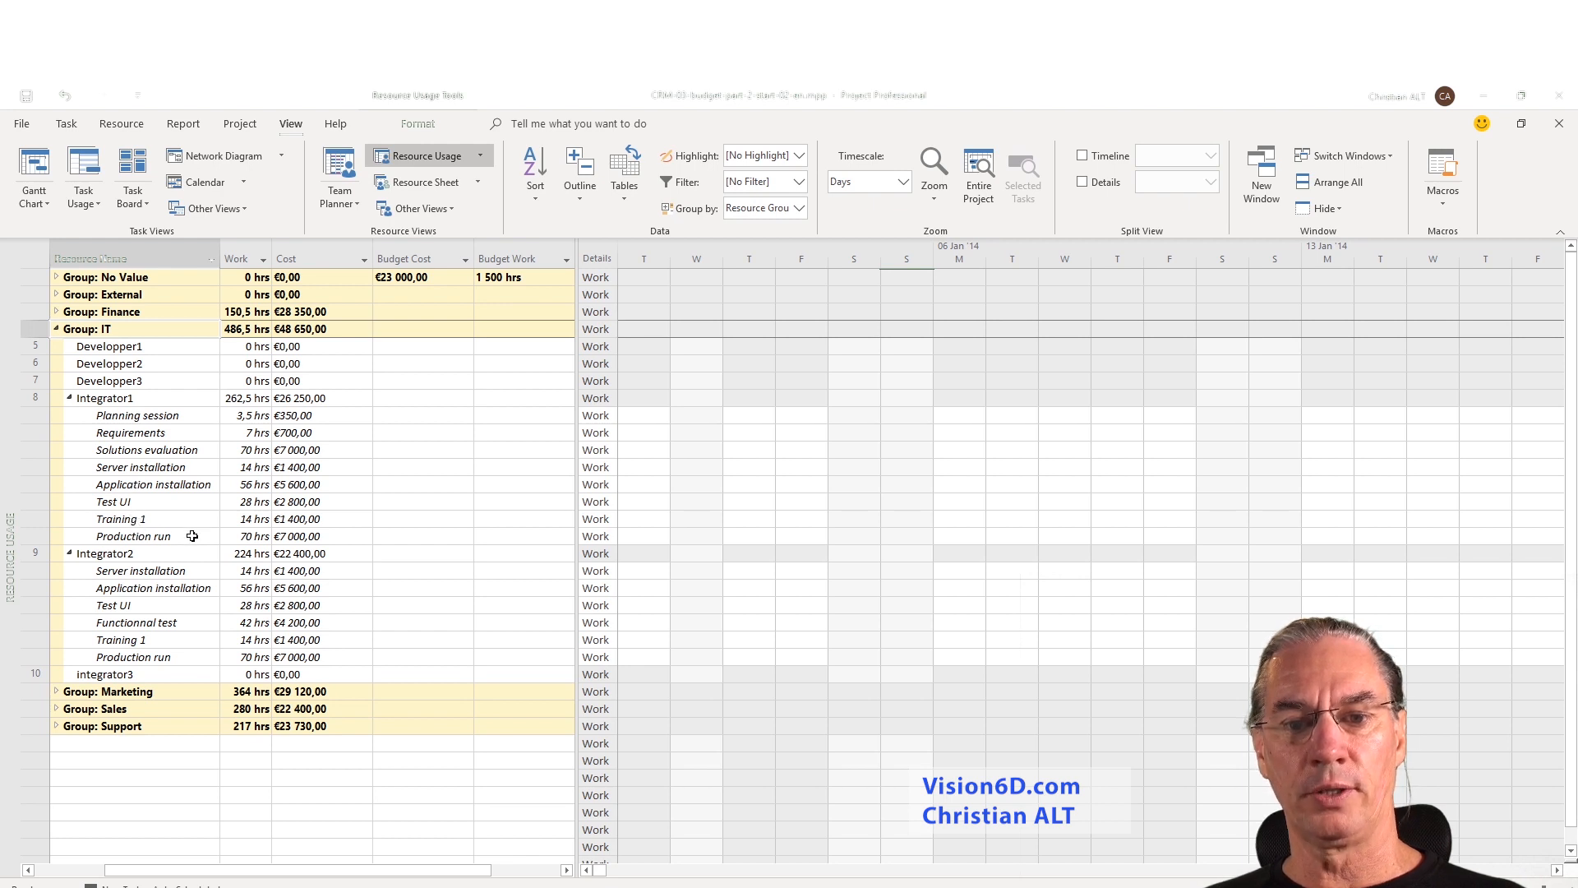
mouse_move(246, 431)
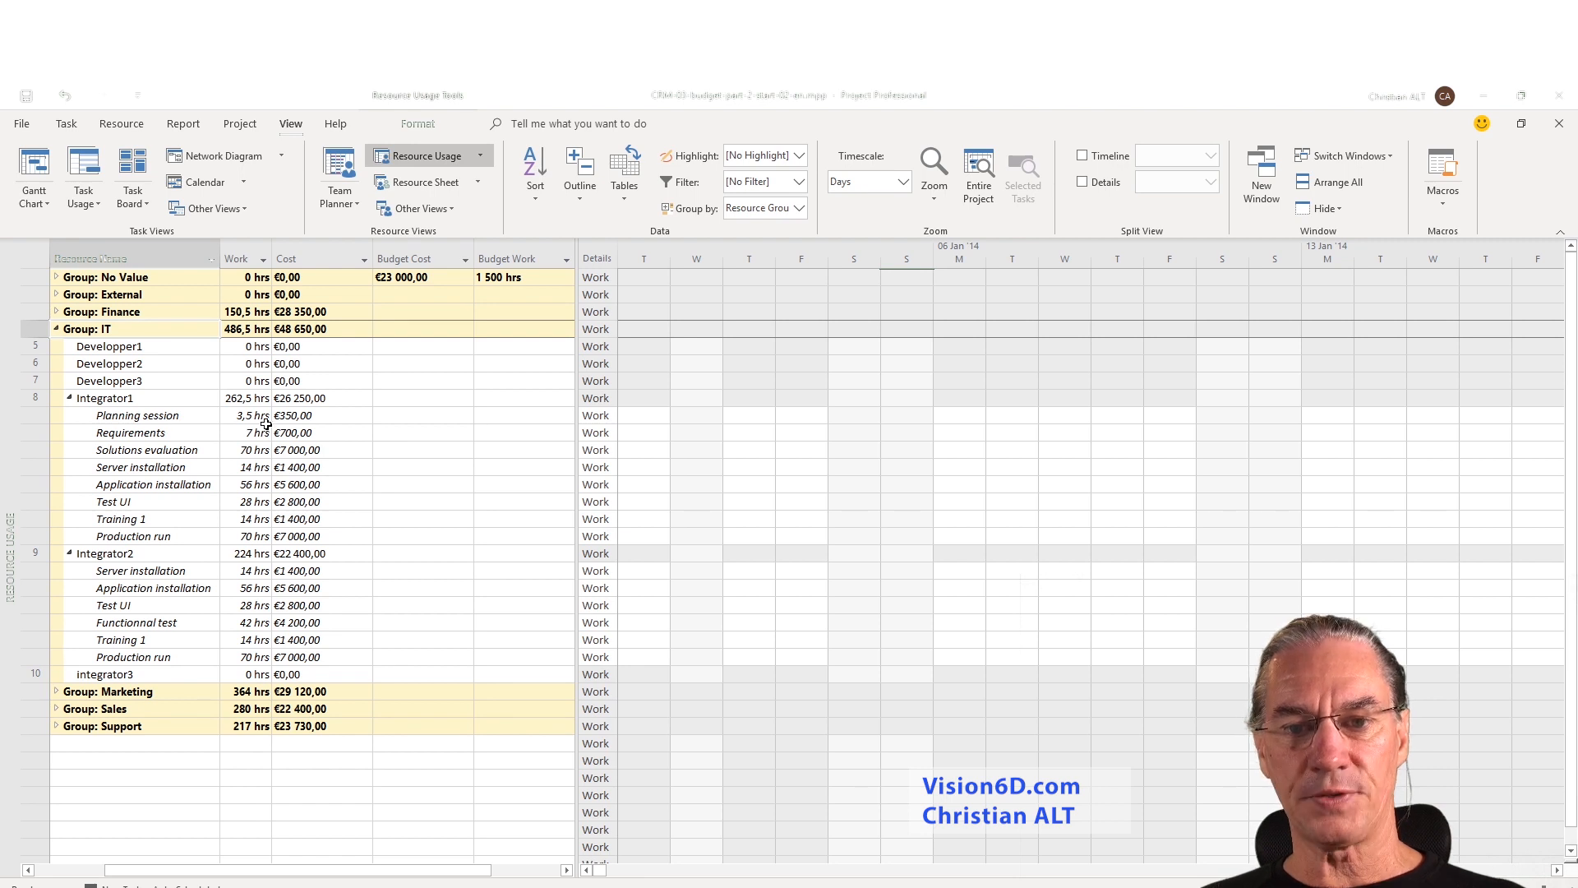
mouse_move(290, 532)
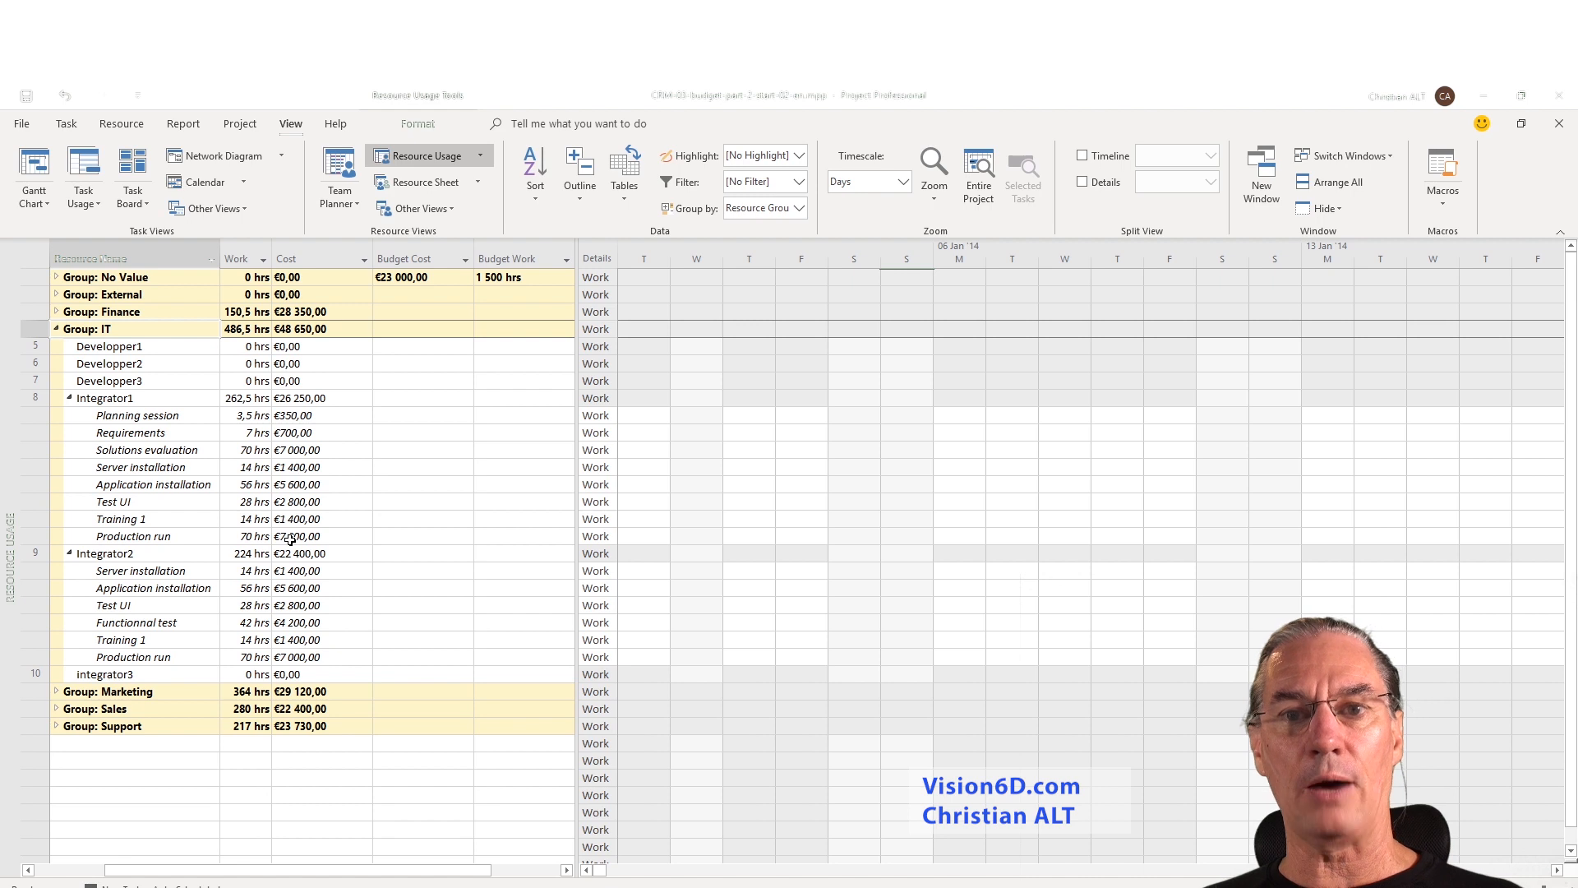
mouse_move(159, 402)
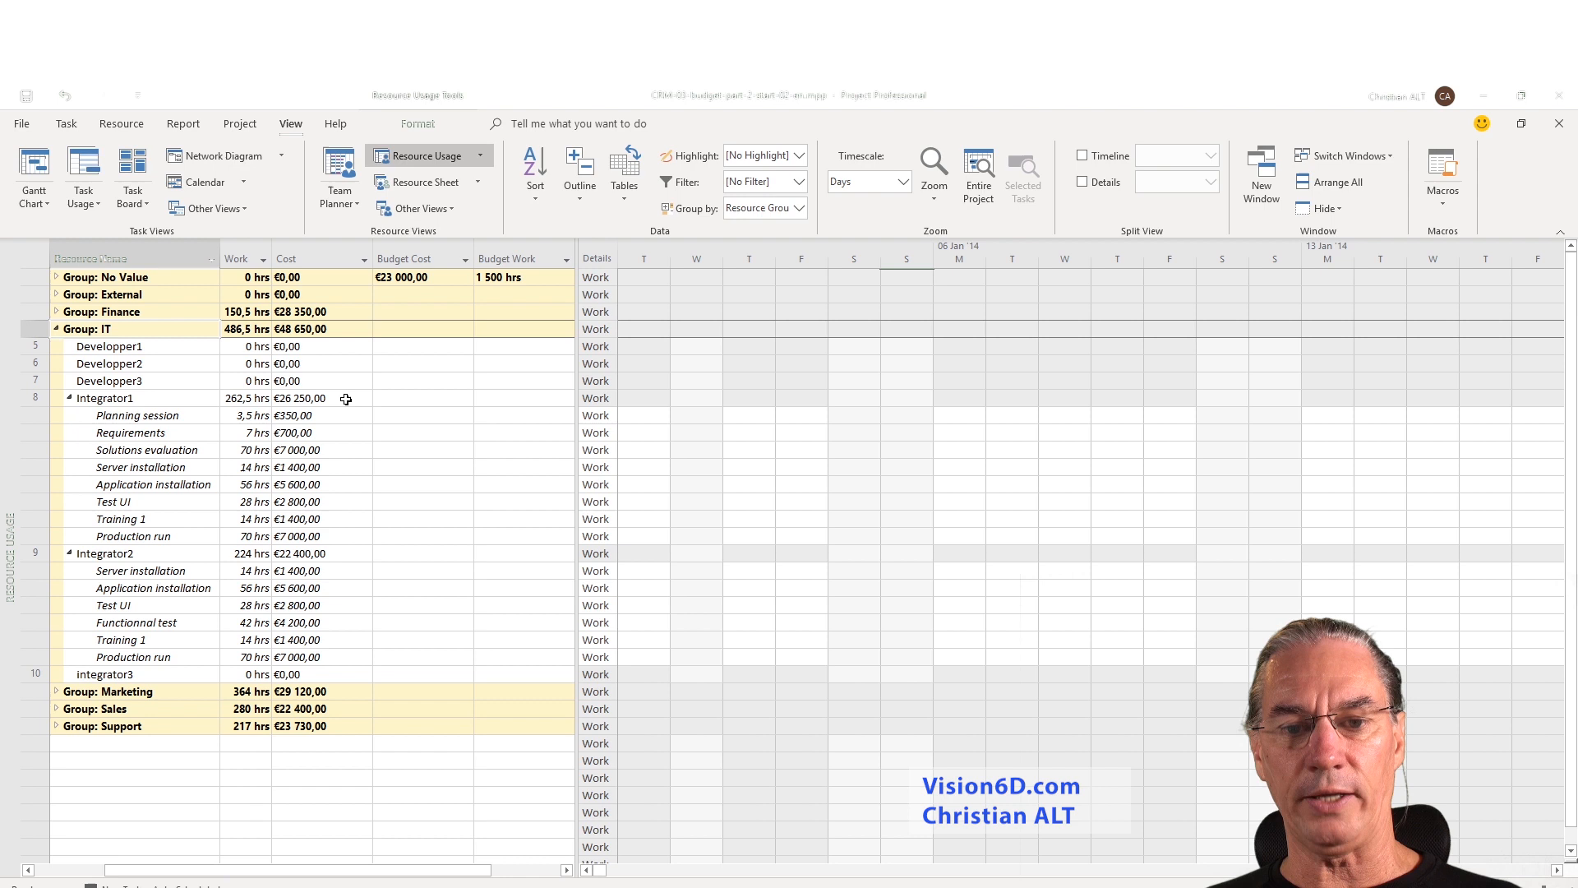
mouse_move(242, 553)
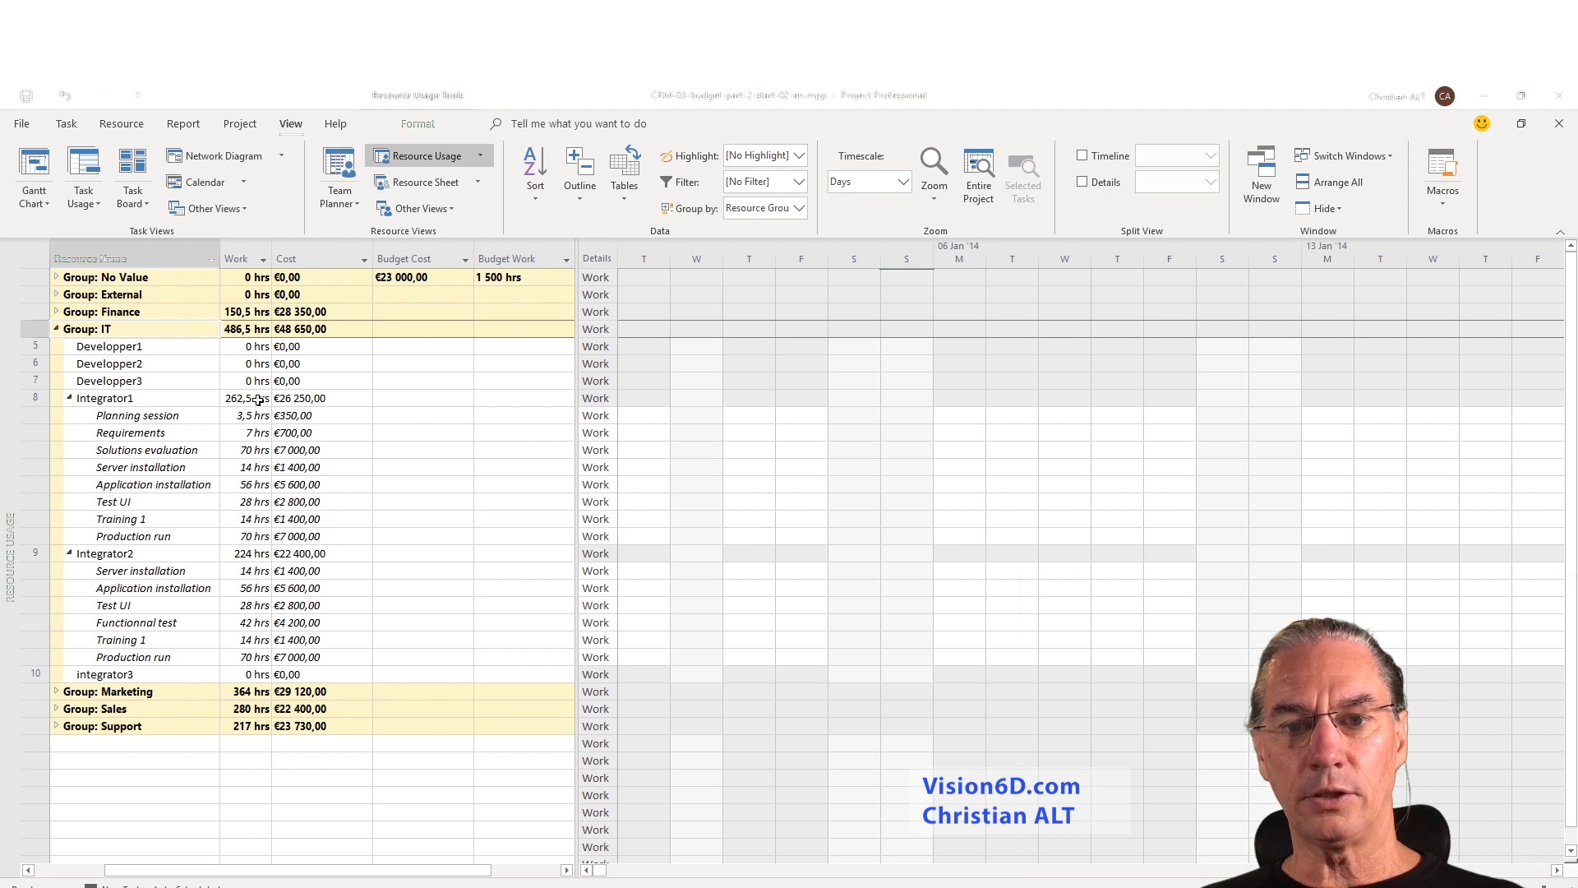
mouse_move(241, 329)
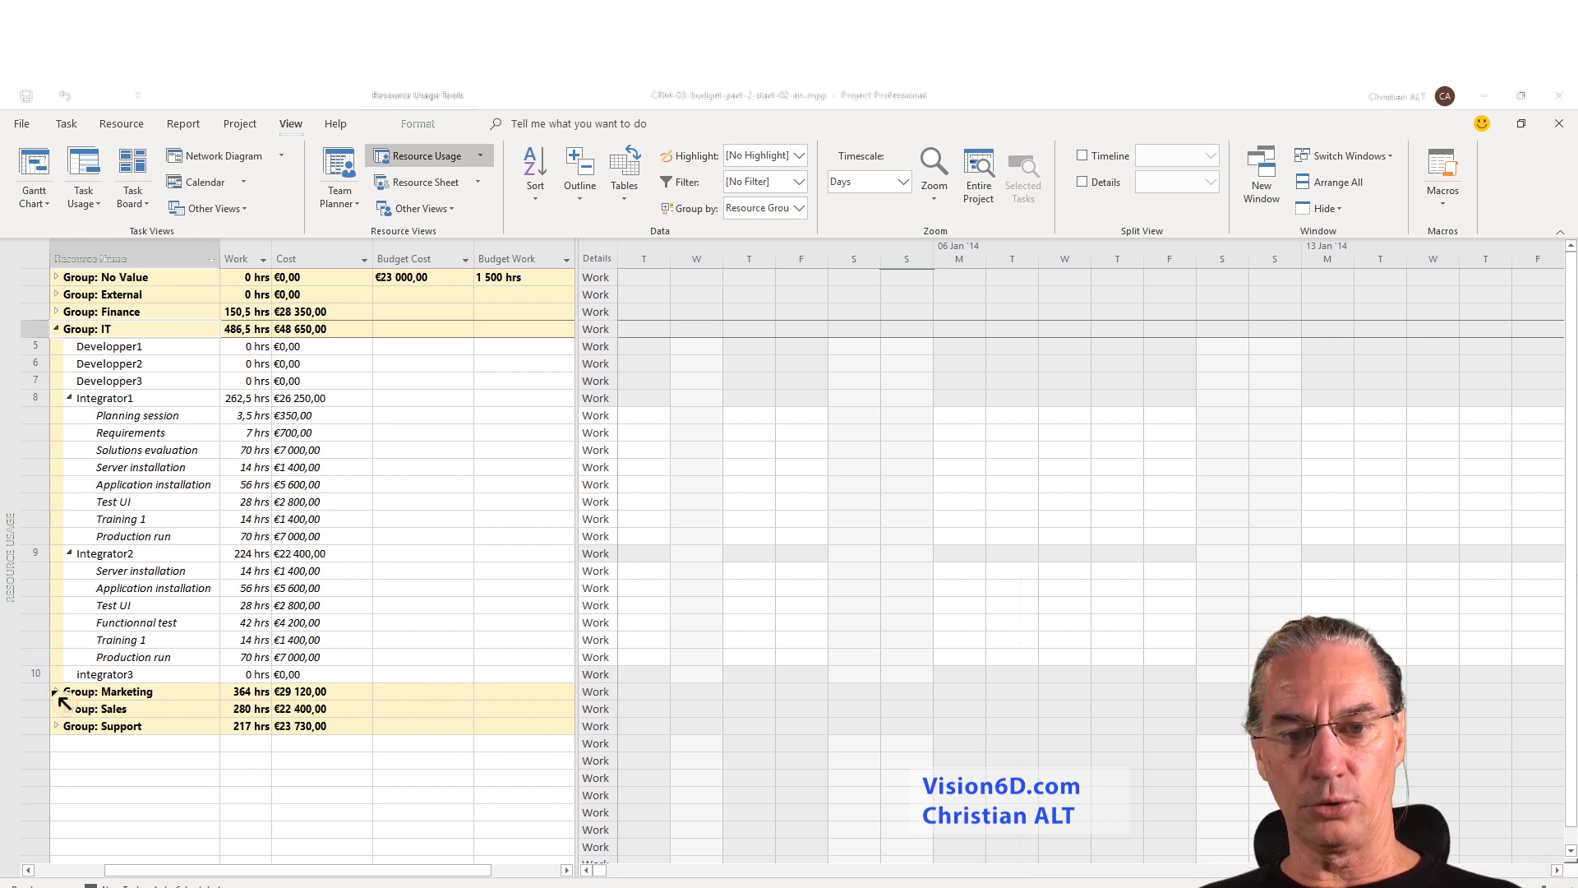
Expand Marketing and Sales to review their resources, then collapse both back to summary rows.
left_click(57, 691)
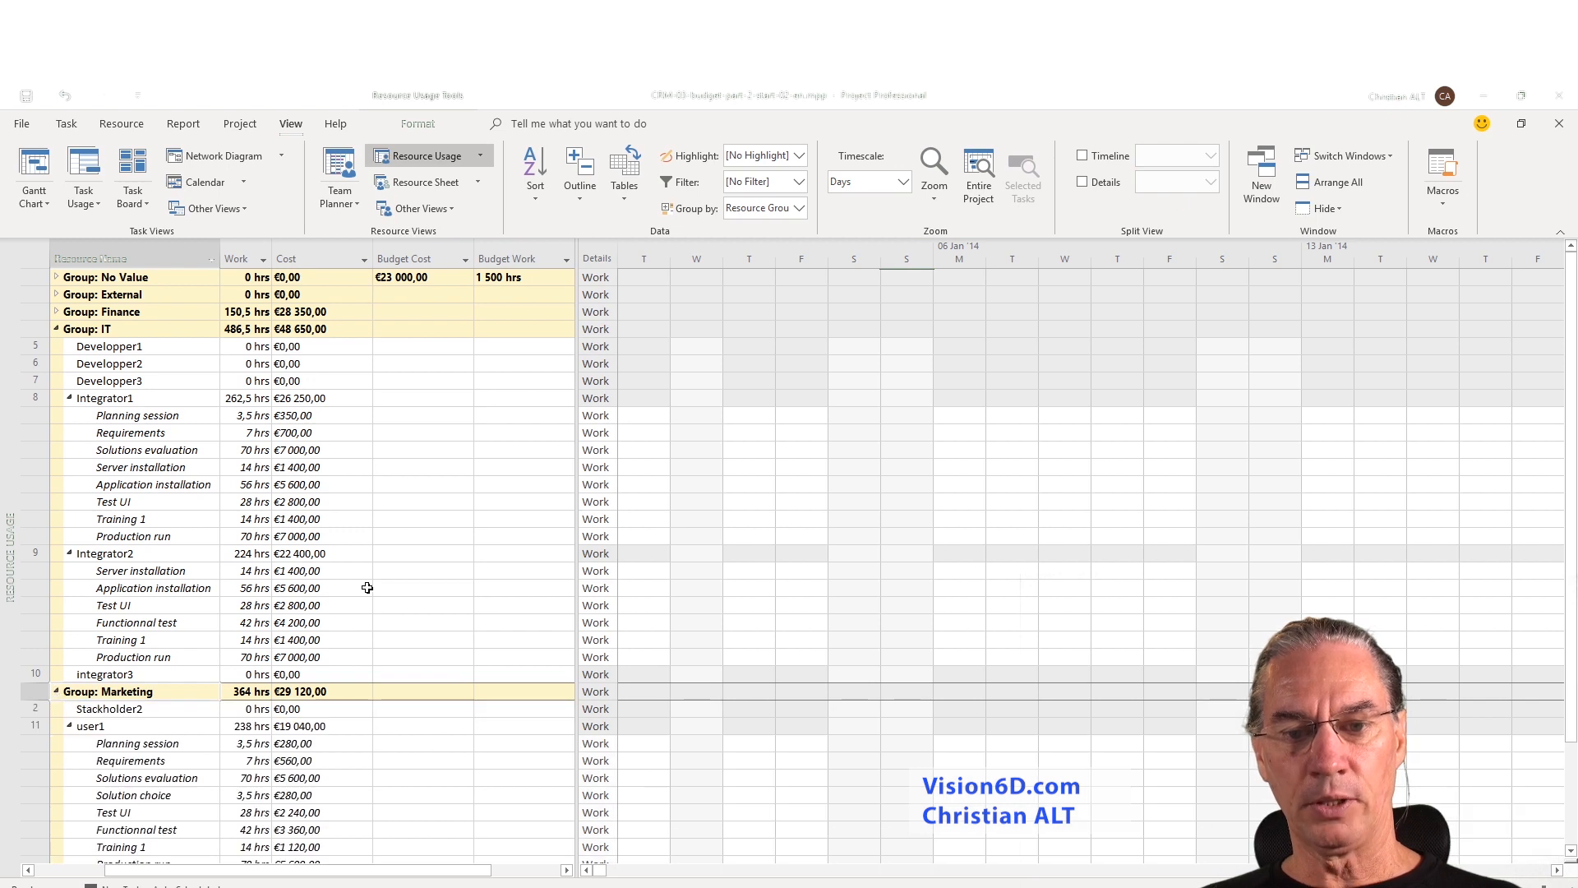
scroll("down", 3)
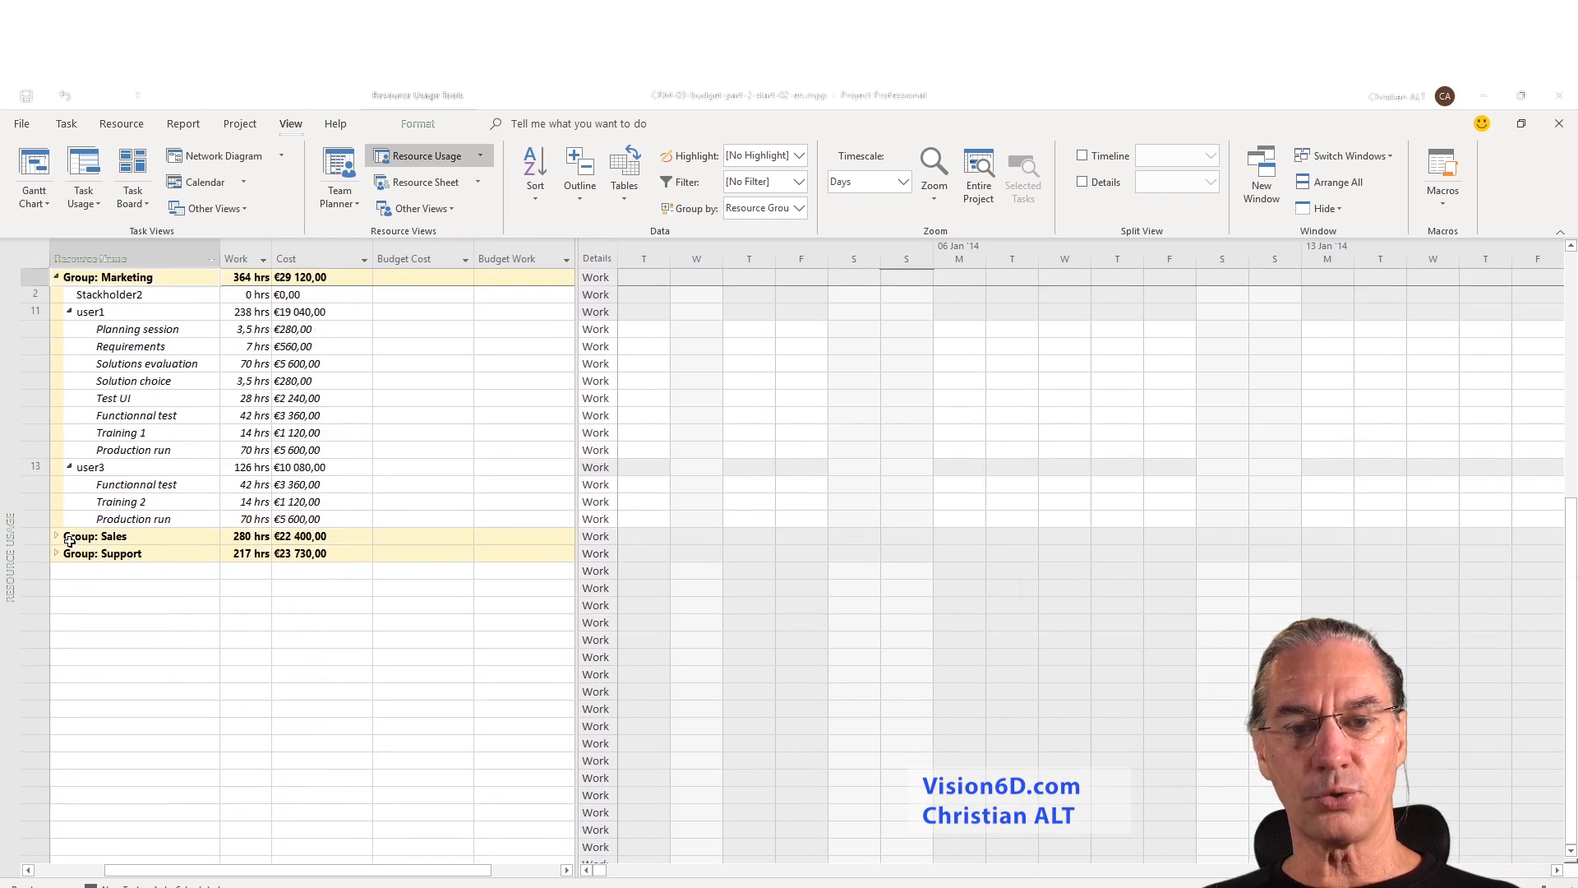
left_click(57, 535)
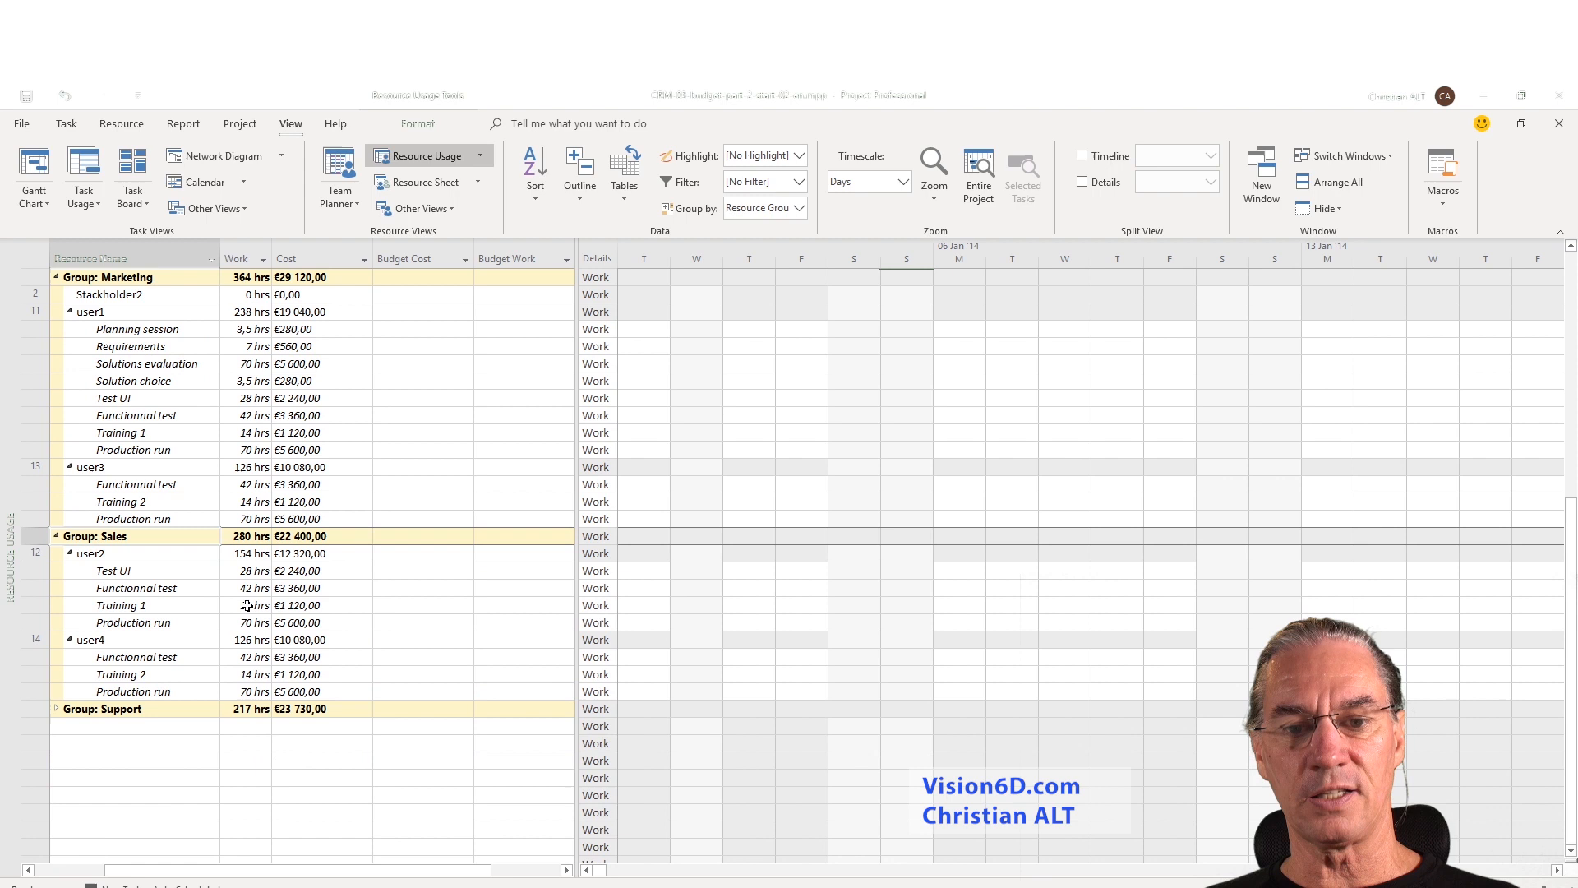
scroll("up", 3)
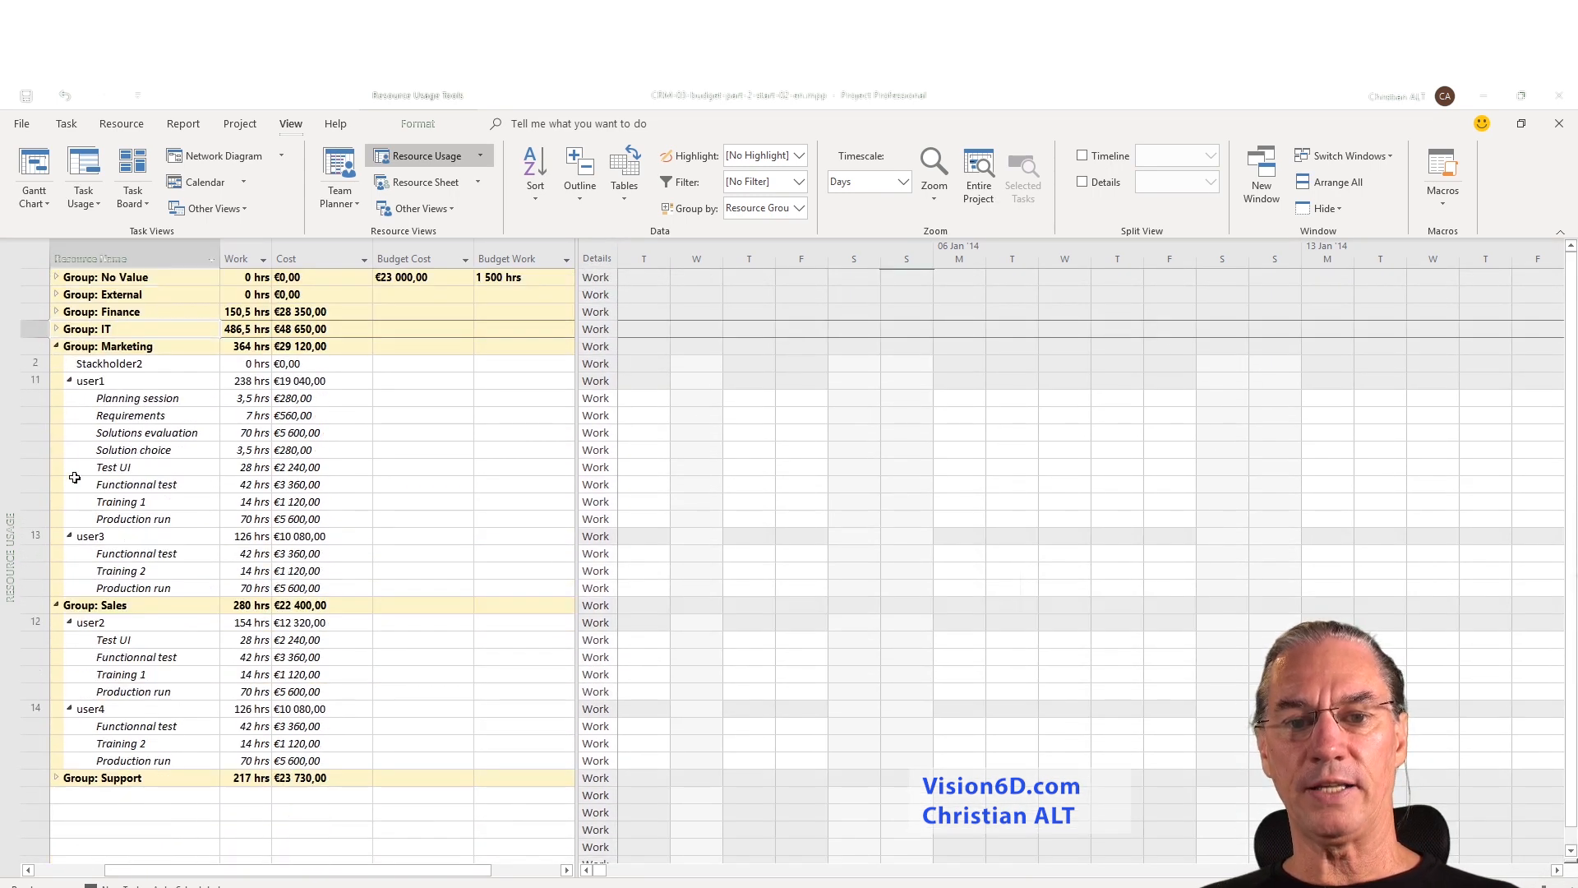
left_click(57, 346)
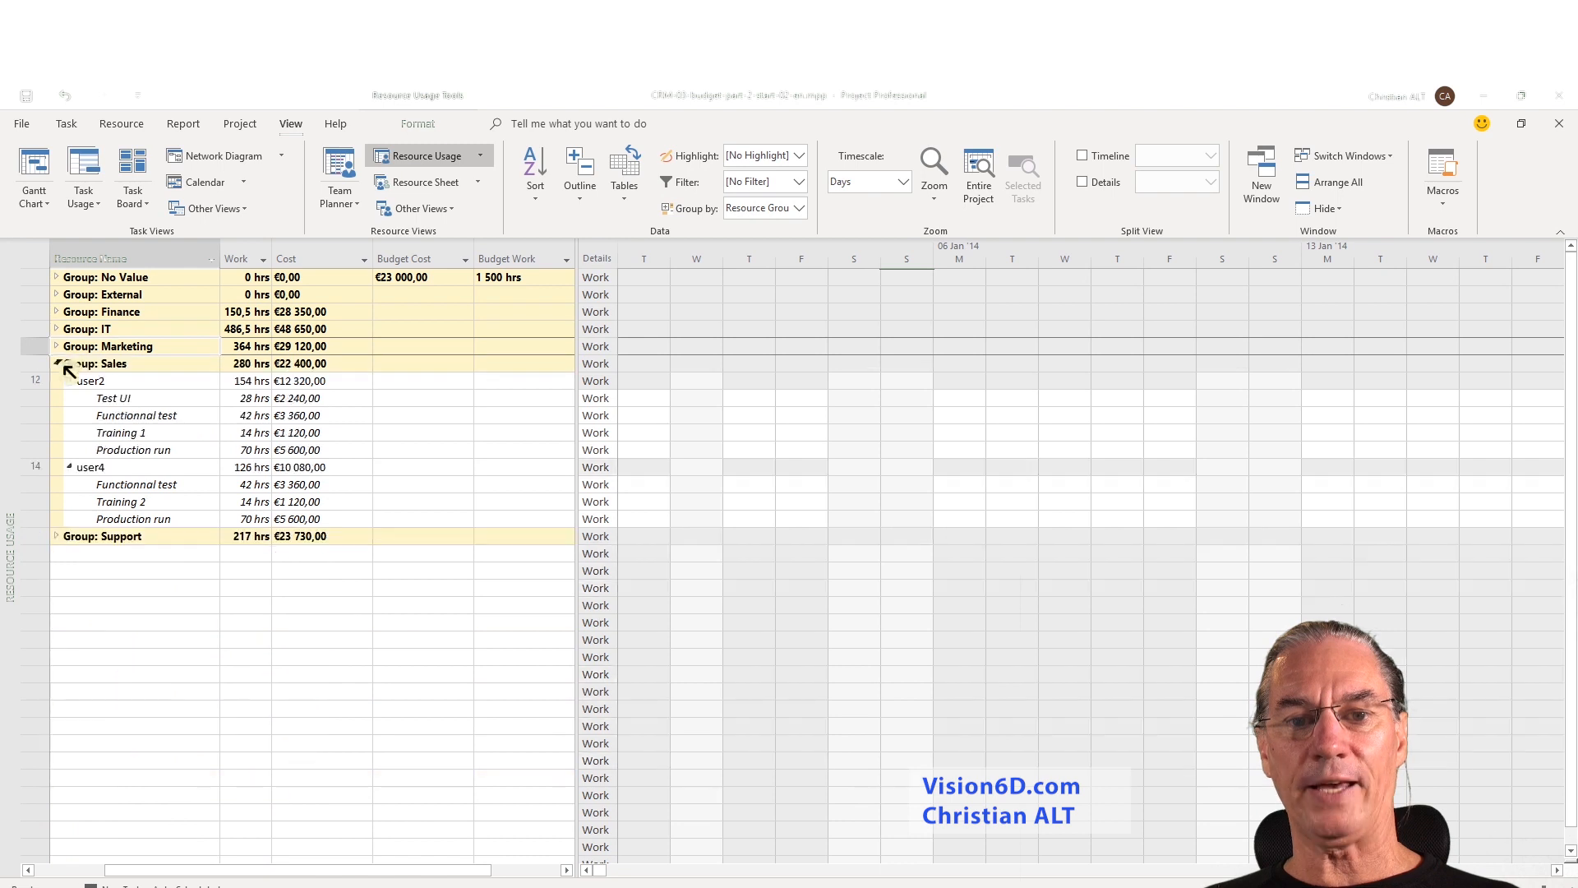
left_click(57, 364)
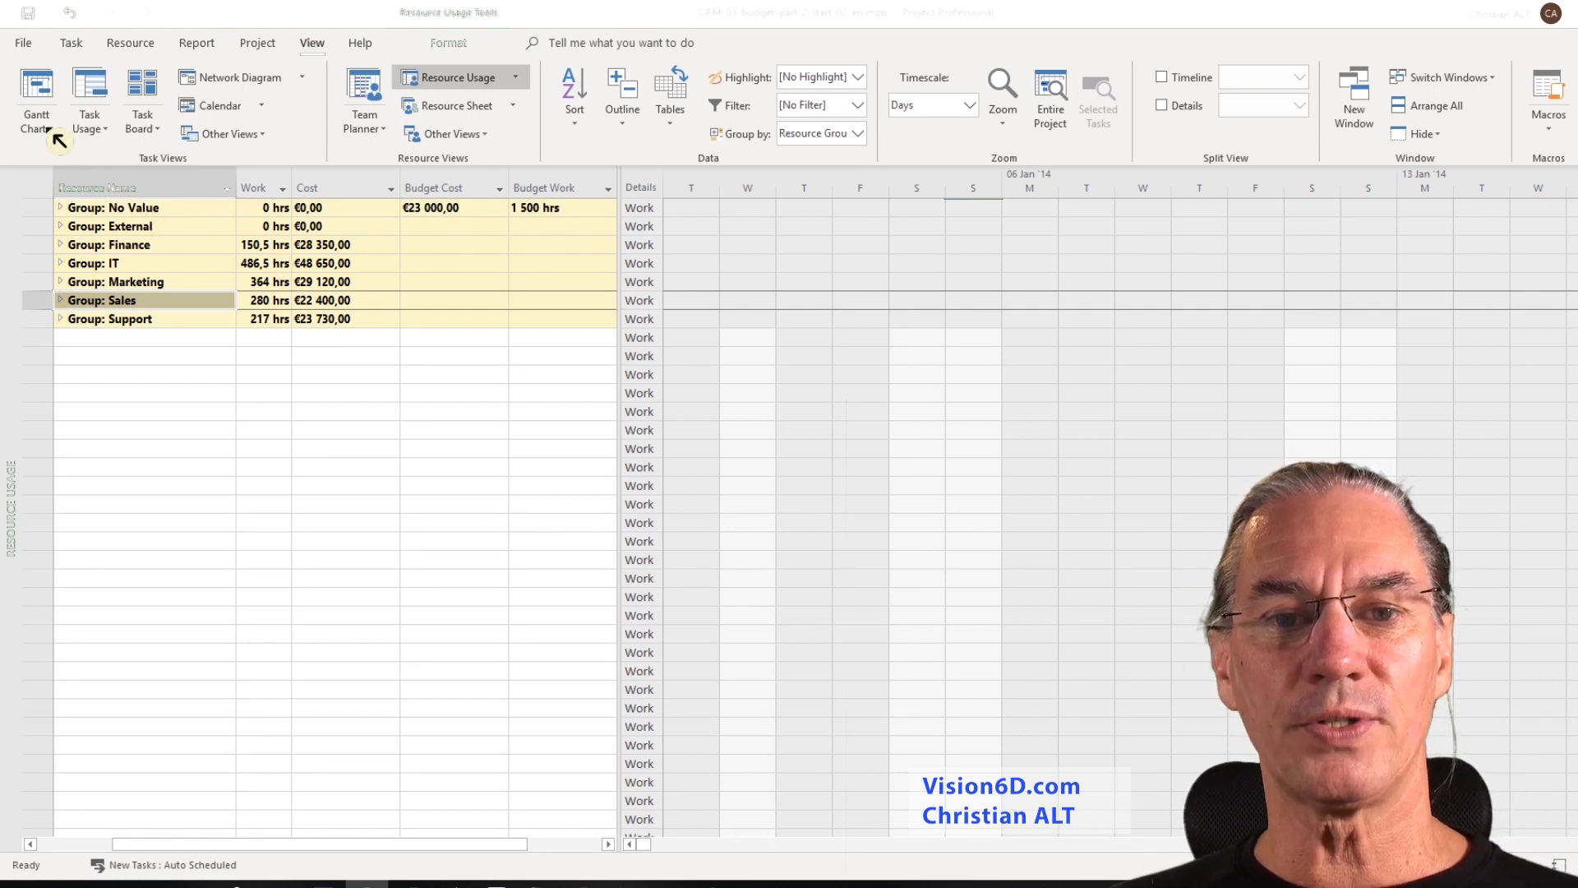
Return to the Resource Sheet and fill the Budget group down to the four budget resources.
left_click(37, 131)
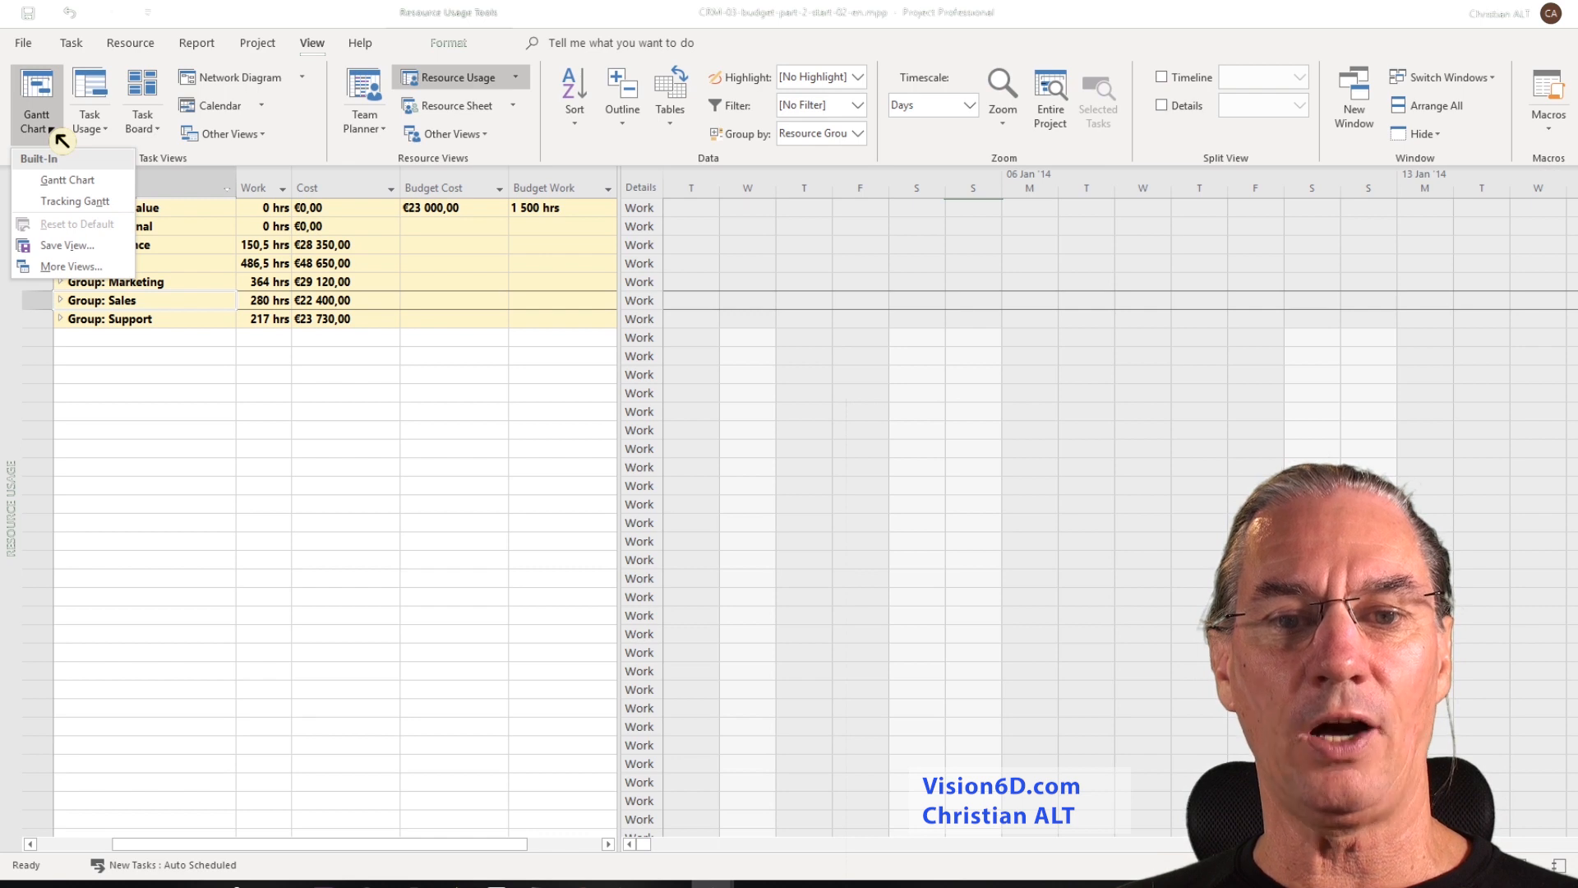
left_click(129, 42)
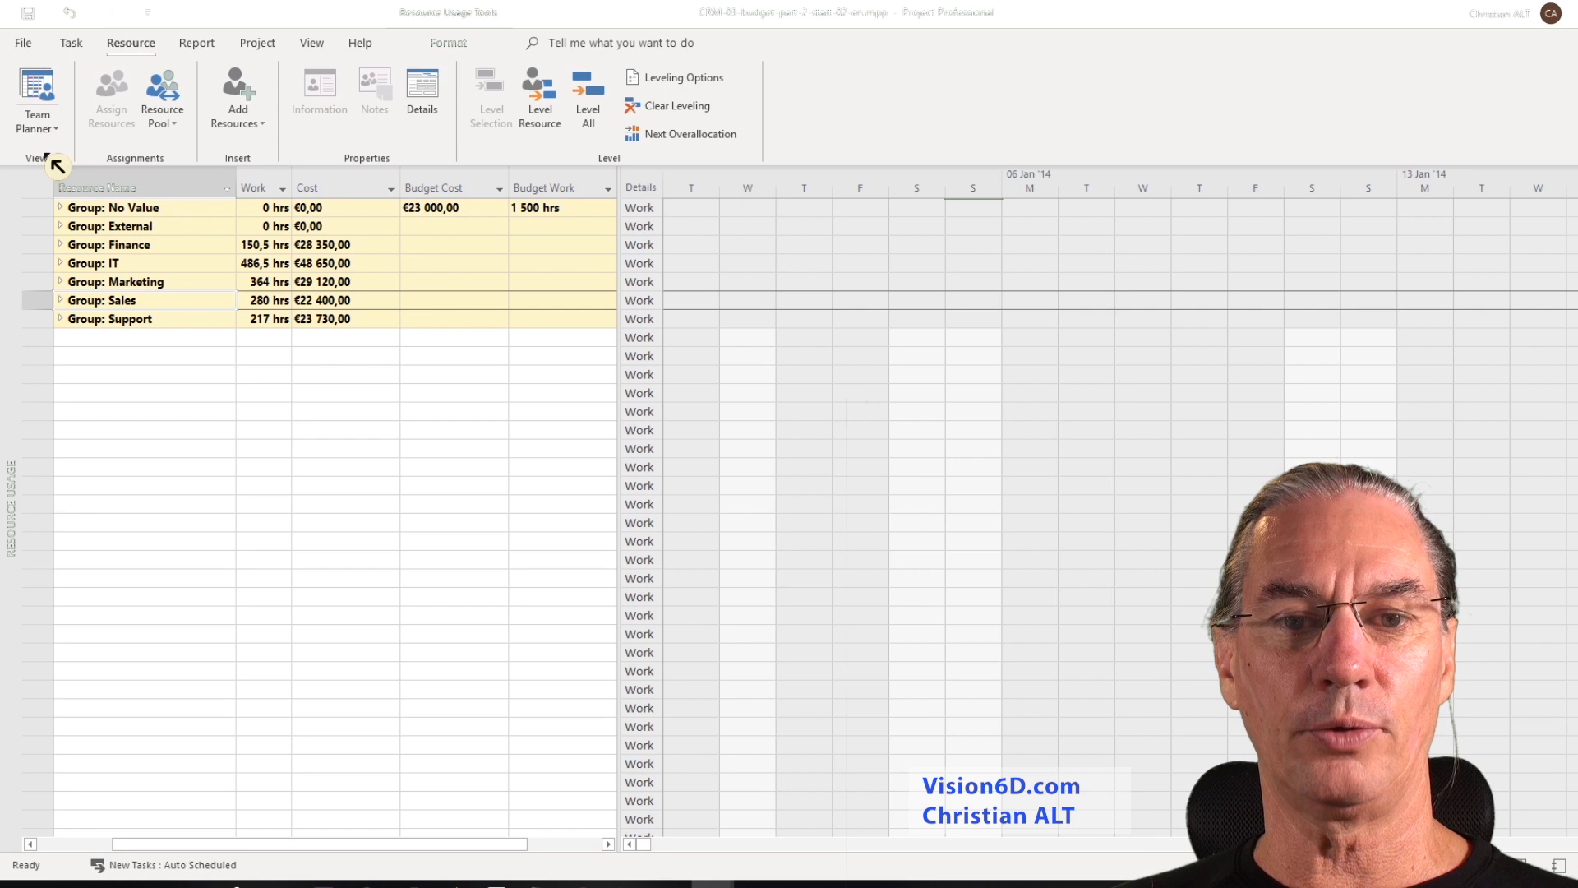
left_click(37, 158)
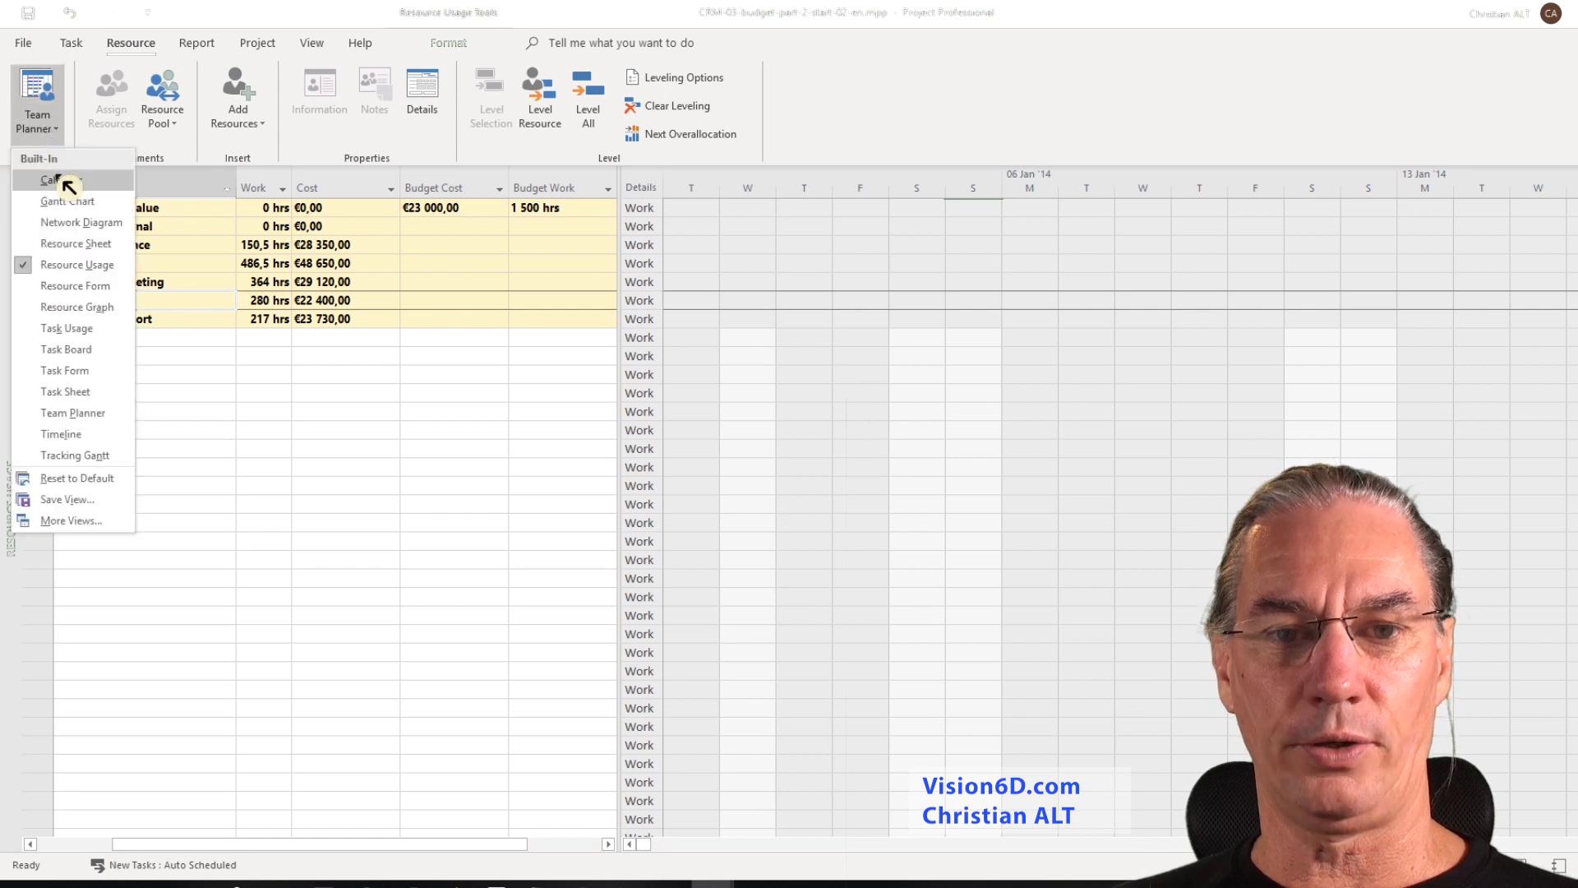
left_click(75, 242)
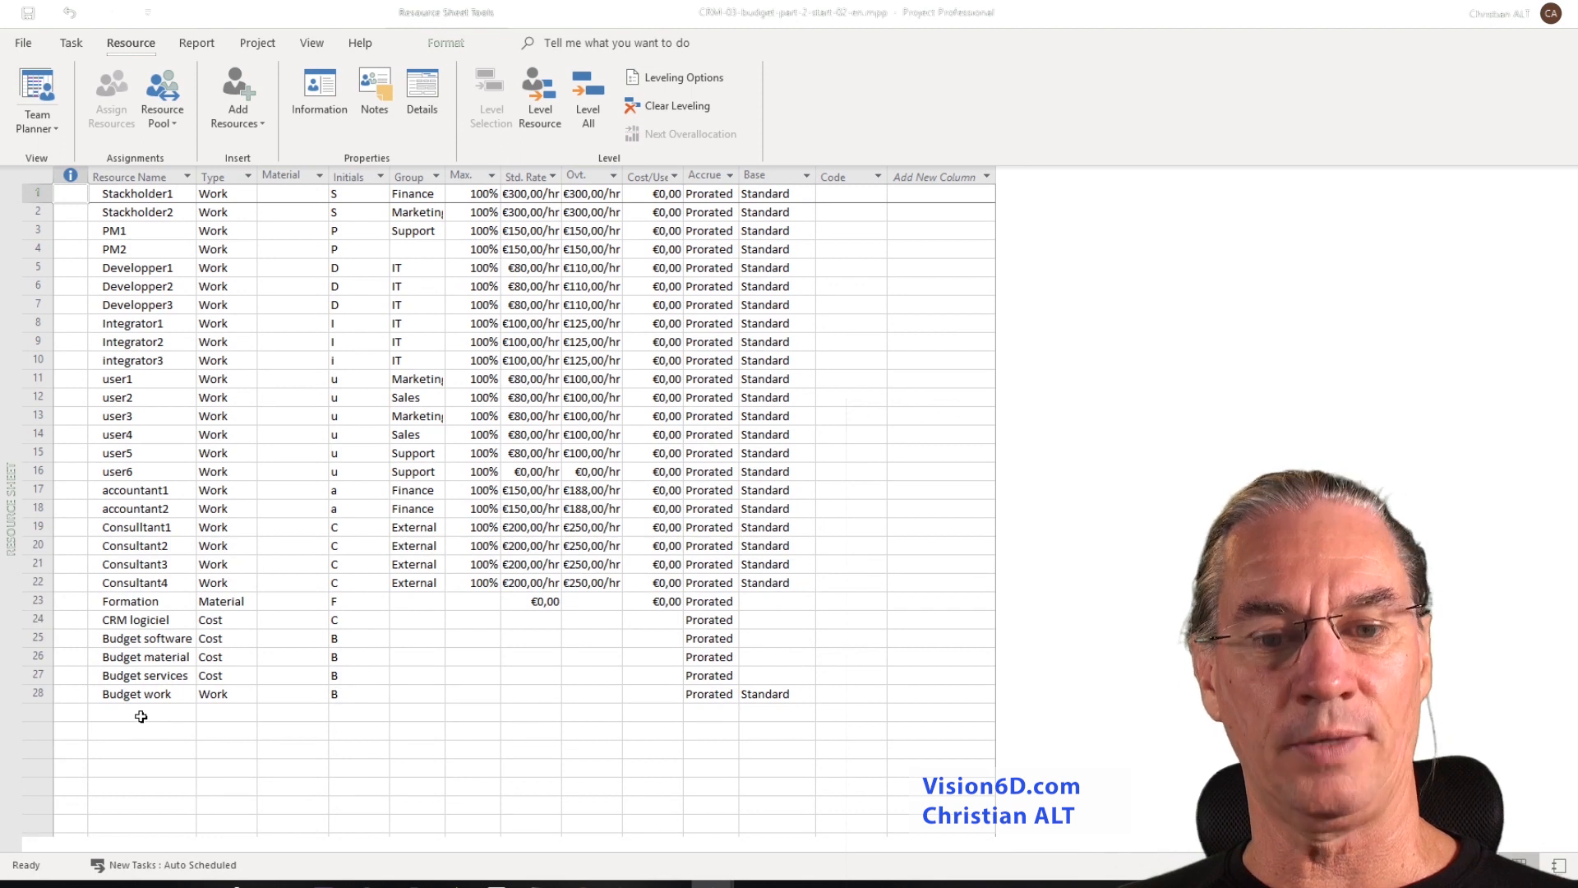
mouse_move(141, 675)
type("Budget")
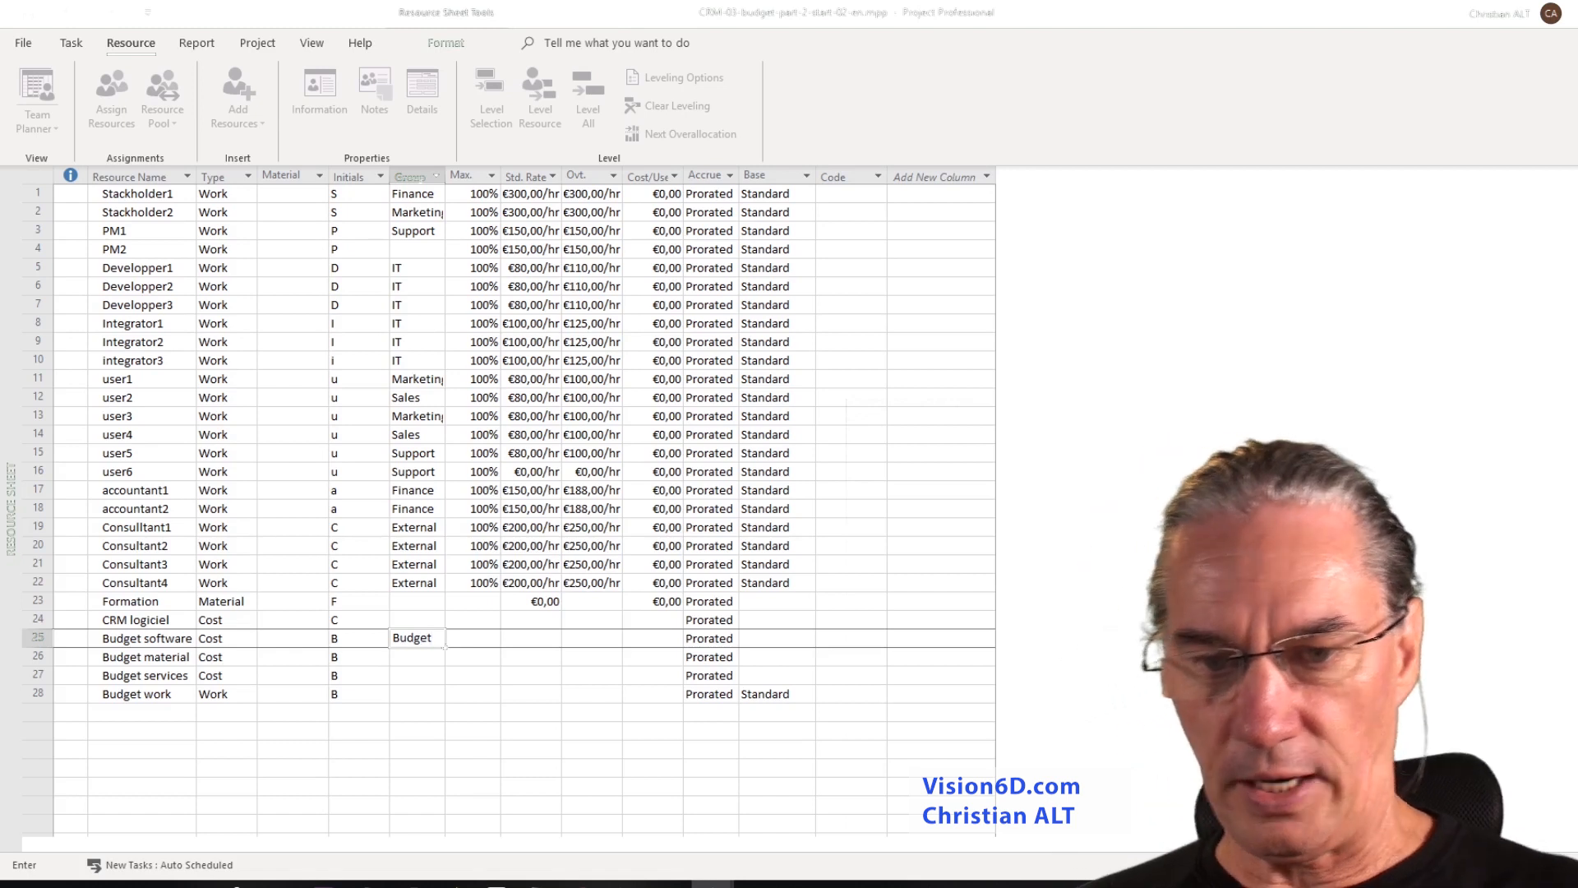
left_click(412, 656)
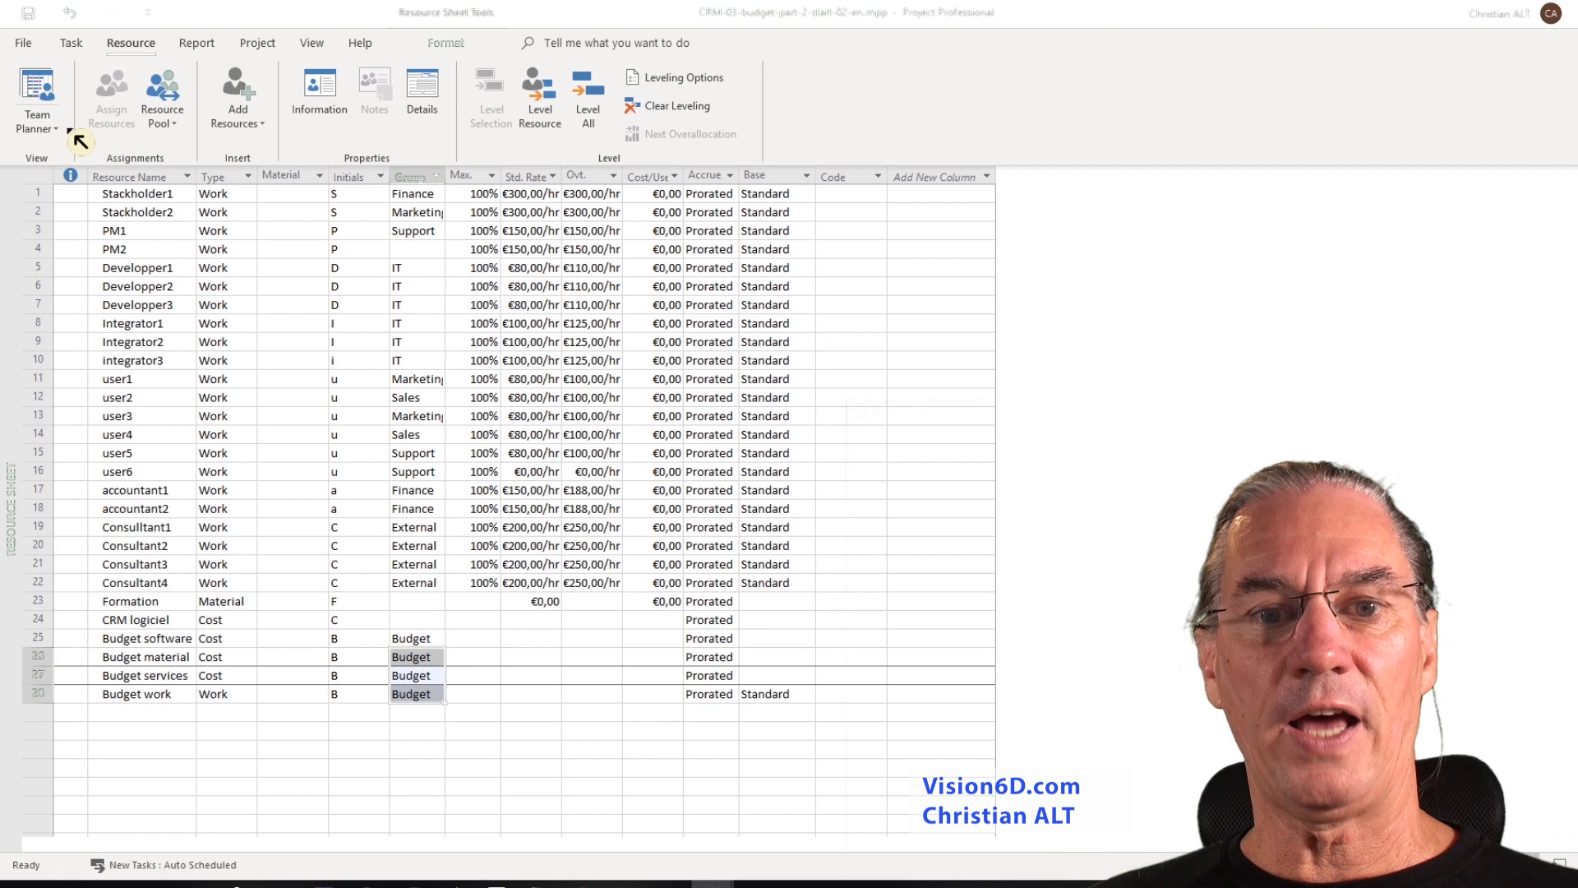
Switch back to the Resource Usage view showing the new Budget group.
left_click(36, 106)
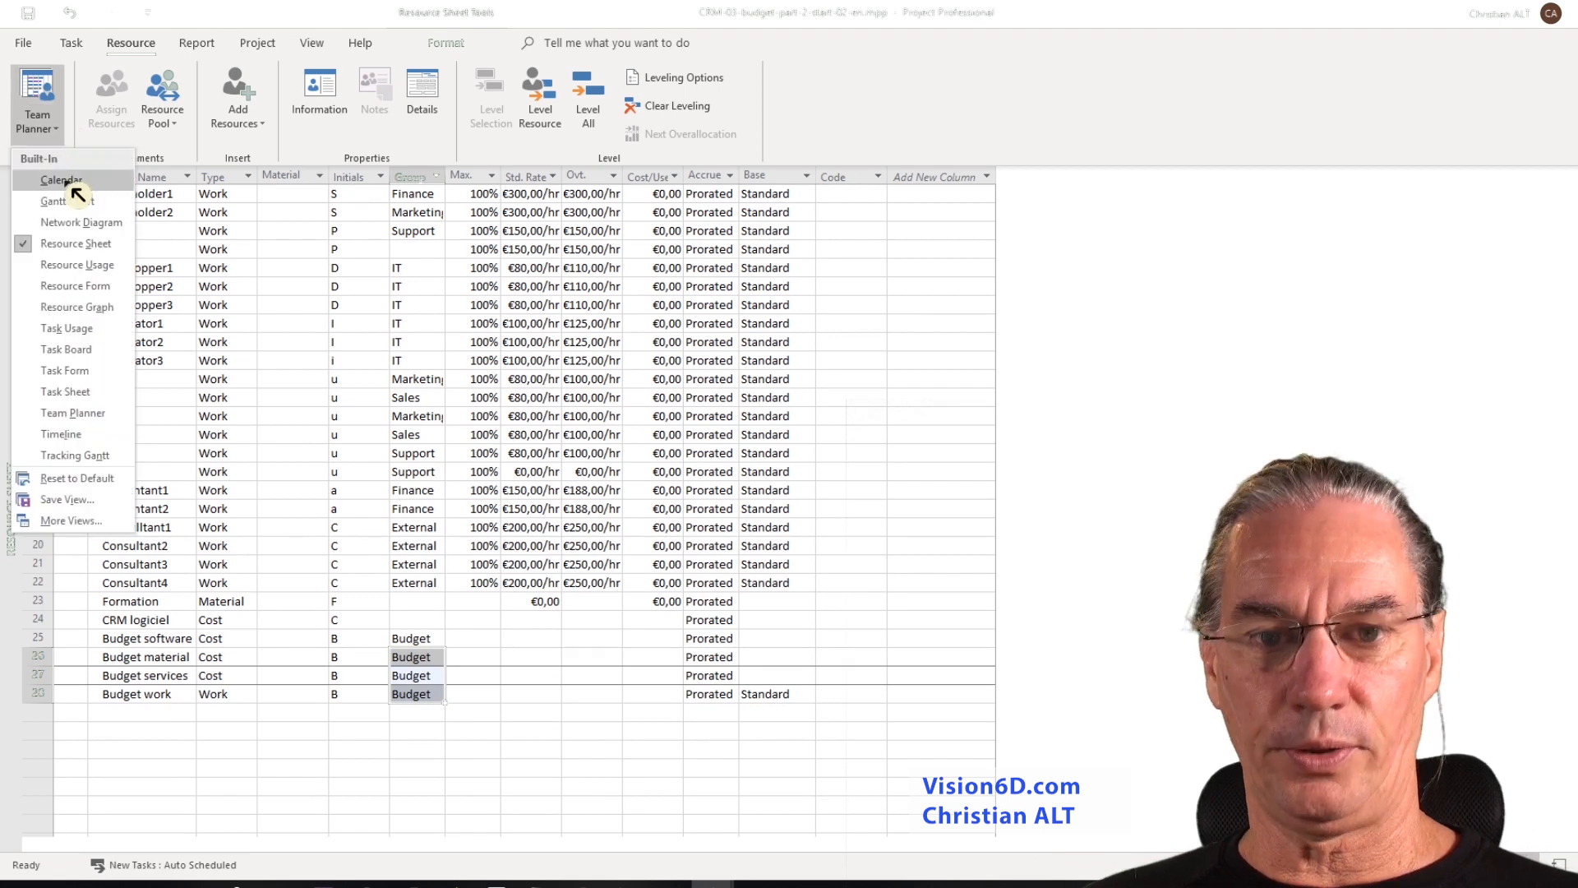
left_click(77, 264)
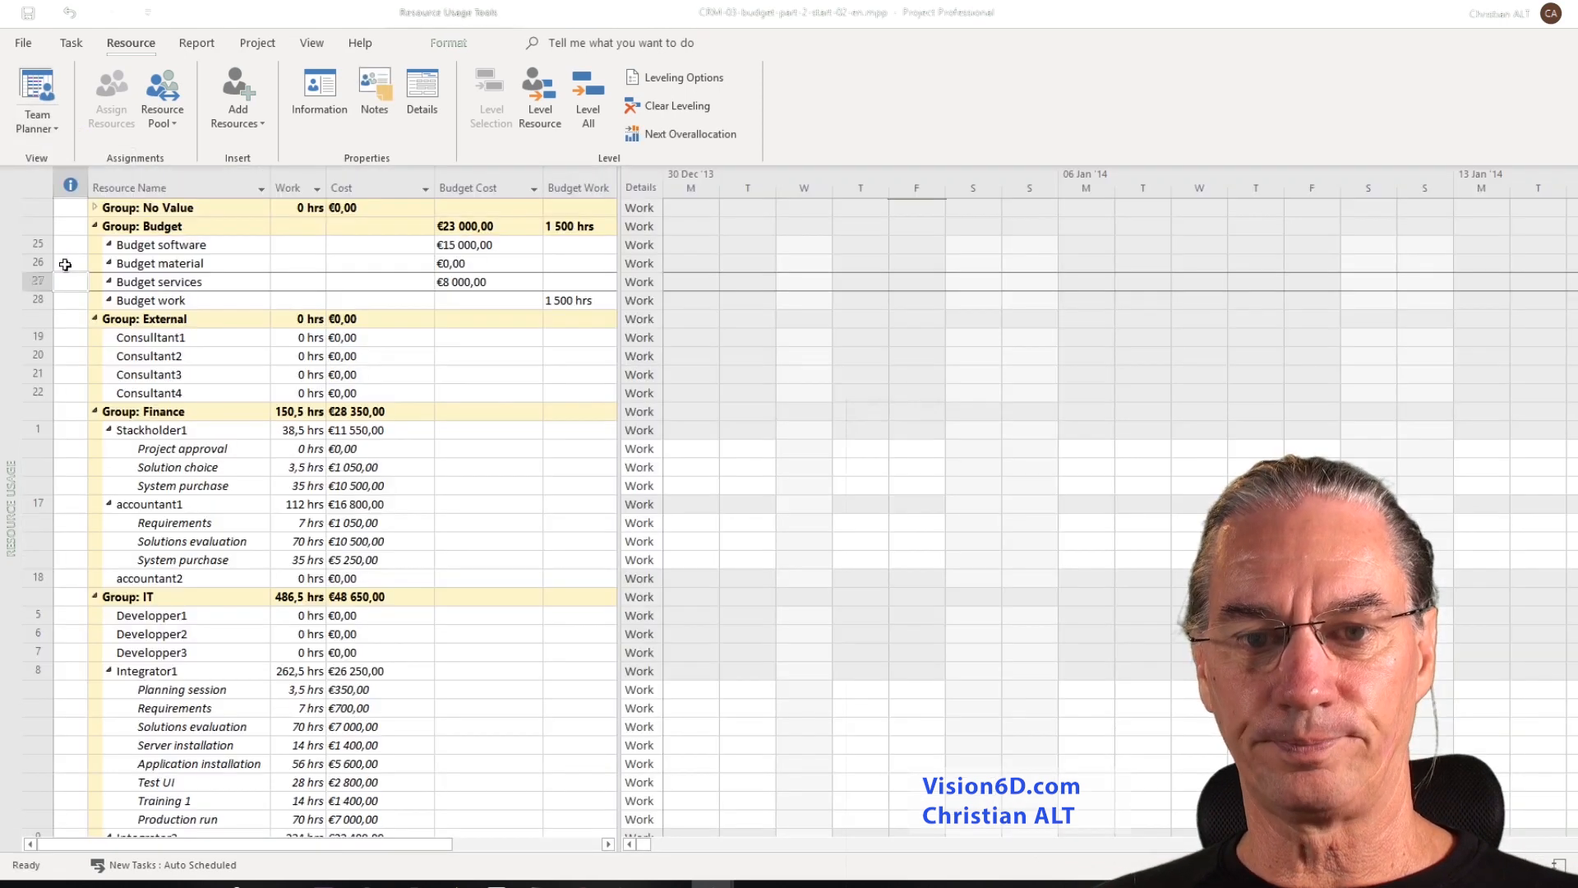
mouse_move(97, 292)
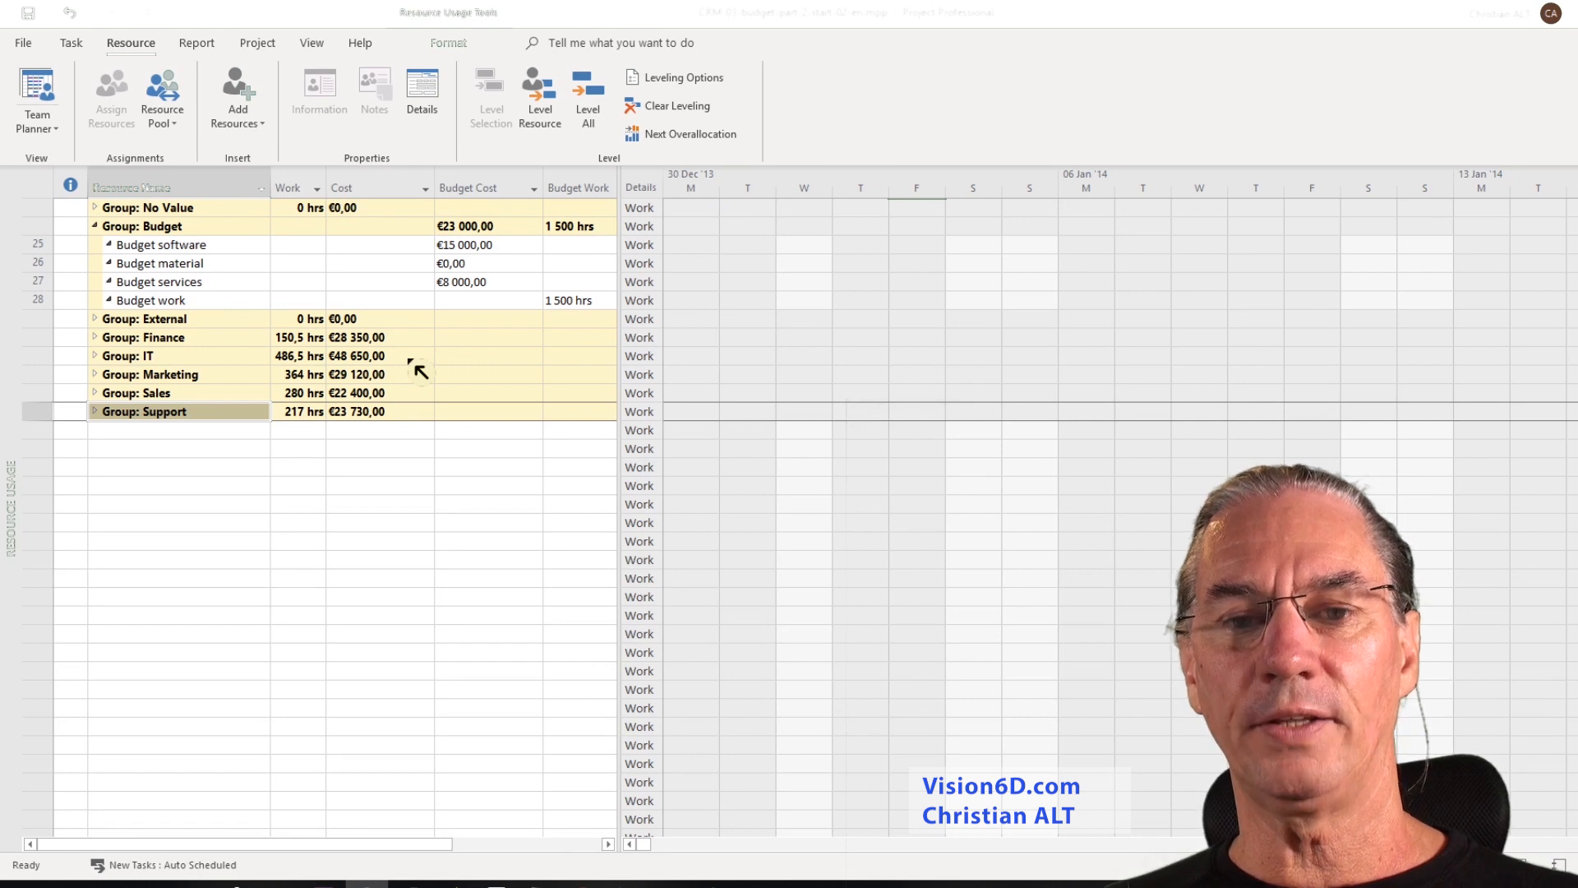
mouse_move(255, 269)
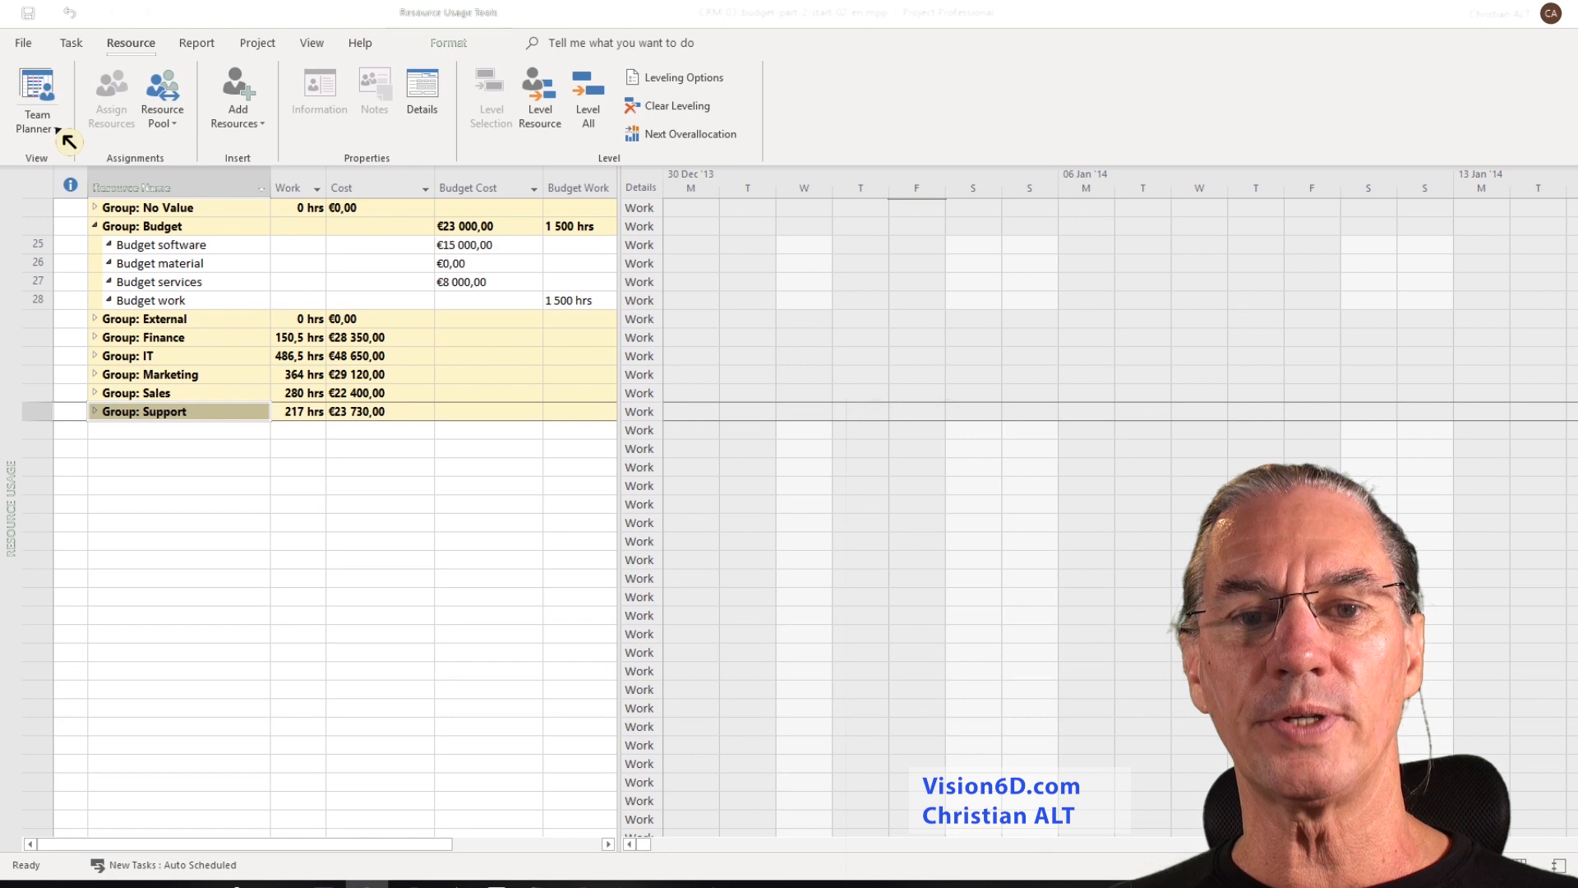
Bring up the list of available views after collapsing the non-Budget groups.
left_click(36, 100)
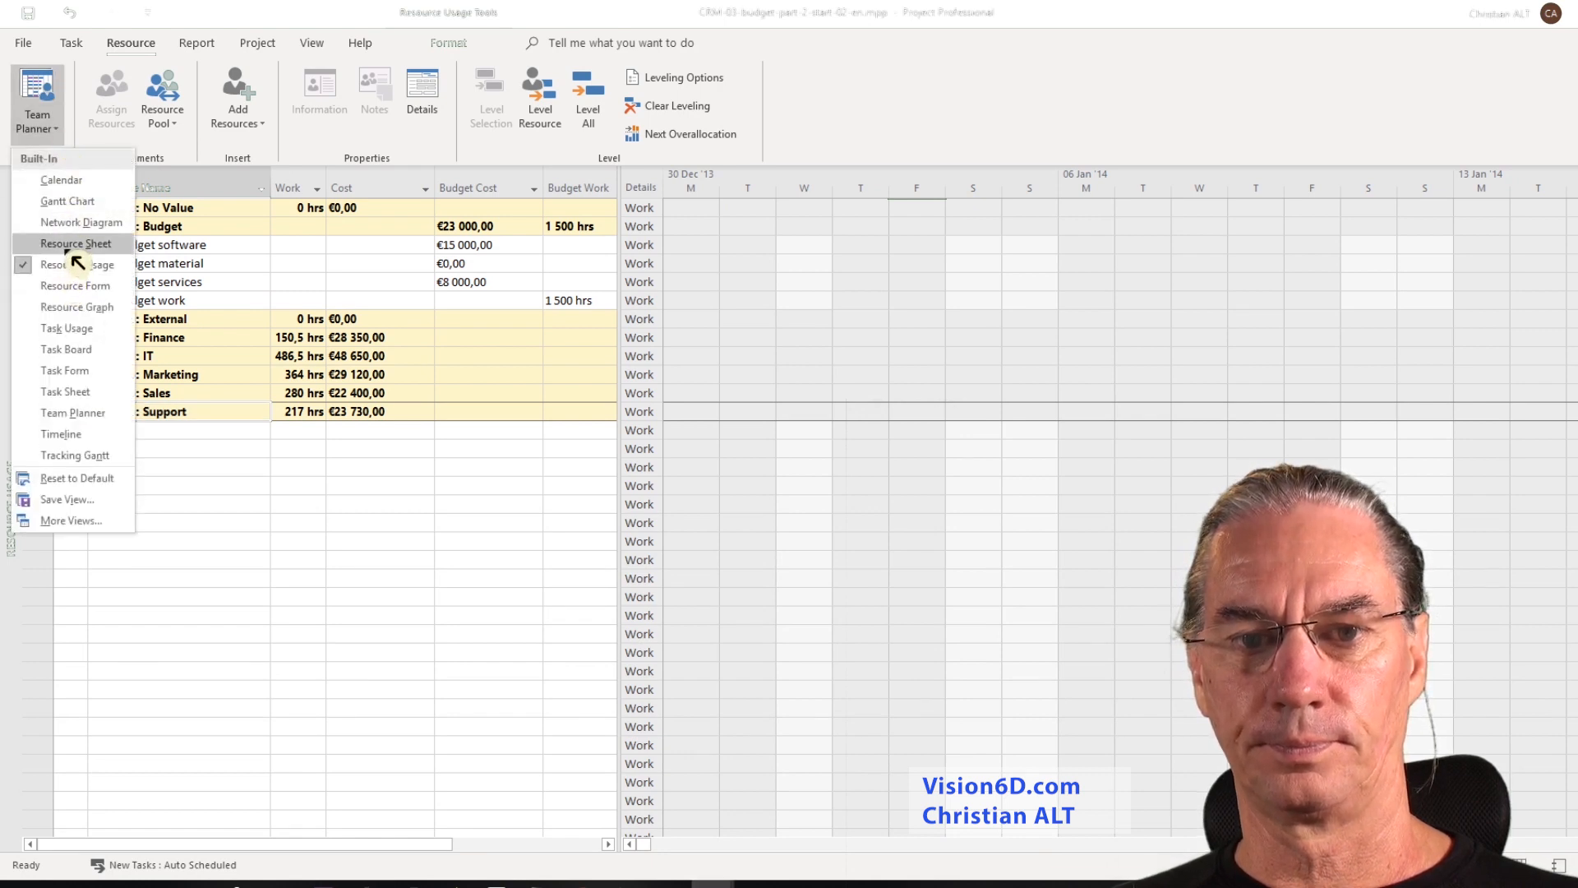
In the Resource Sheet, add a new resource named 'Budget Dpt Fianance' below Budget work.
left_click(75, 243)
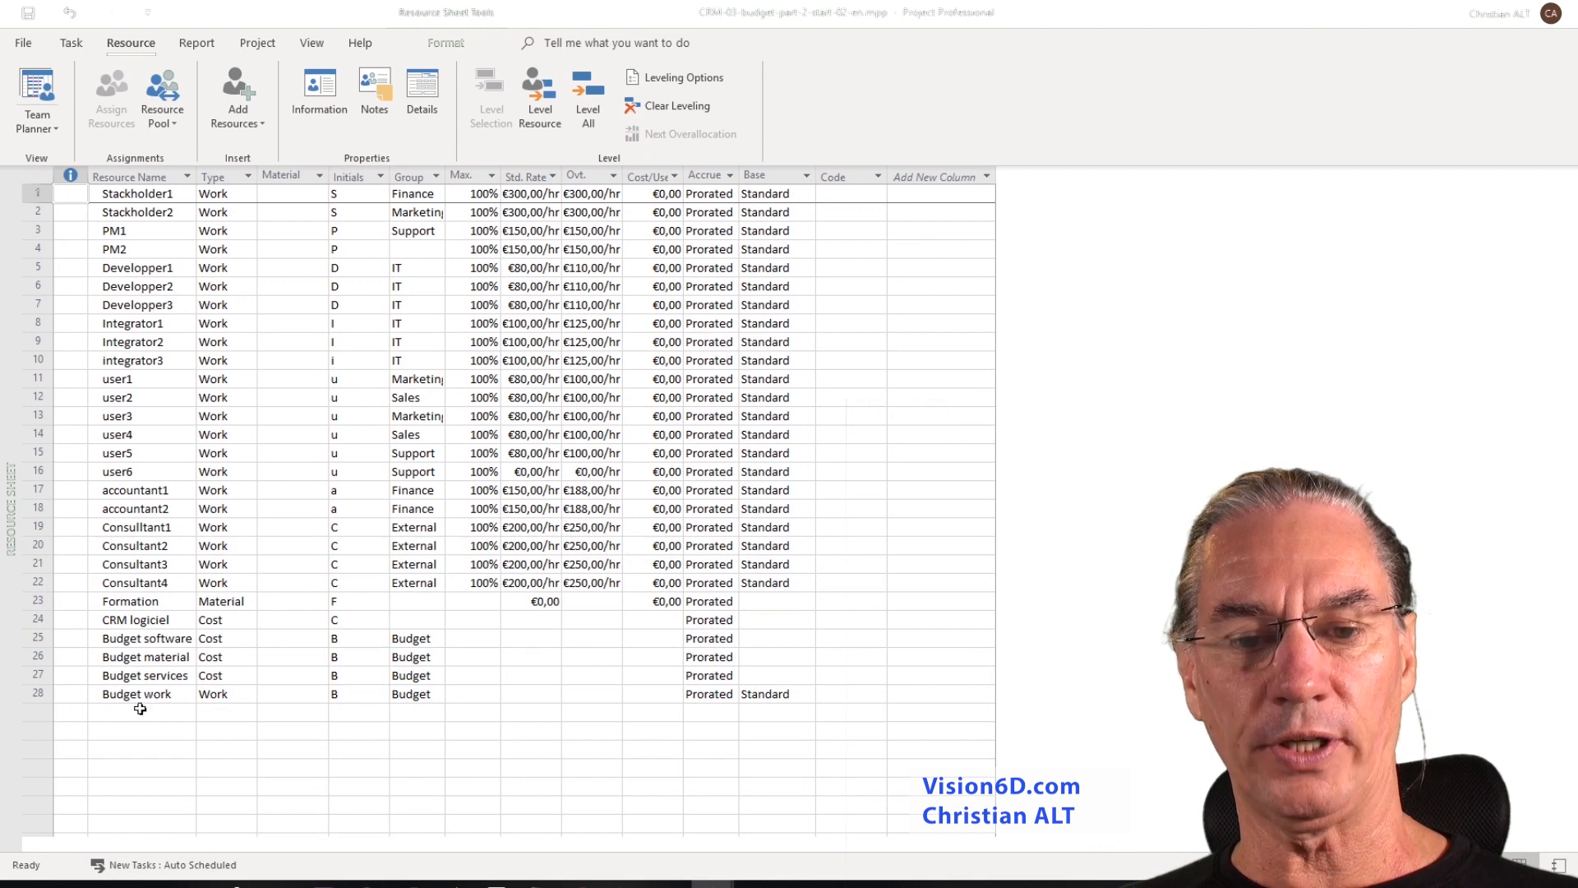
left_click(136, 713)
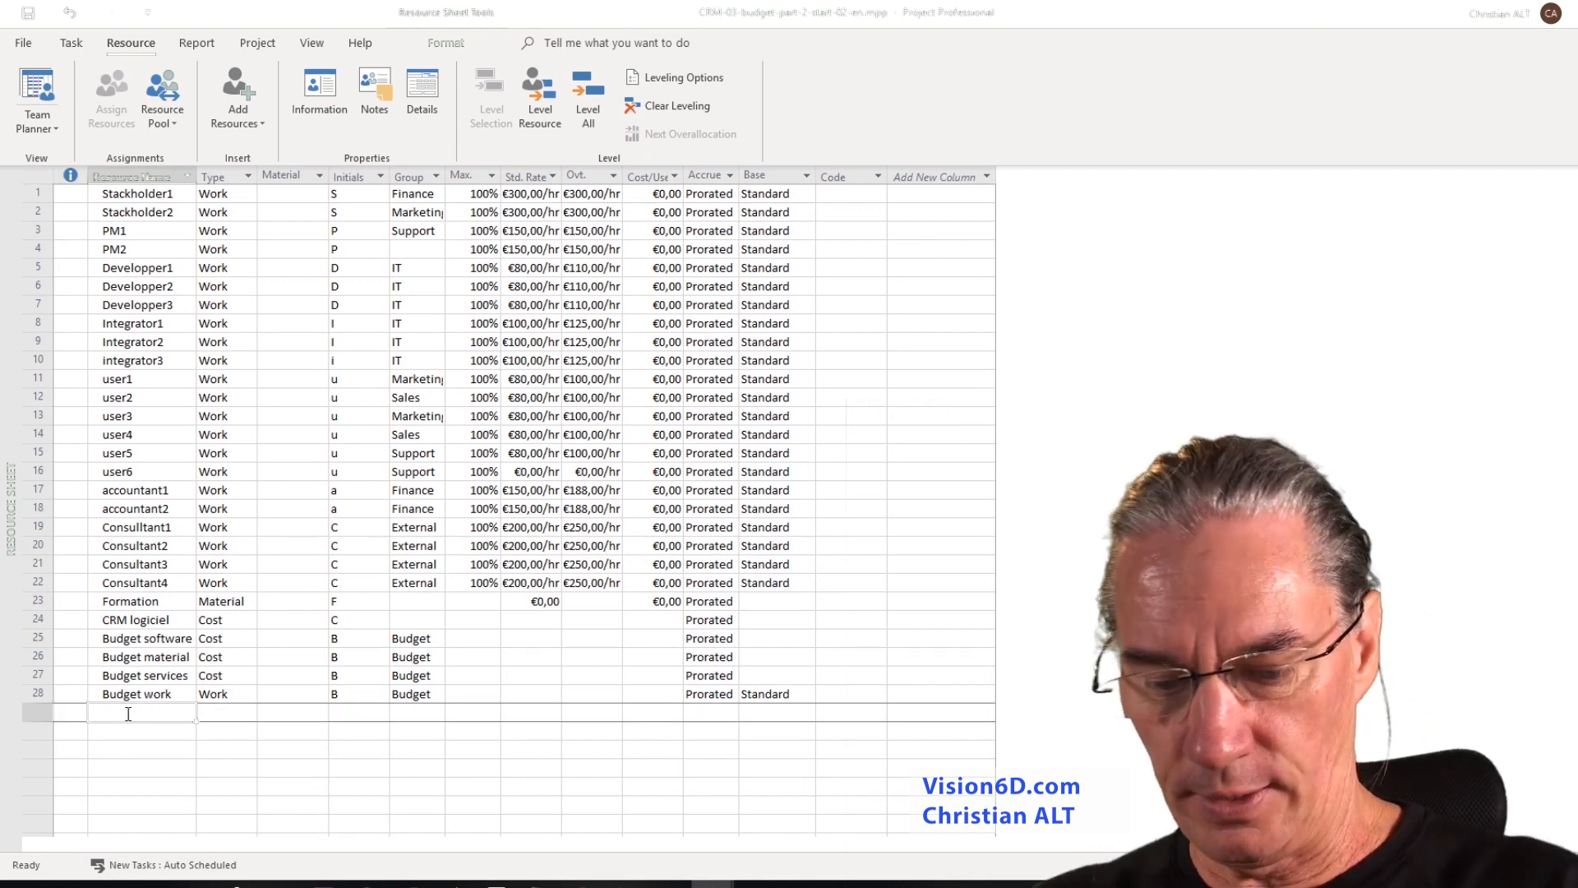
type("Budget")
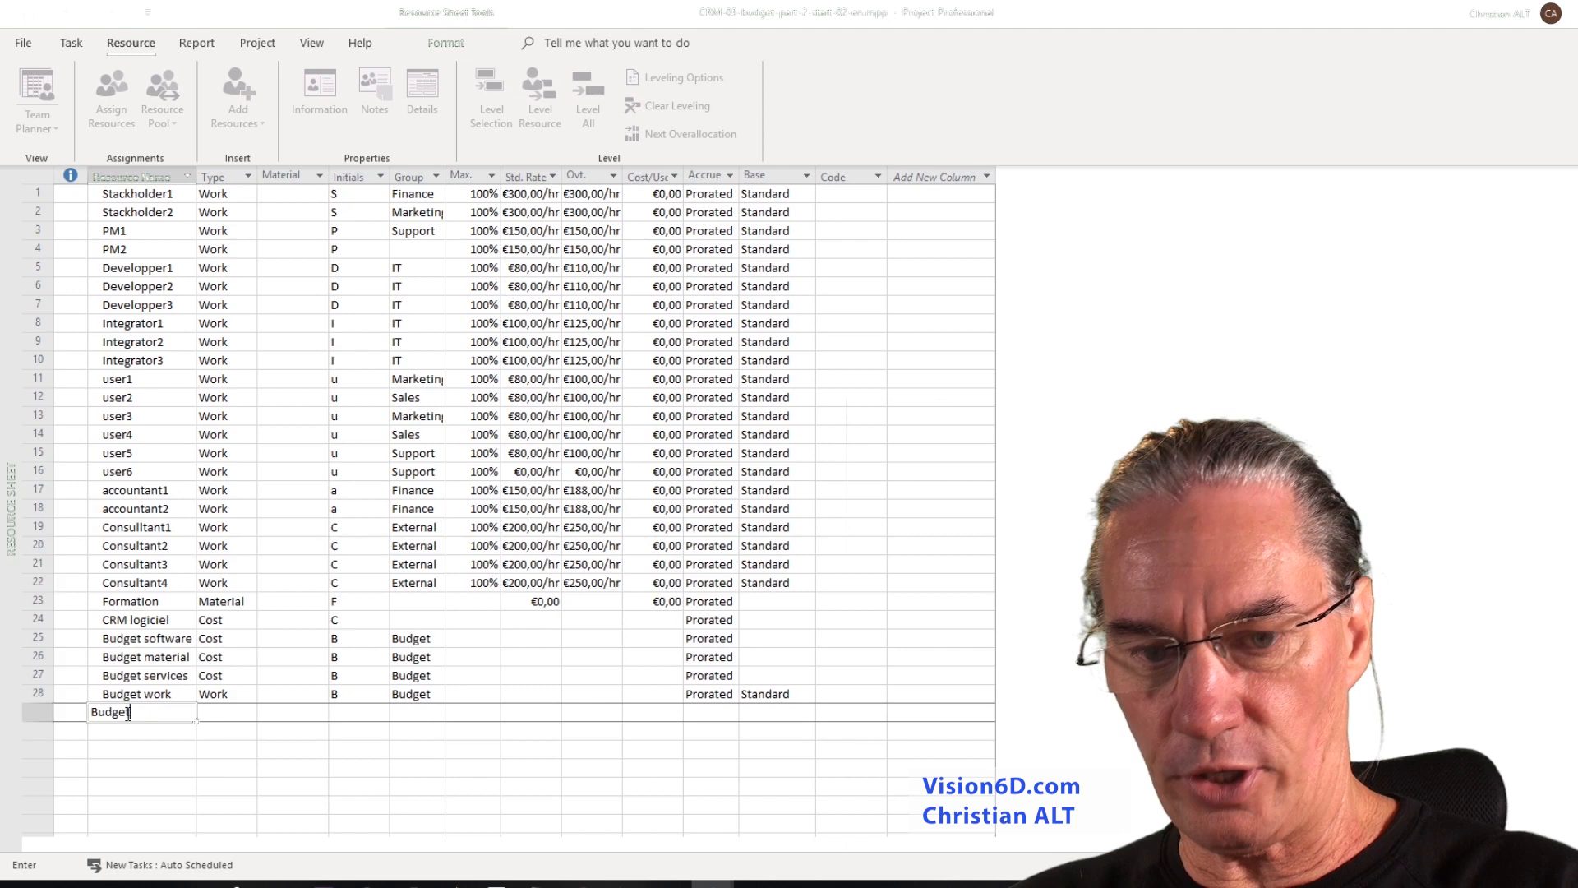
type("o")
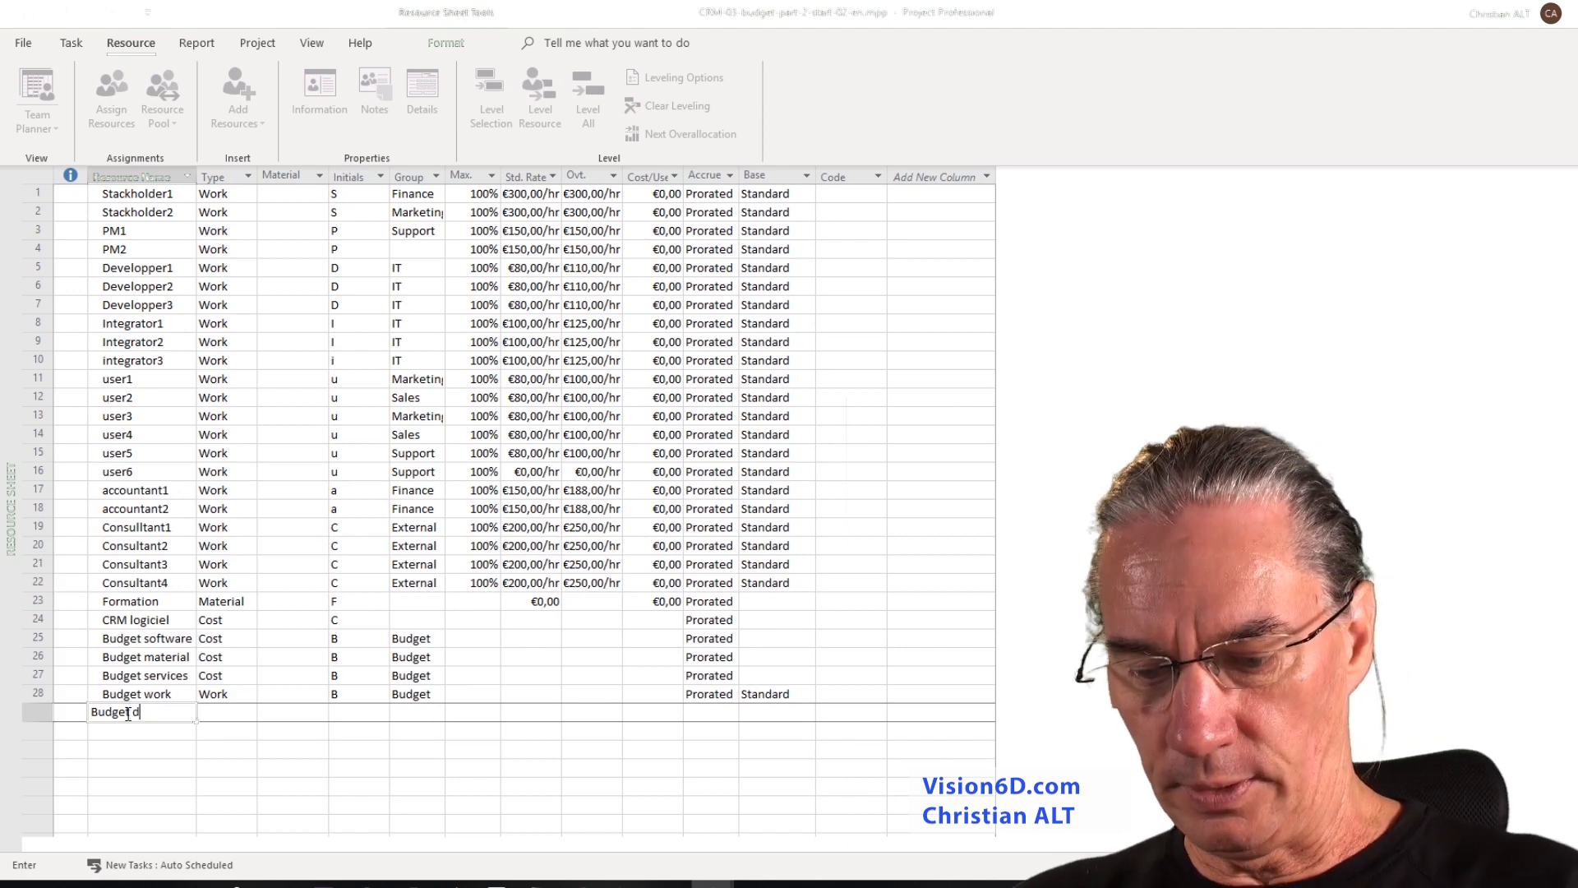
type("pt")
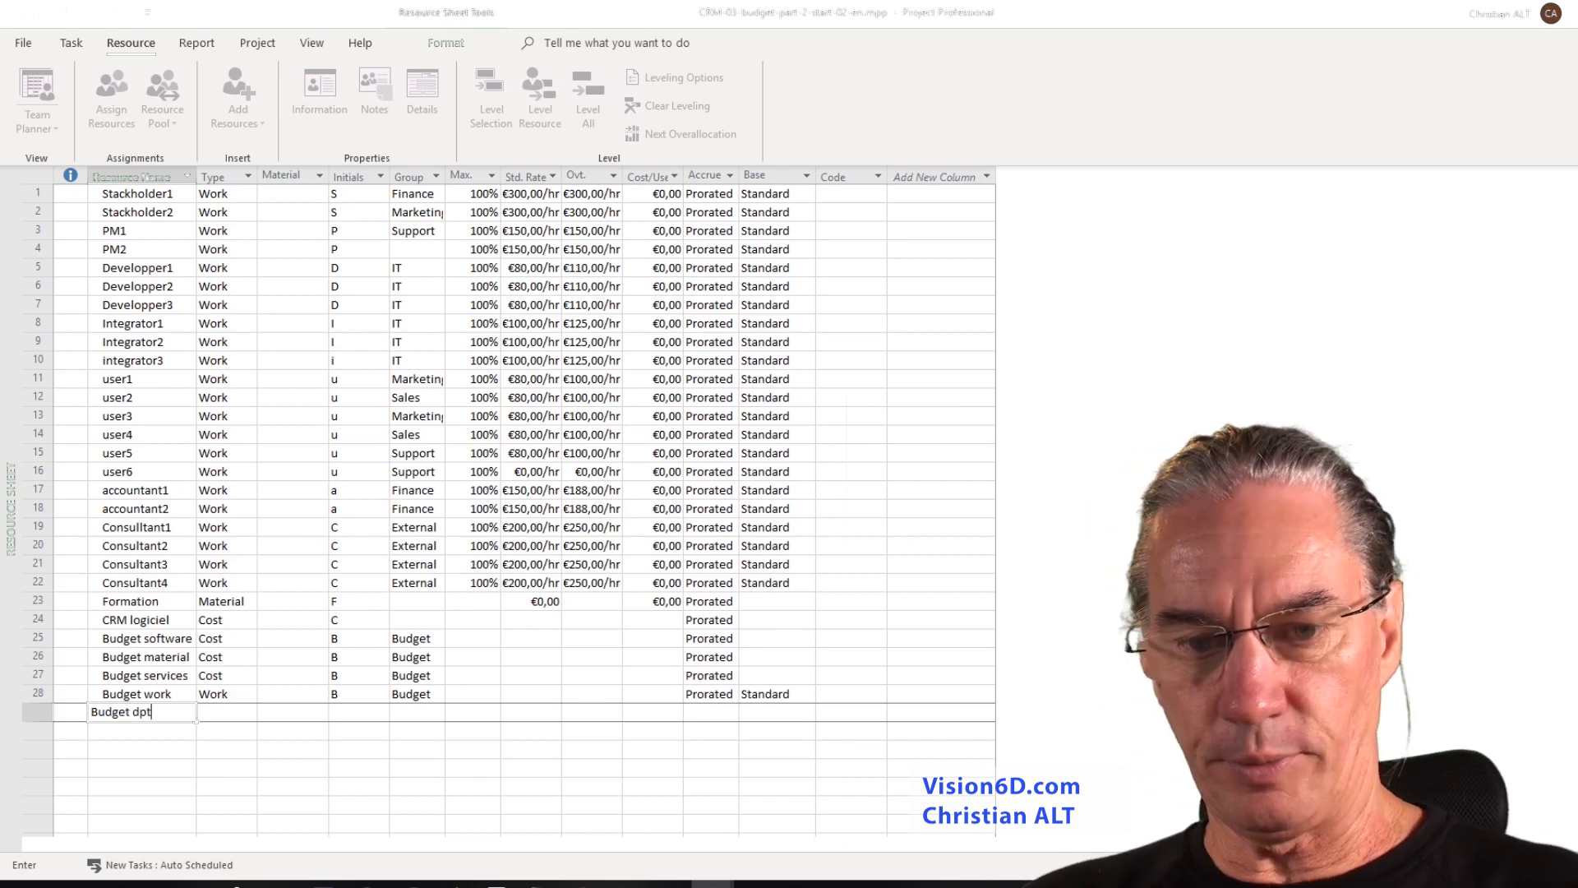
type("F")
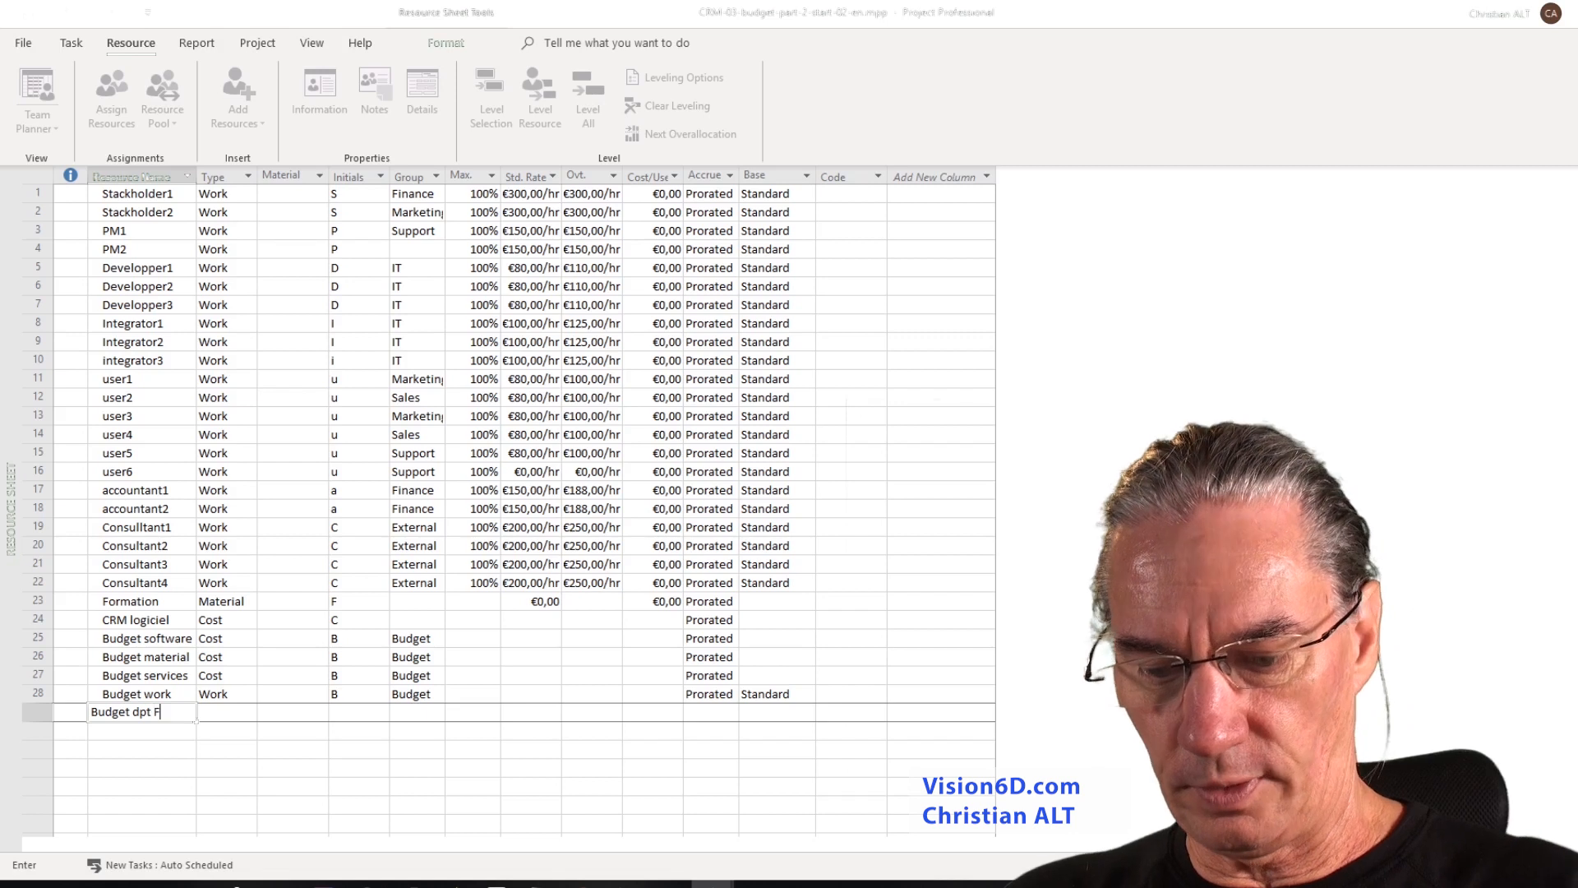
type("ianance")
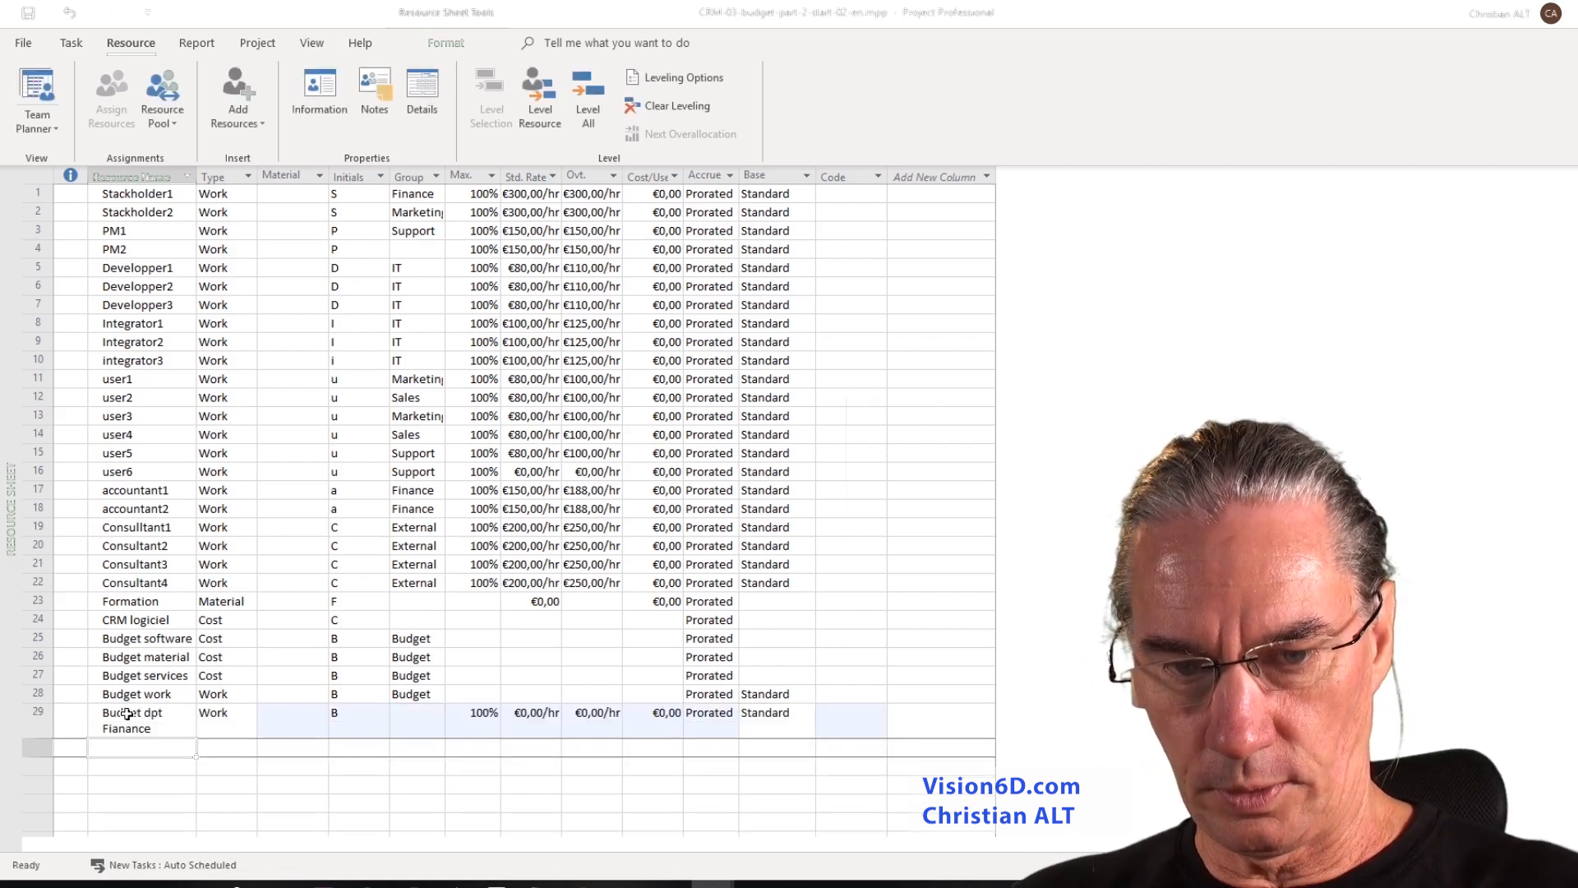
type("Bud")
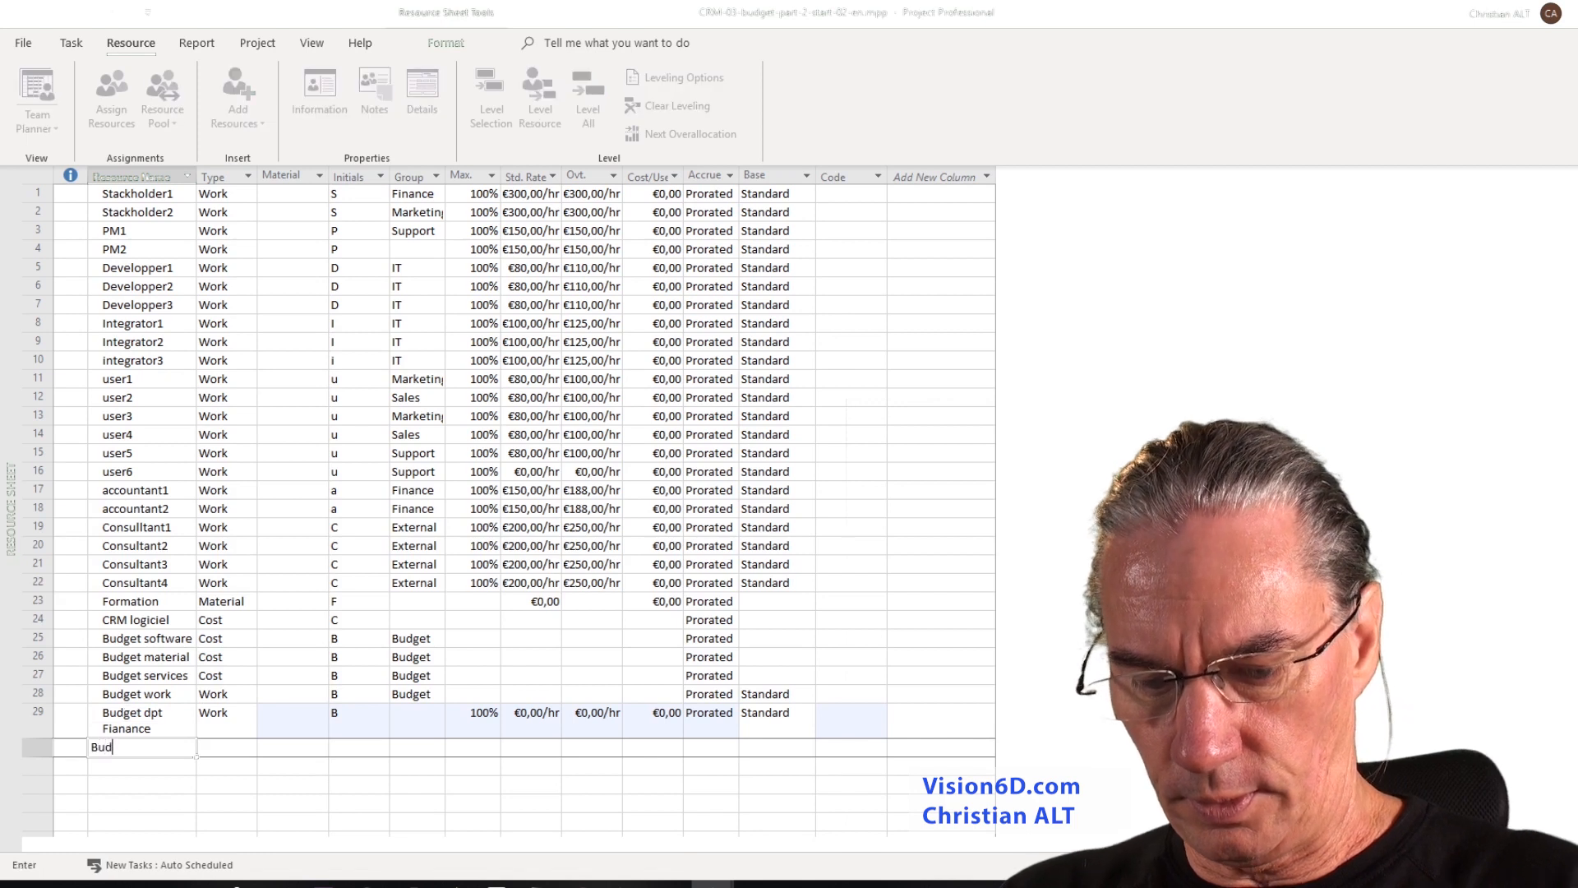
type("Budget Dpt Fianance")
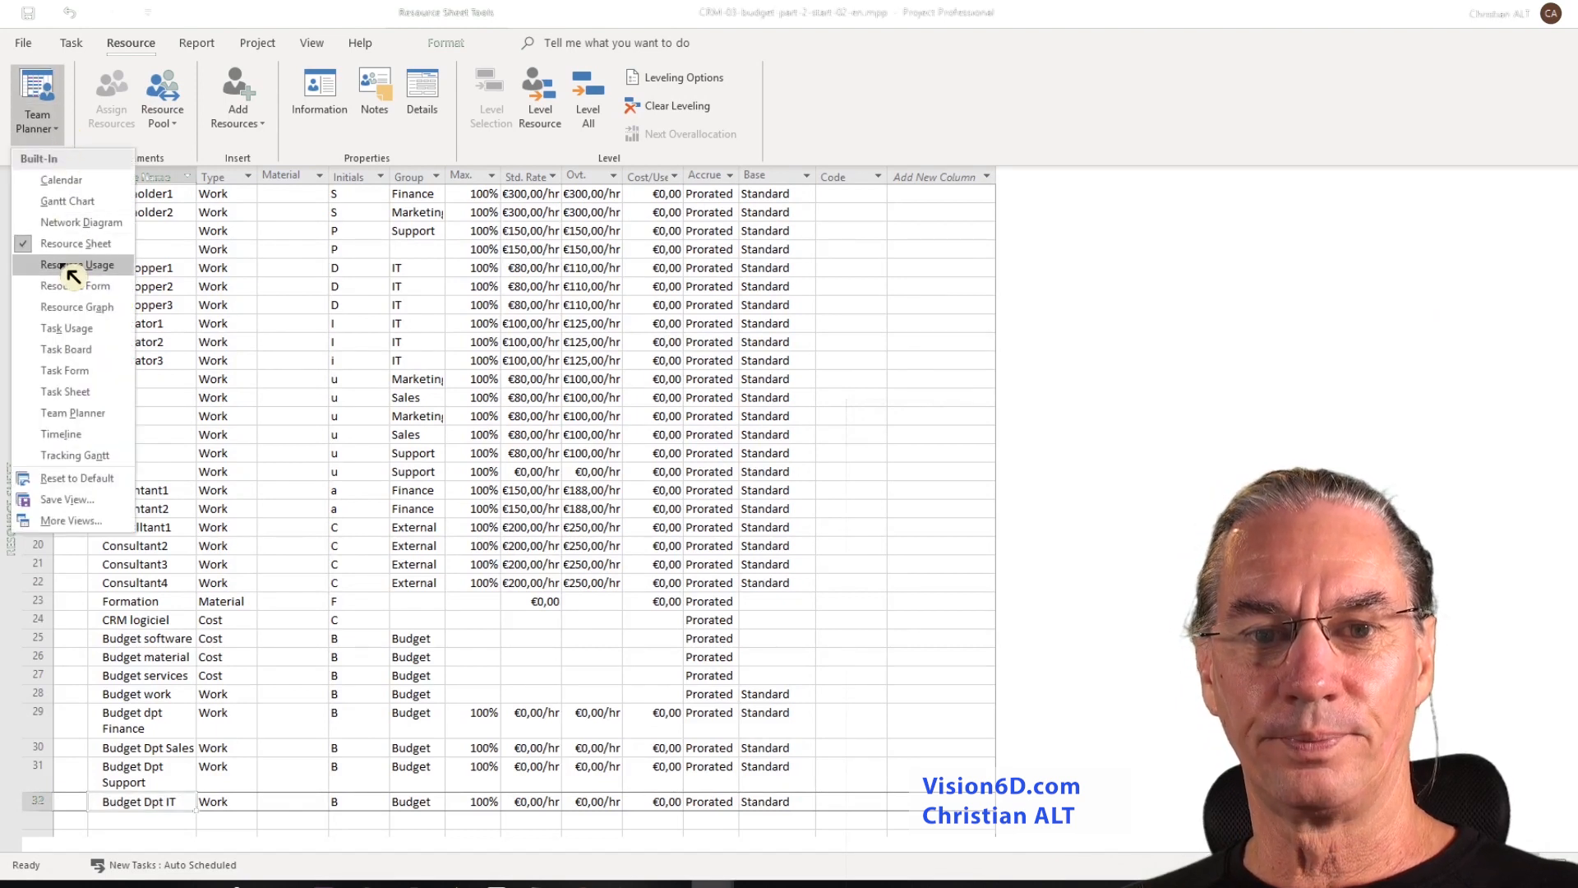
Switch to the Resource Usage view and review the four department budget resources under the Budget group.
left_click(76, 264)
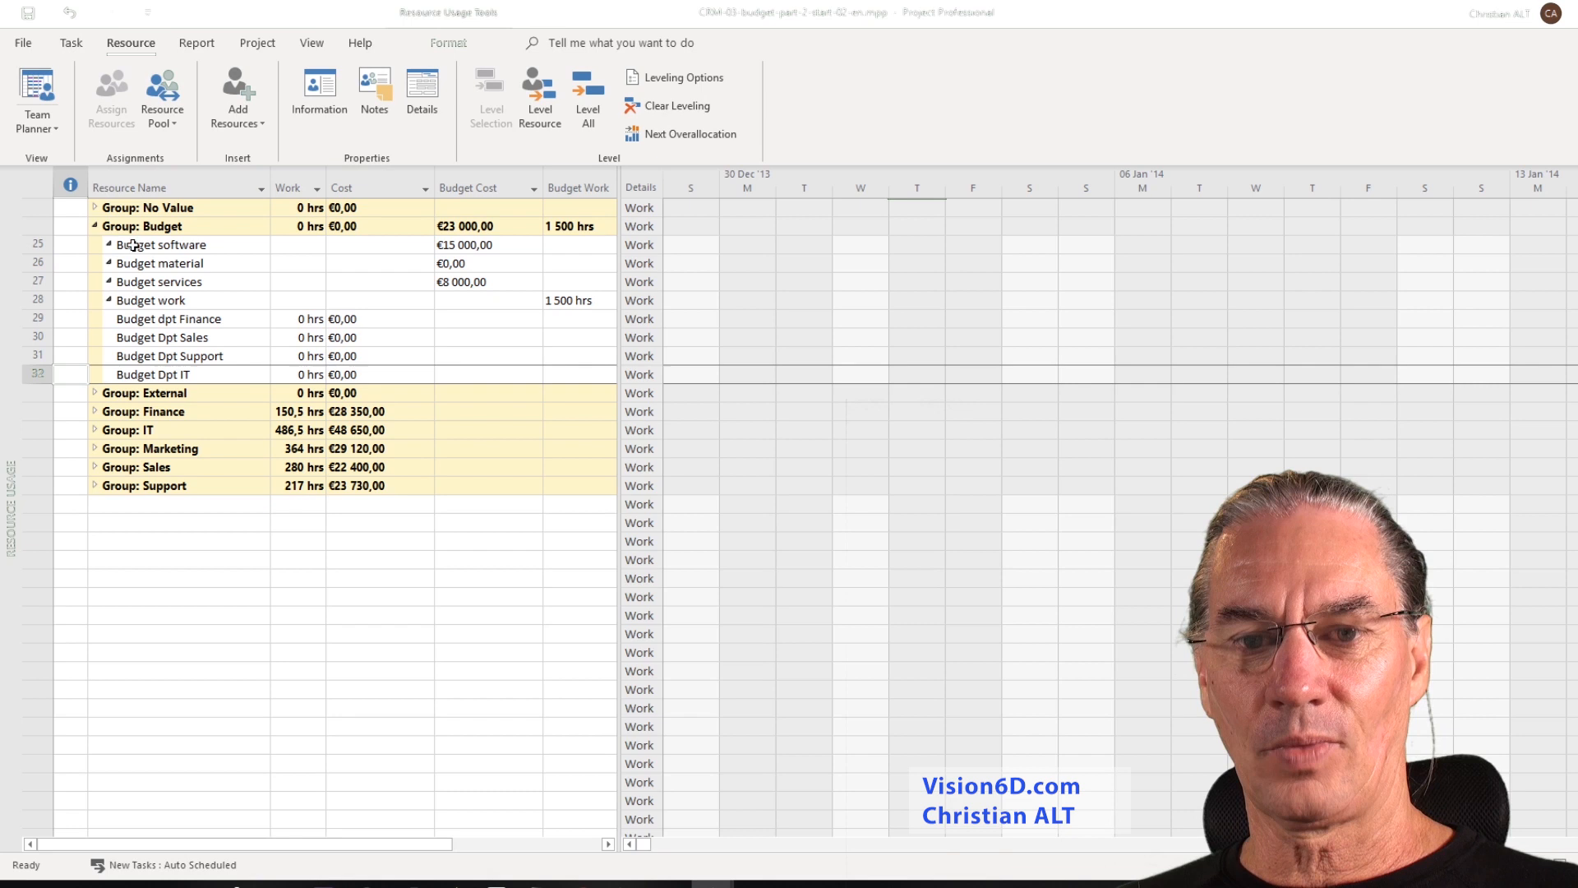
mouse_move(315, 519)
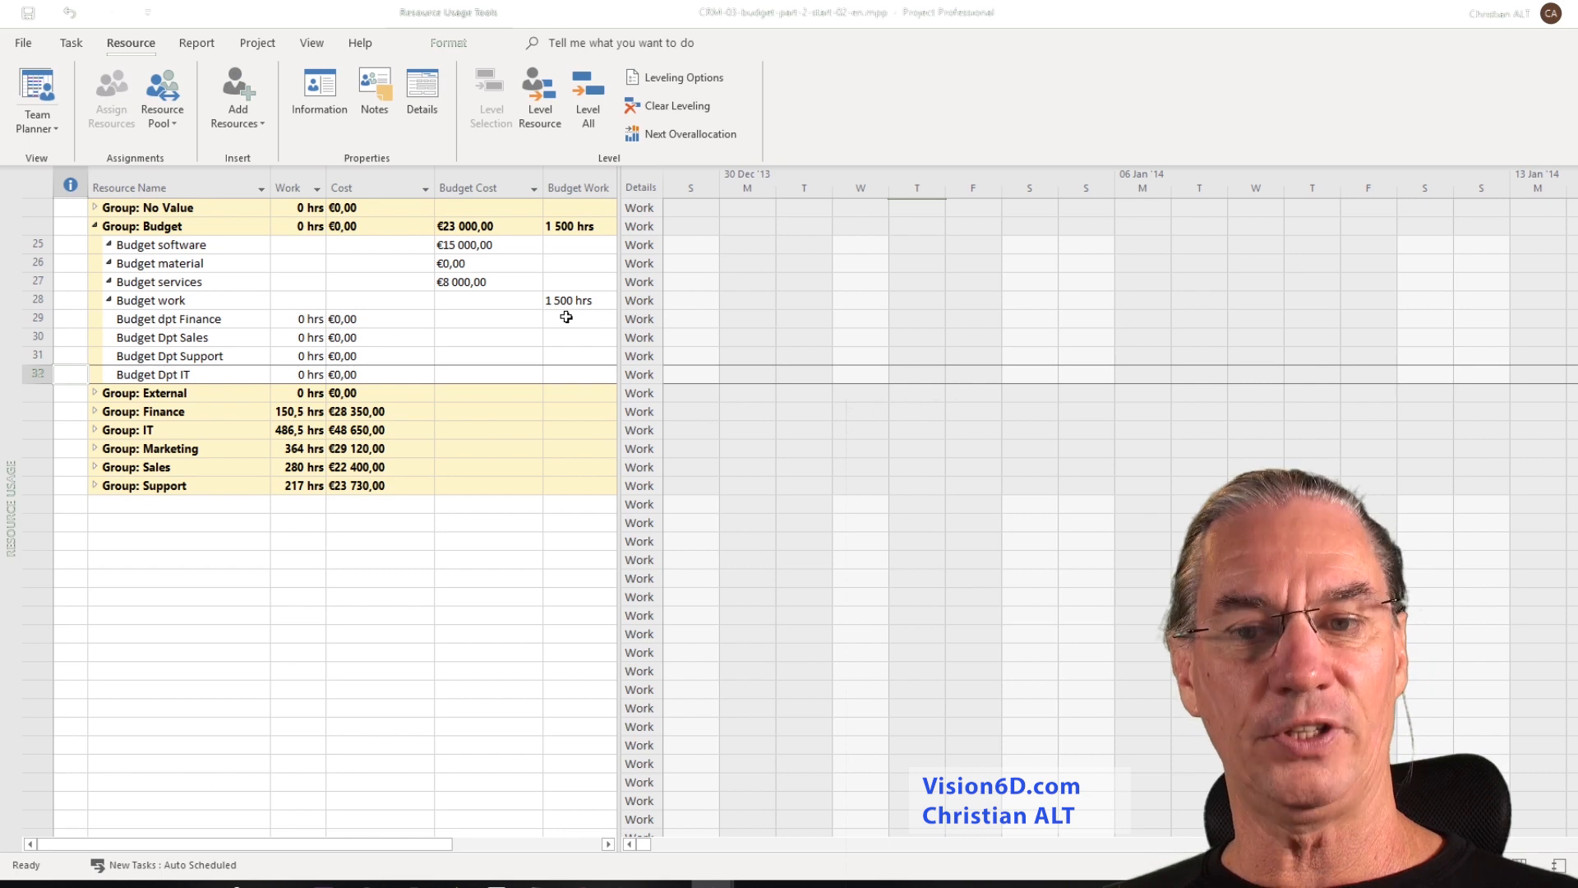
mouse_move(379, 286)
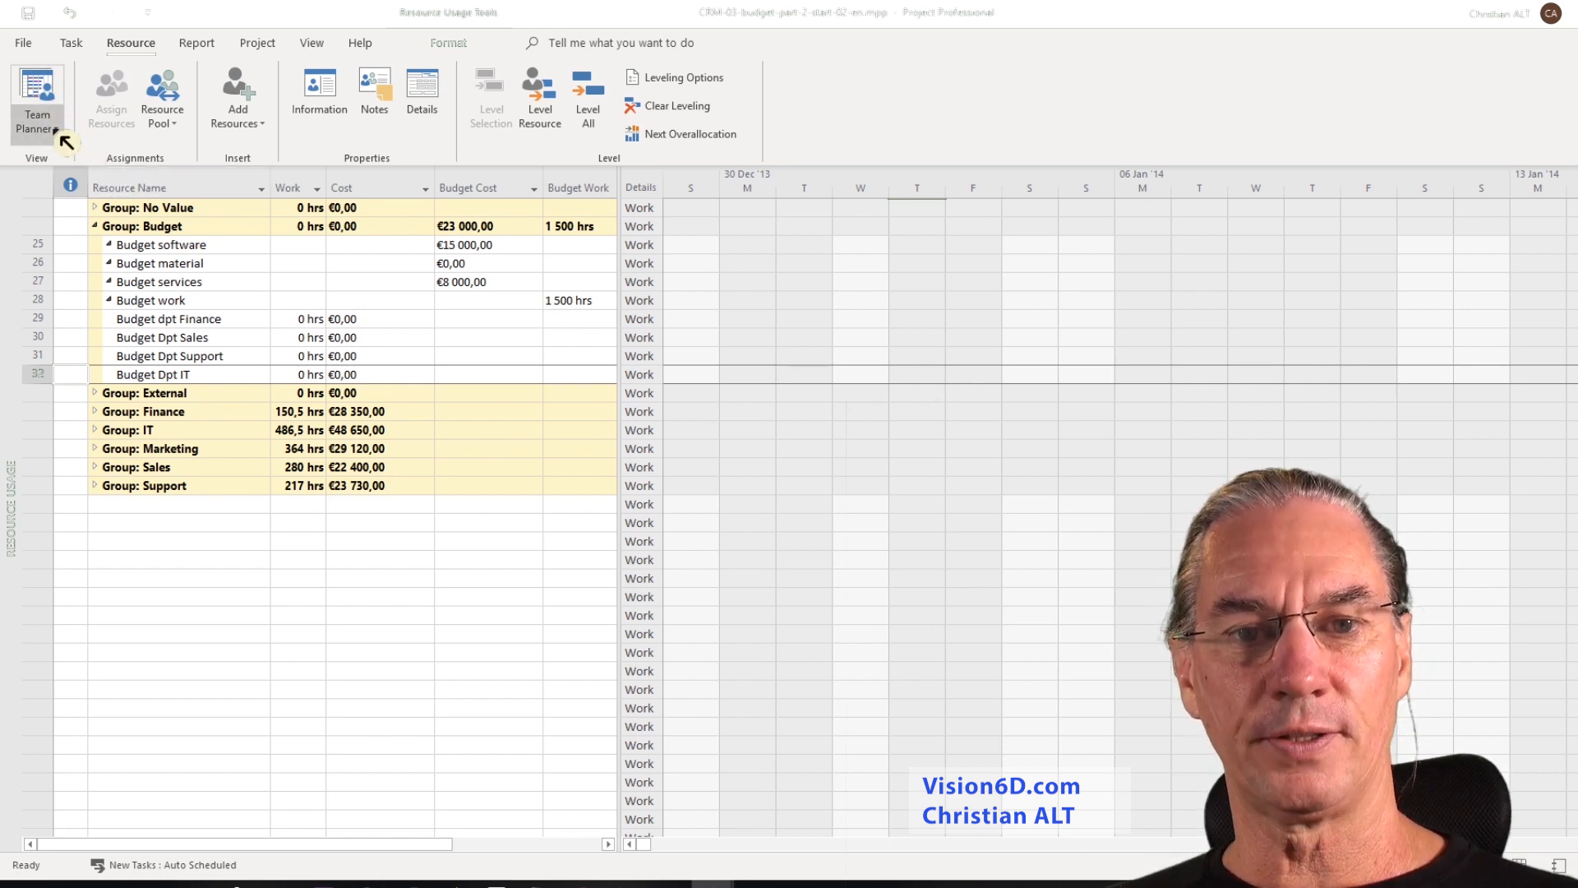
left_click(71, 42)
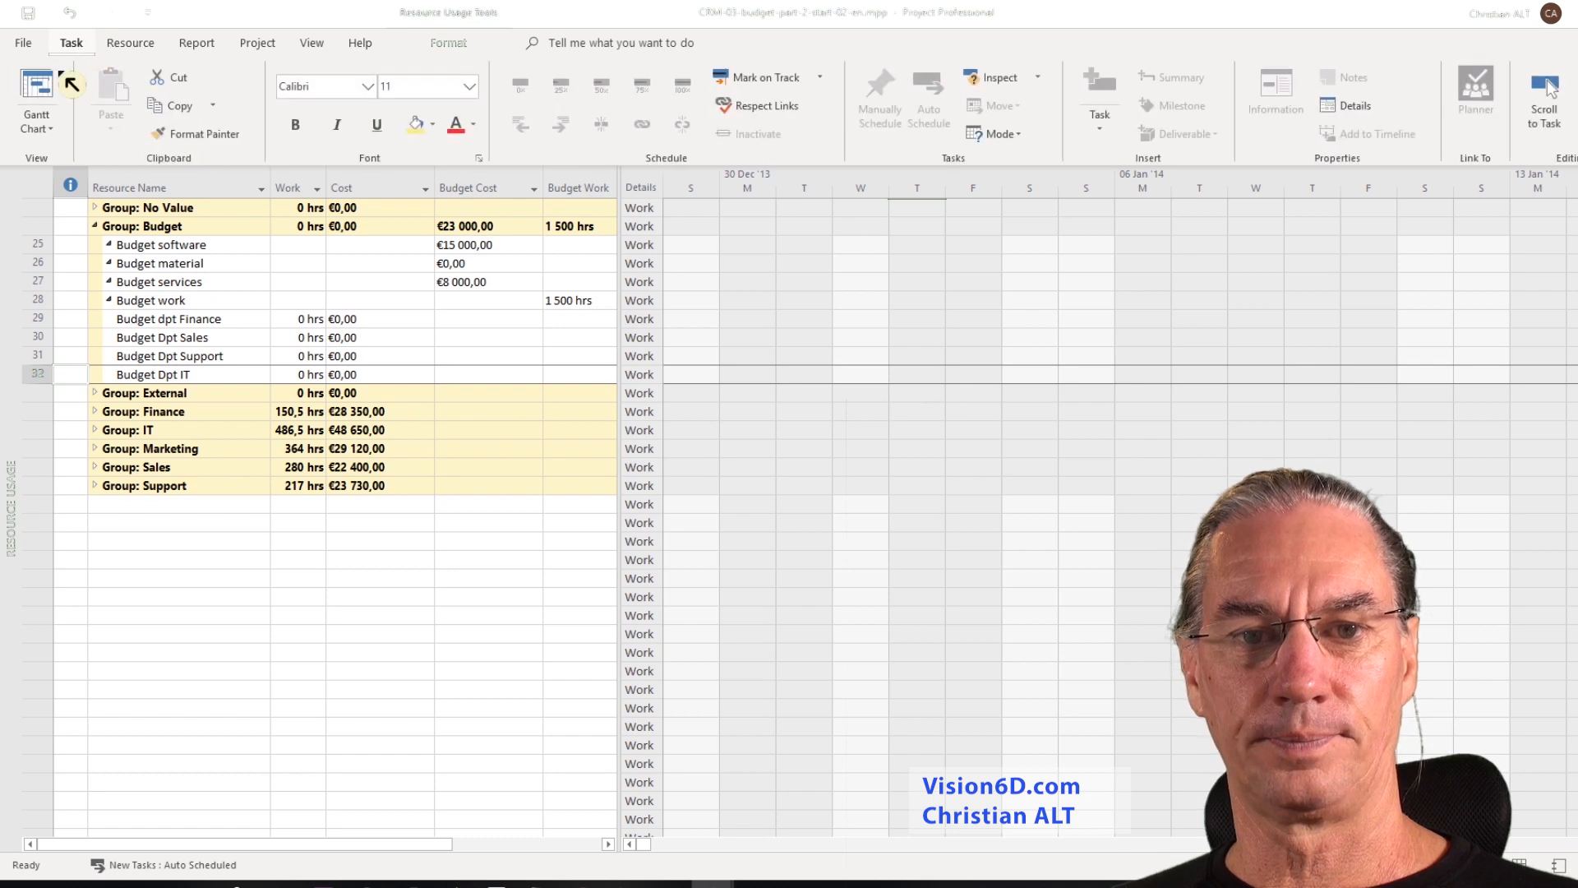
Return to the Gantt chart and confirm CRM accepts only budget resources, leaving its €23,000 / 1,500 hrs unchanged.
left_click(37, 100)
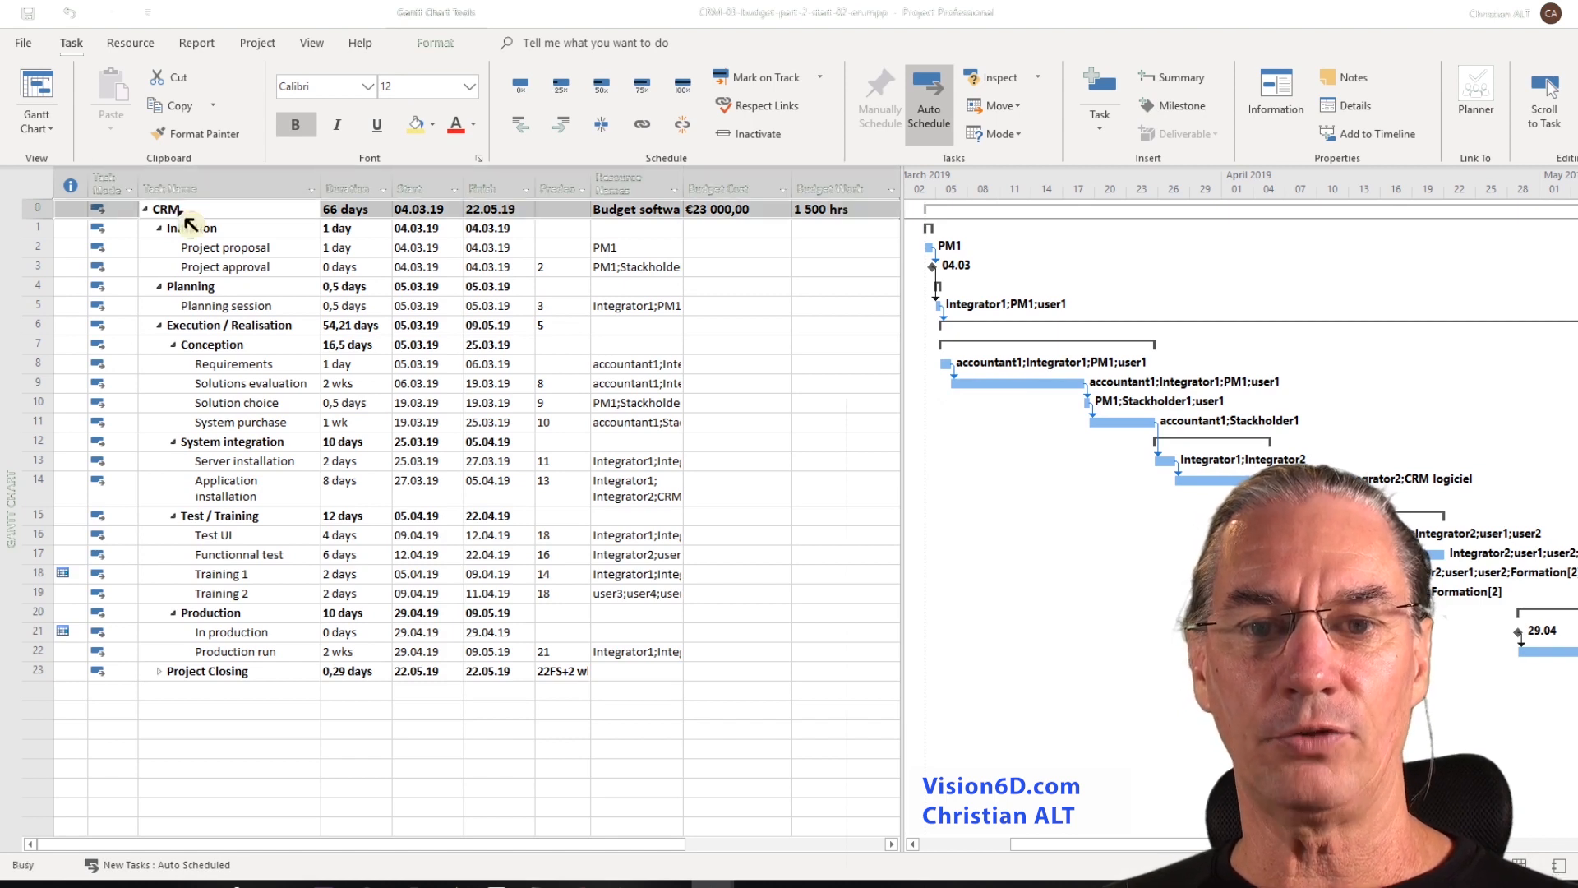
double_click(166, 207)
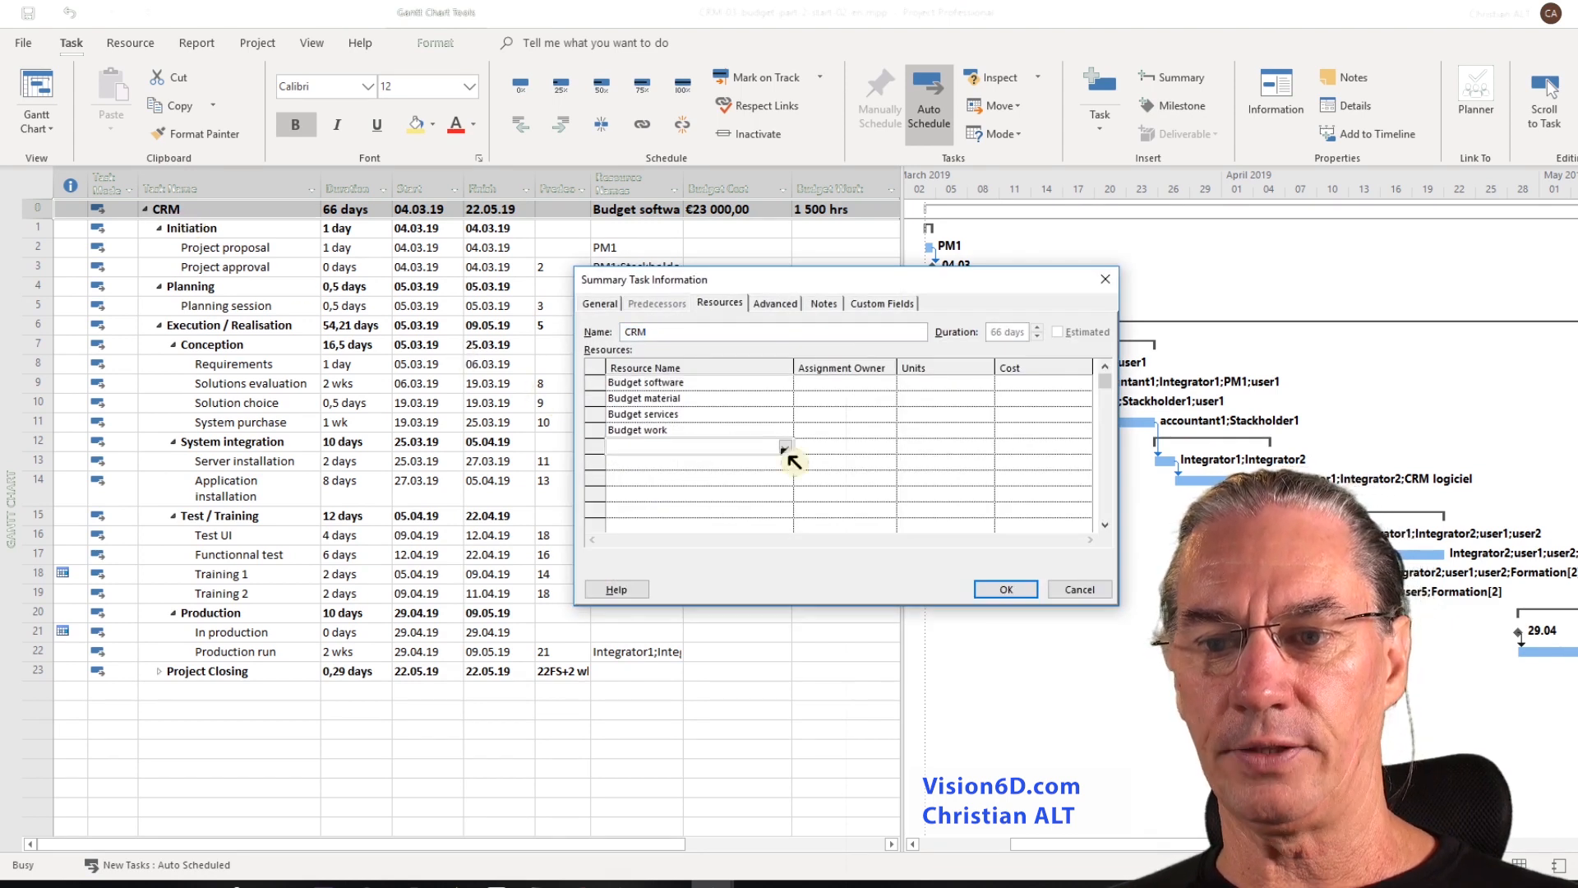
left_click(787, 447)
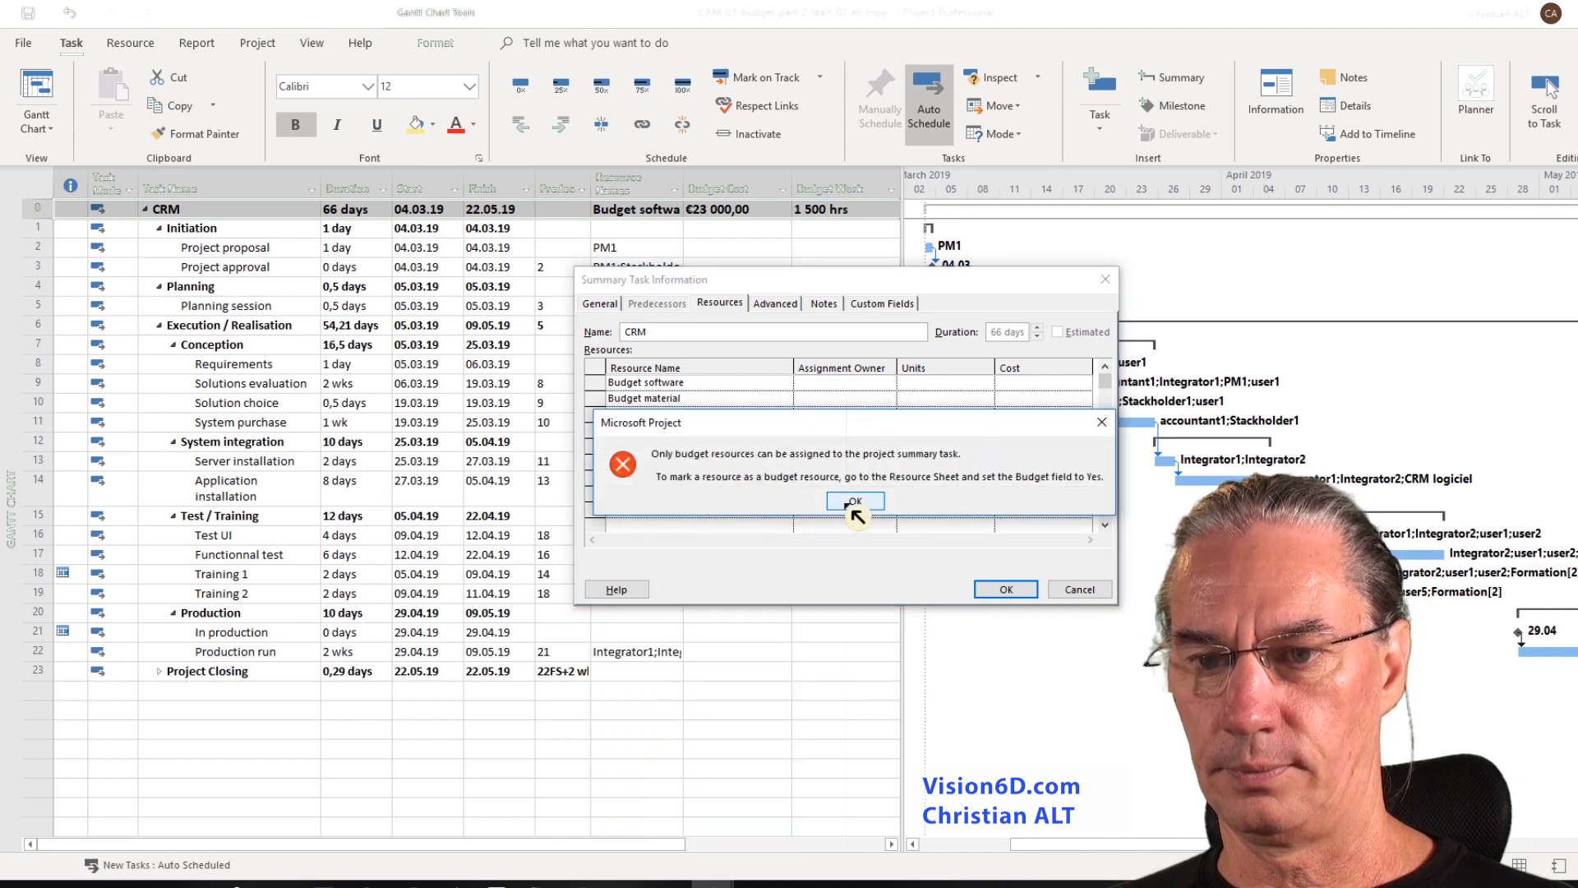
left_click(854, 501)
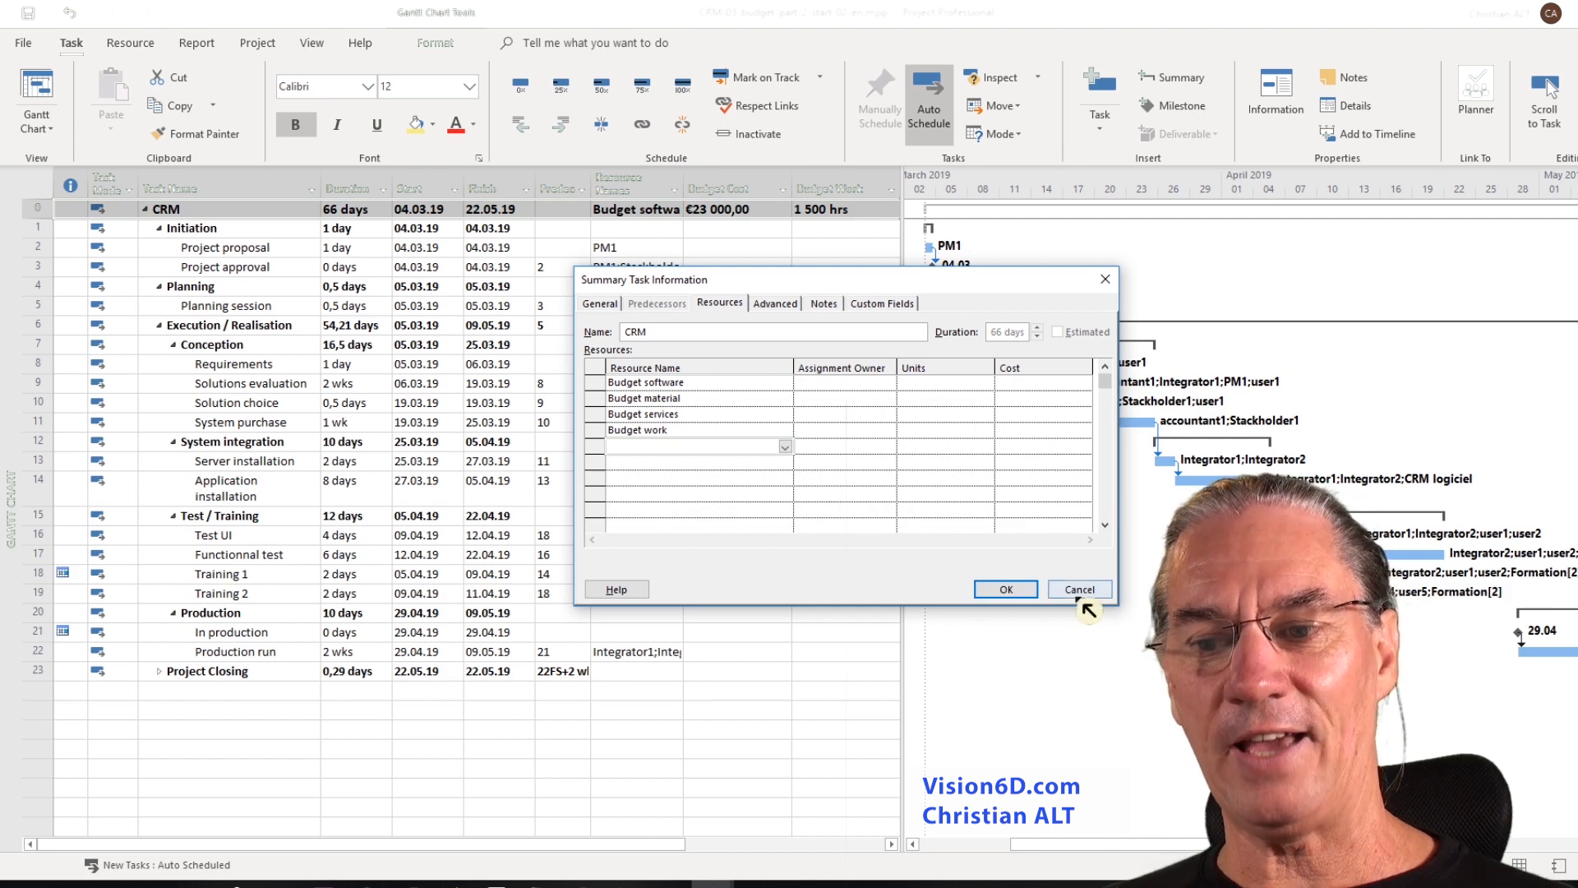
left_click(1078, 588)
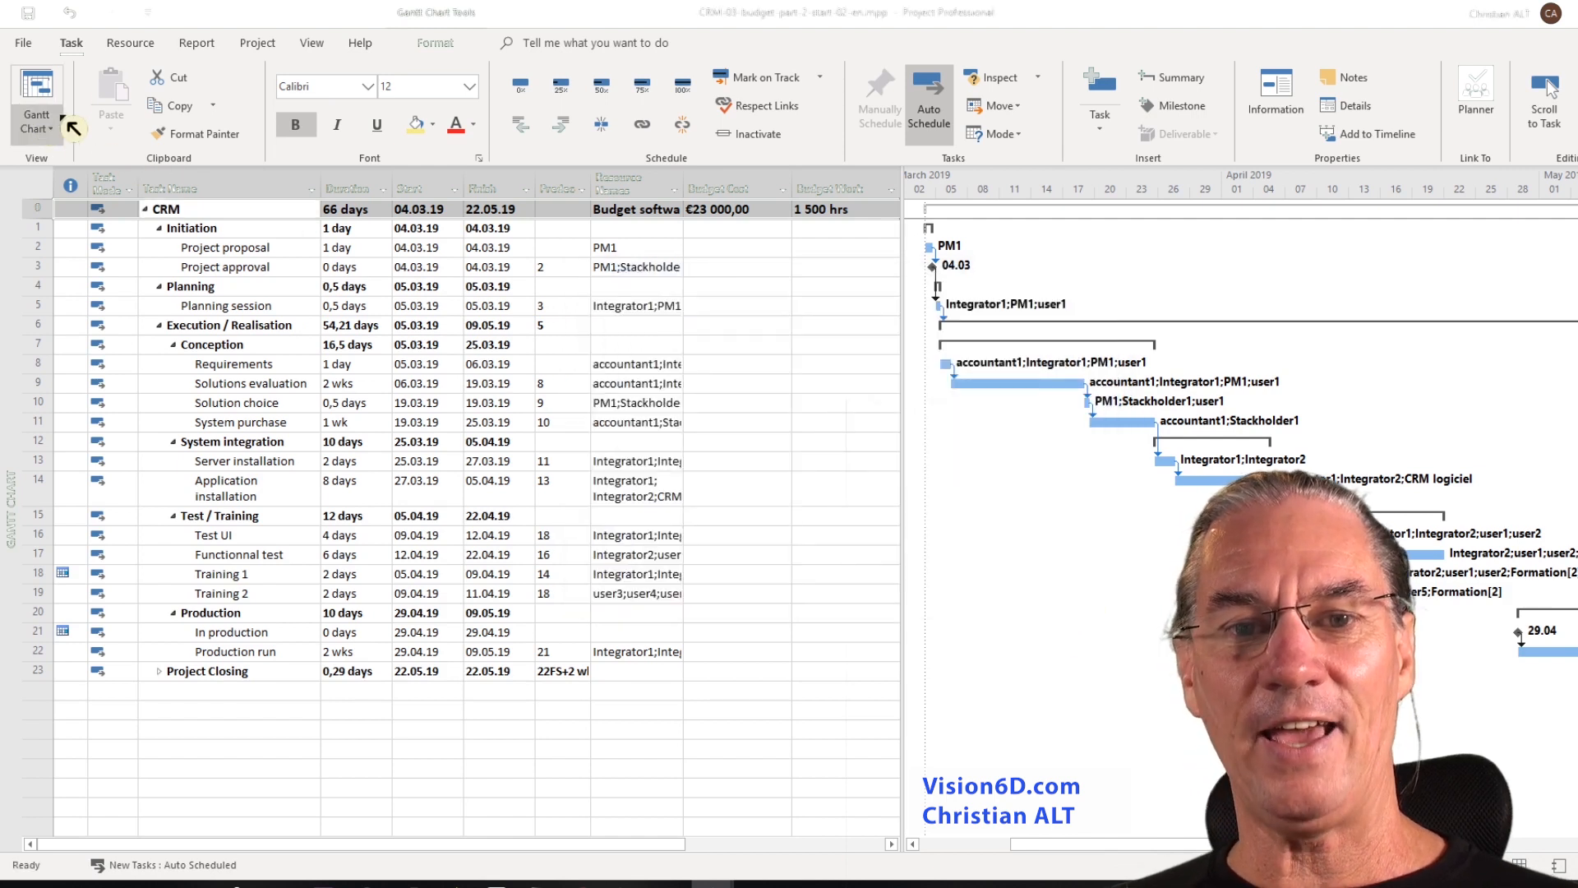
Switch to the Resource Sheet and bring up the details of the Budget dpt Finance resource.
left_click(130, 42)
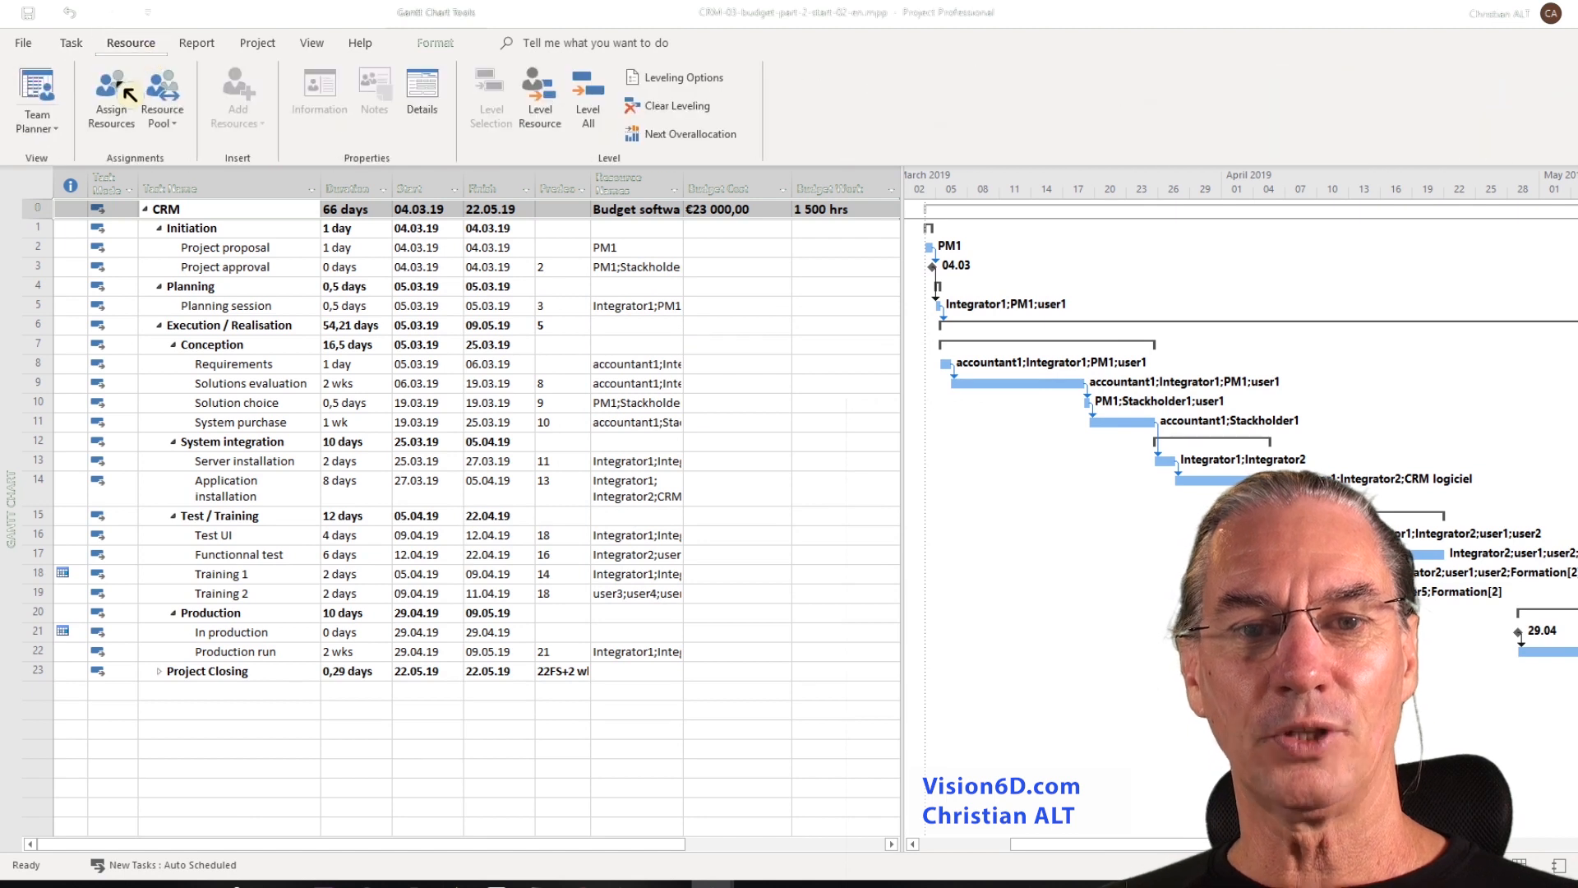
left_click(37, 125)
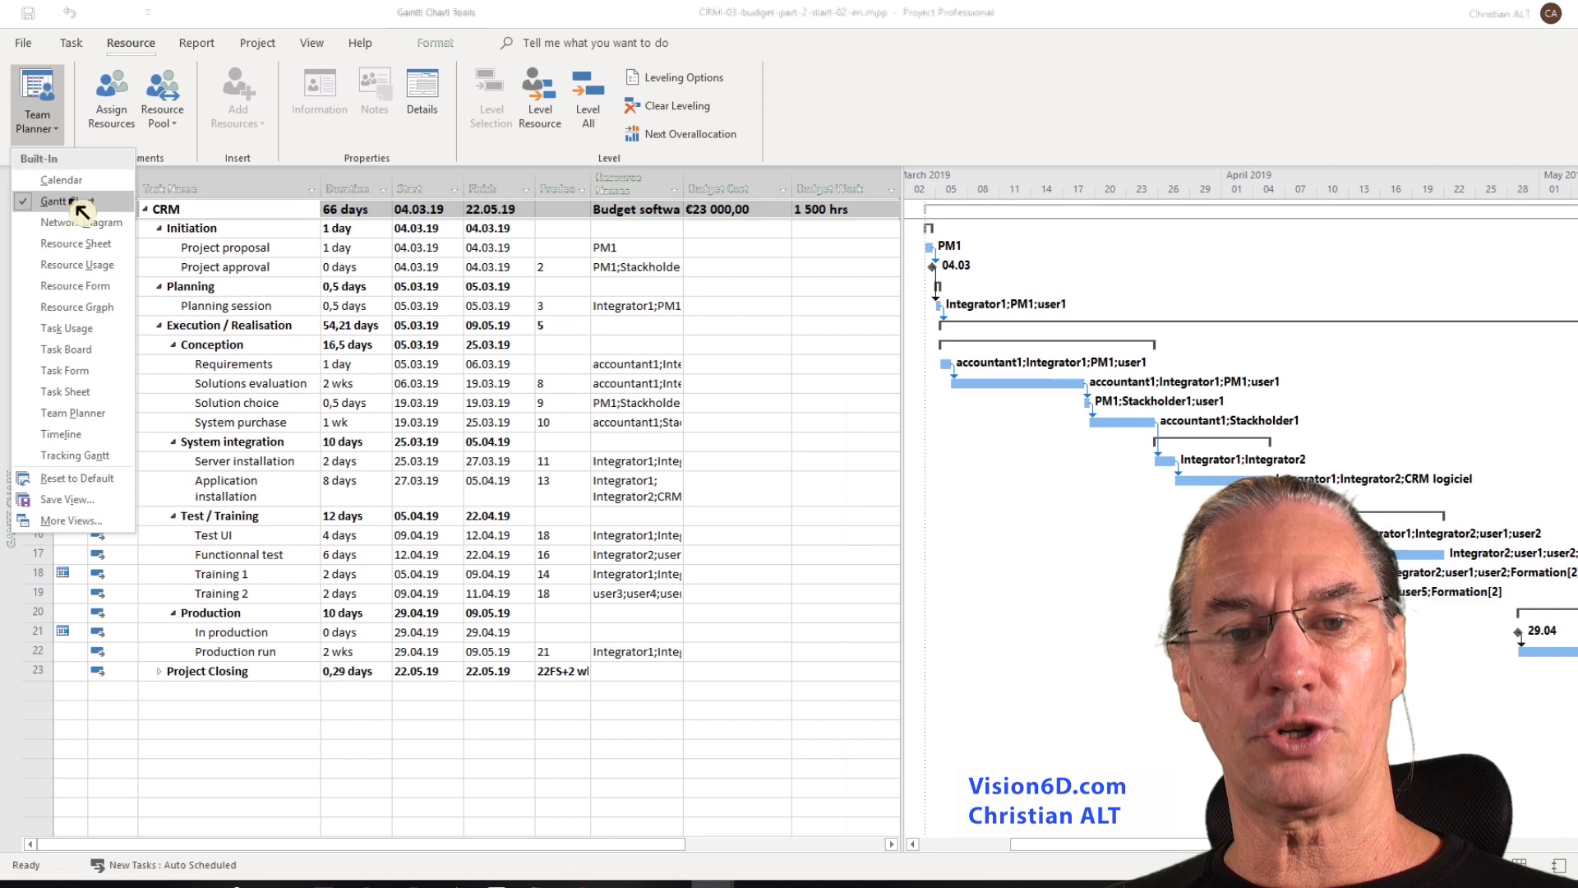
left_click(75, 243)
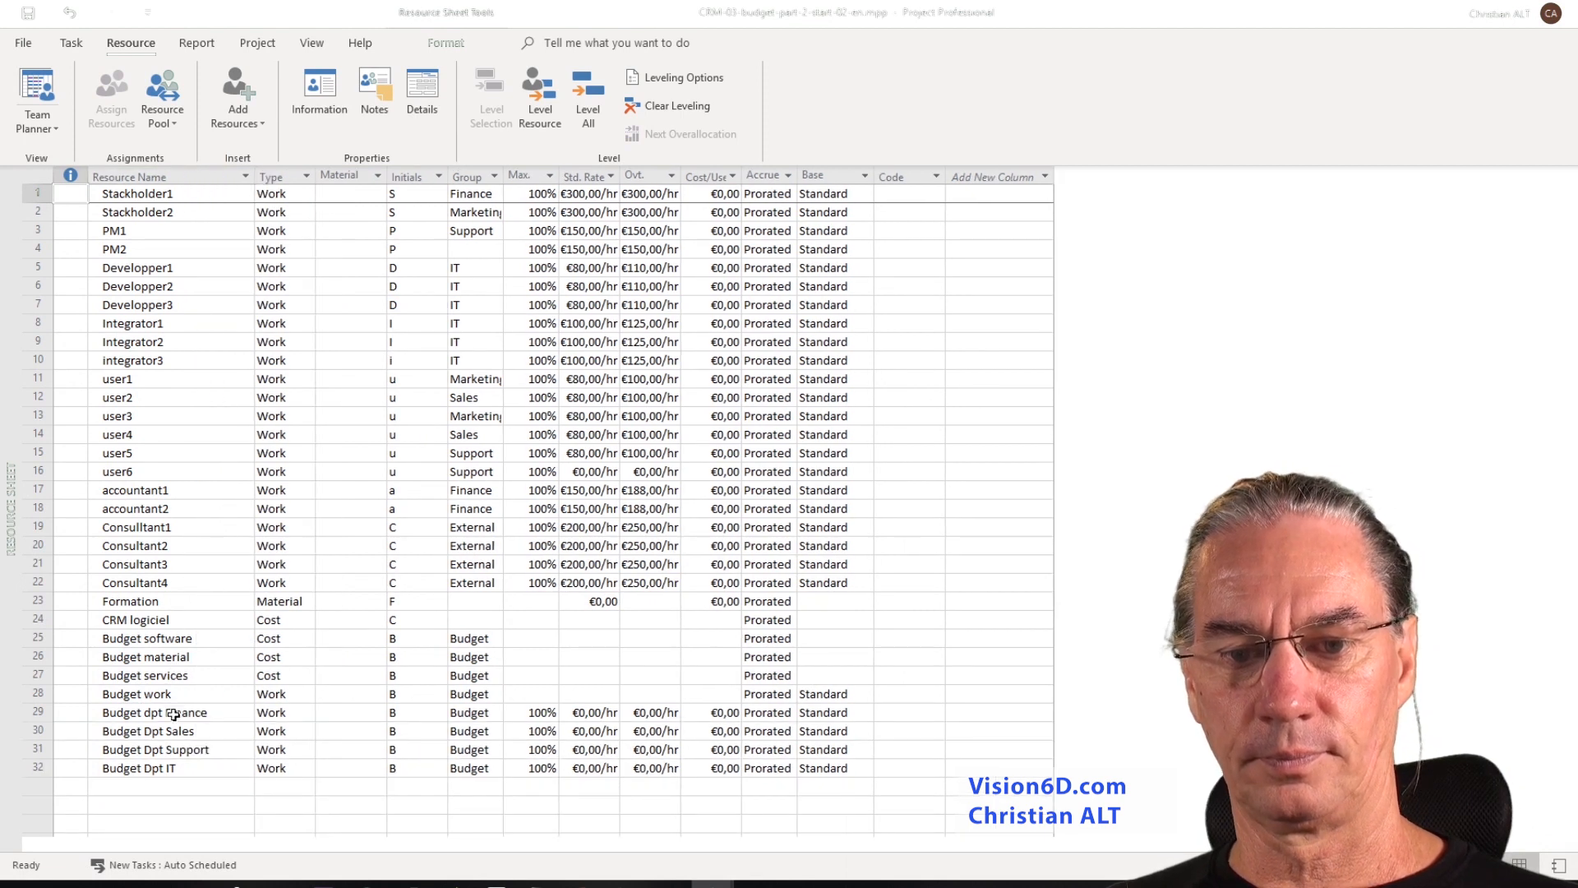
double_click(156, 712)
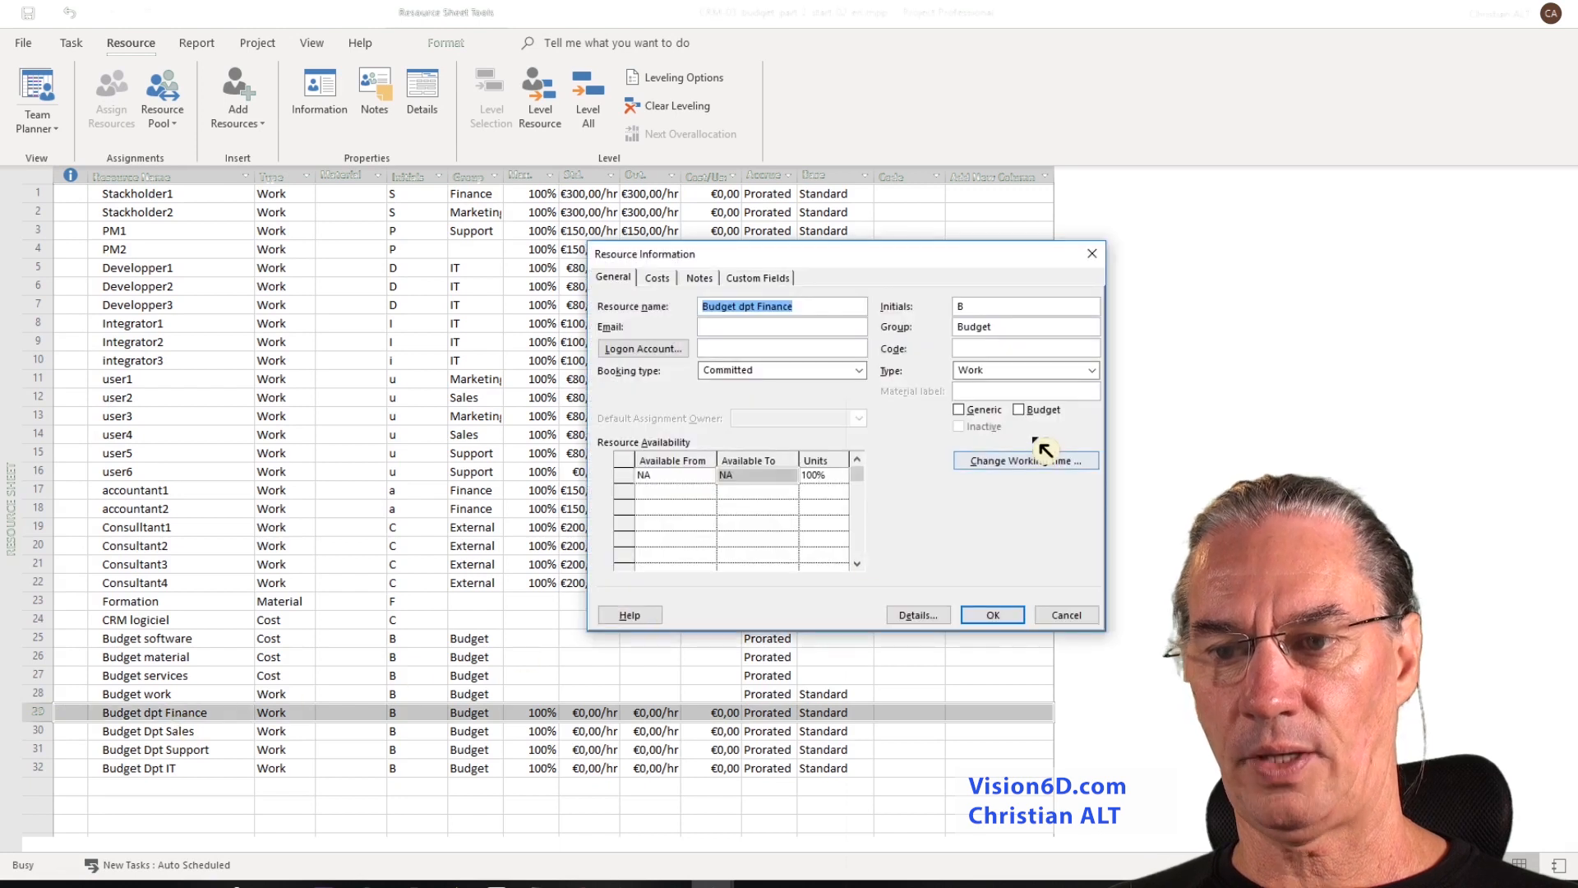
Confirm Budget dpt Finance as a budget resource in the Budget group and select Budget Dpt IT.
left_click(1019, 408)
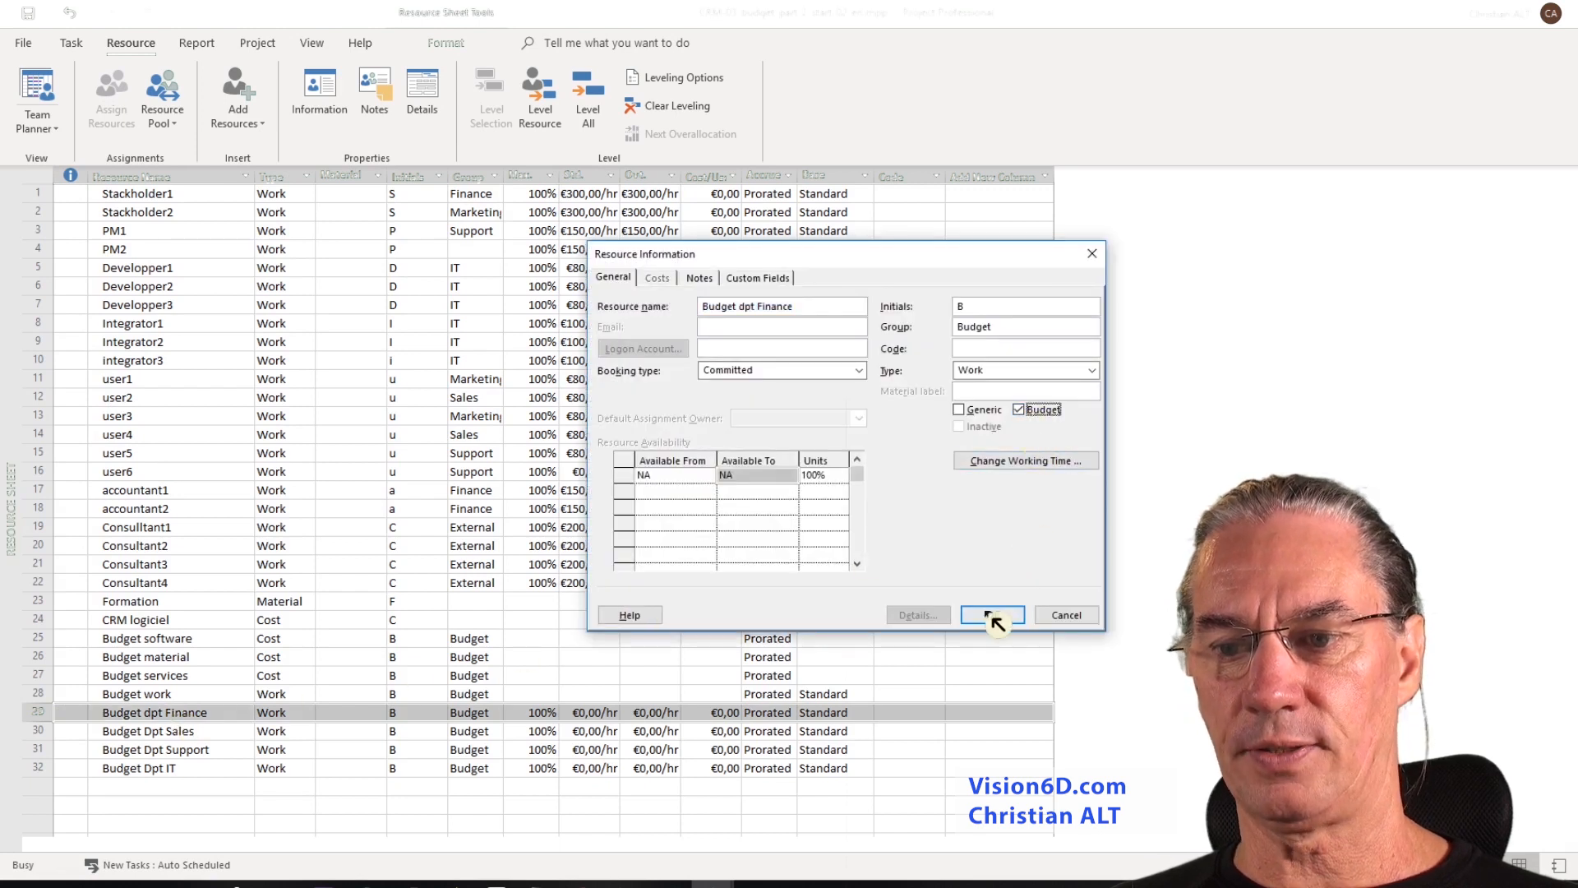
left_click(990, 615)
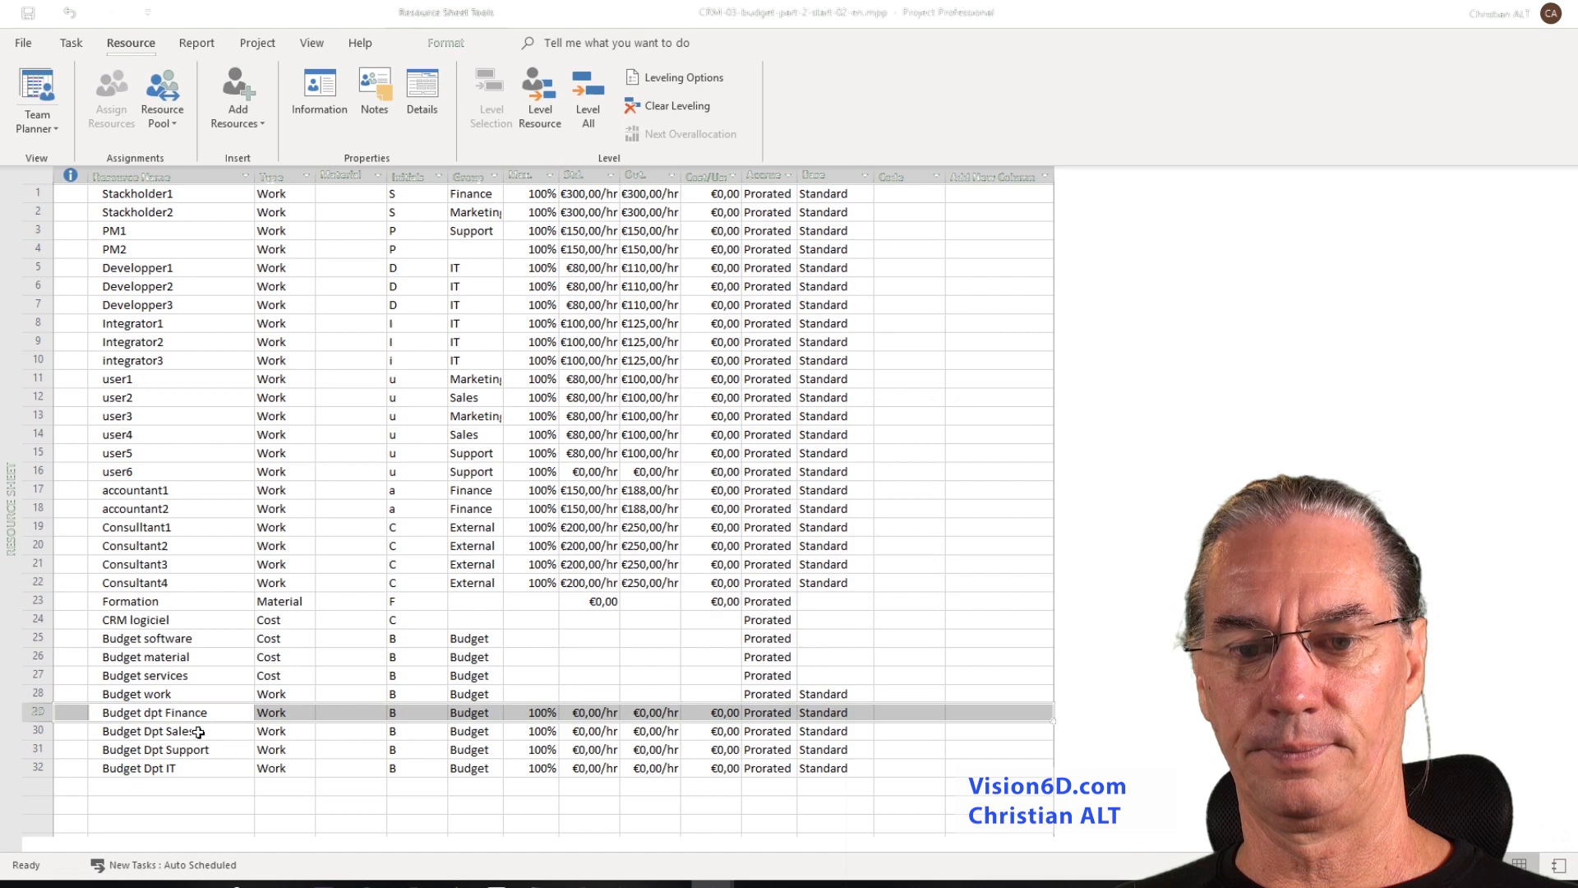
left_click(156, 749)
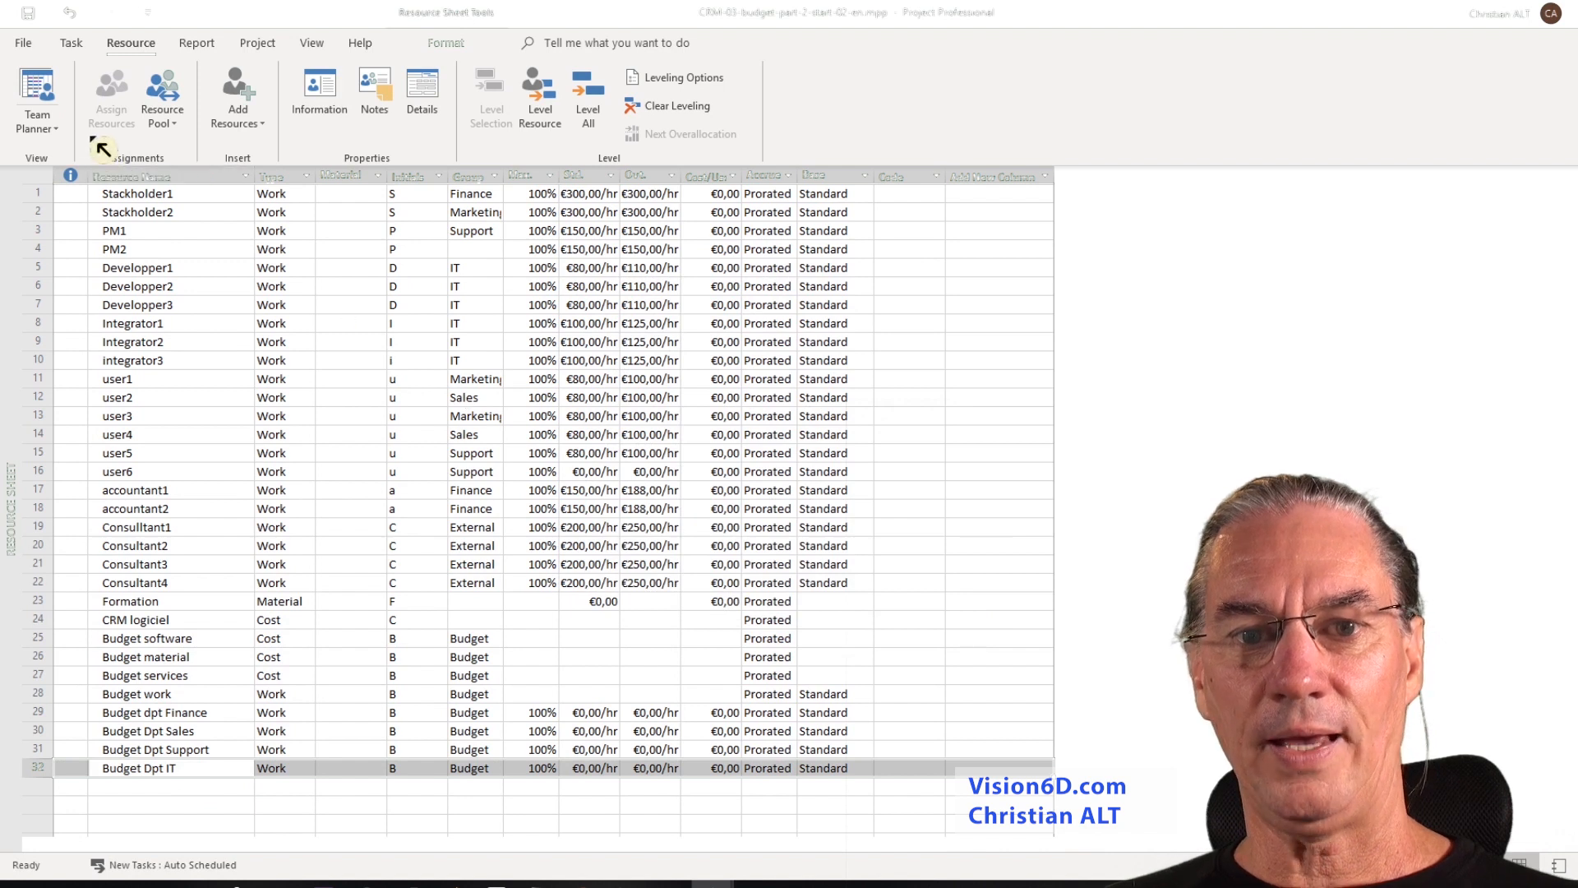
left_click(71, 42)
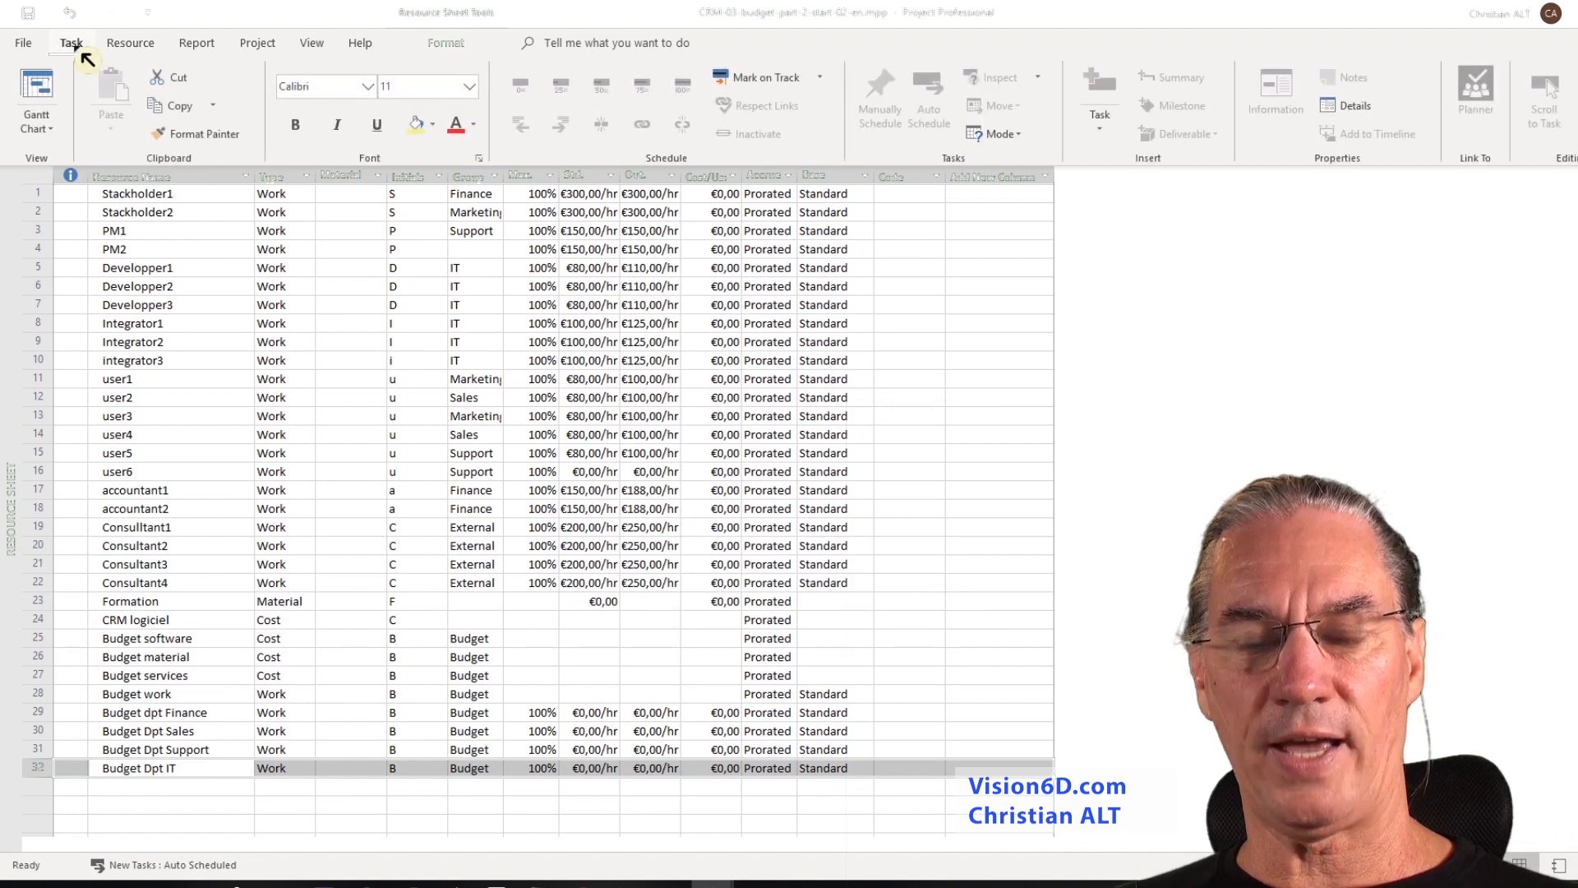
On the Gantt chart, assign the Finance, Sales, Support and IT budget resources to the CRM summary task.
left_click(36, 100)
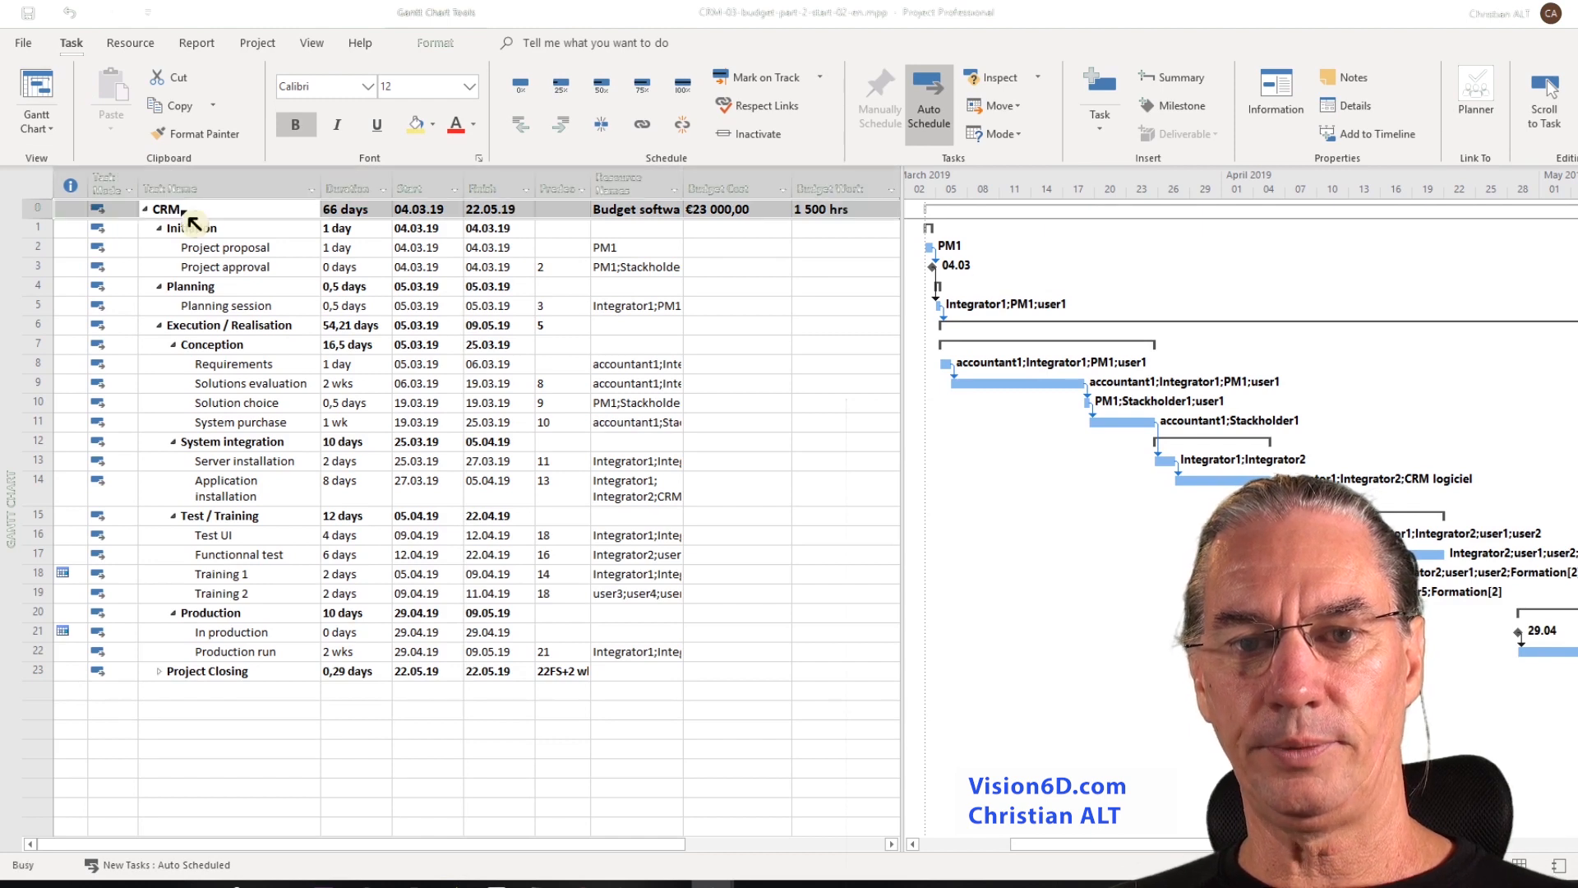
double_click(166, 209)
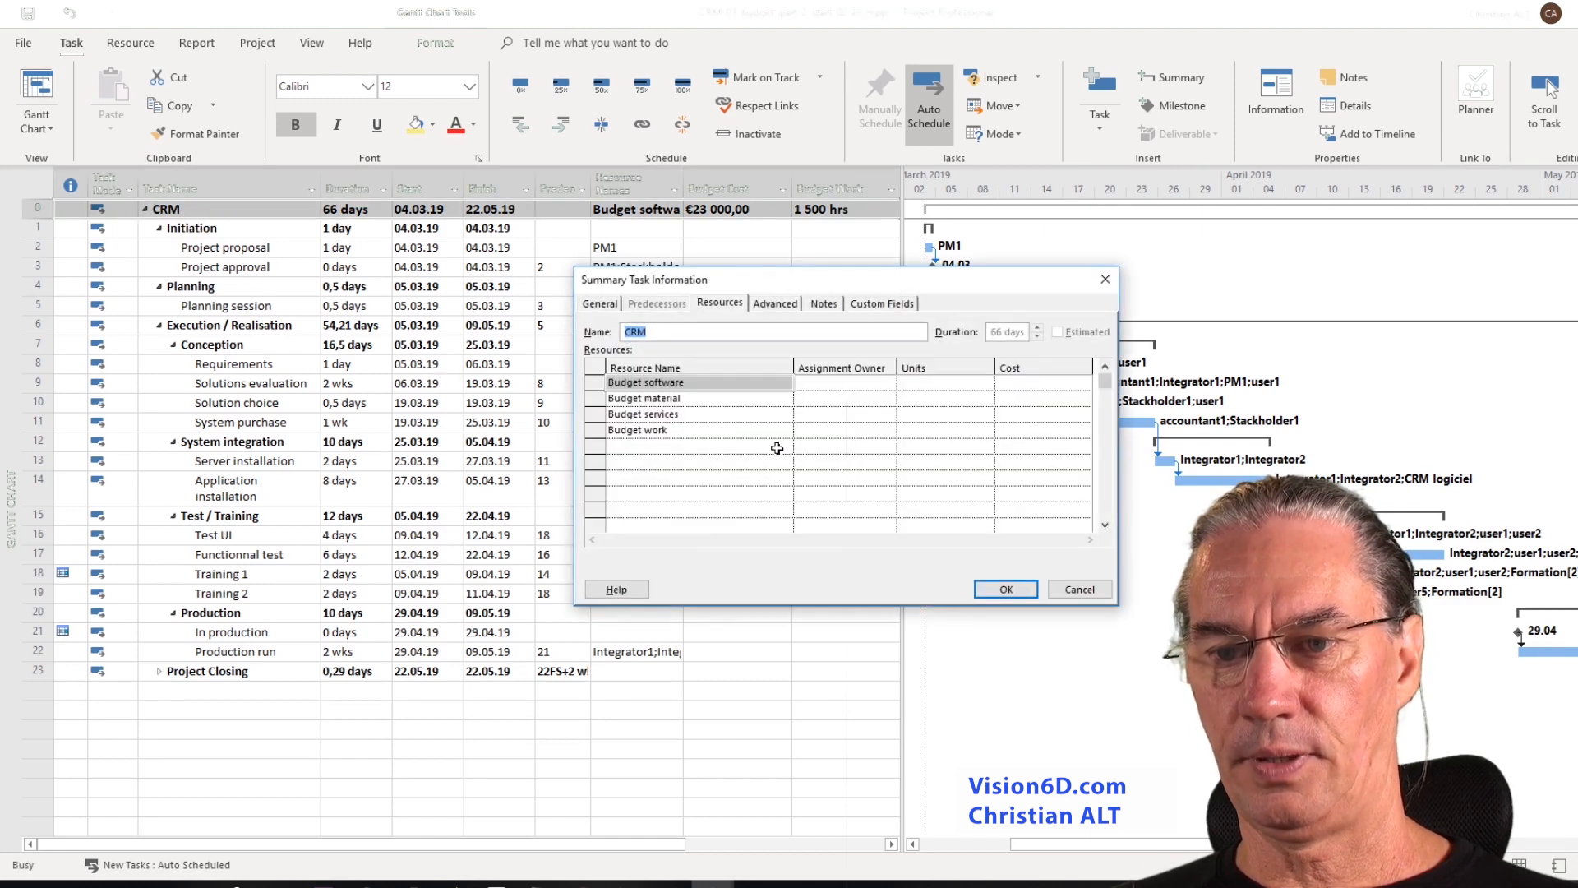
left_click(788, 448)
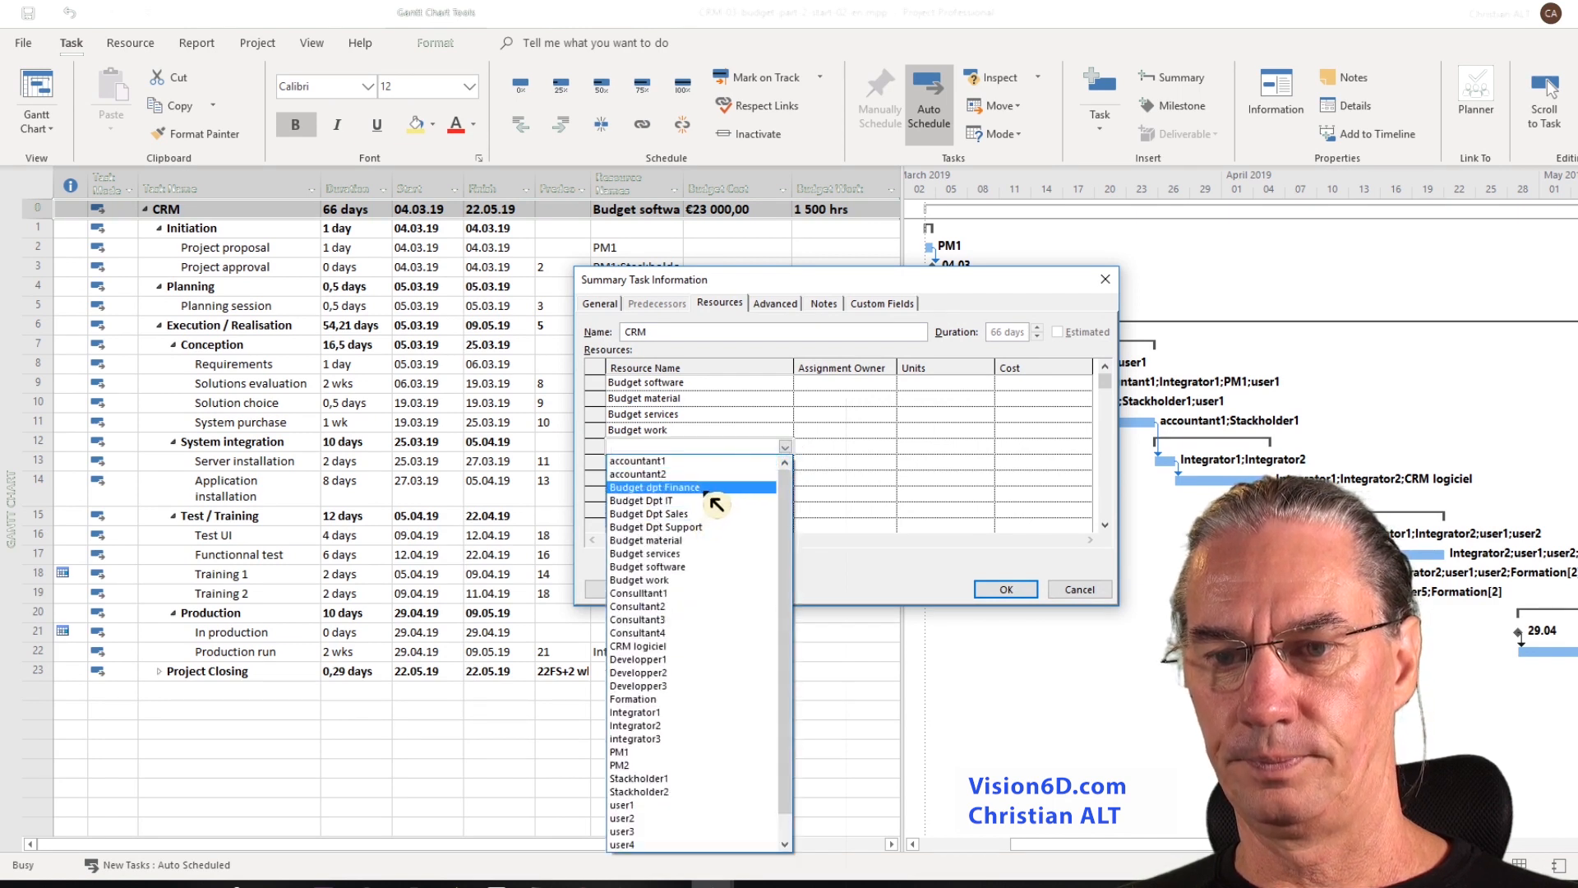
left_click(654, 485)
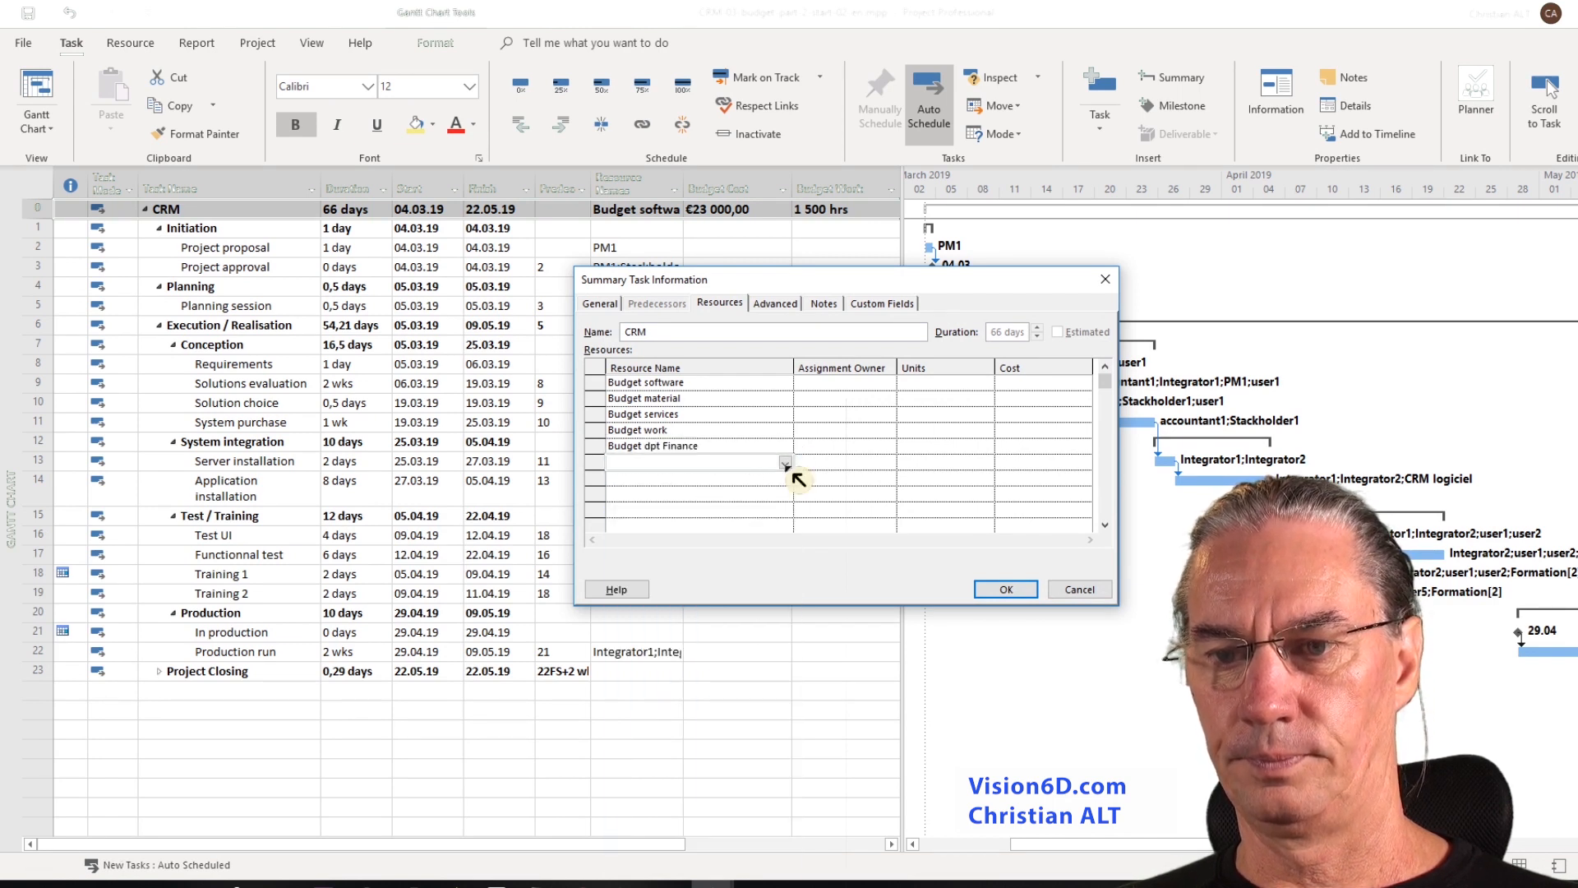
left_click(786, 477)
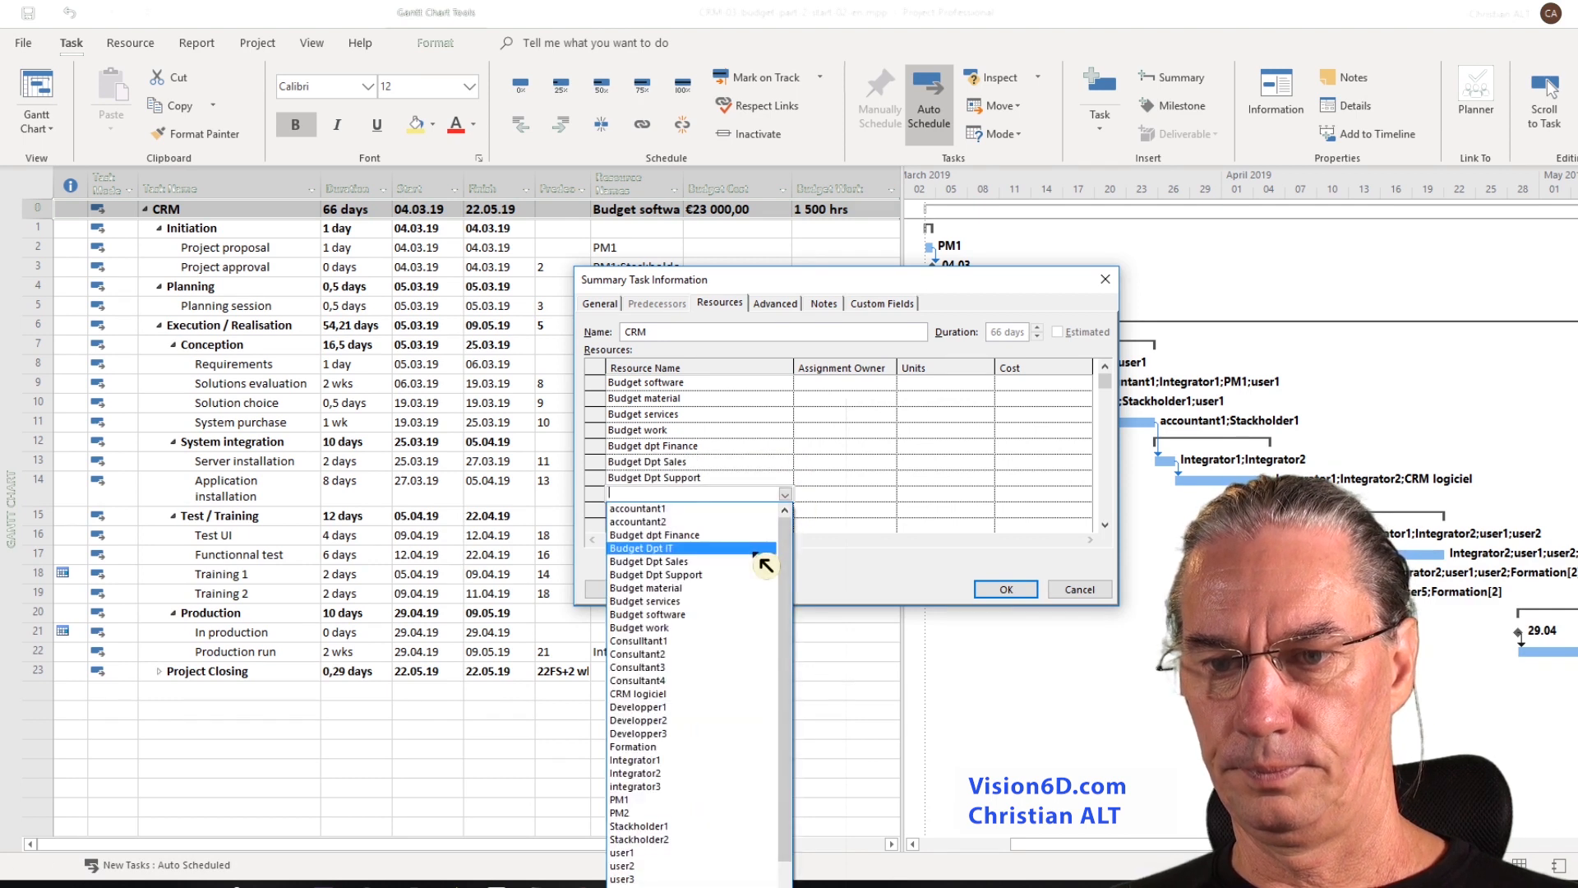
left_click(1003, 589)
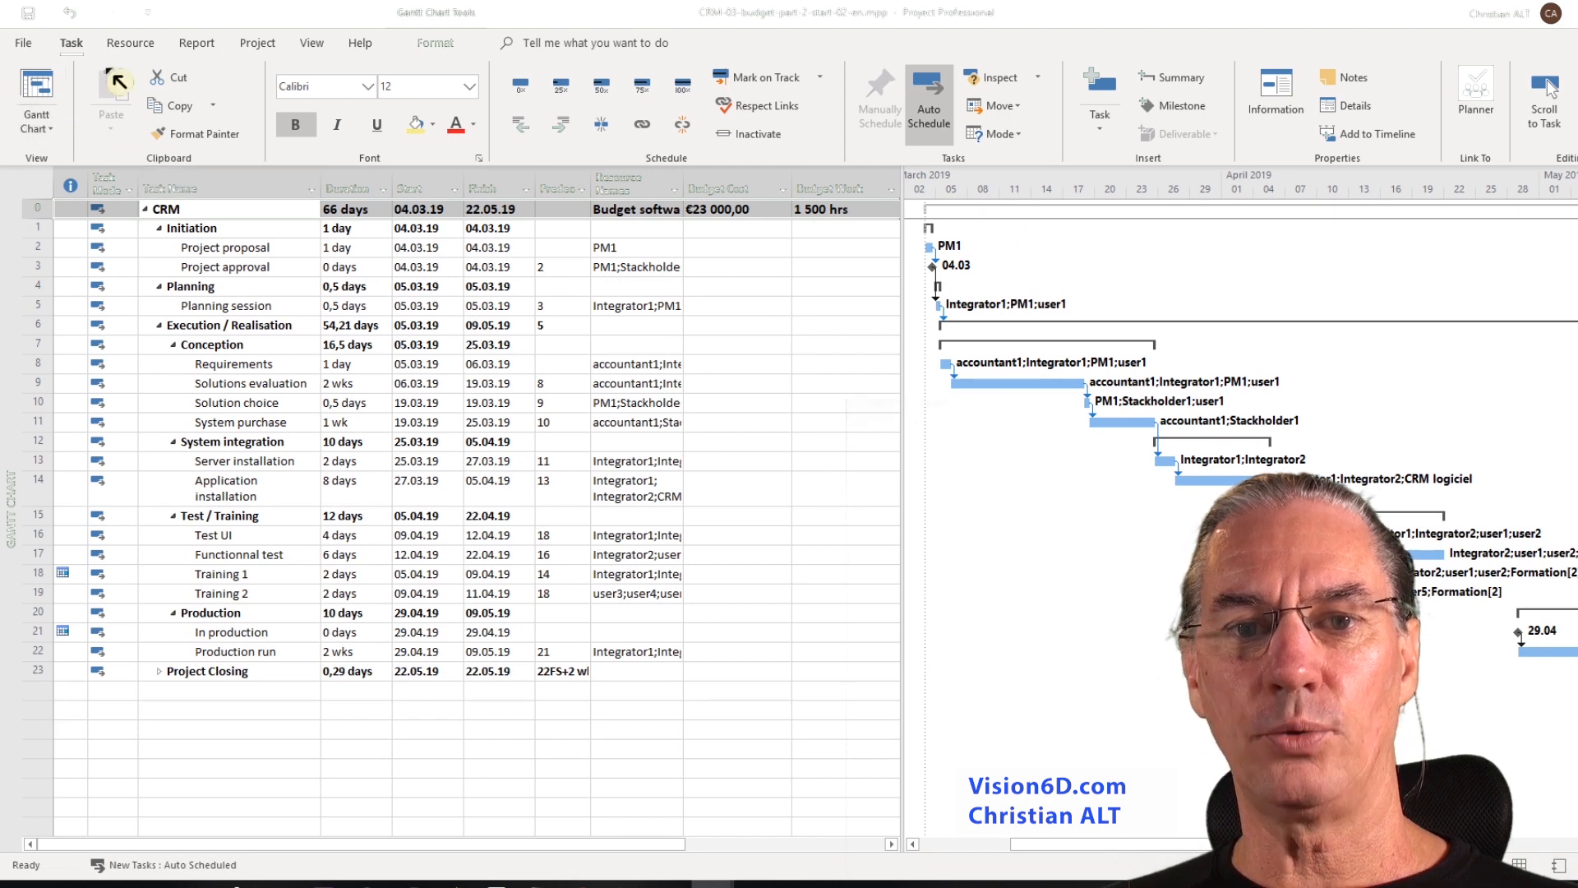
Switch to Resource Usage grouped by resource group and select Budget dpt Finance under the Budget group.
left_click(129, 42)
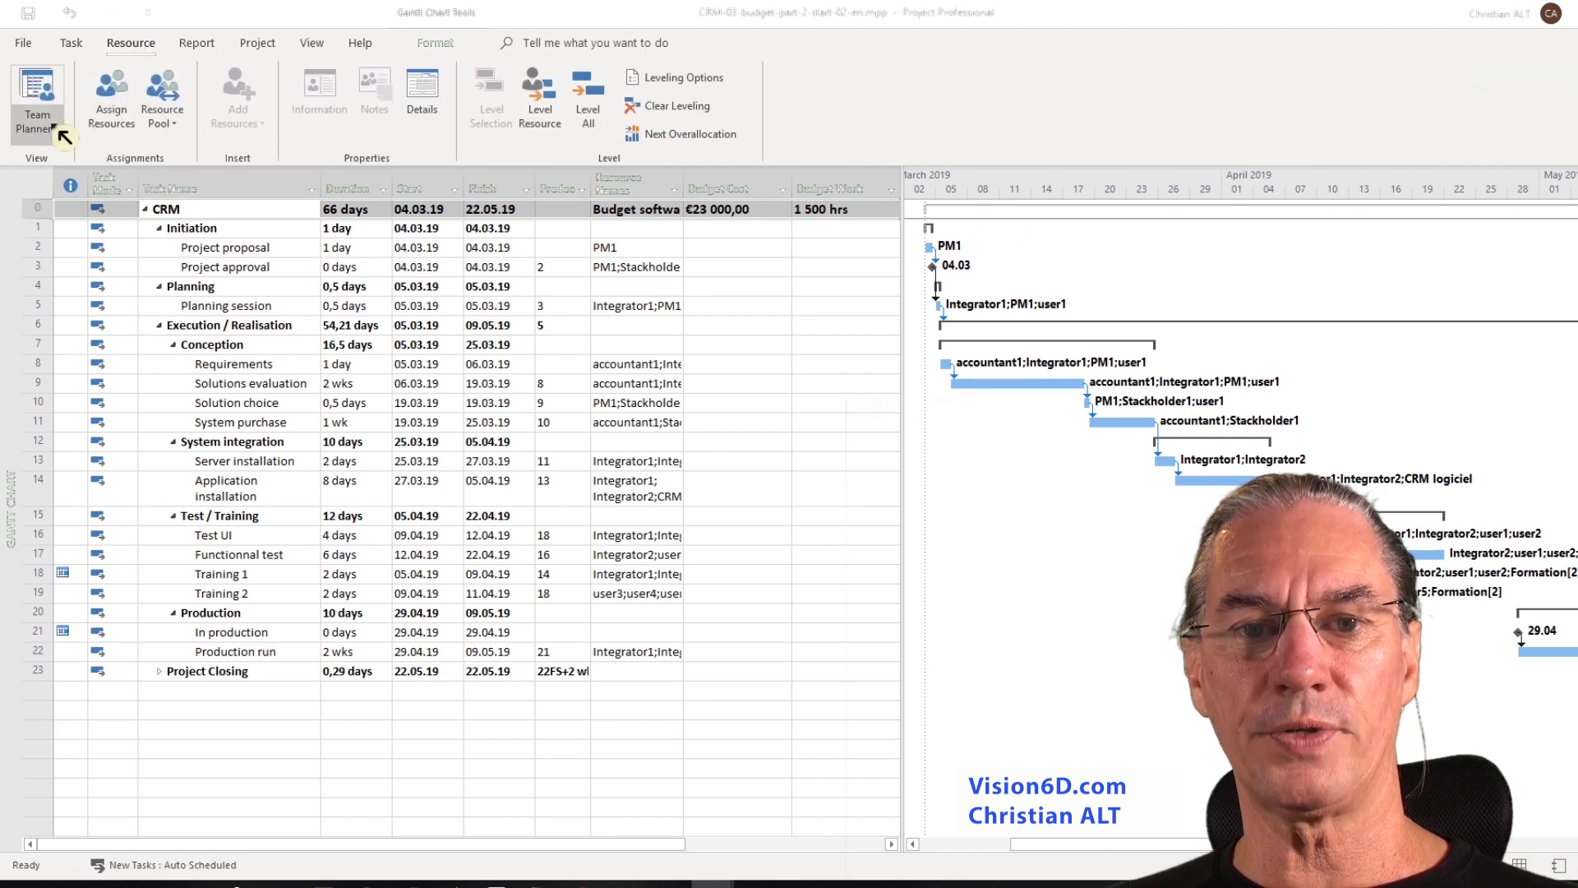
left_click(37, 129)
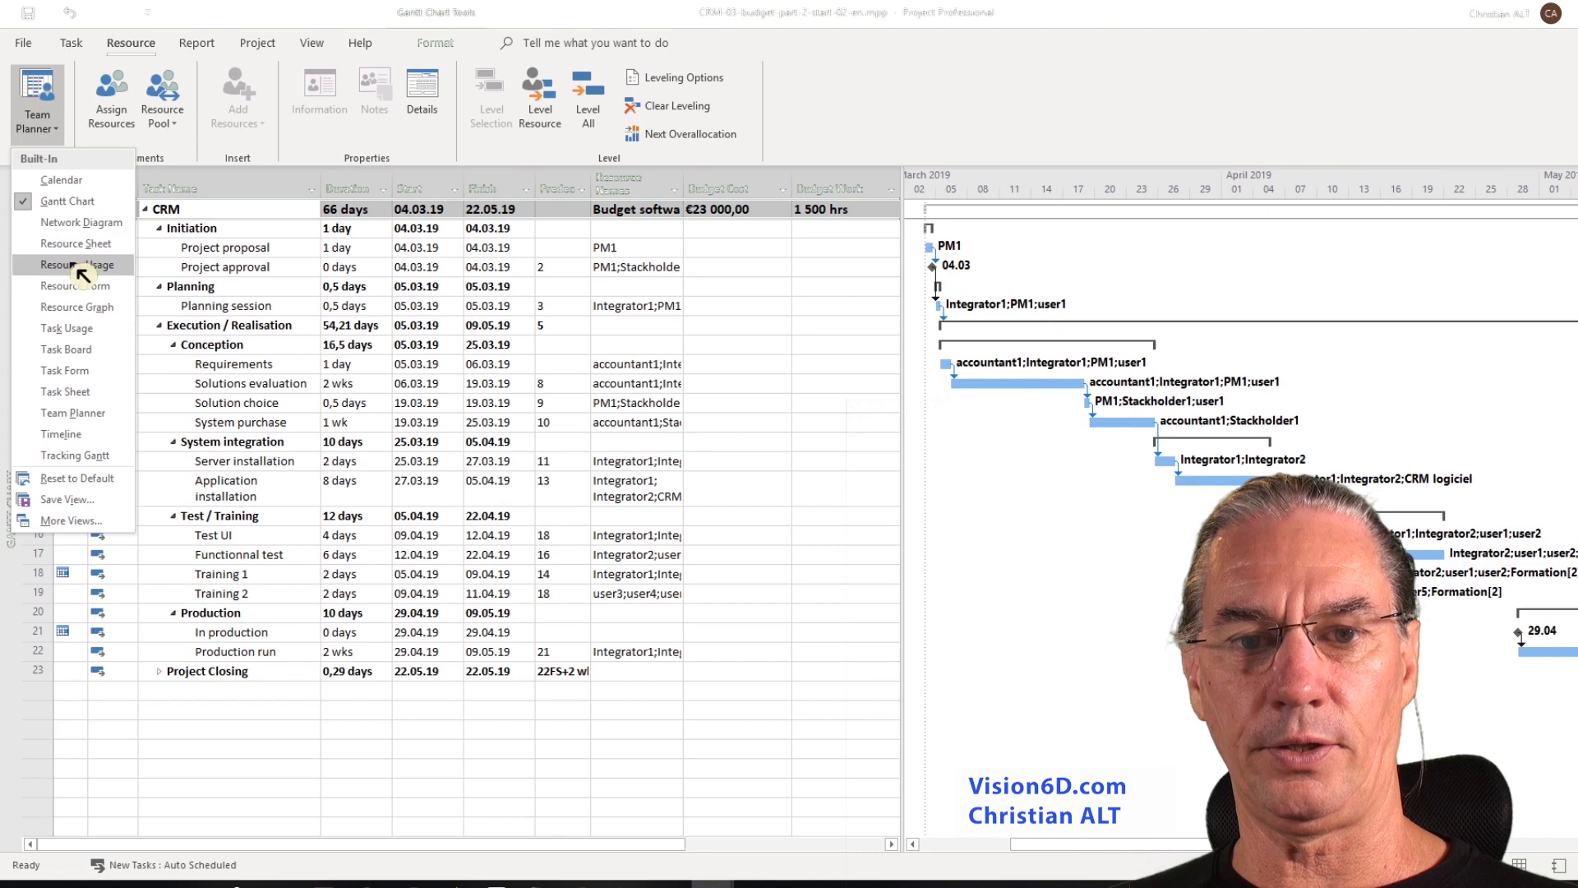
left_click(70, 264)
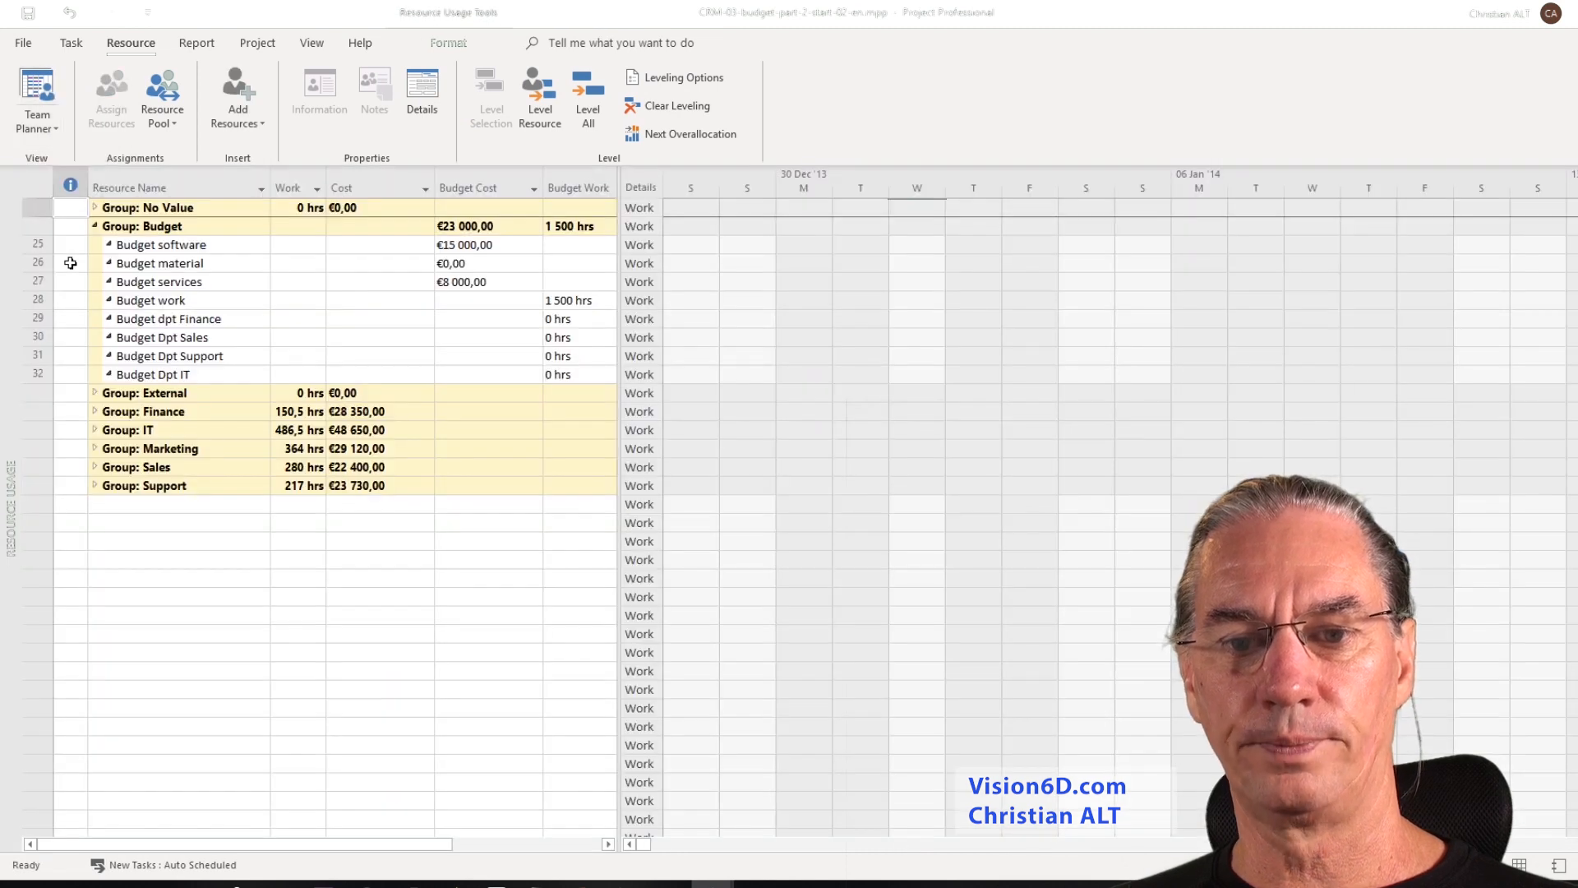
mouse_move(194, 292)
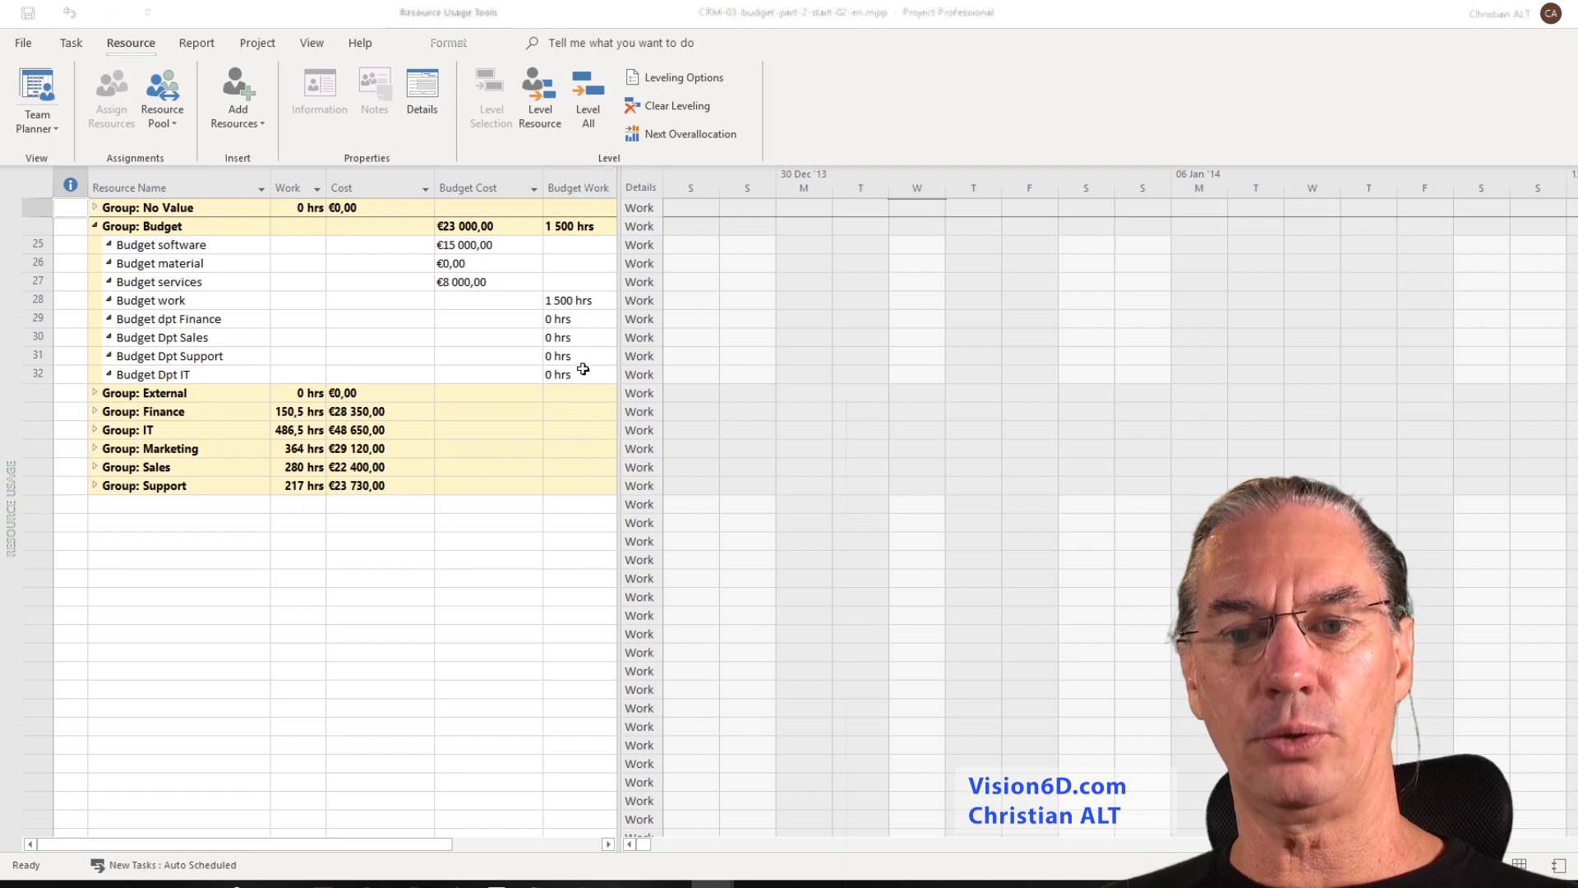
left_click(135, 318)
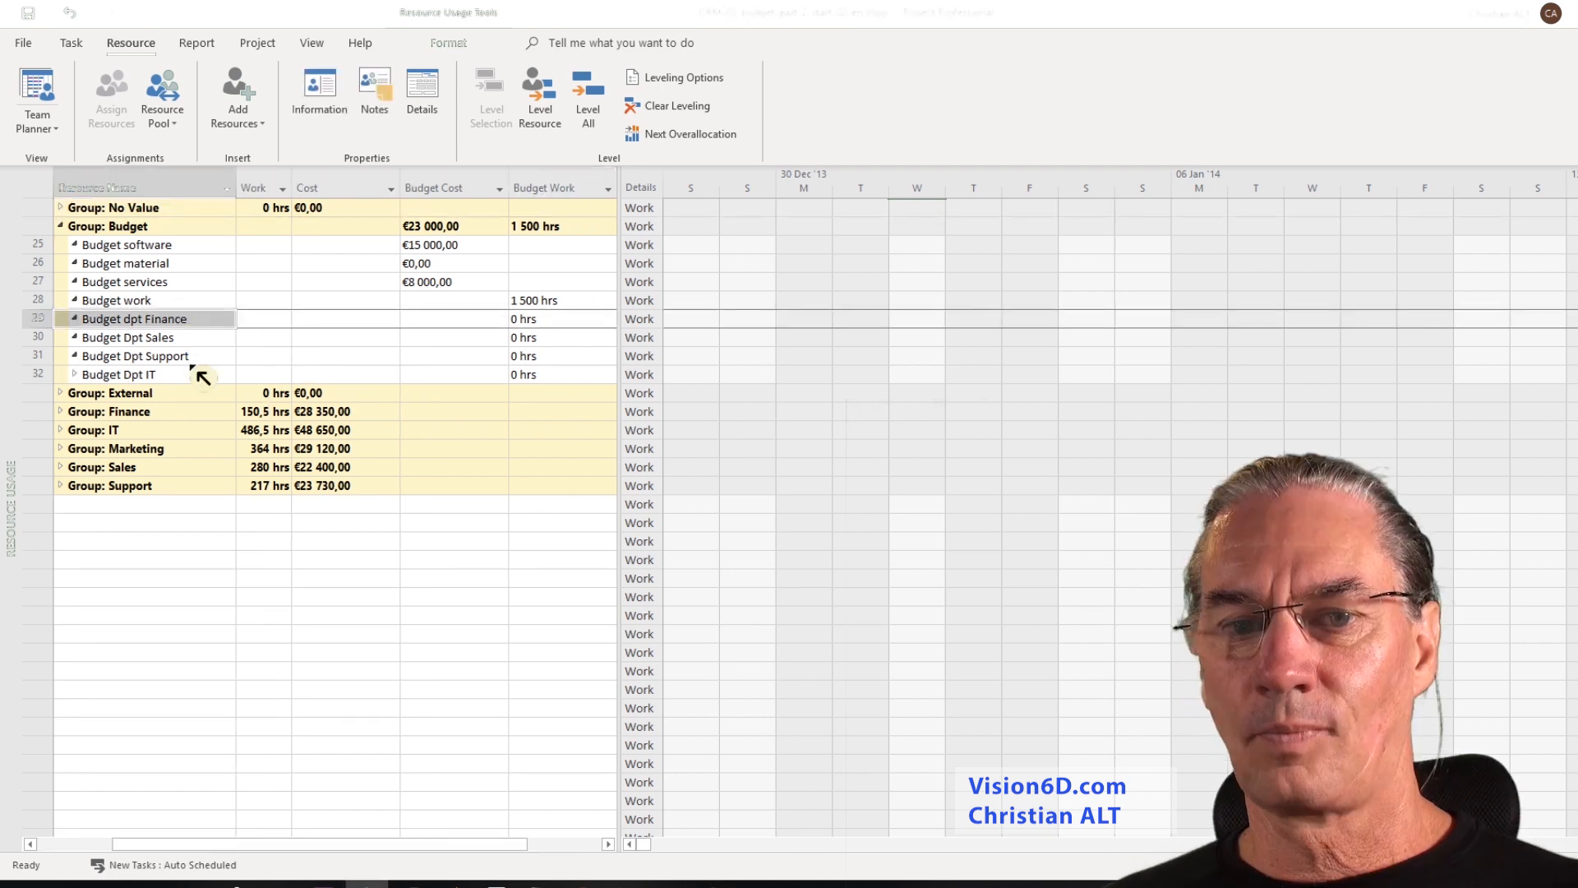
mouse_move(171, 354)
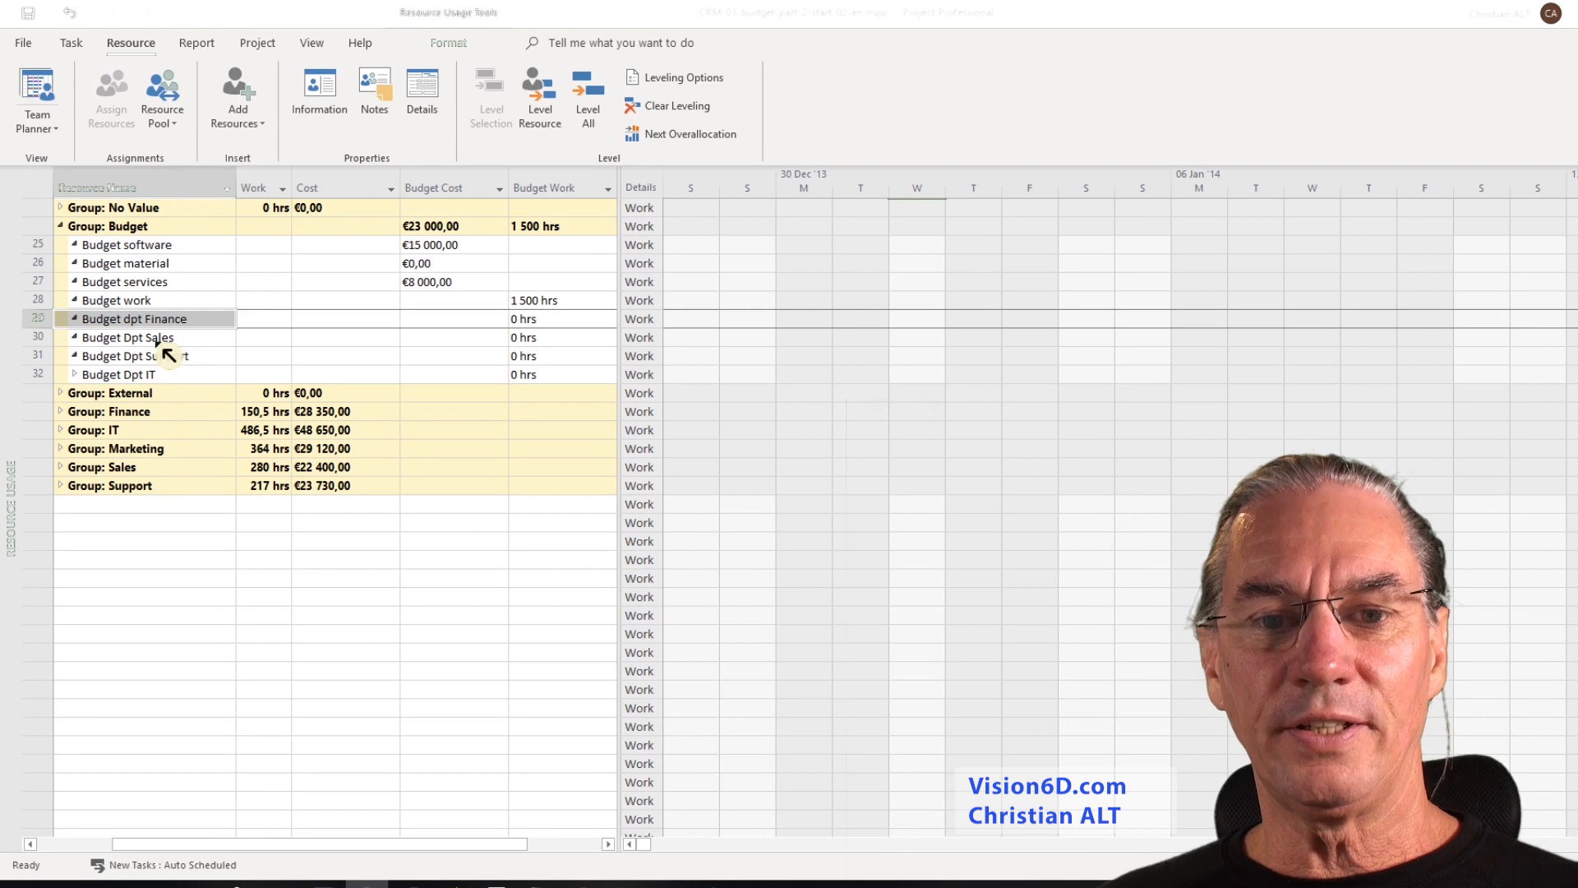
mouse_move(467, 341)
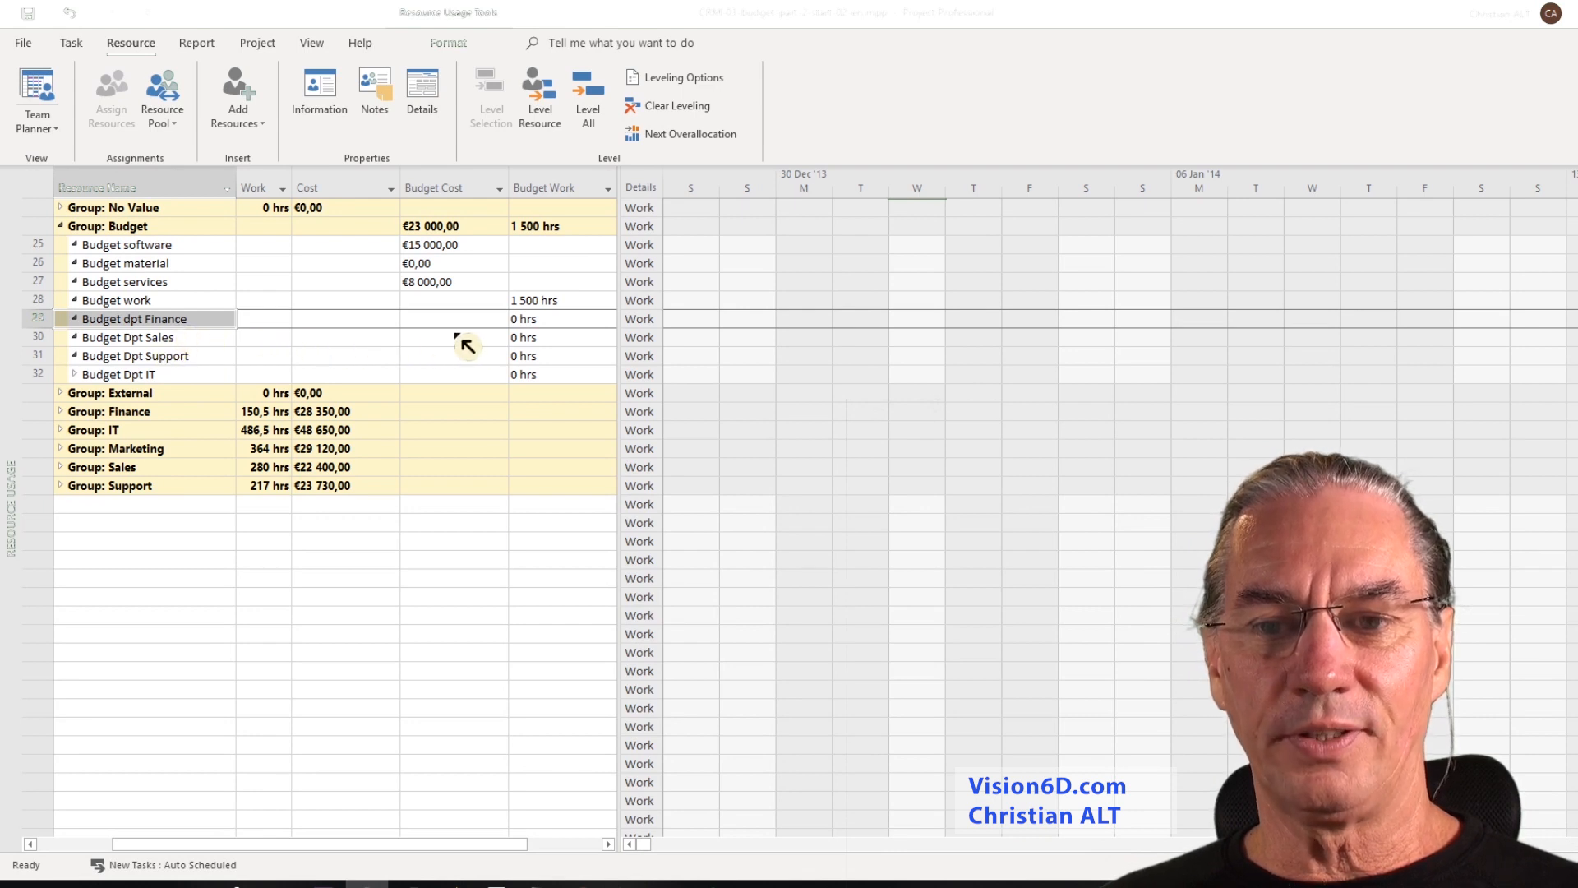
mouse_move(543, 336)
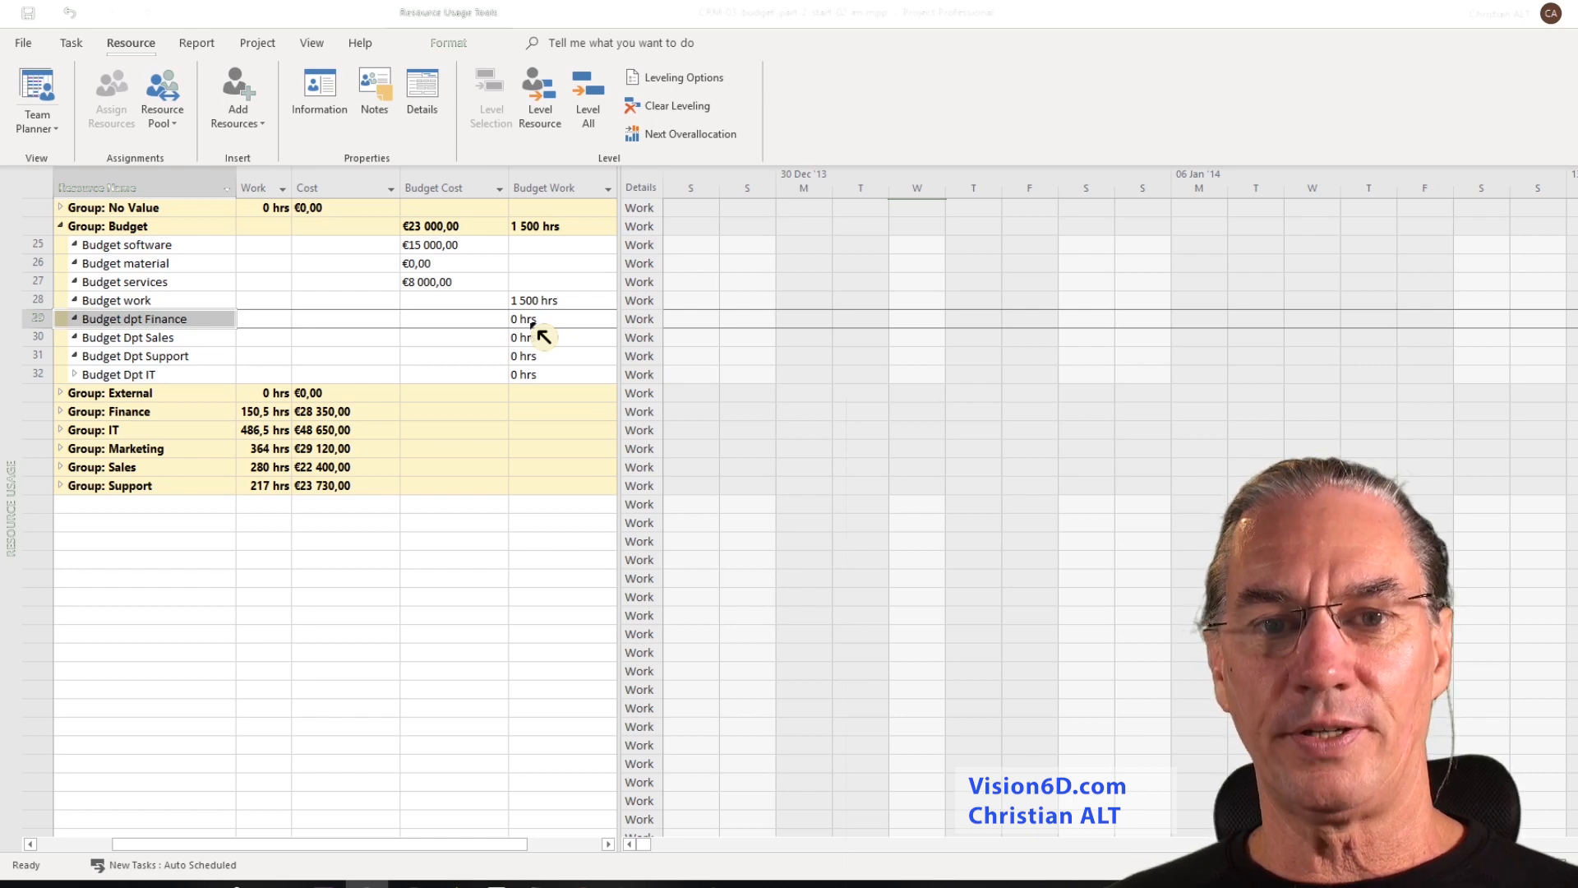
mouse_move(161, 158)
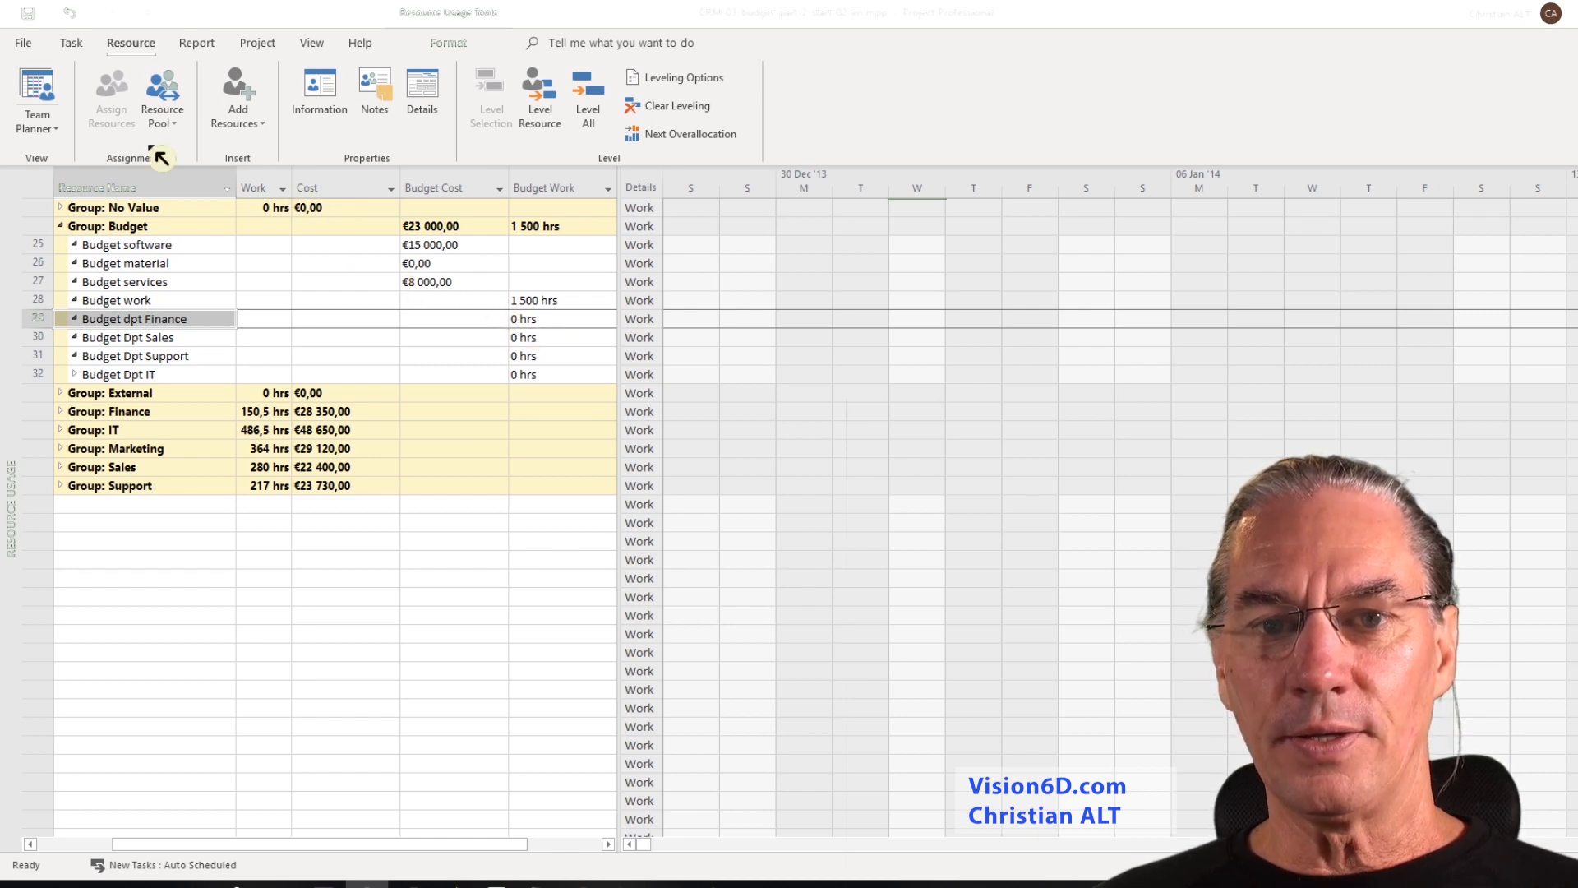
mouse_move(332, 158)
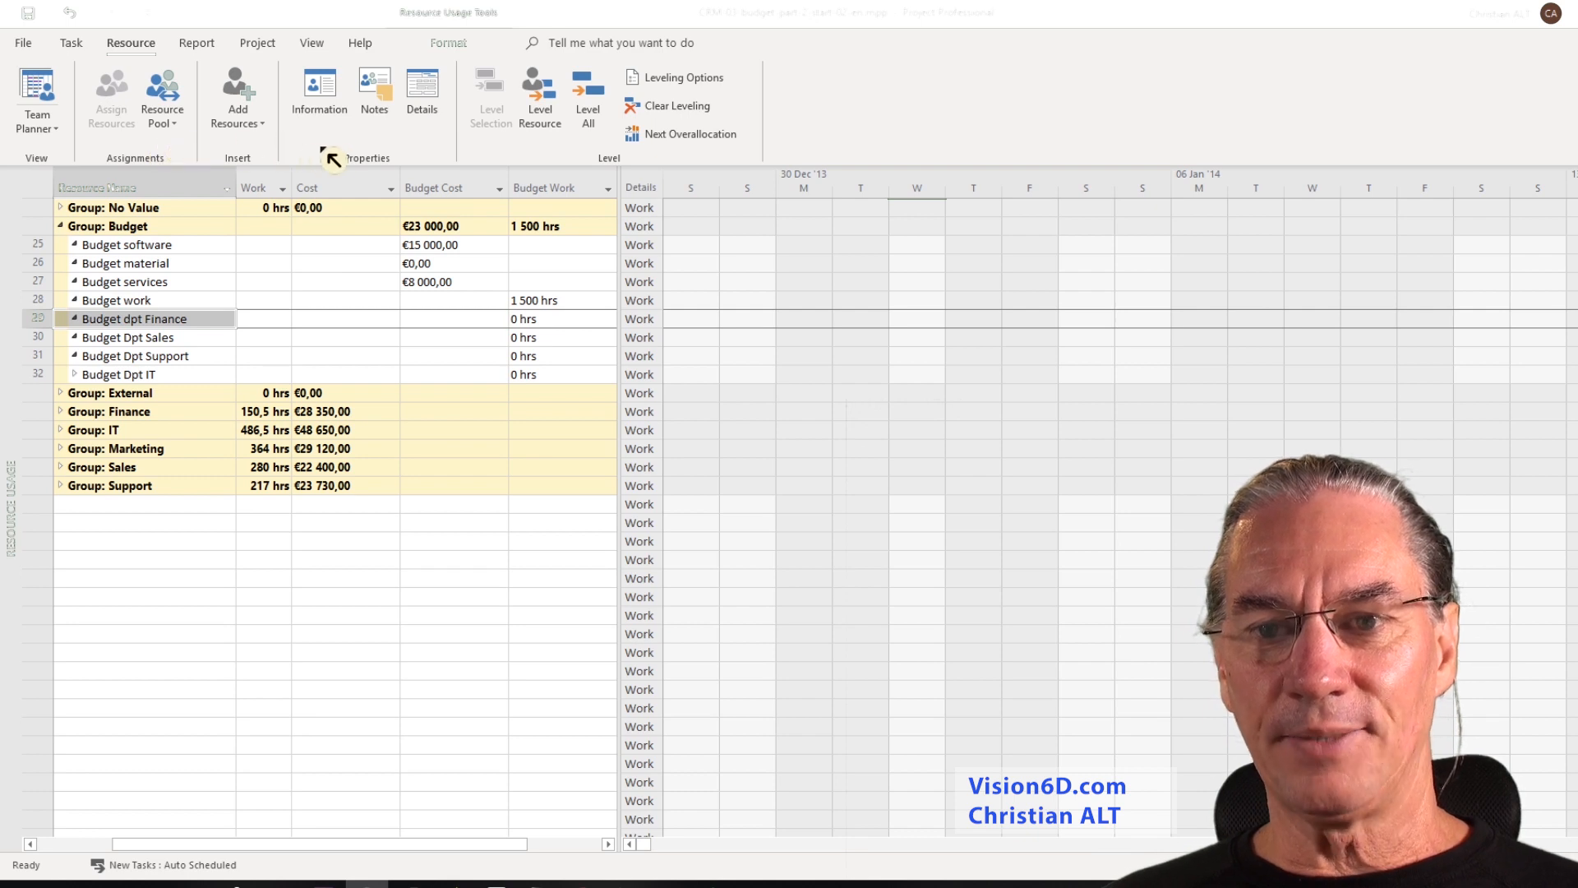
mouse_move(327, 55)
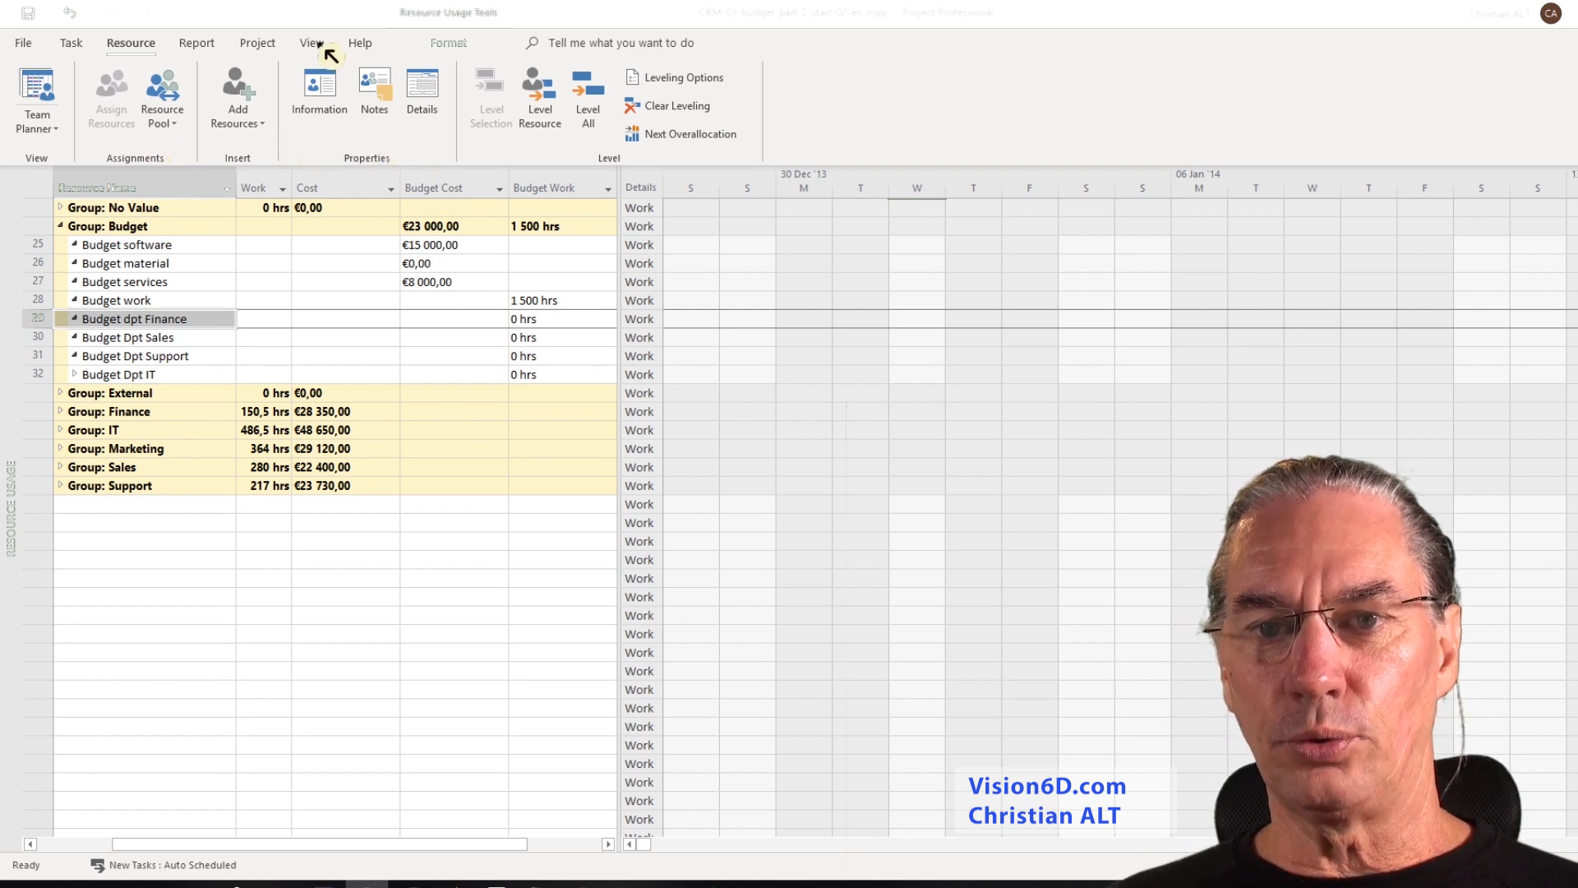
Set Group by to [No Group] so each budget resource lists its CRM assignment at 0 hrs.
left_click(310, 42)
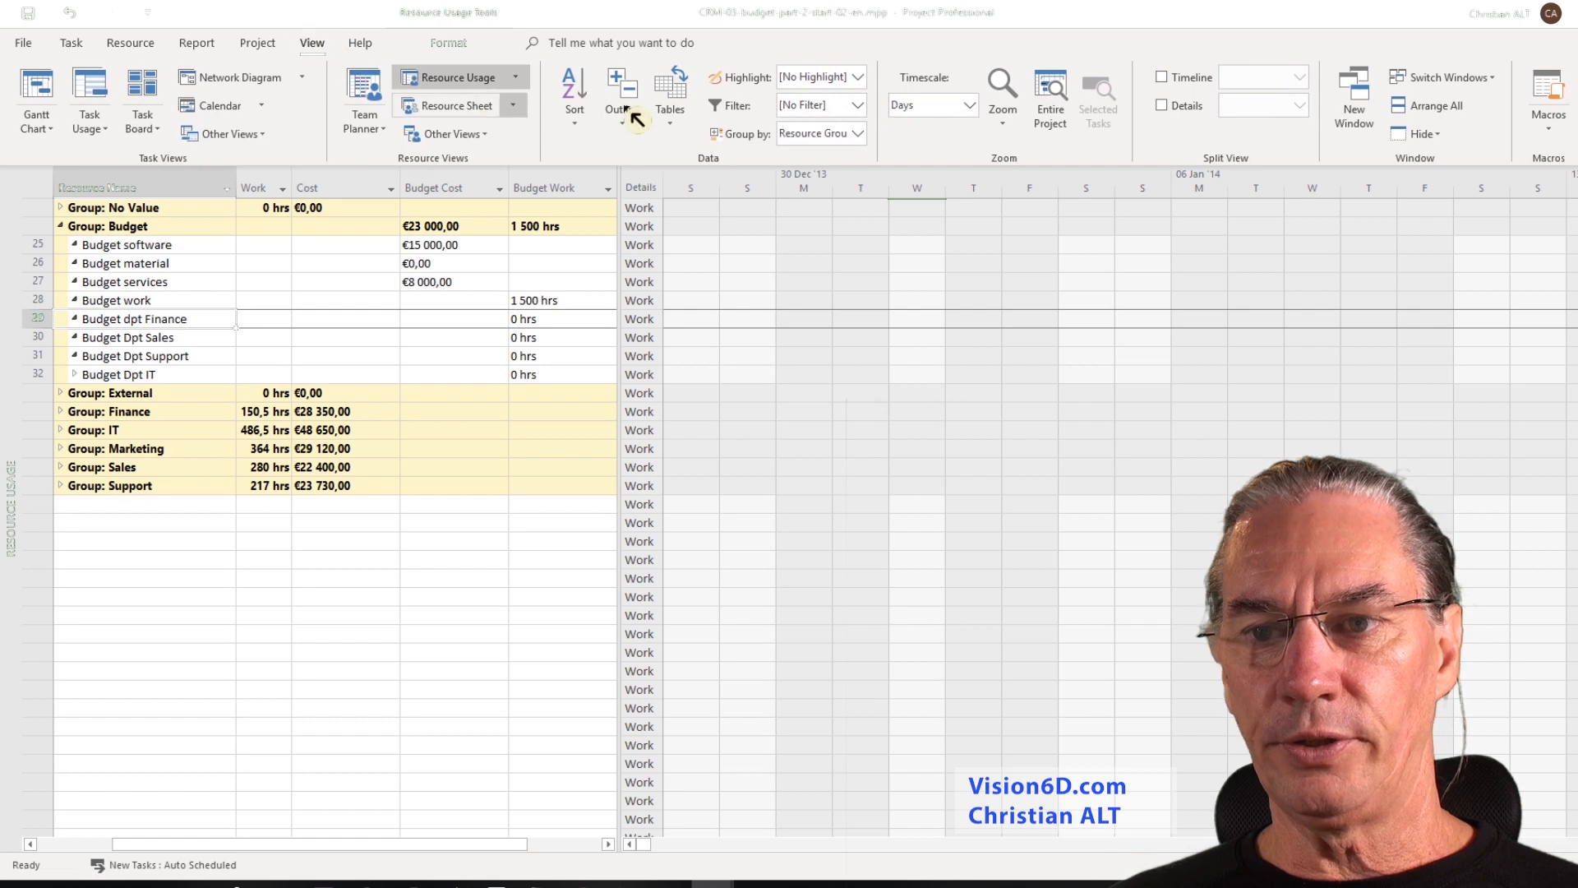
left_click(858, 133)
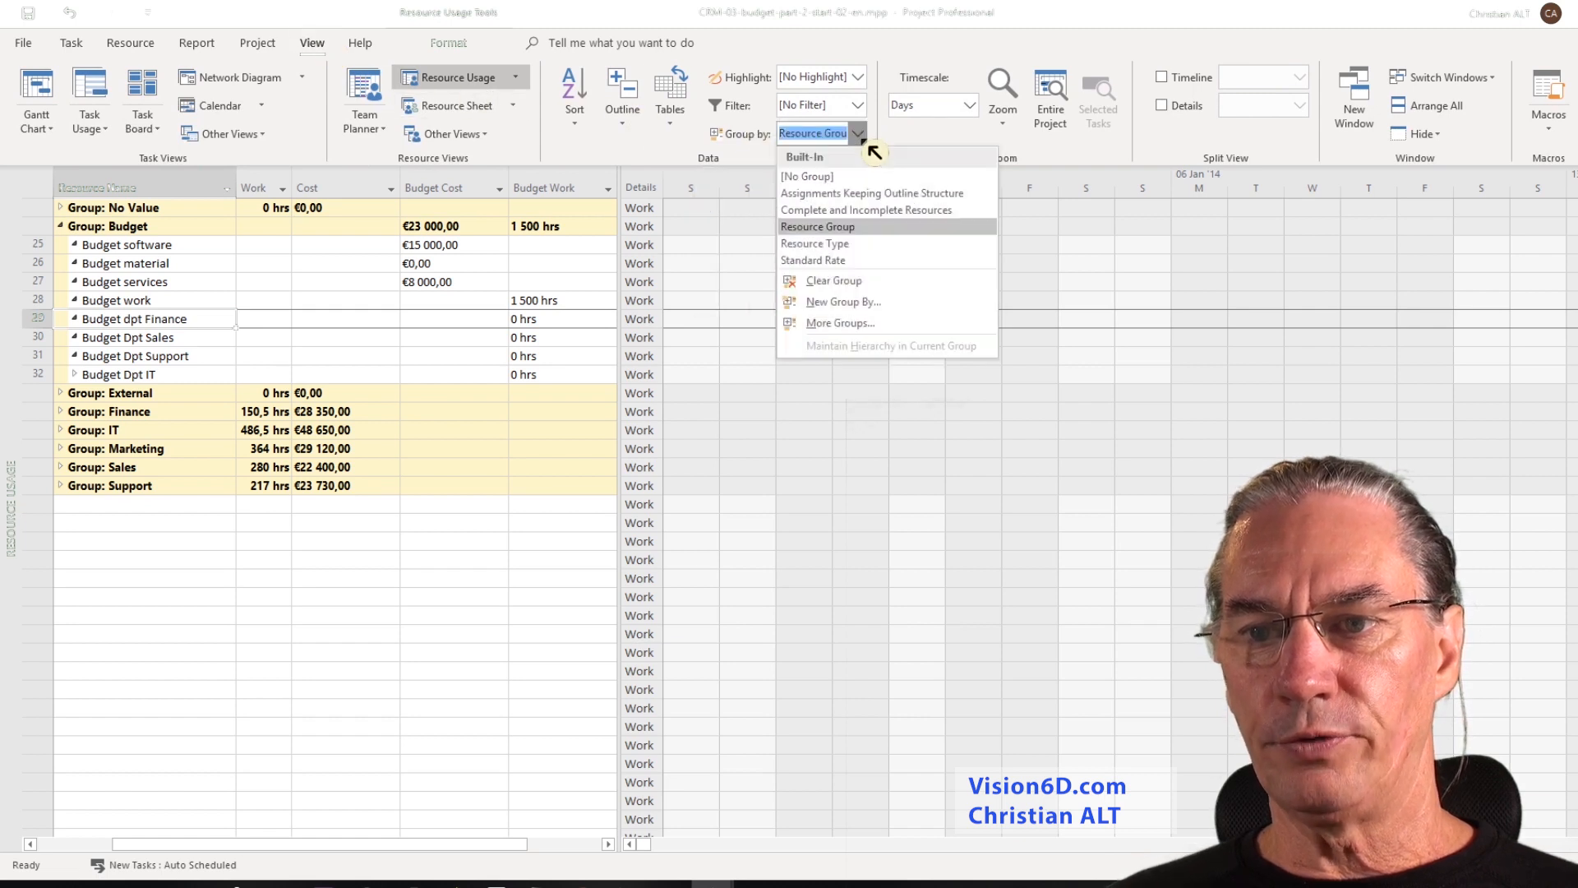
left_click(806, 176)
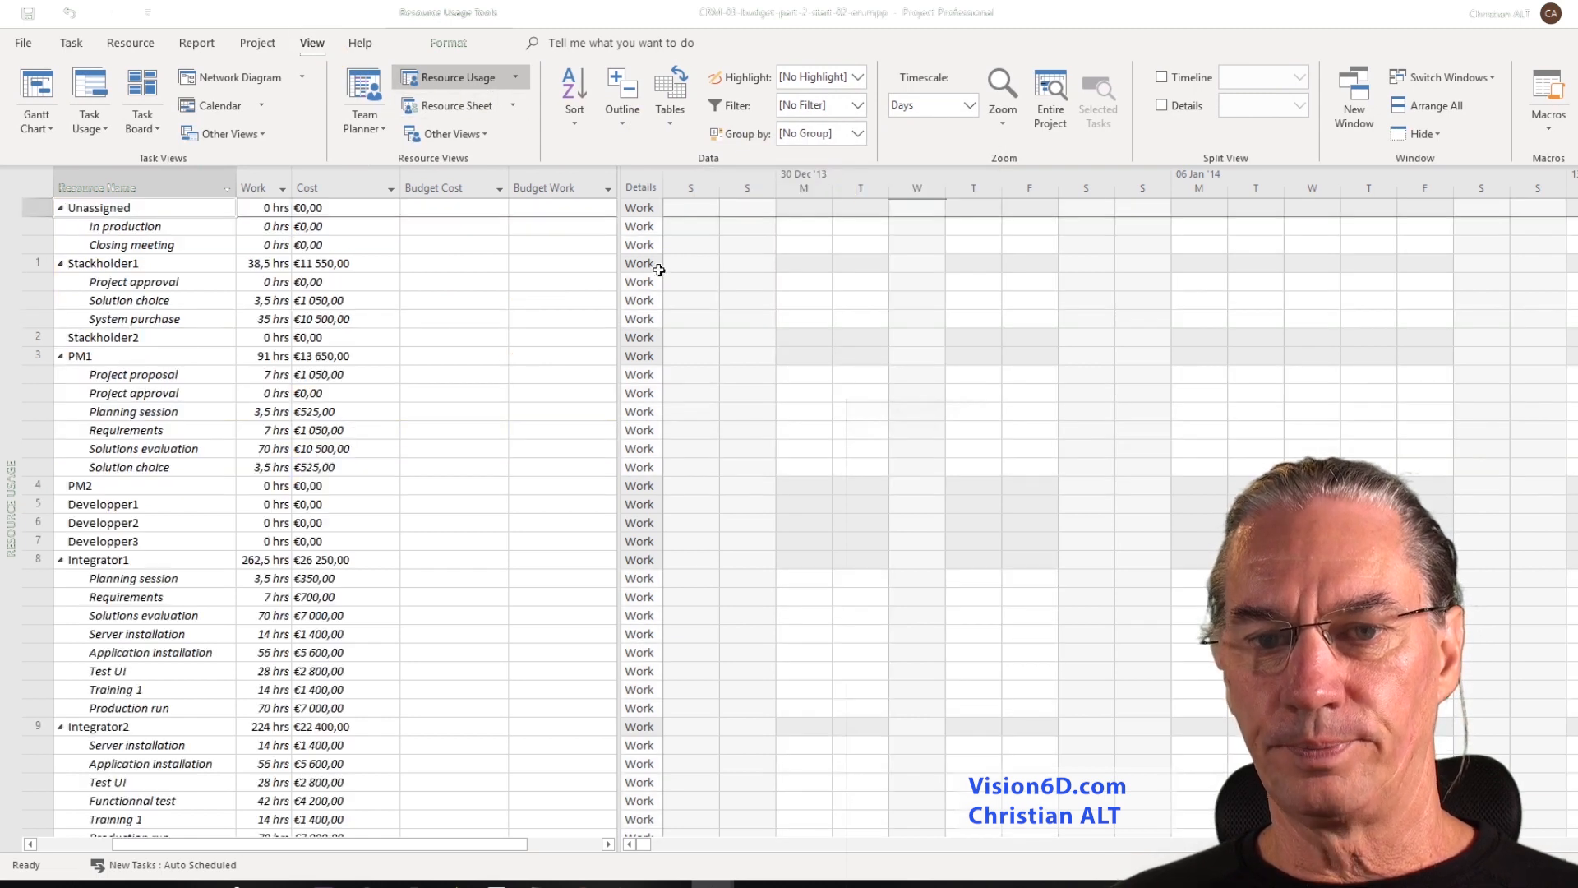
scroll("down", 3)
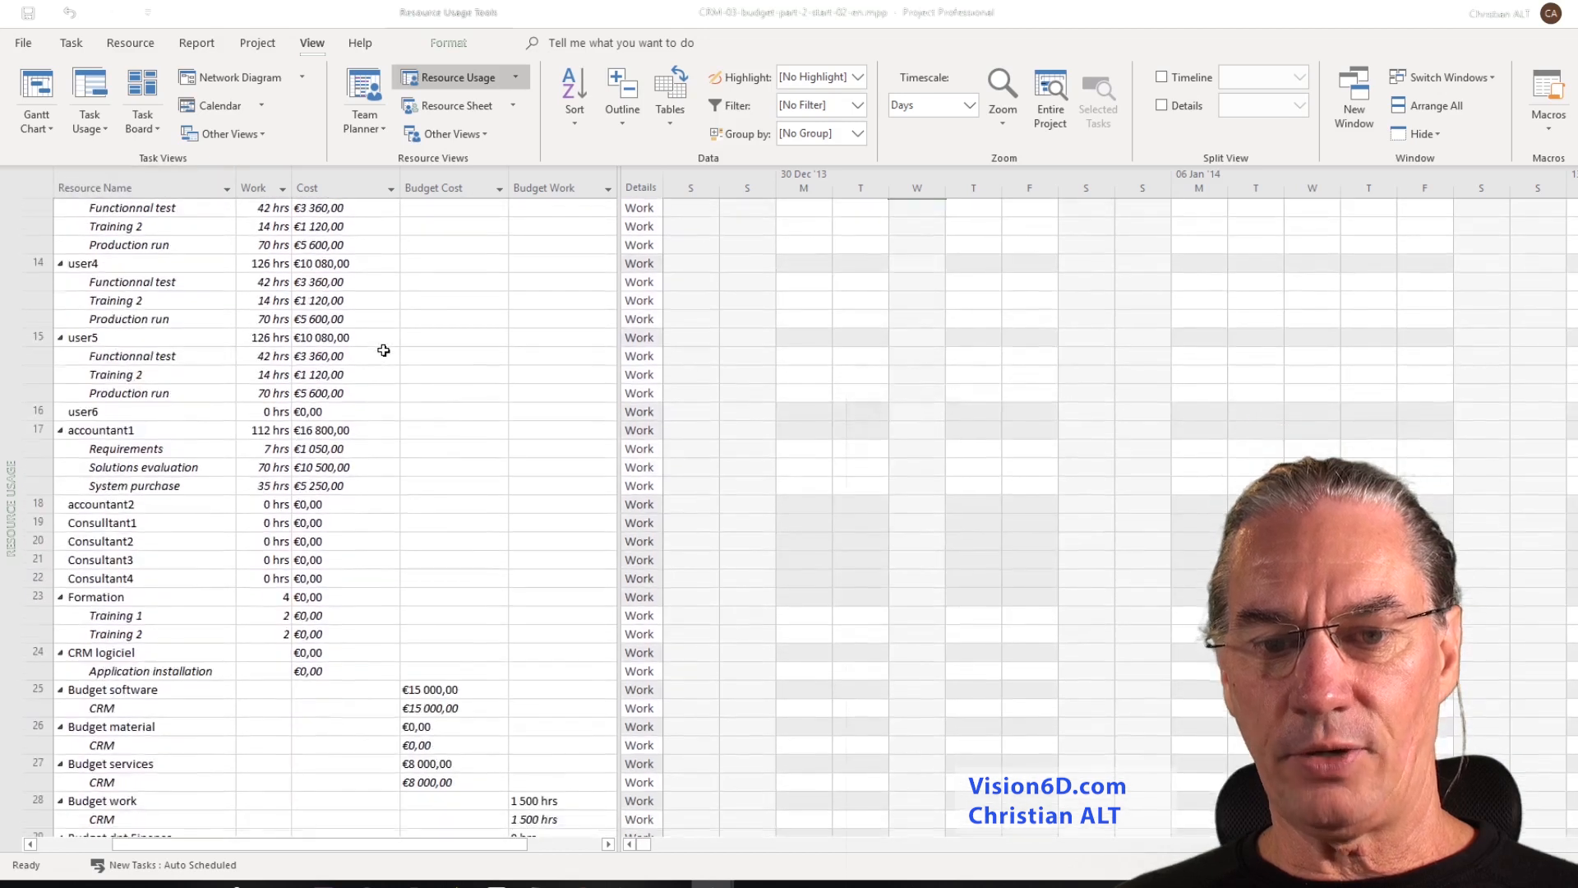
scroll("down", 3)
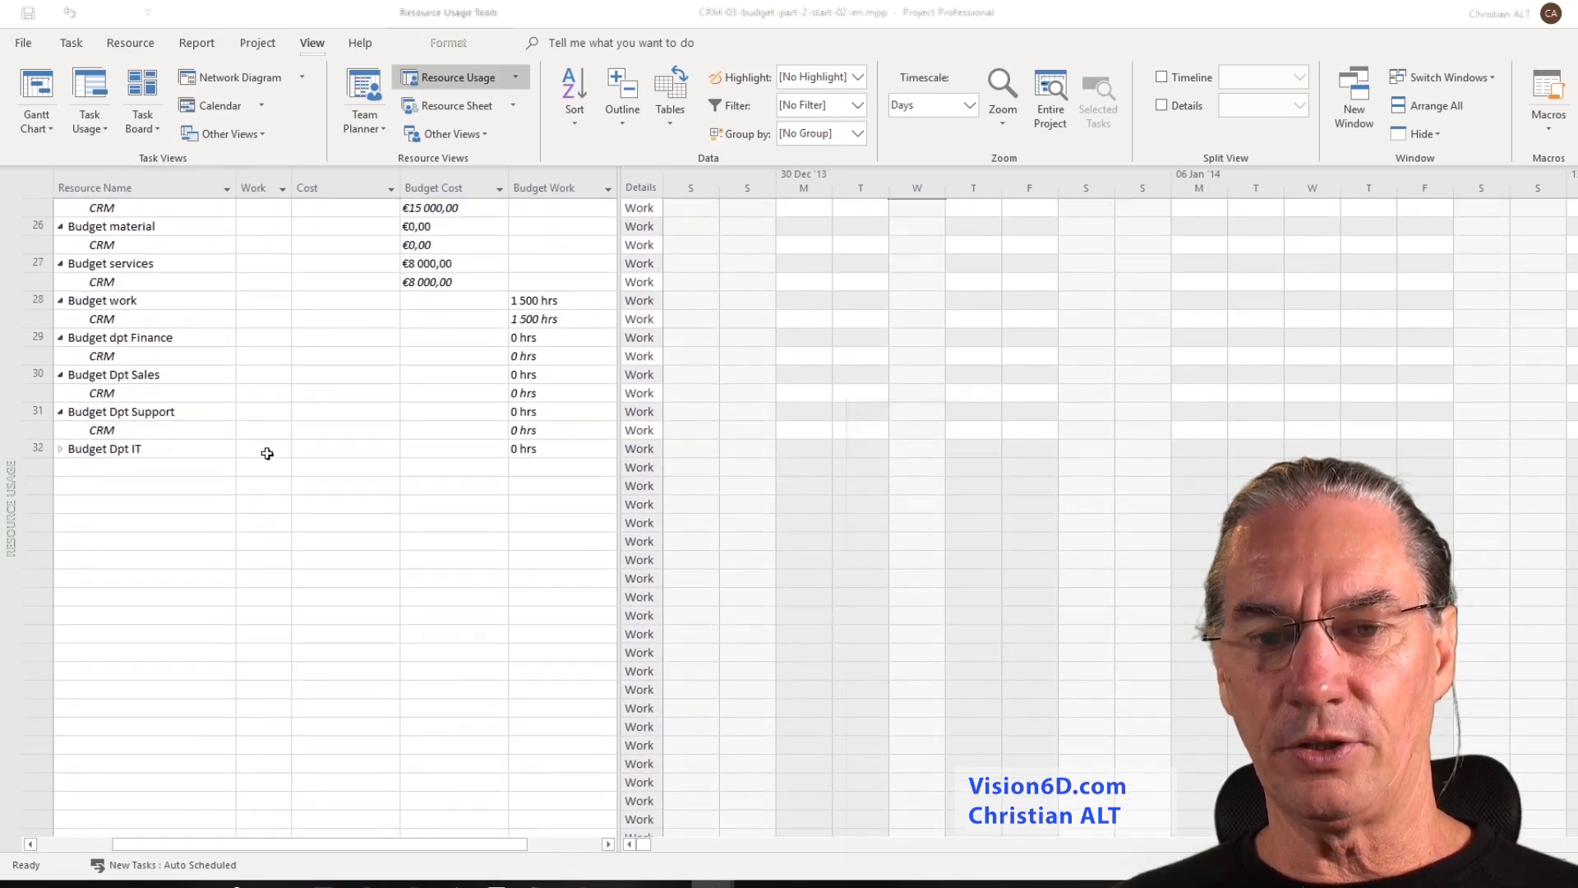
scroll("up", 3)
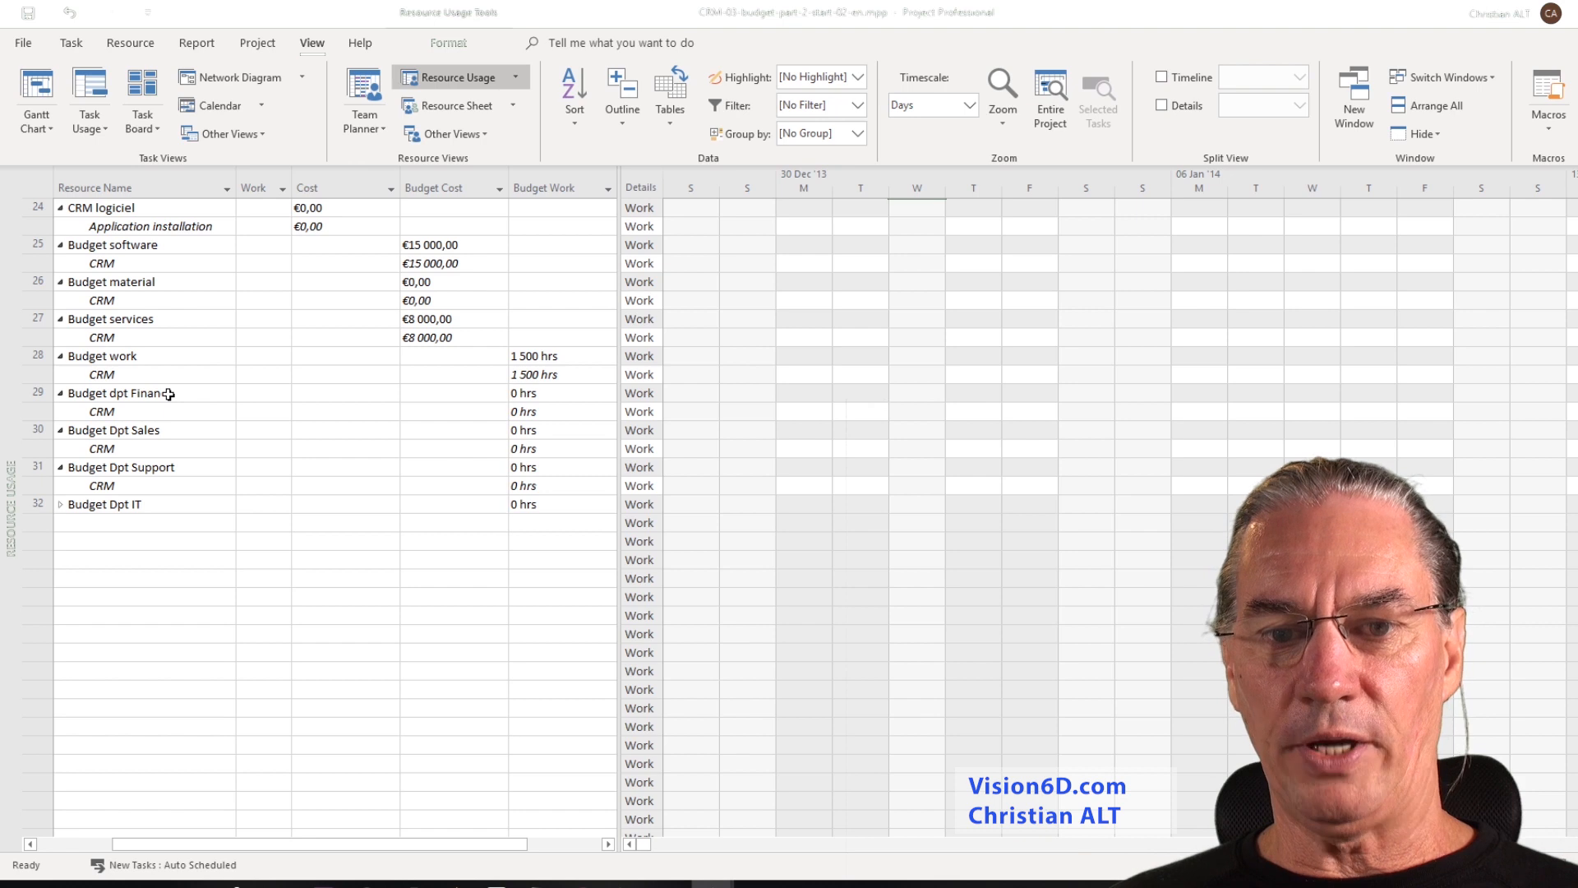
mouse_move(511, 412)
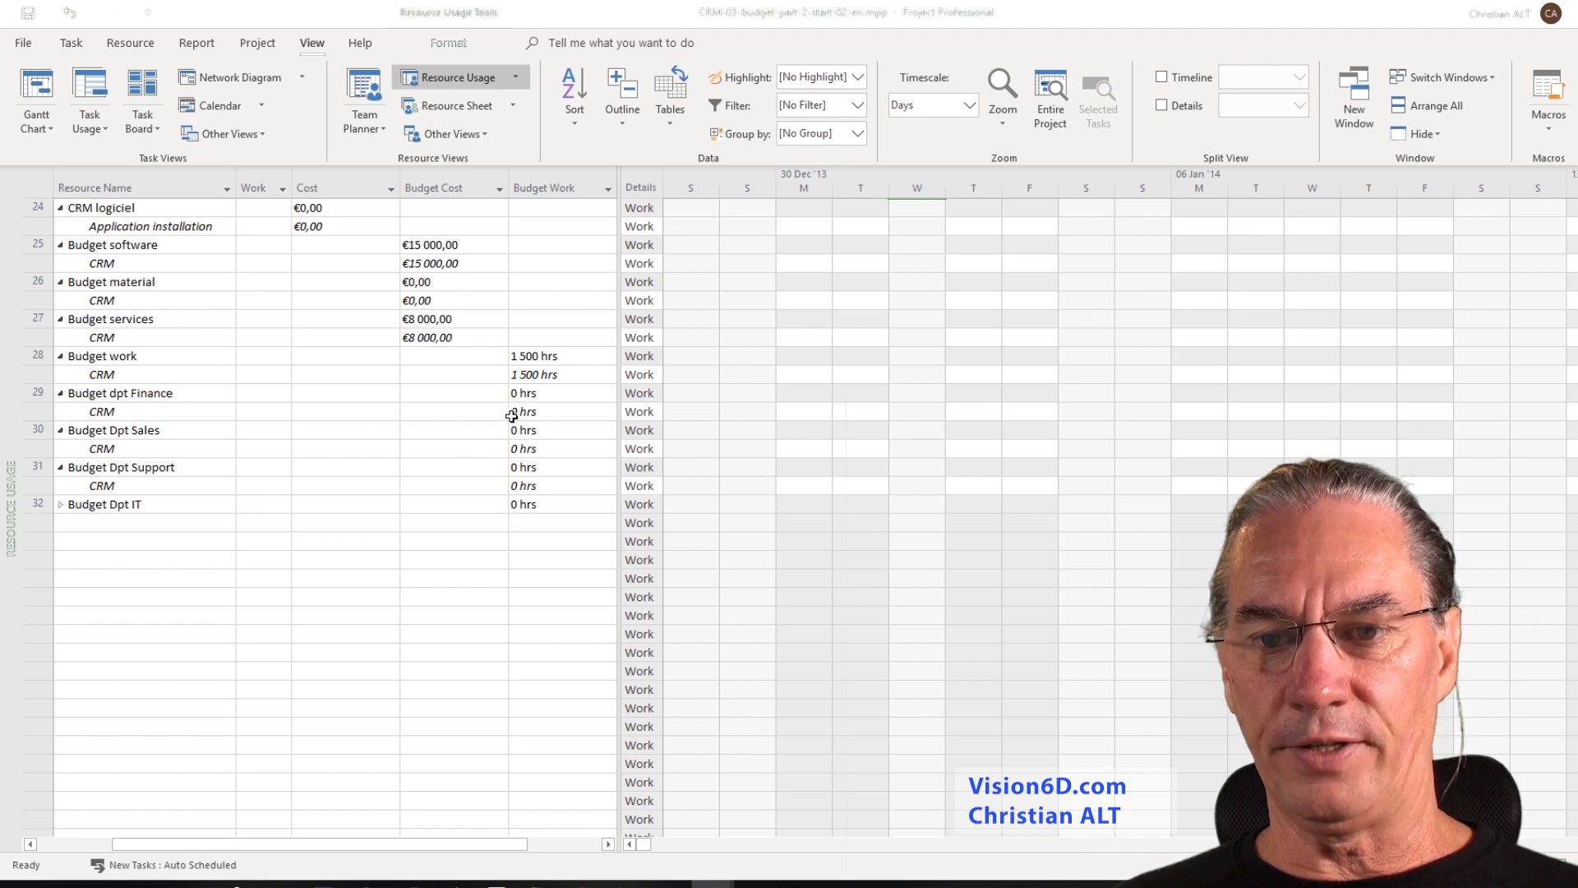
Enter CRM budget work of 150 hrs for Finance, 280 Sales, 217 Support and 487 IT.
left_click(558, 411)
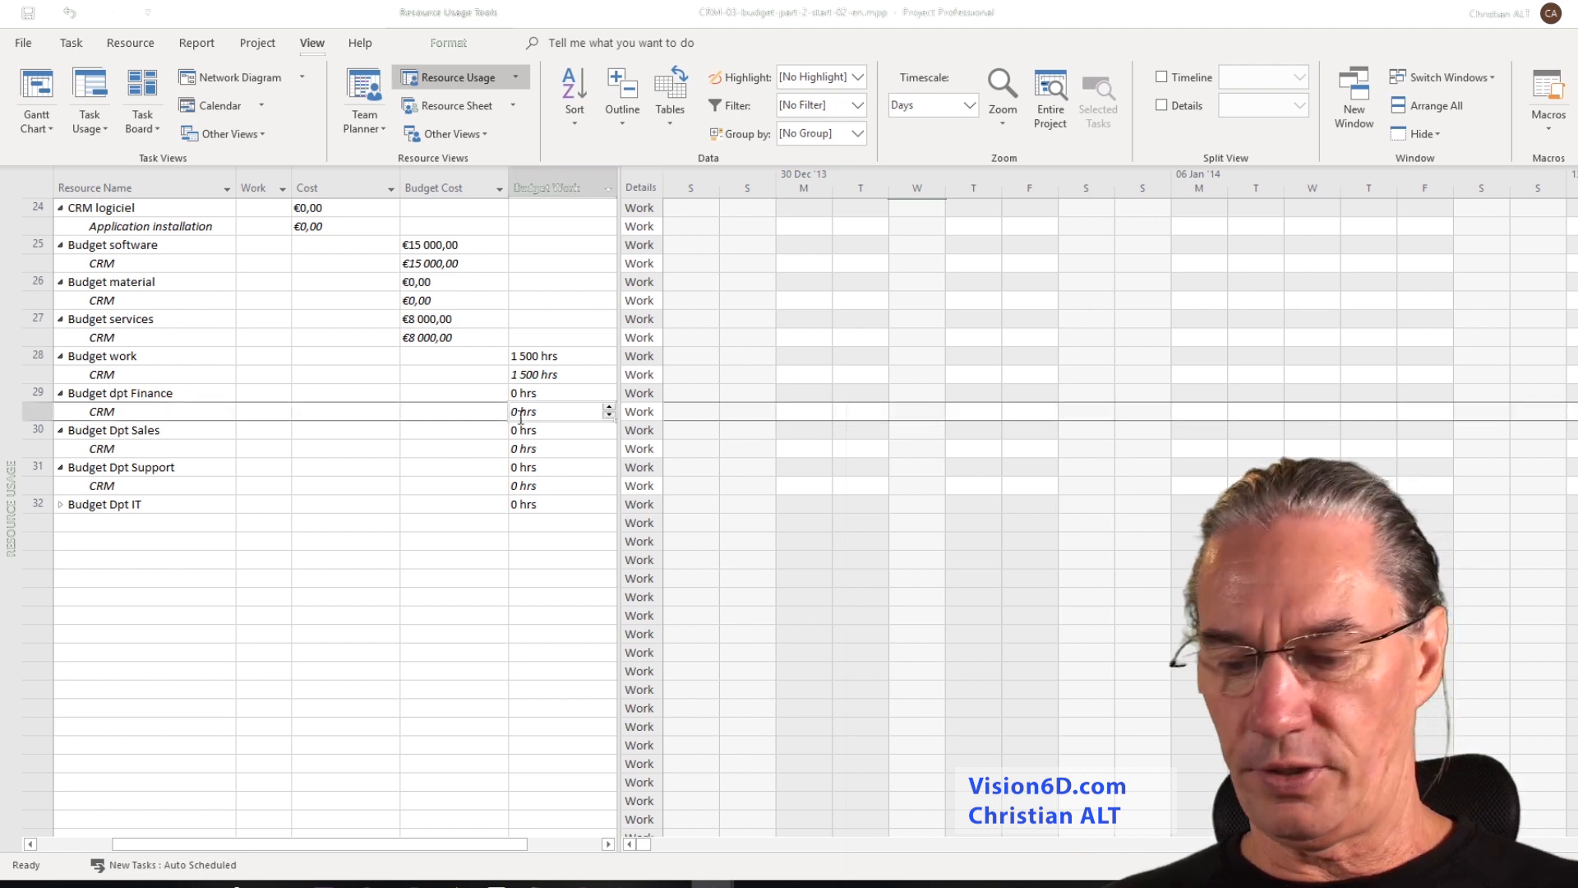
type("15")
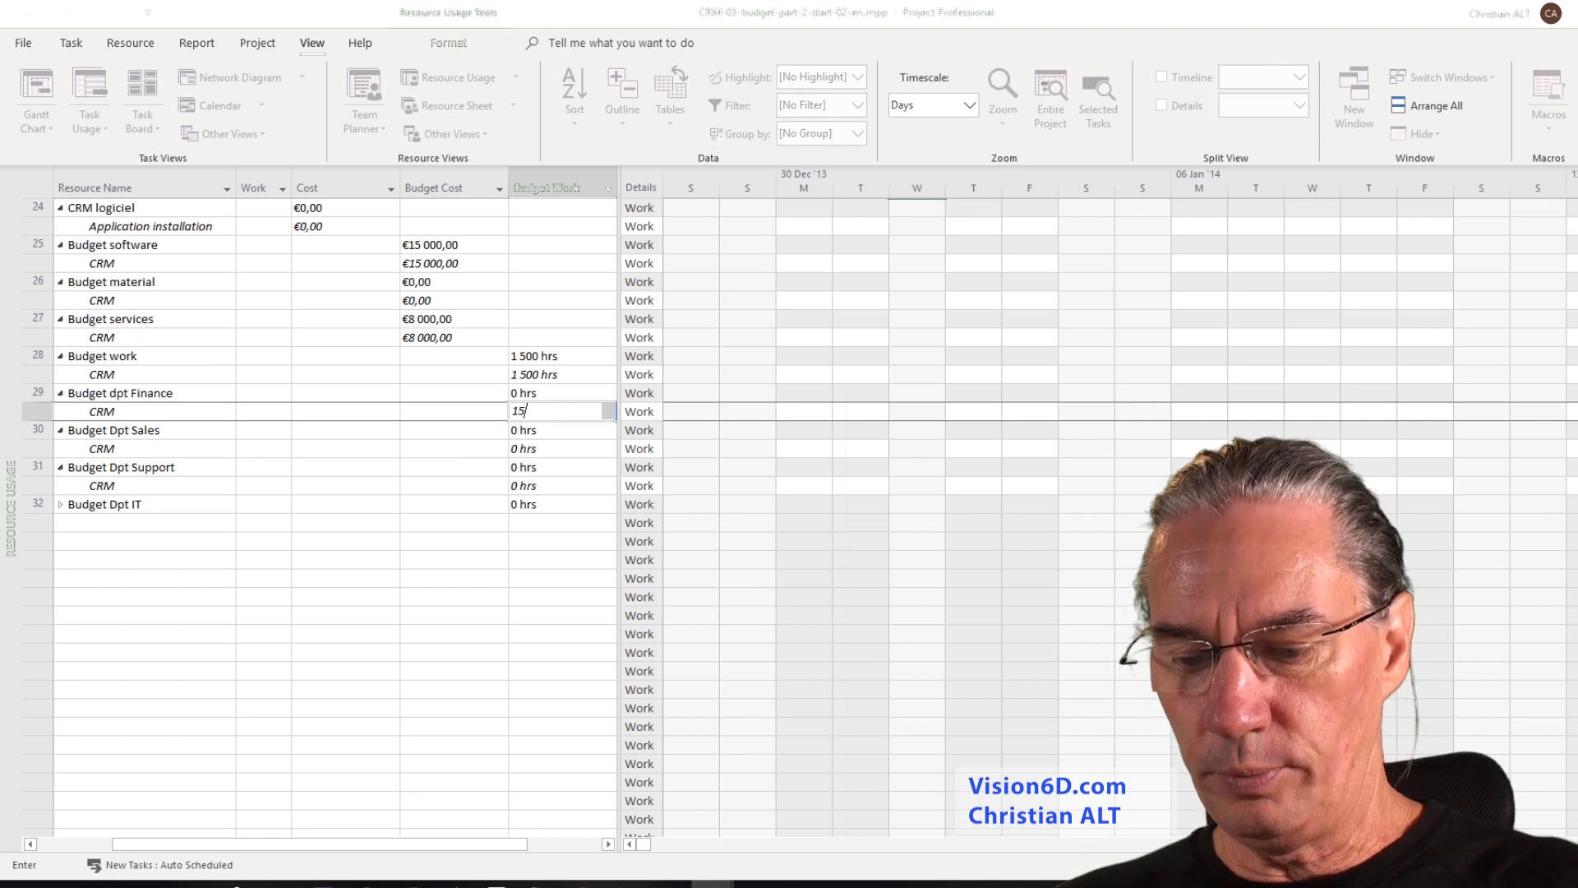
type("0")
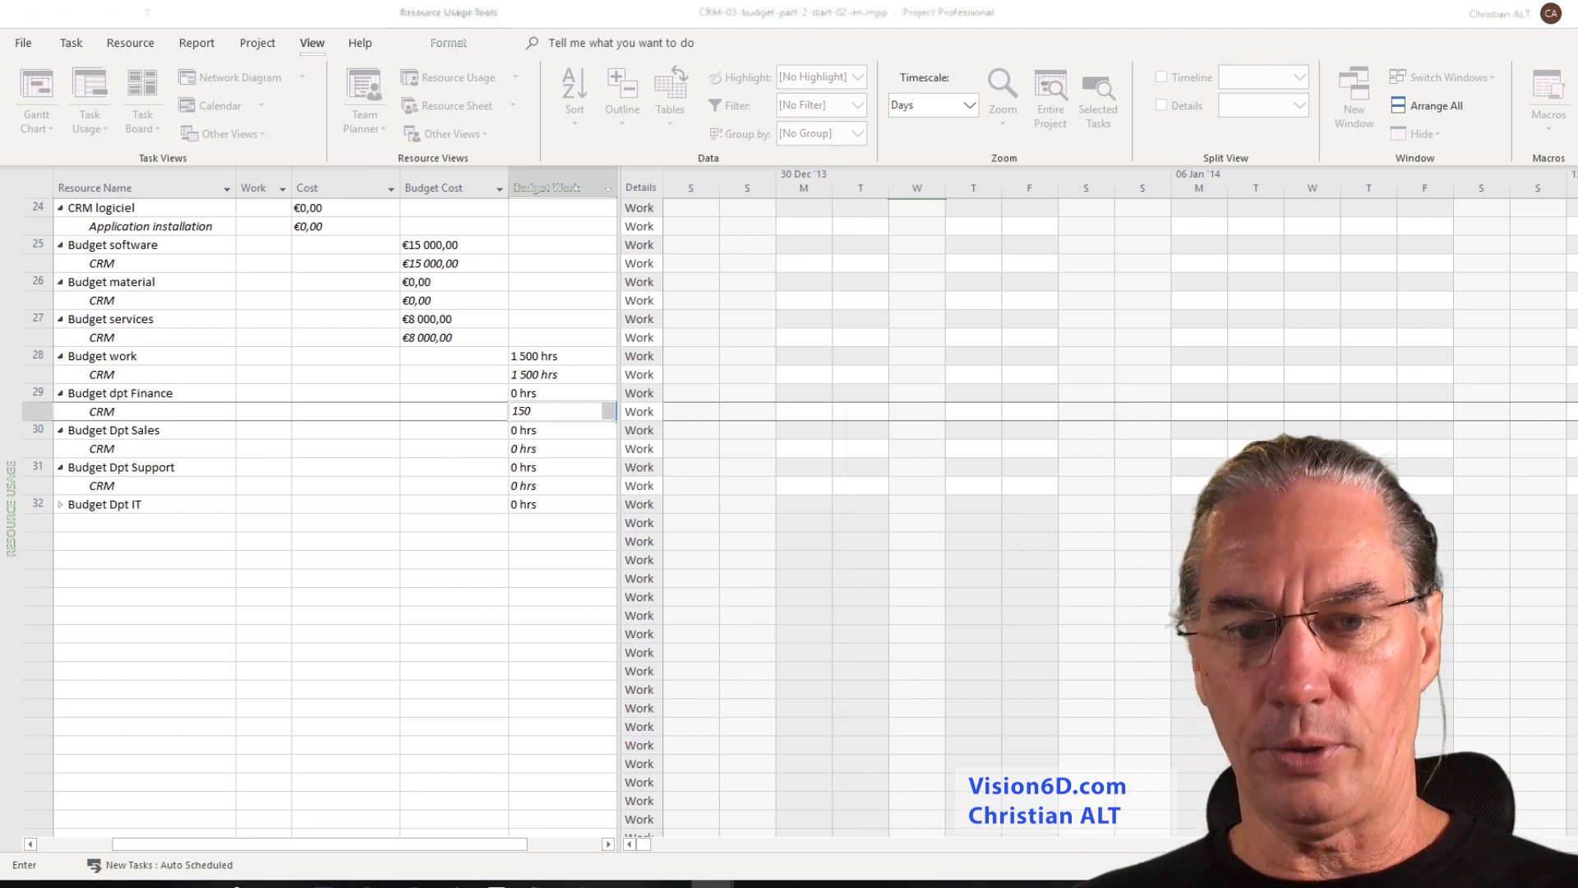
key("Return")
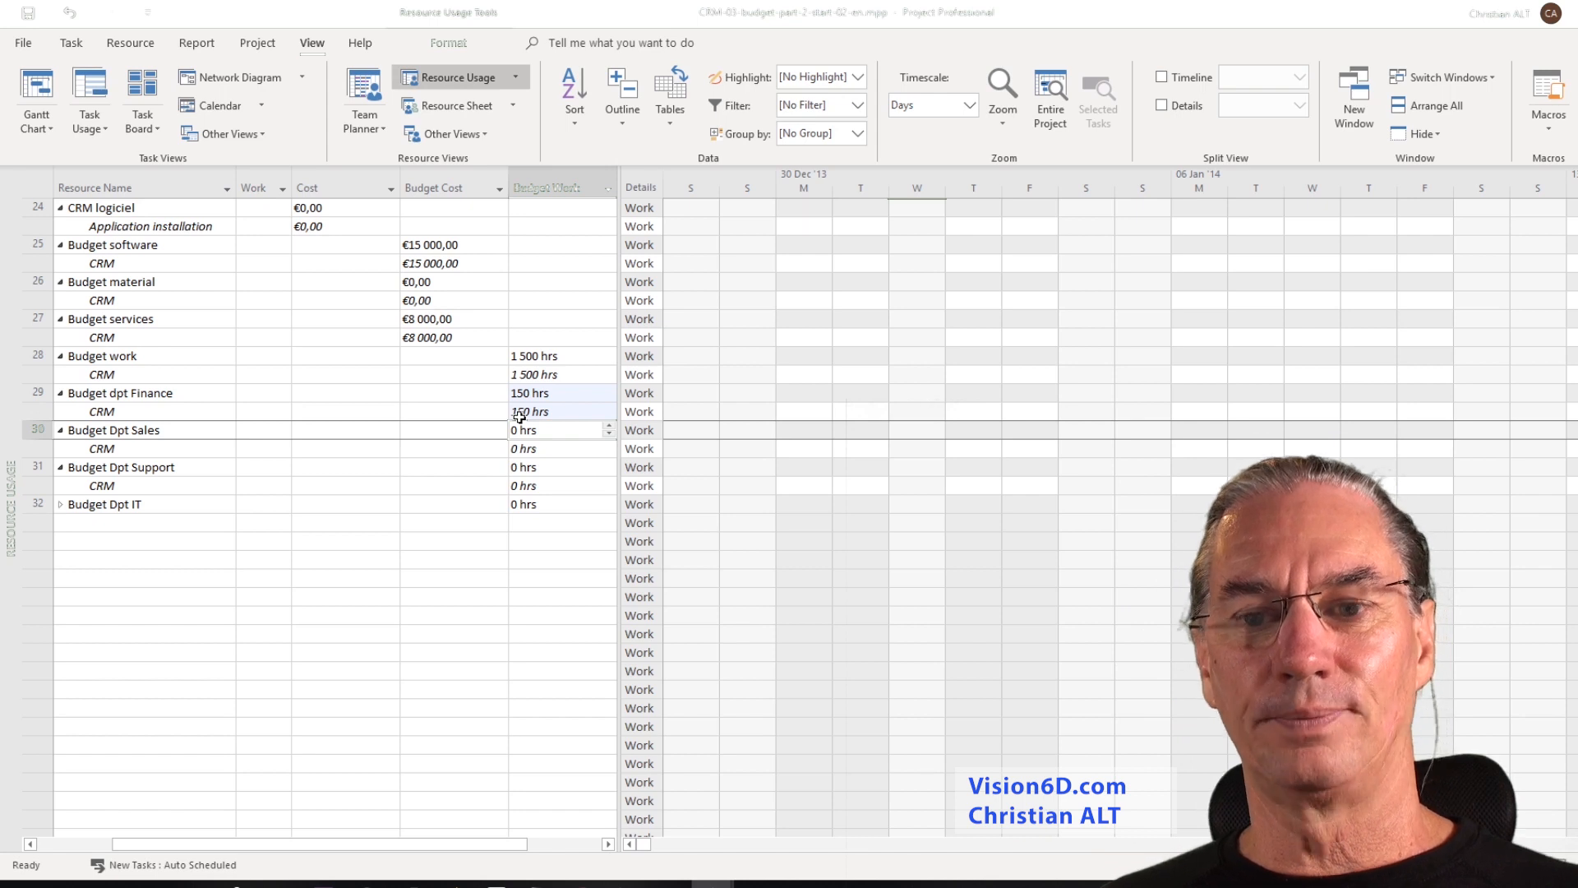
left_click(130, 42)
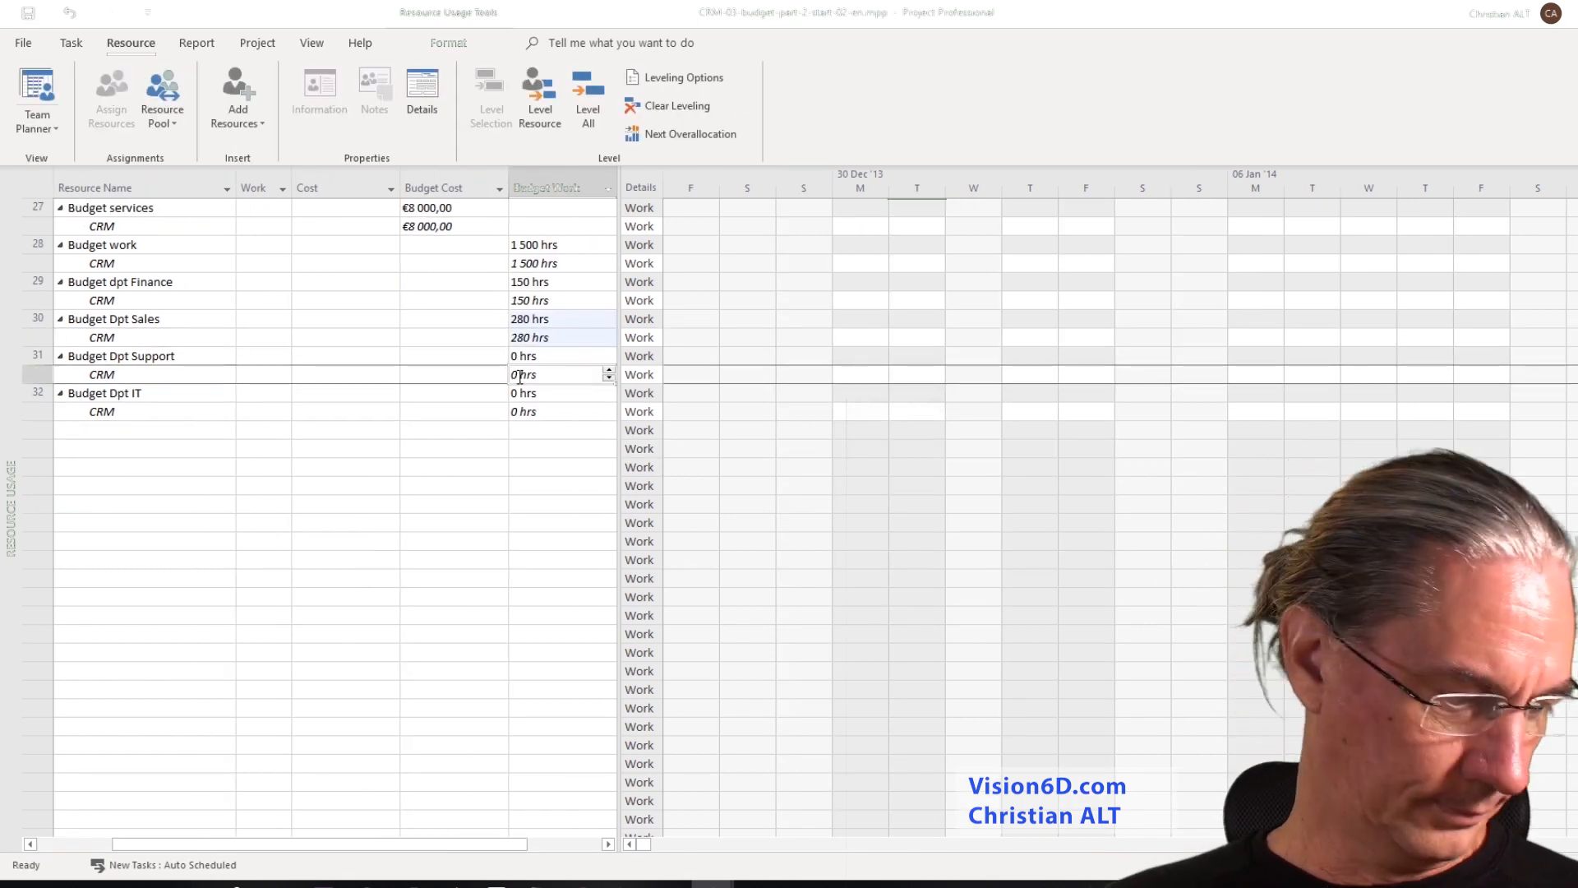
type("48")
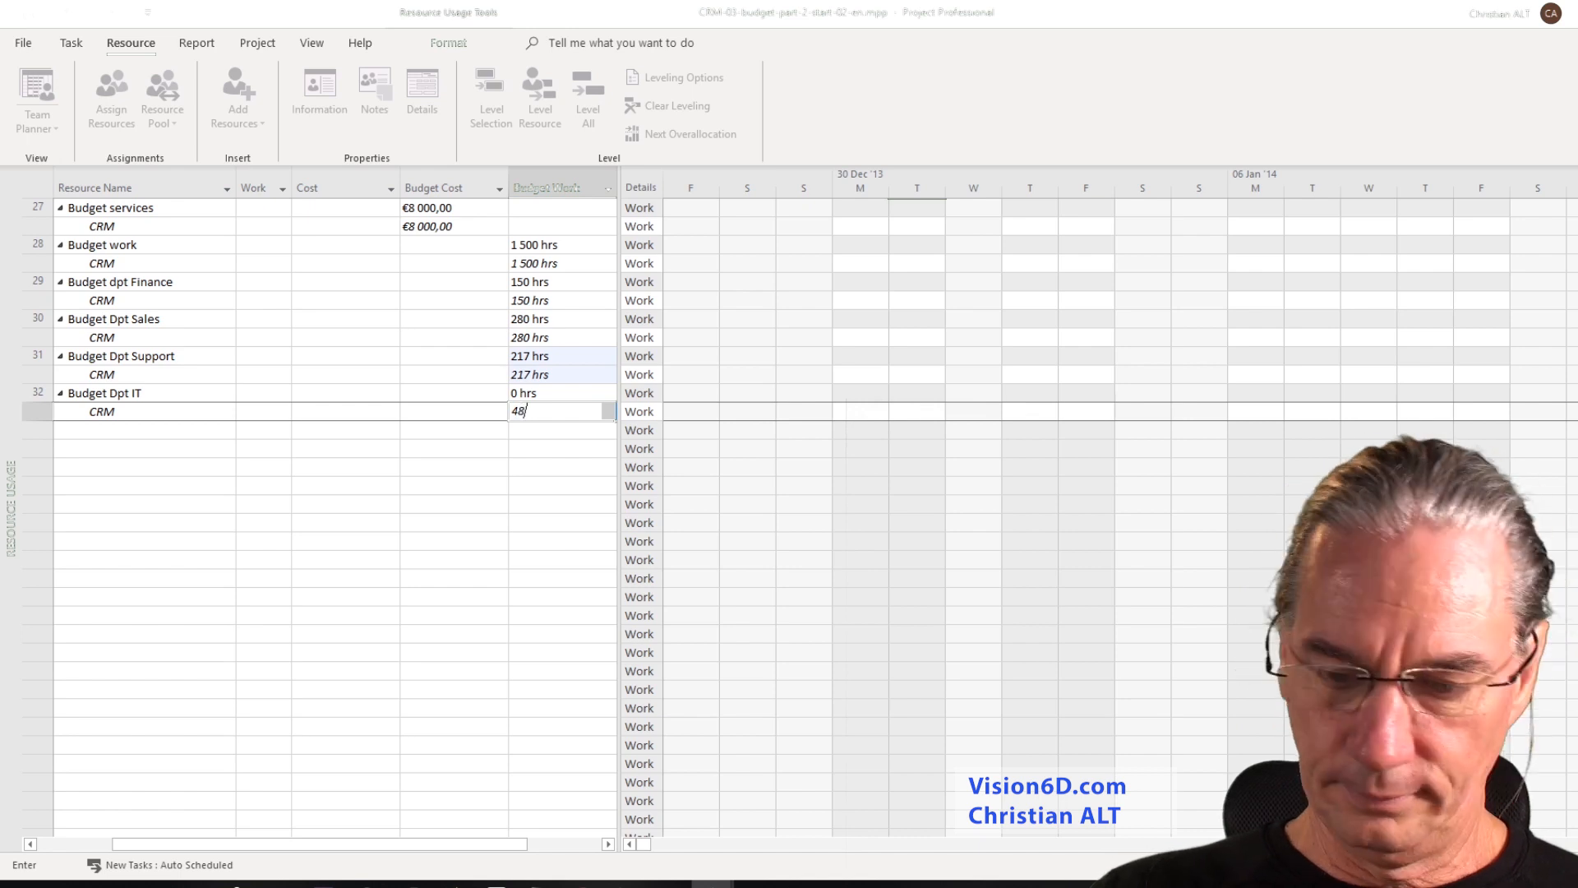
key("Return")
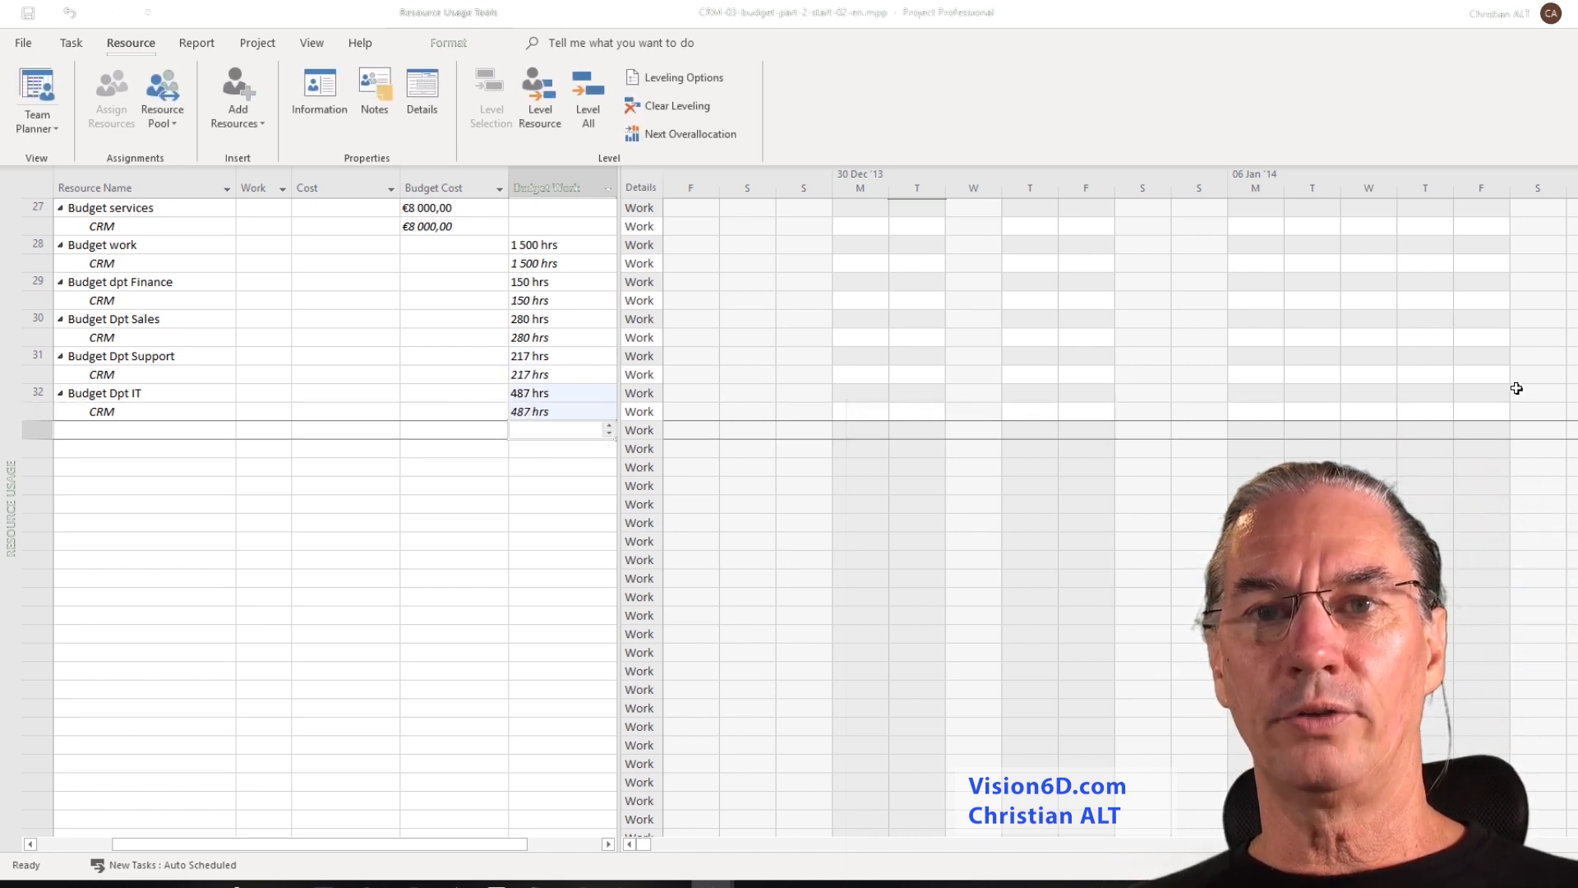
mouse_move(949, 350)
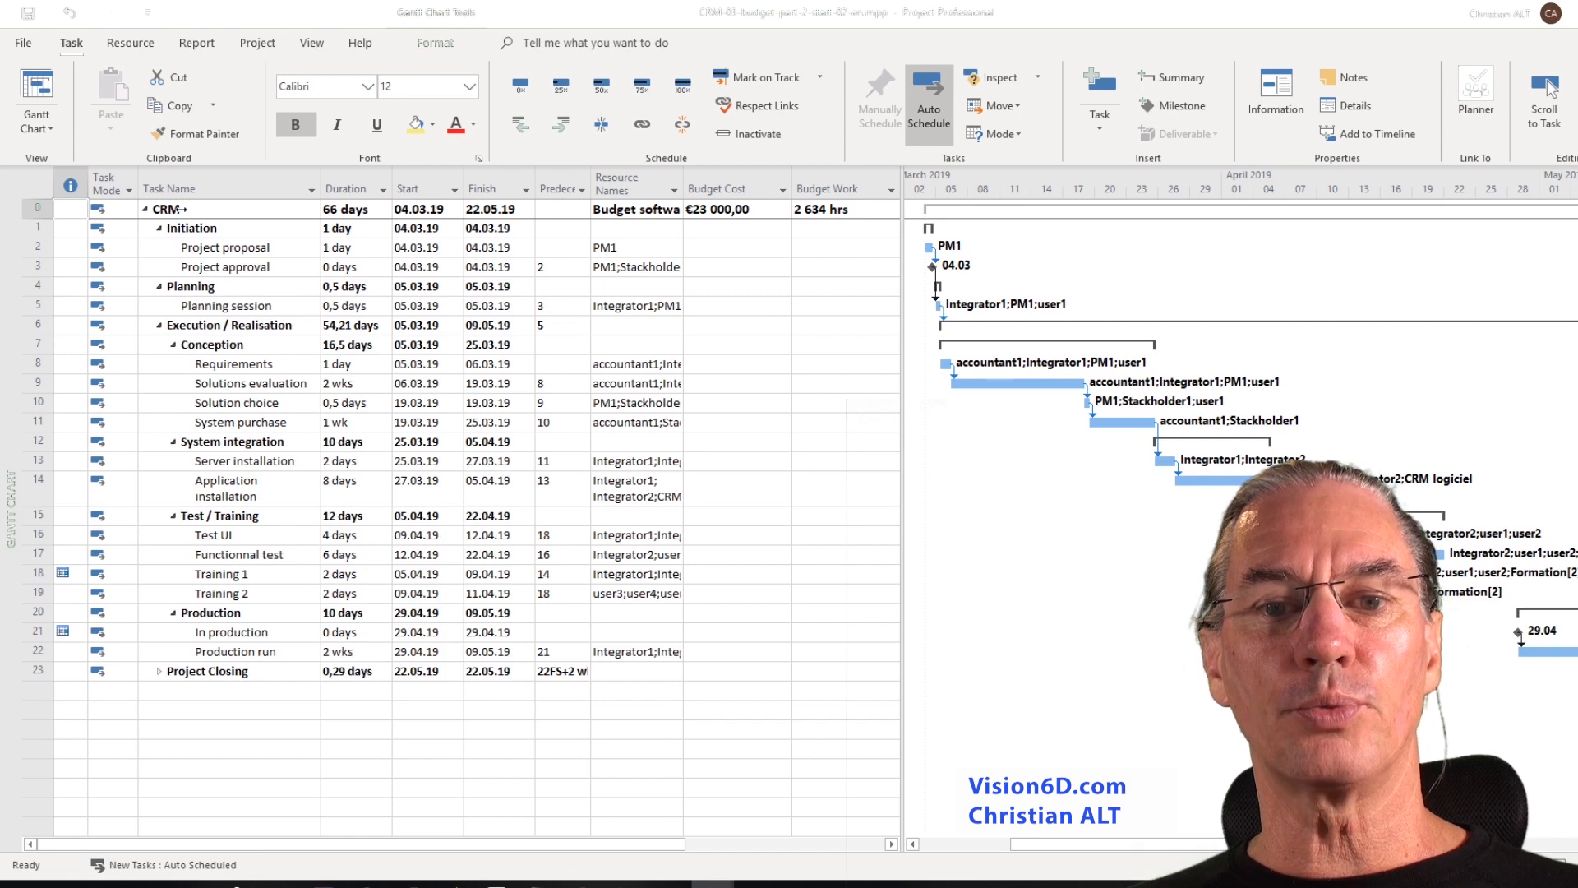
Delete the general Budget work assignment from the CRM summary task, leaving 1,134 budget hours.
double_click(167, 208)
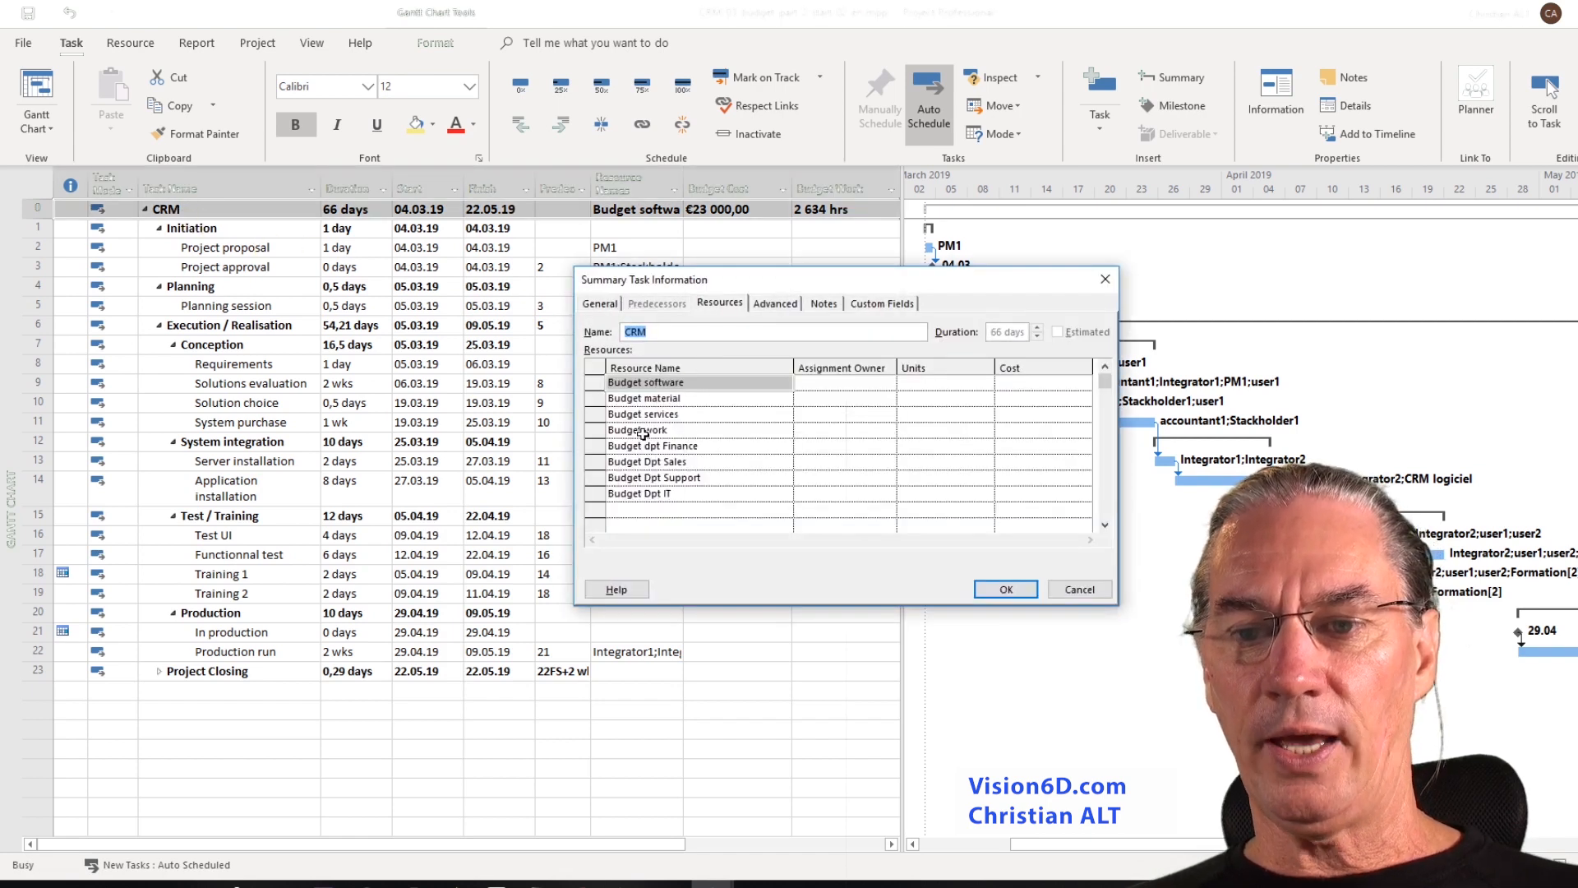
left_click(669, 430)
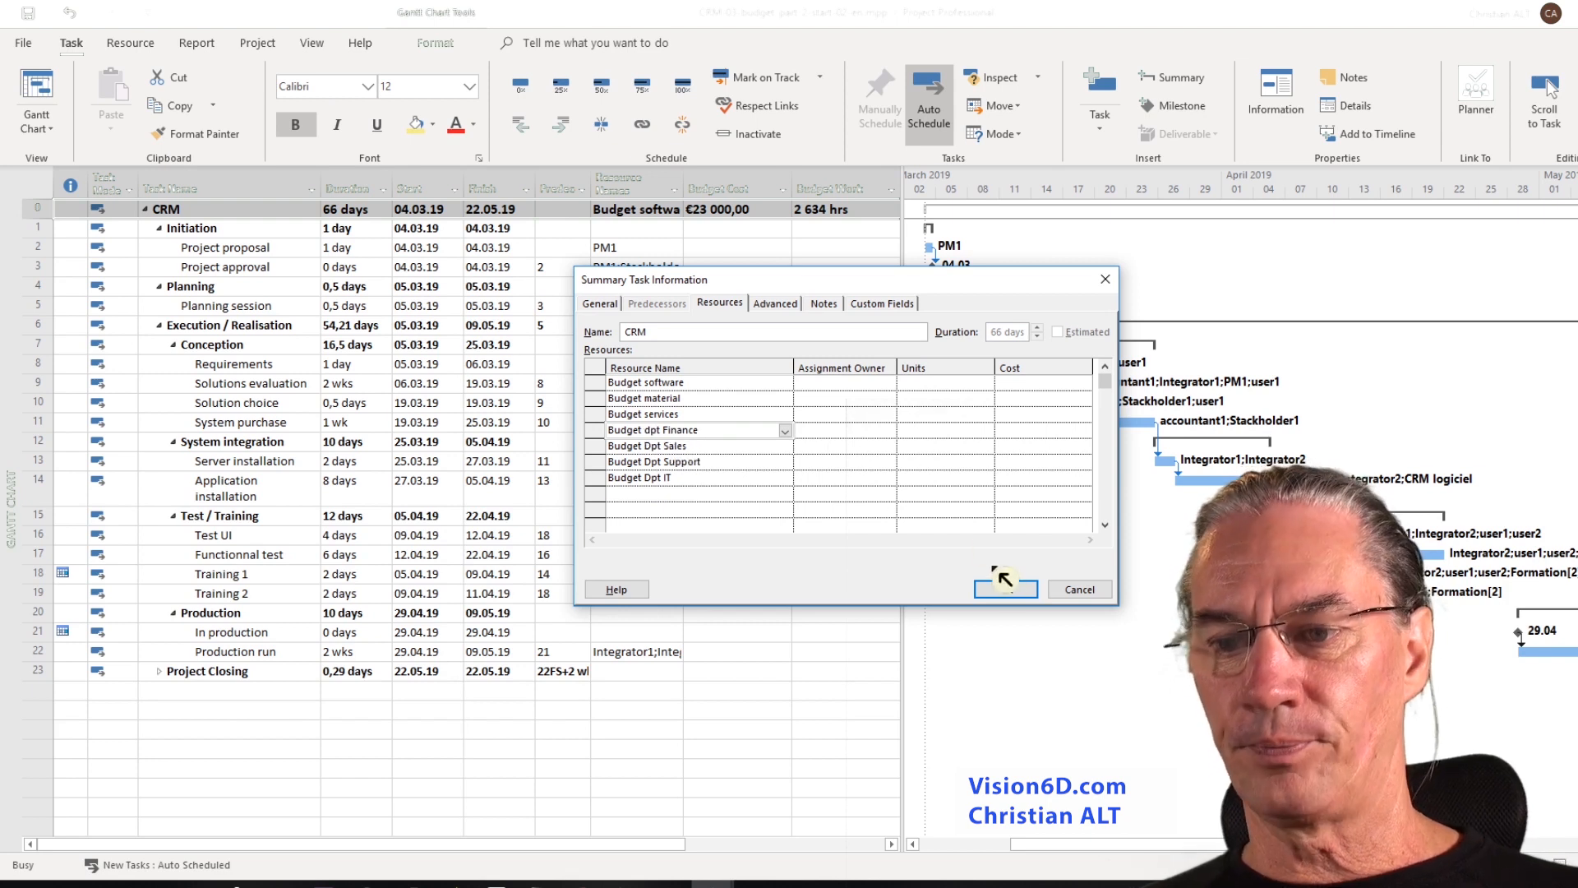
left_click(1004, 588)
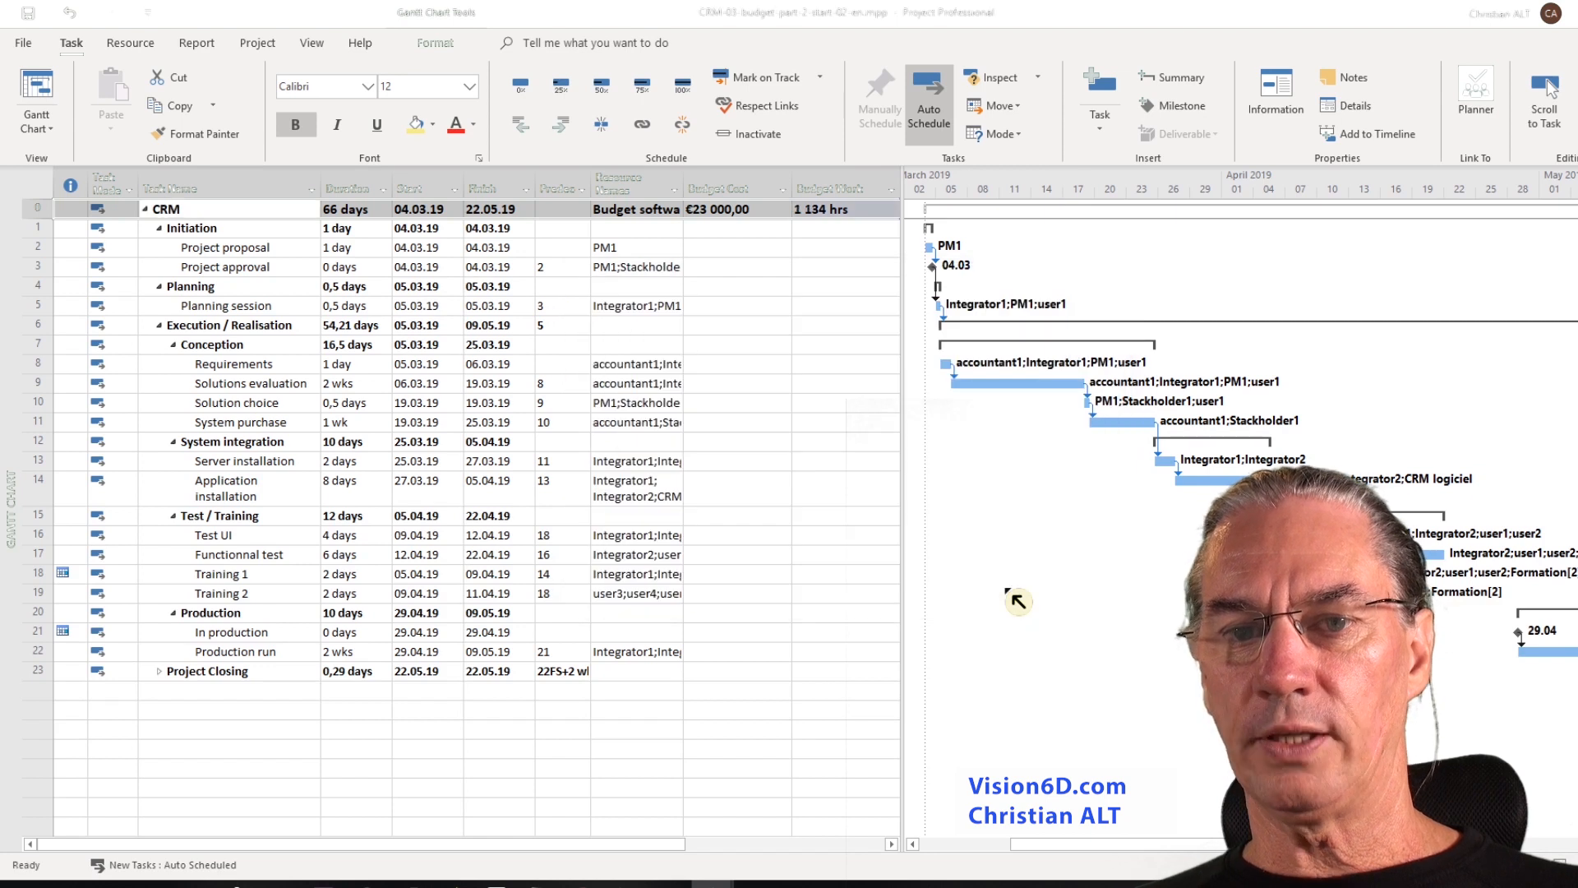
mouse_move(820, 221)
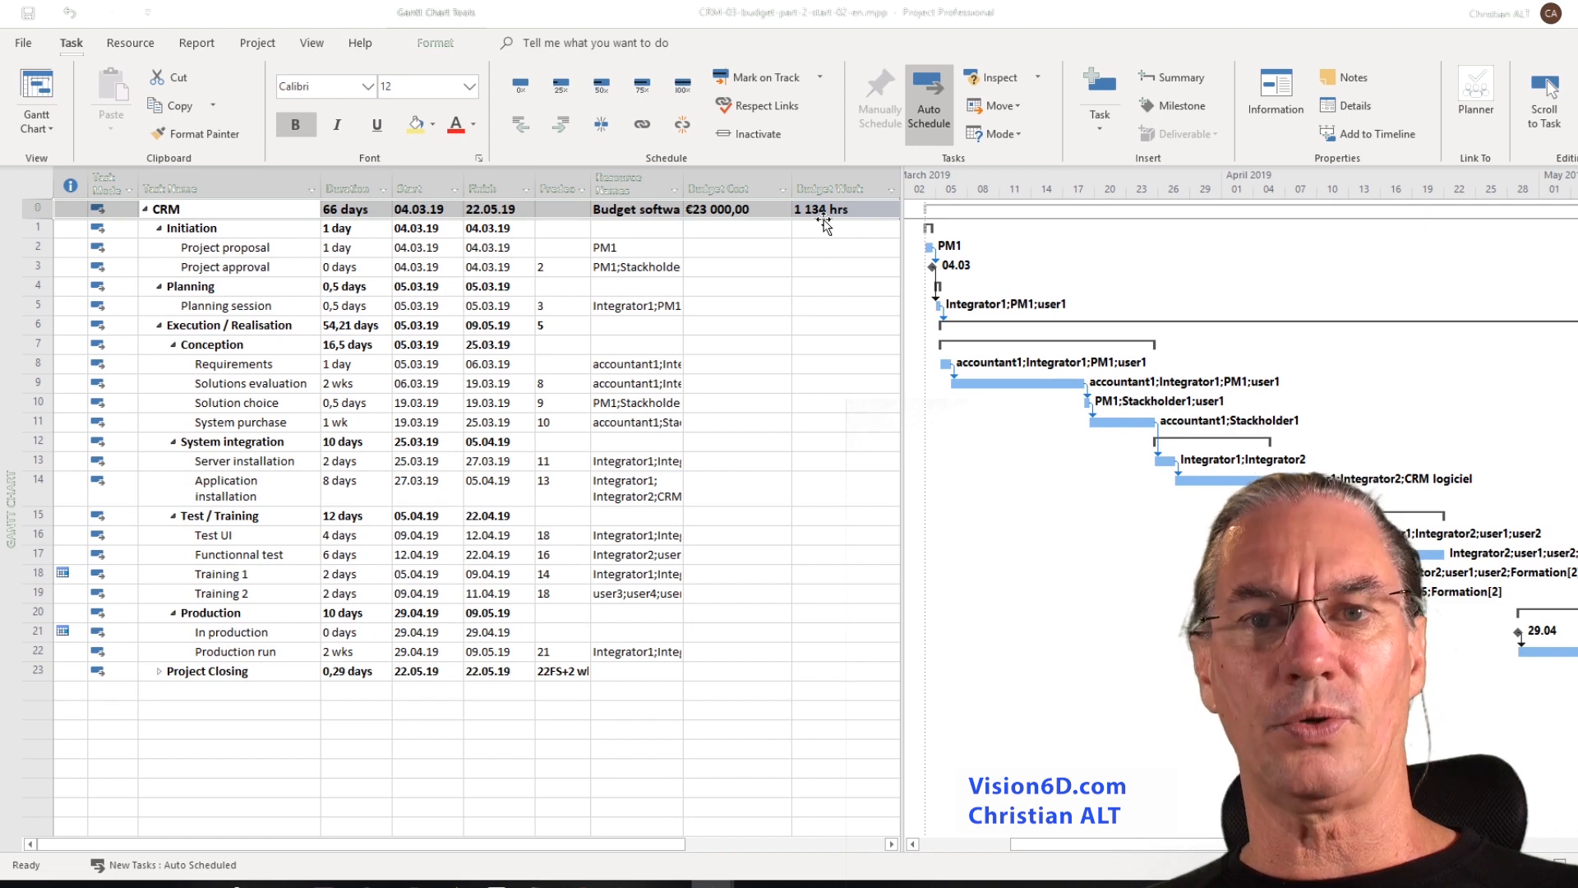
mouse_move(335, 214)
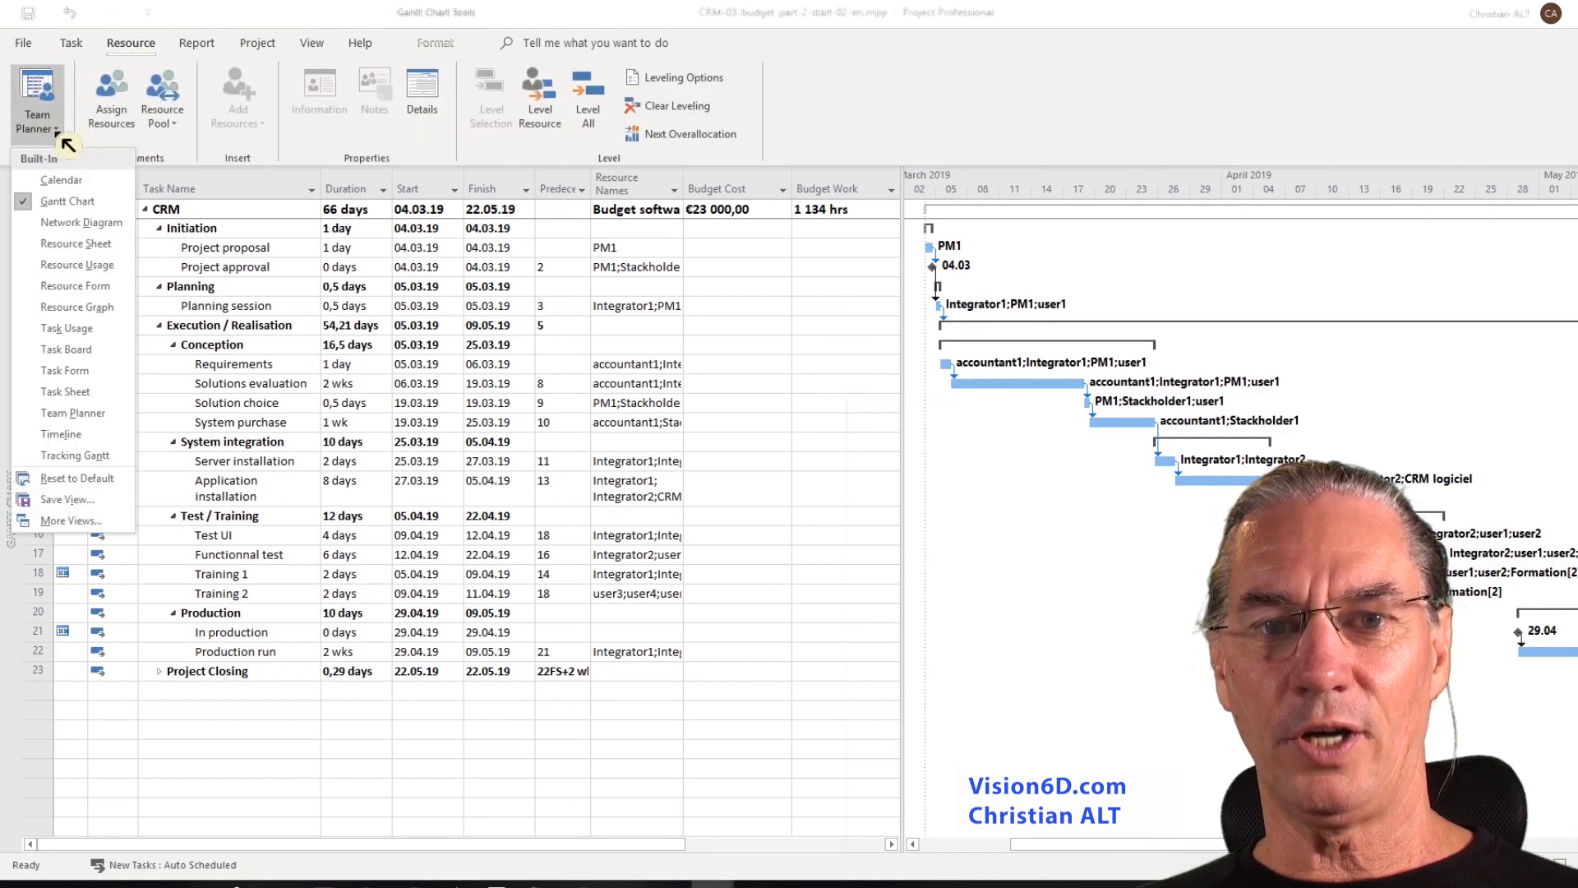
On the Resource Sheet insert a new budget resource row above Budget Dpt Sales, then return to the Gantt chart.
left_click(73, 413)
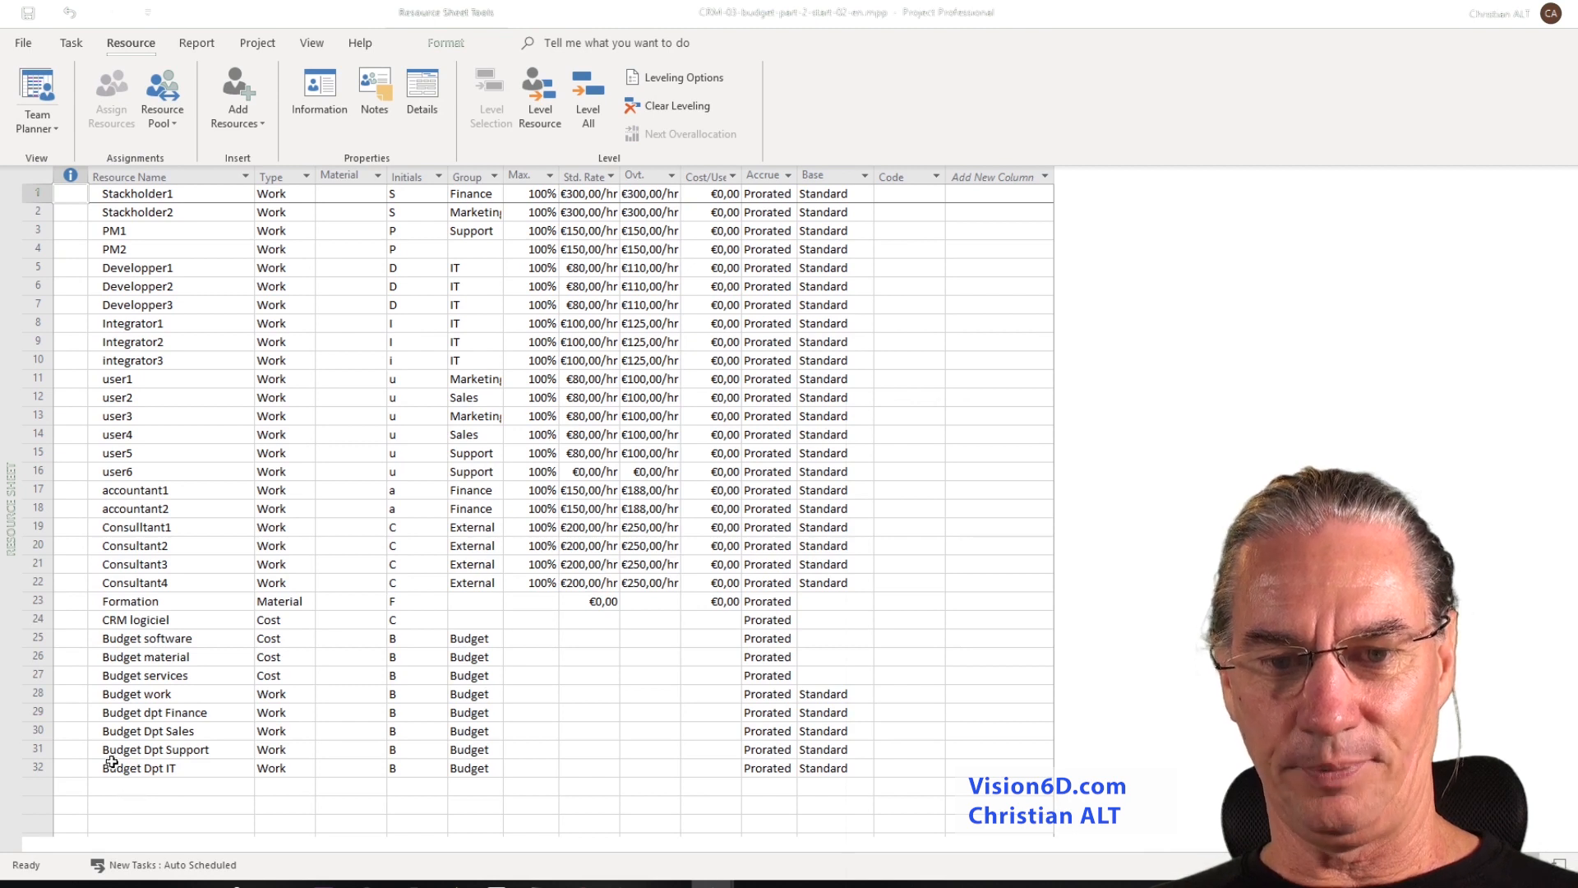
left_click(37, 731)
type("Budget Dp")
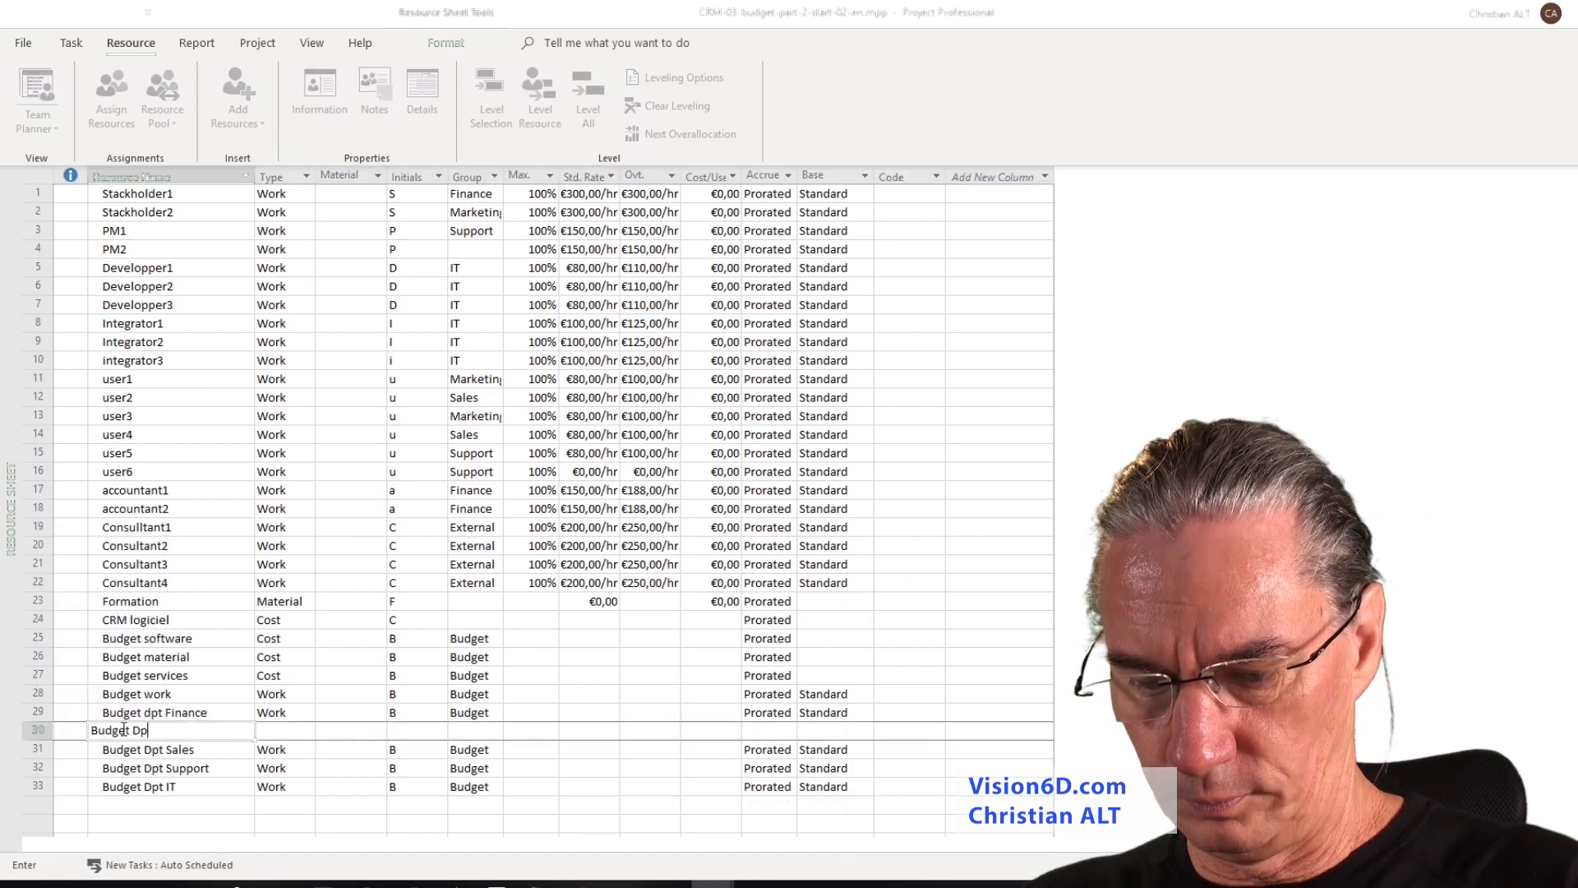
left_click(37, 96)
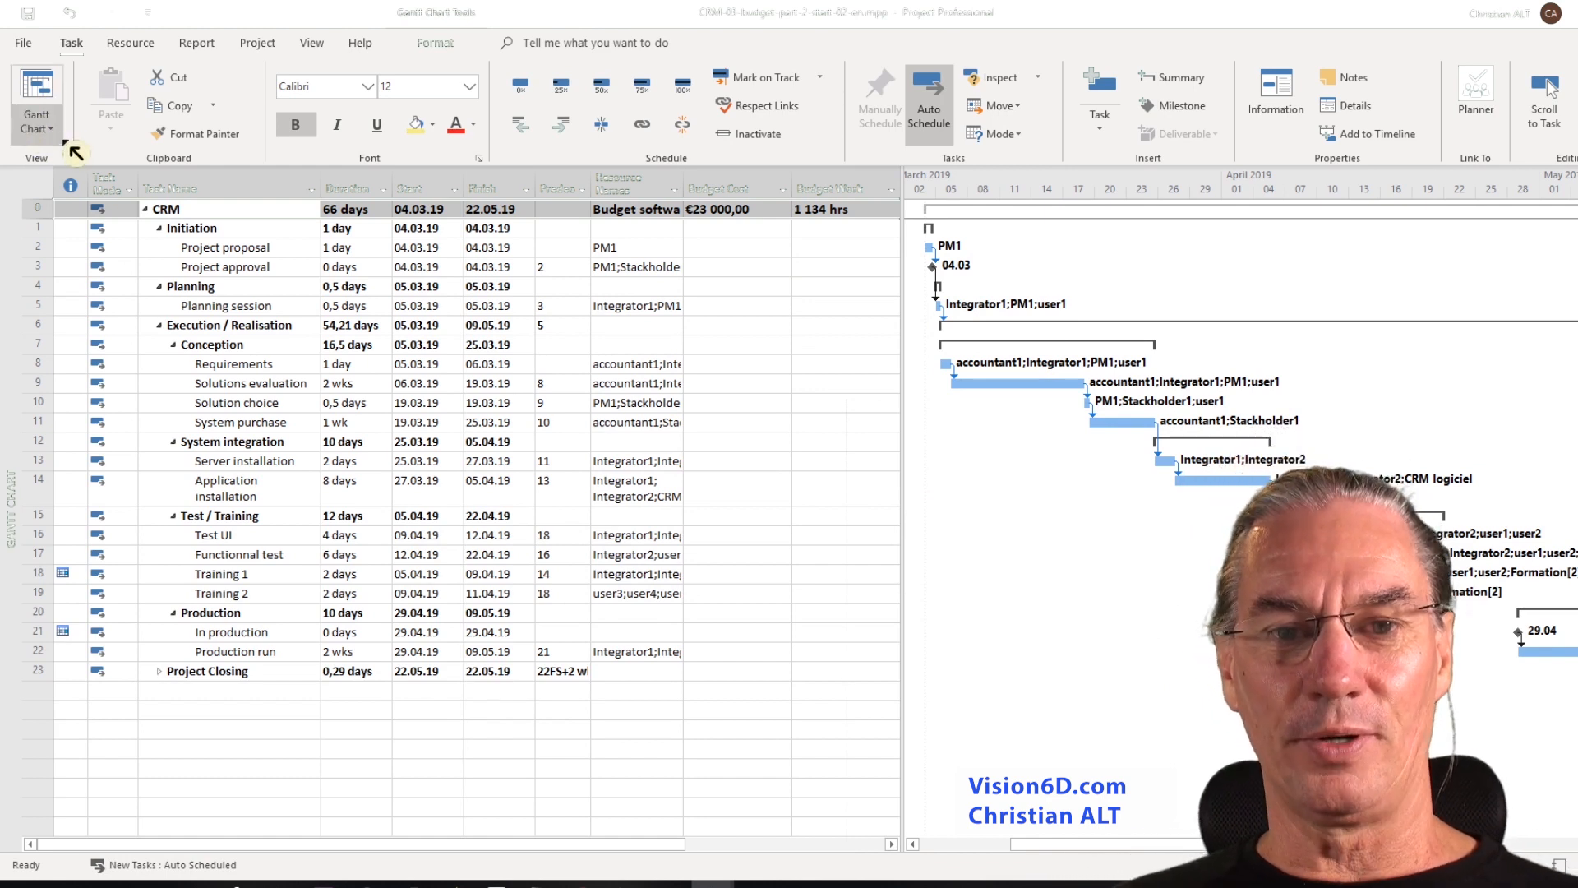
Show Resource Usage and check Budget Dpt Marketing's CRM assignment at 0 budget work hours.
left_click(130, 42)
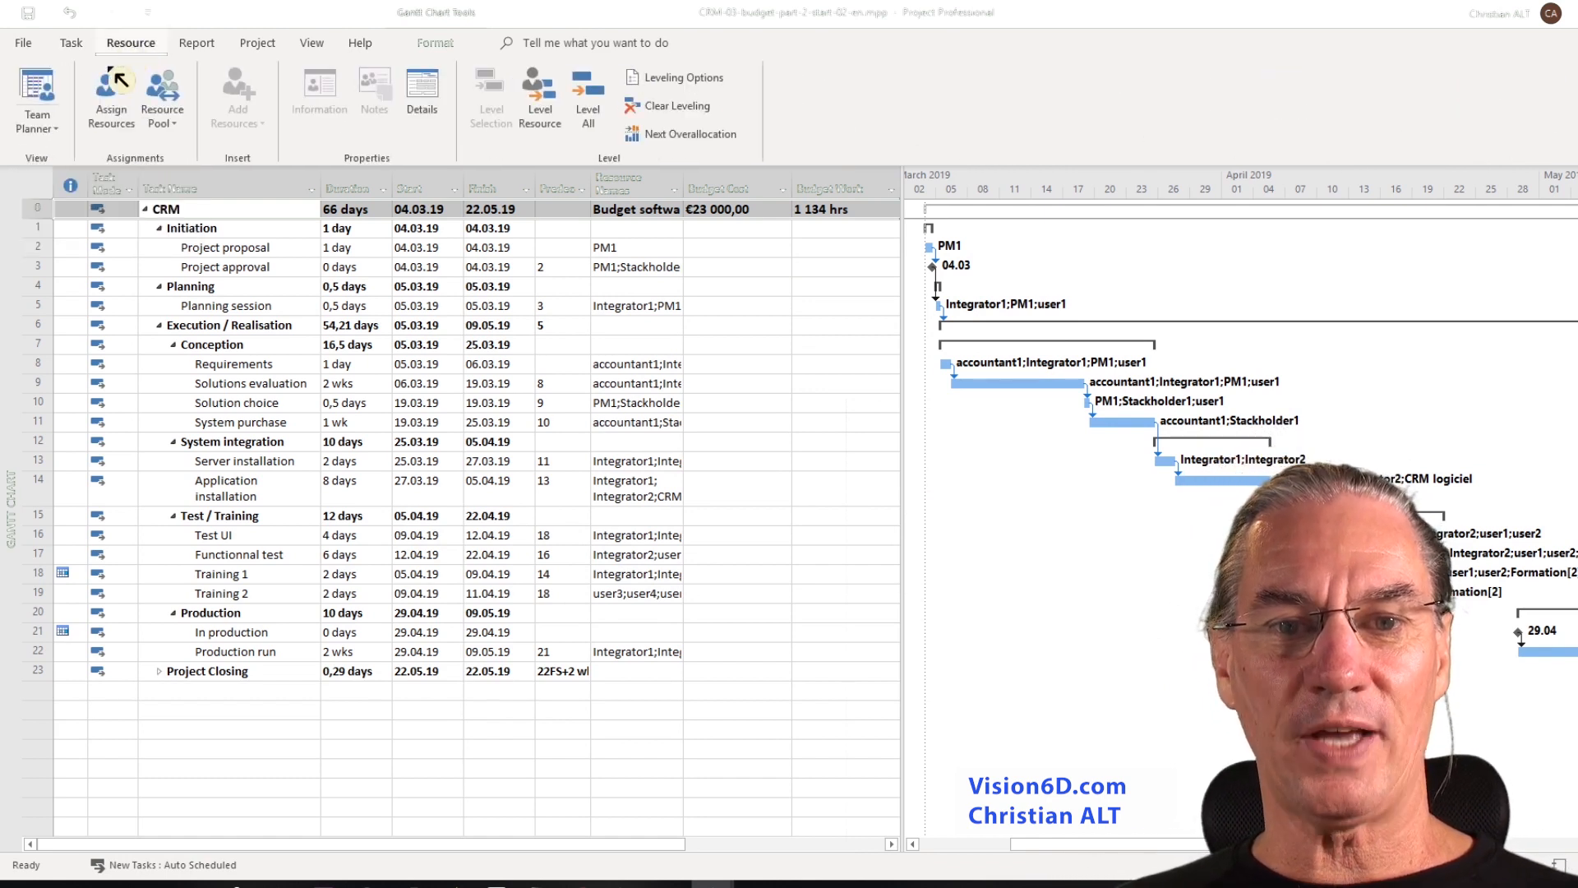
left_click(37, 97)
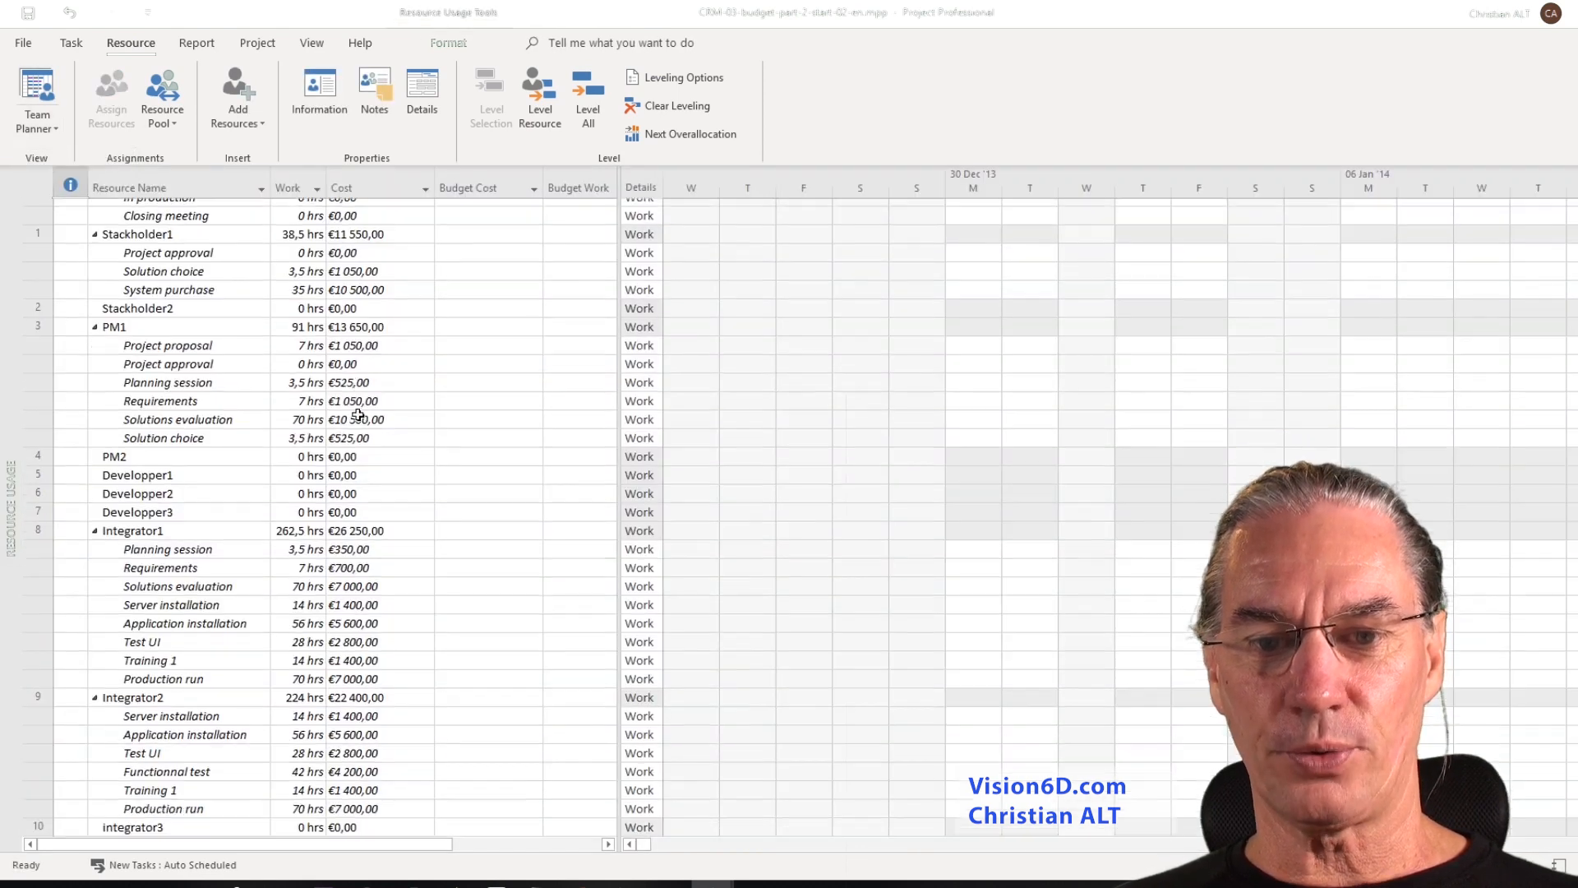
scroll("down", 3)
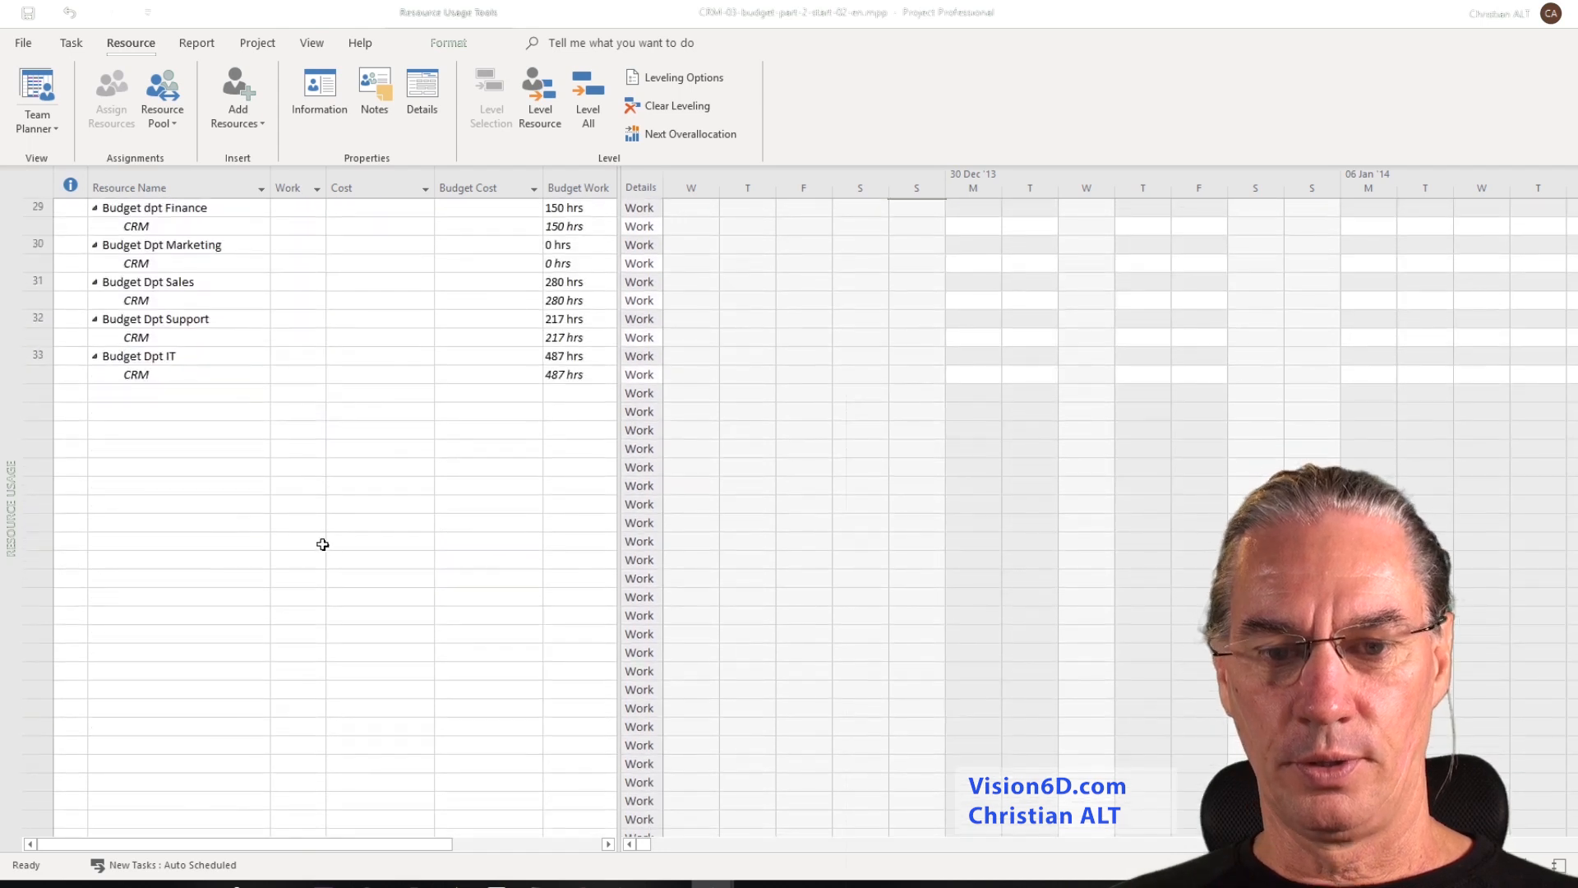
scroll("up", 3)
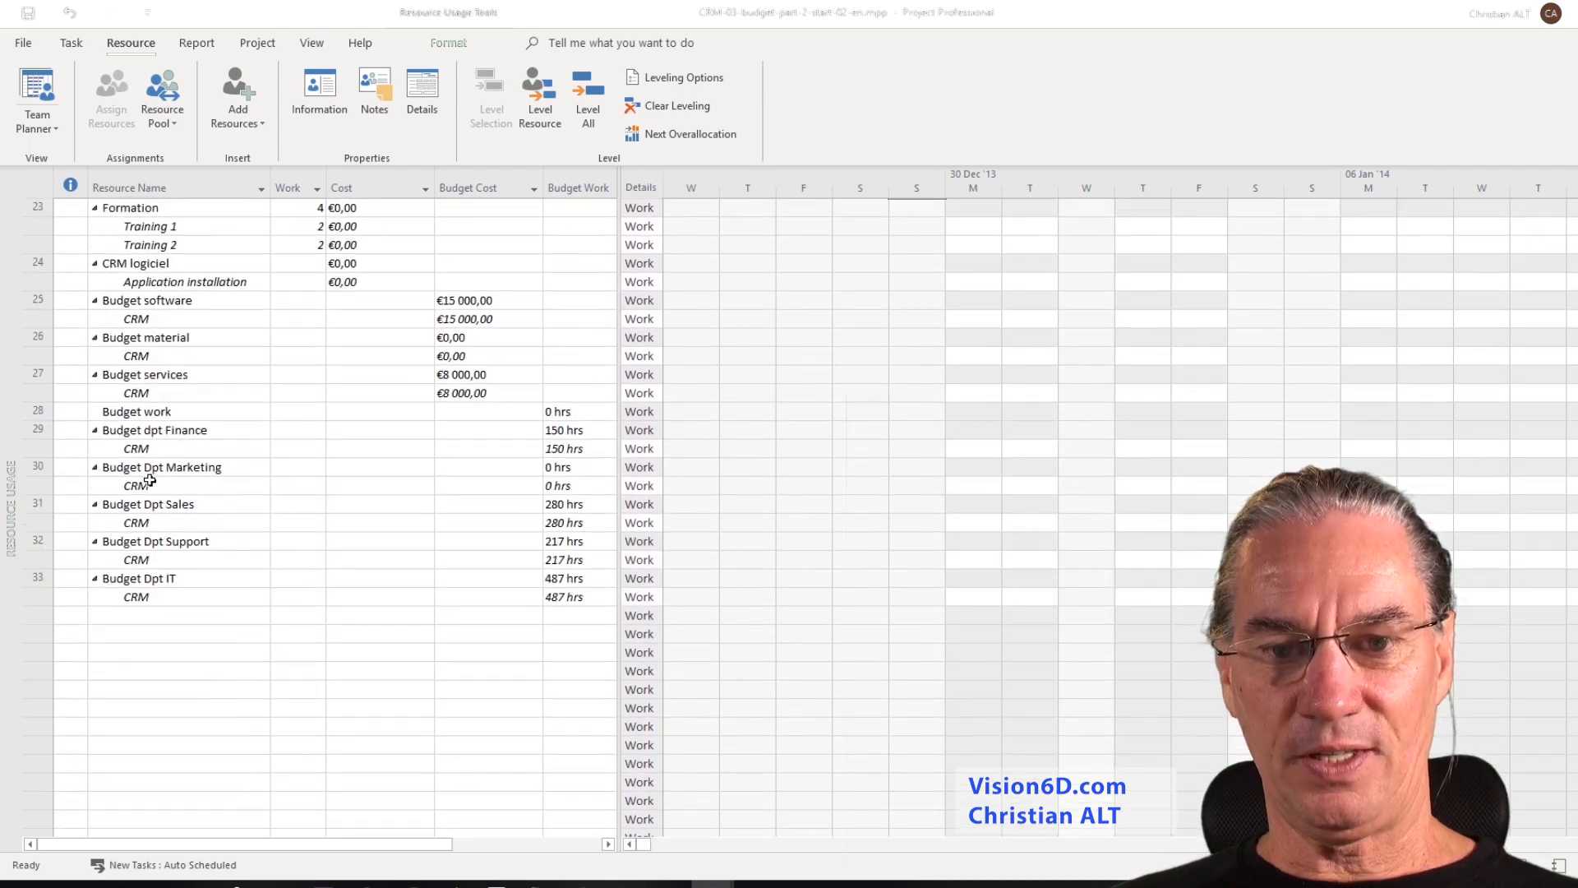
mouse_move(501, 501)
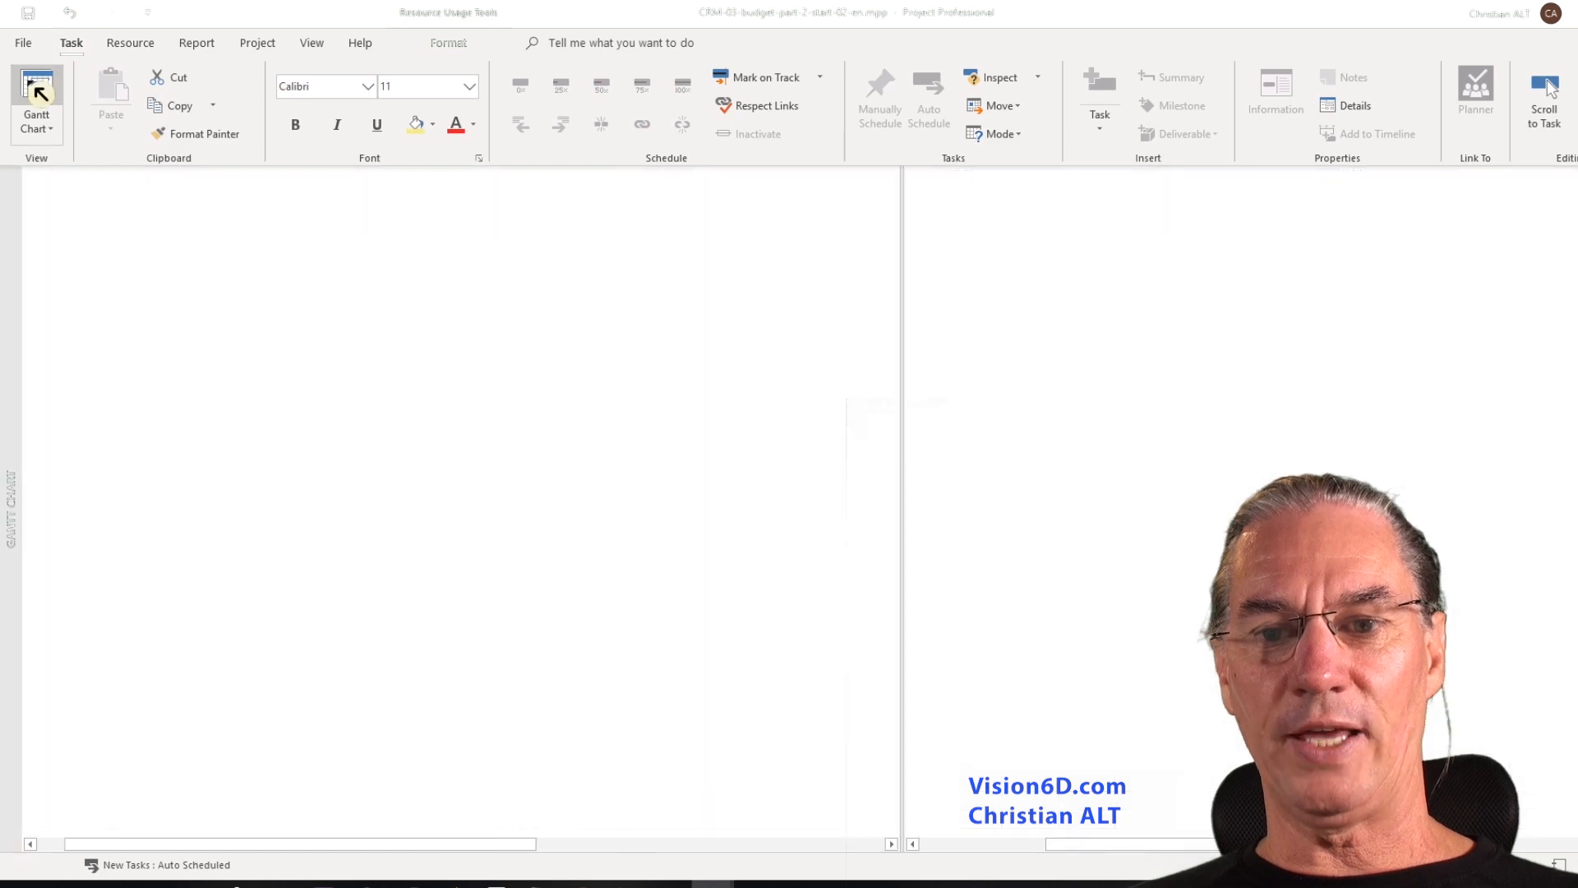
In the Resource Sheet, set Budget Dpt Marketing's Group to Budget, copied from the Finance row.
left_click(36, 100)
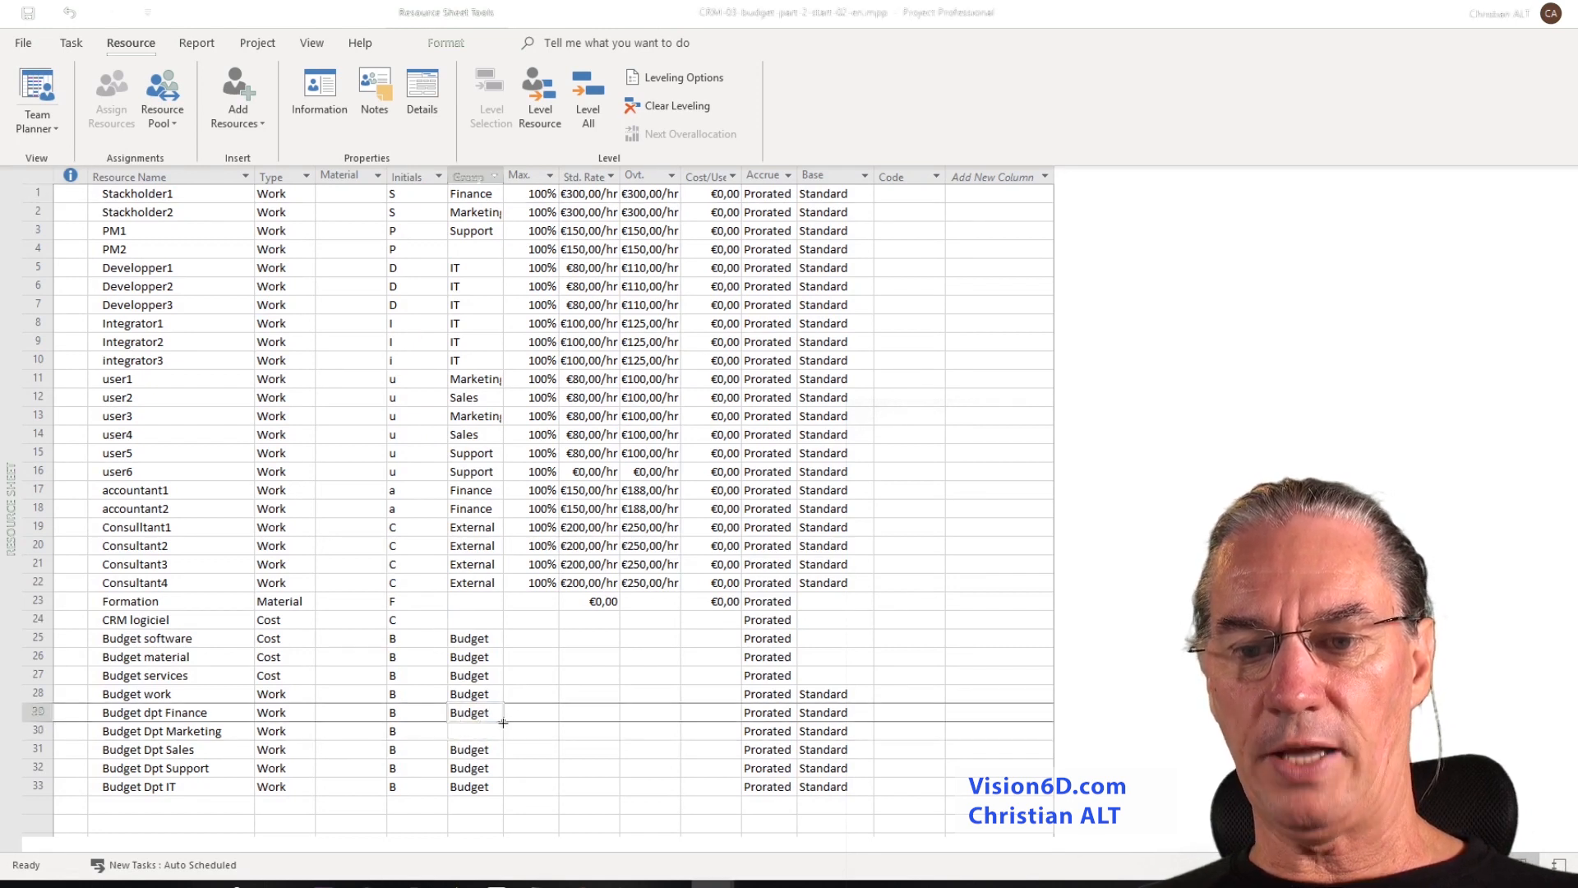
left_click(467, 730)
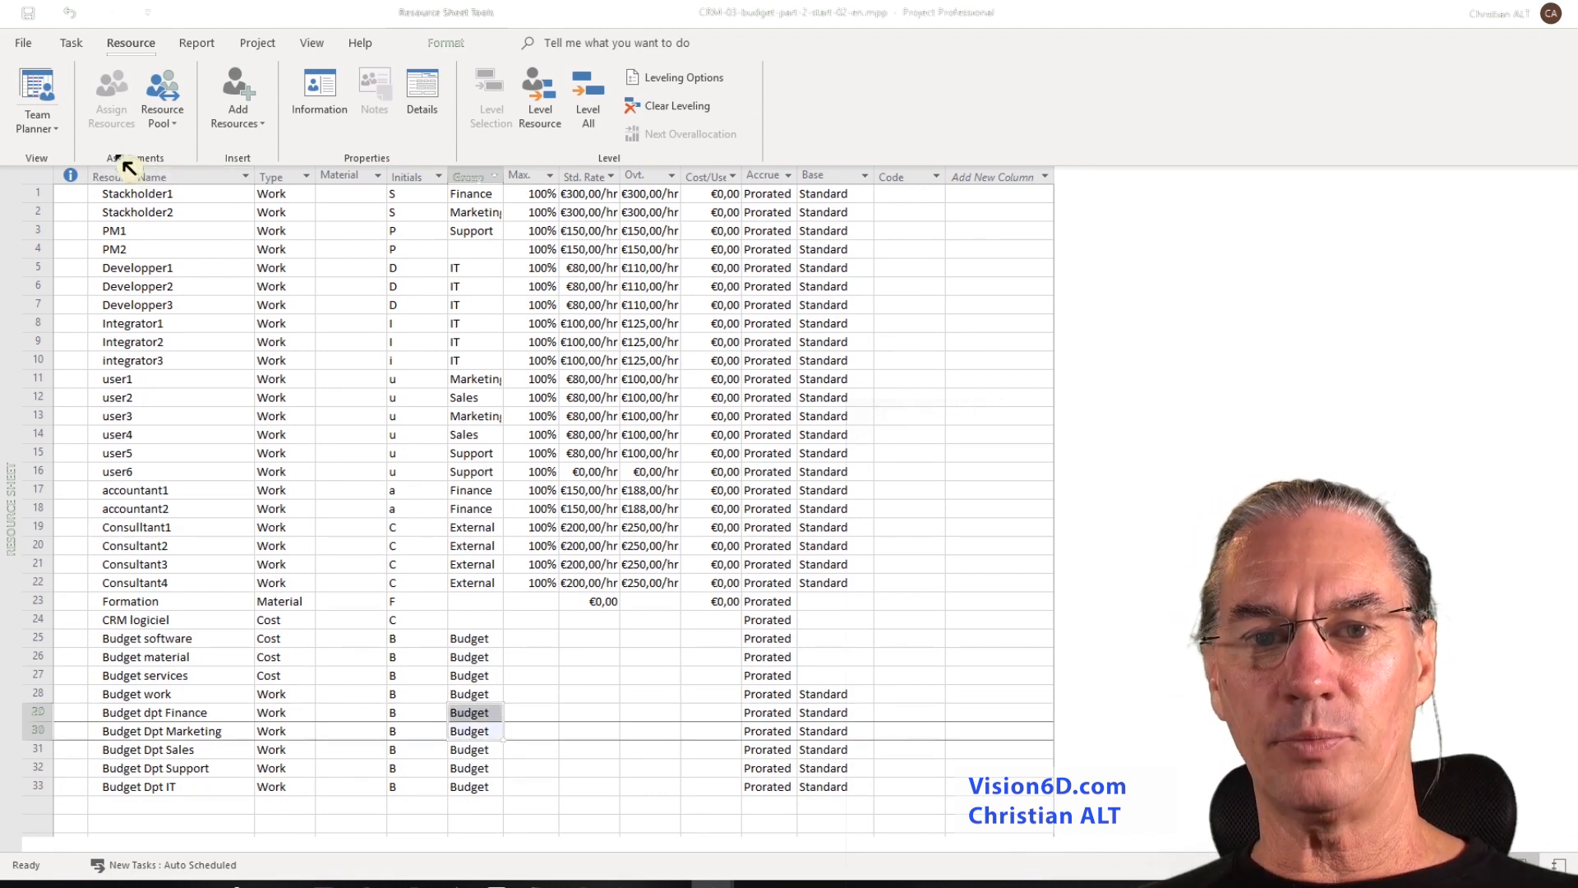
left_click(36, 96)
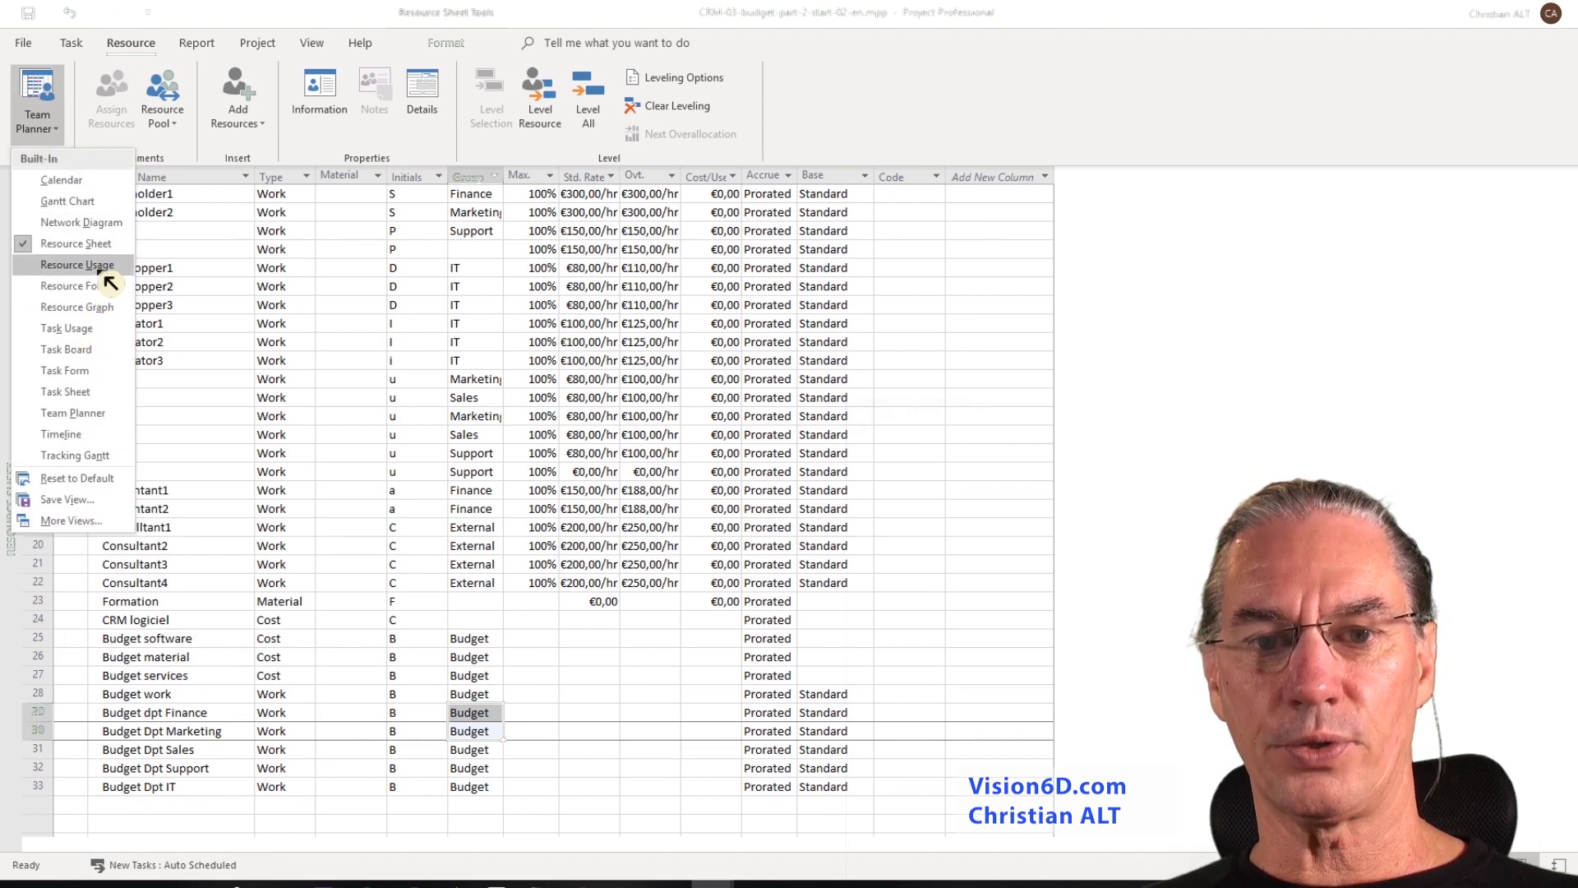
Show Resource Usage again, where Budget Dpt Marketing now carries 364 budget work hours.
left_click(75, 264)
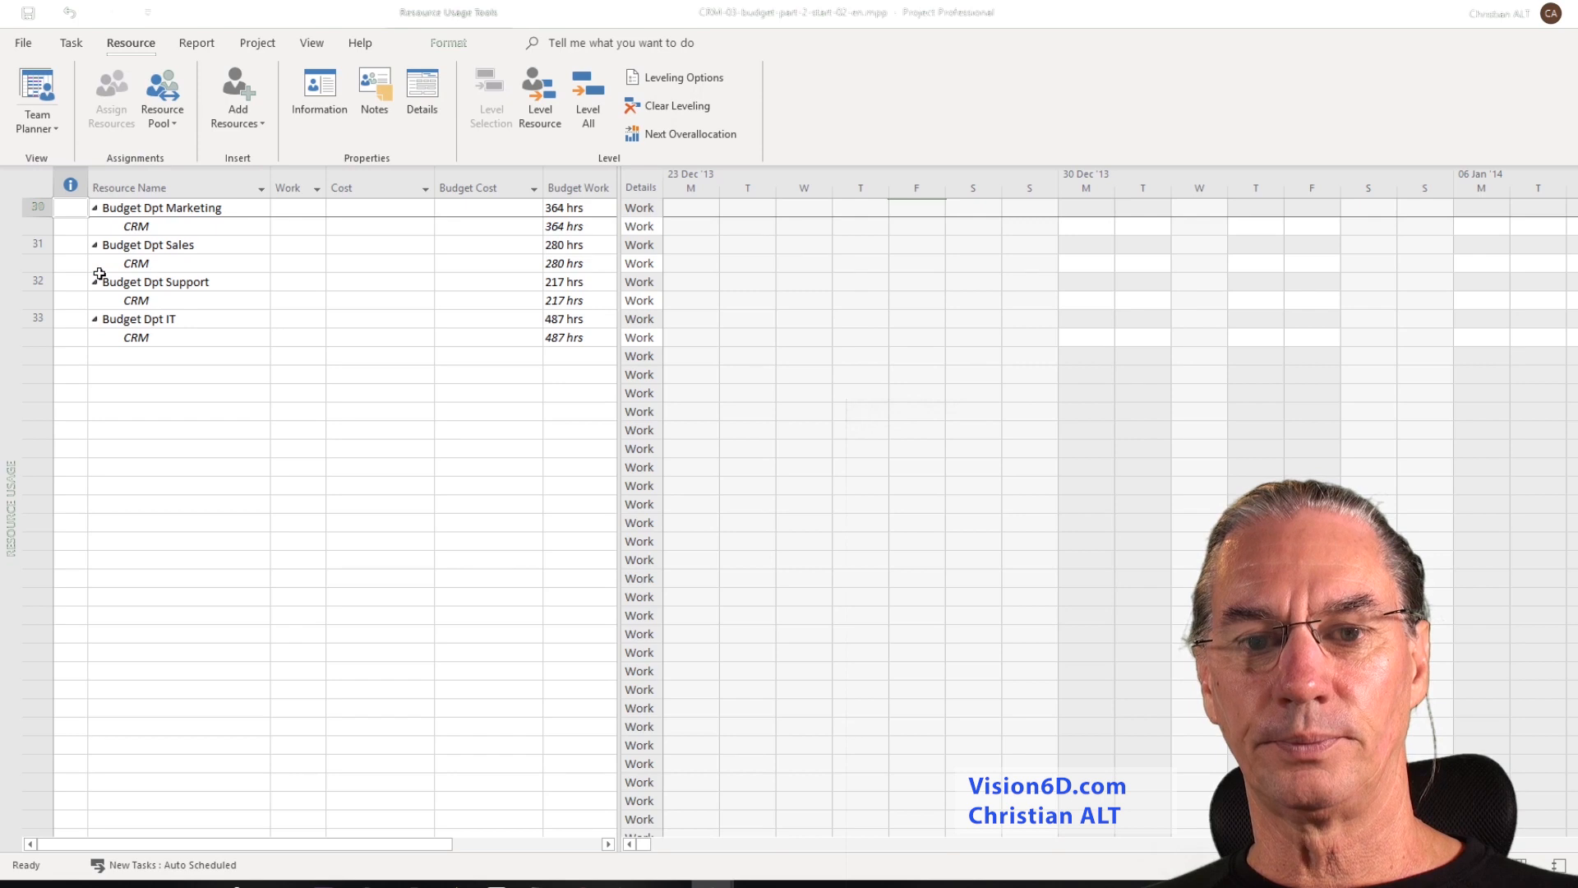
scroll("up", 3)
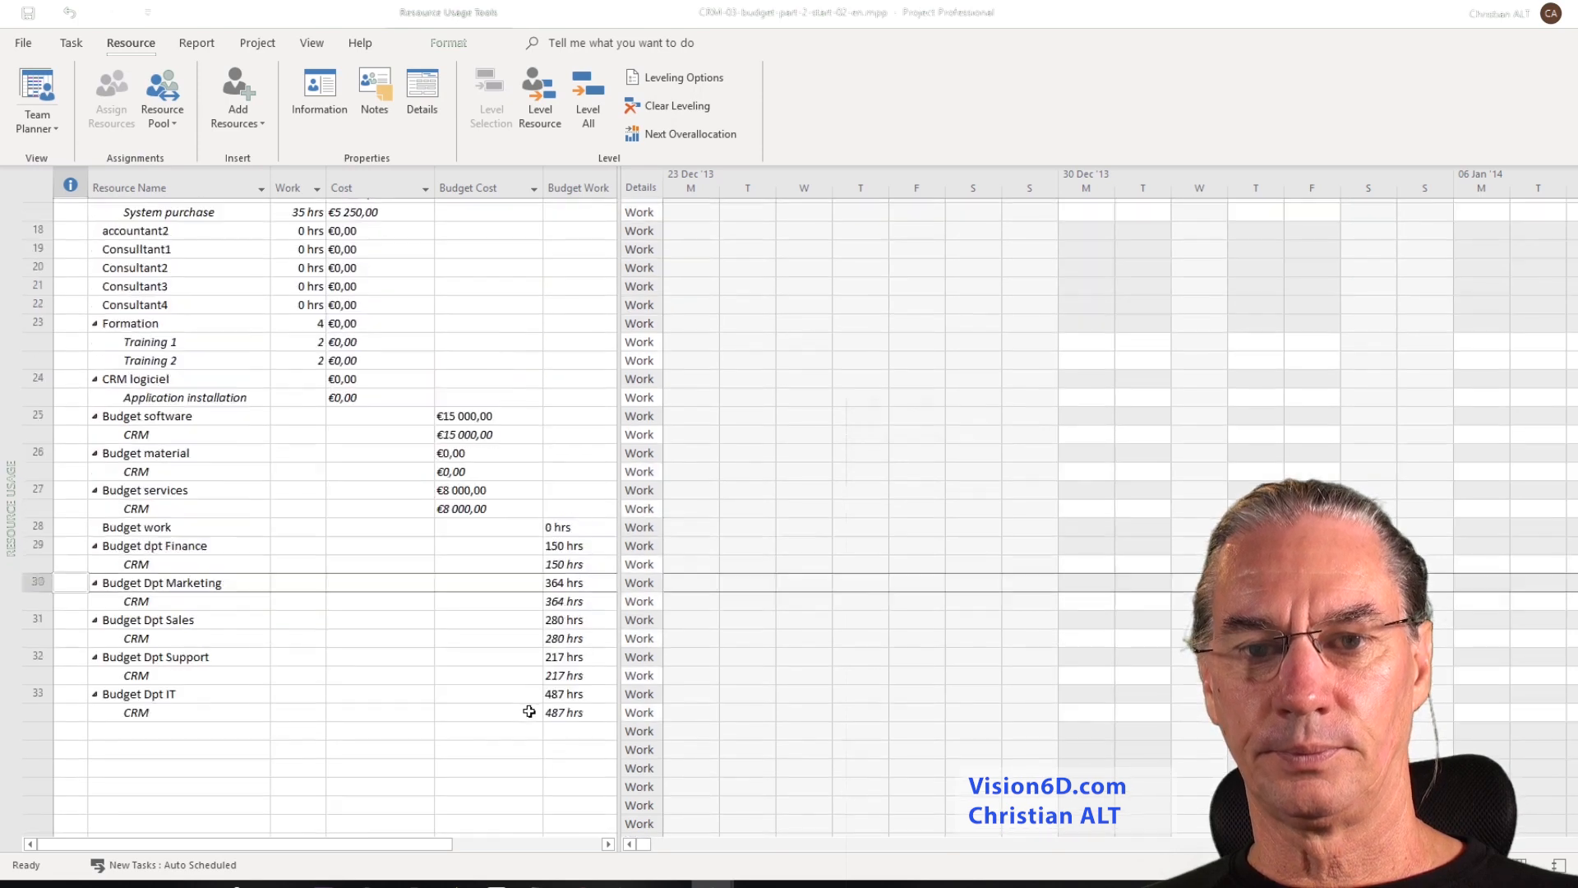
scroll("up", 3)
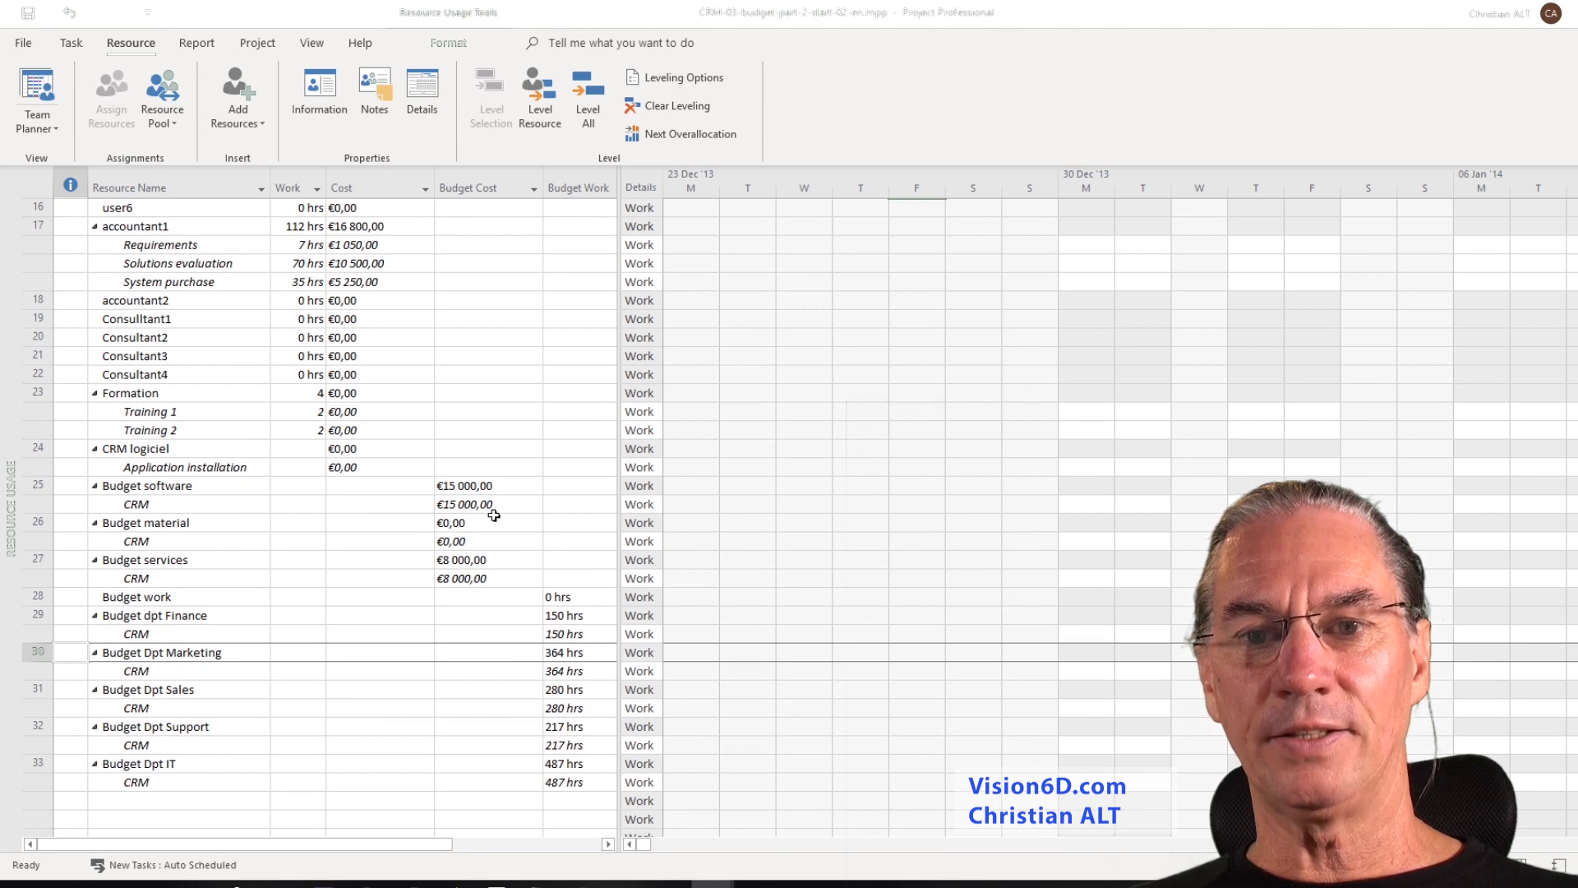
mouse_move(324, 215)
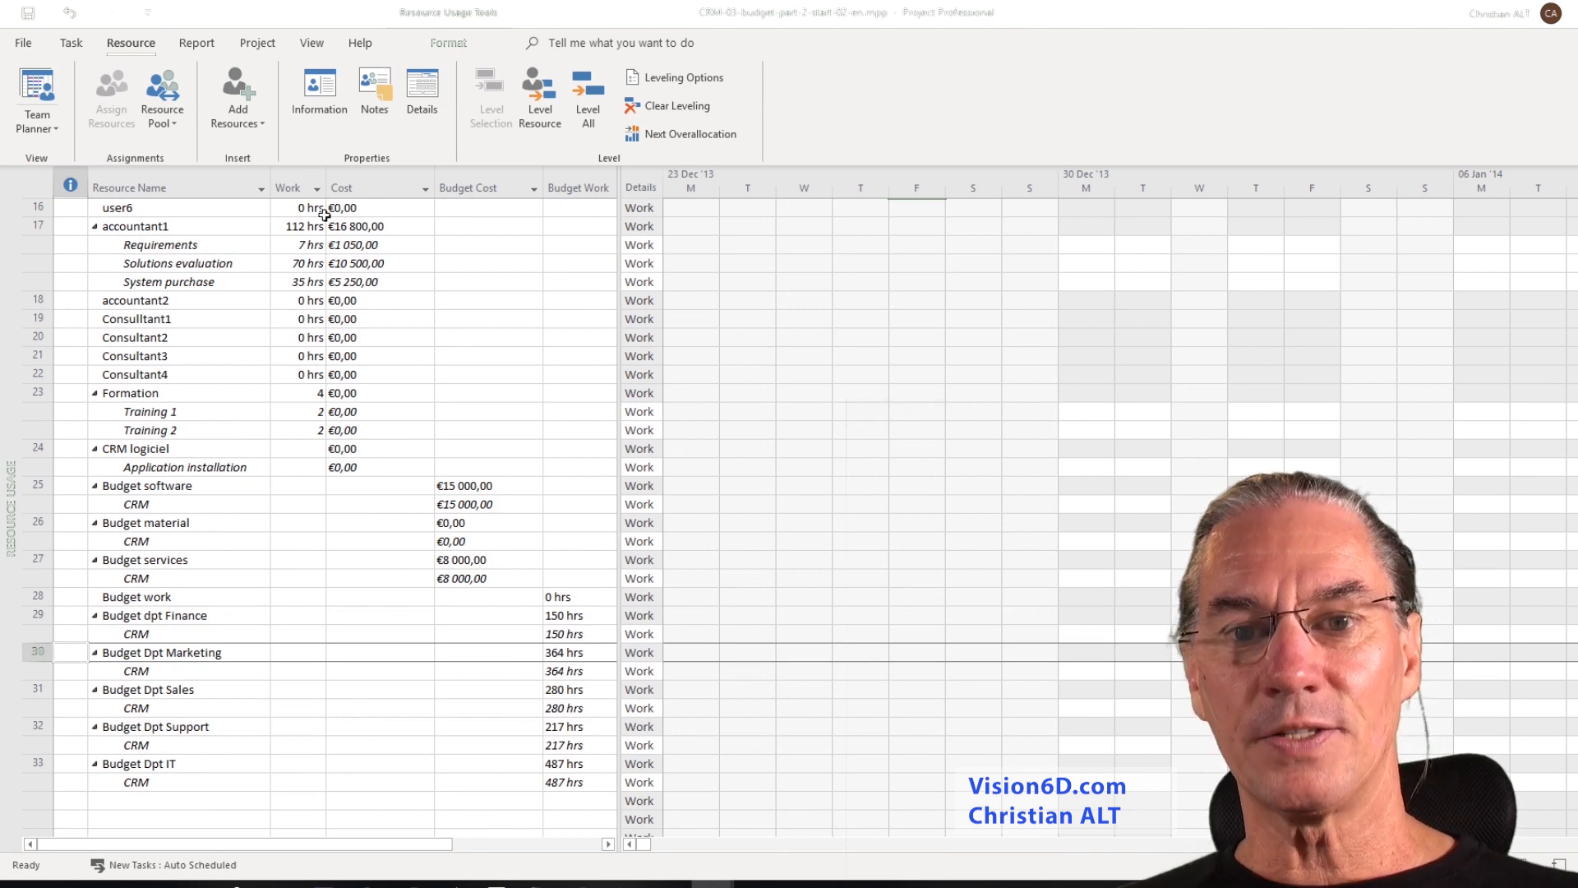
Group resources by Resource Group so Budget totals €23,000 and 1,498 hrs.
left_click(311, 42)
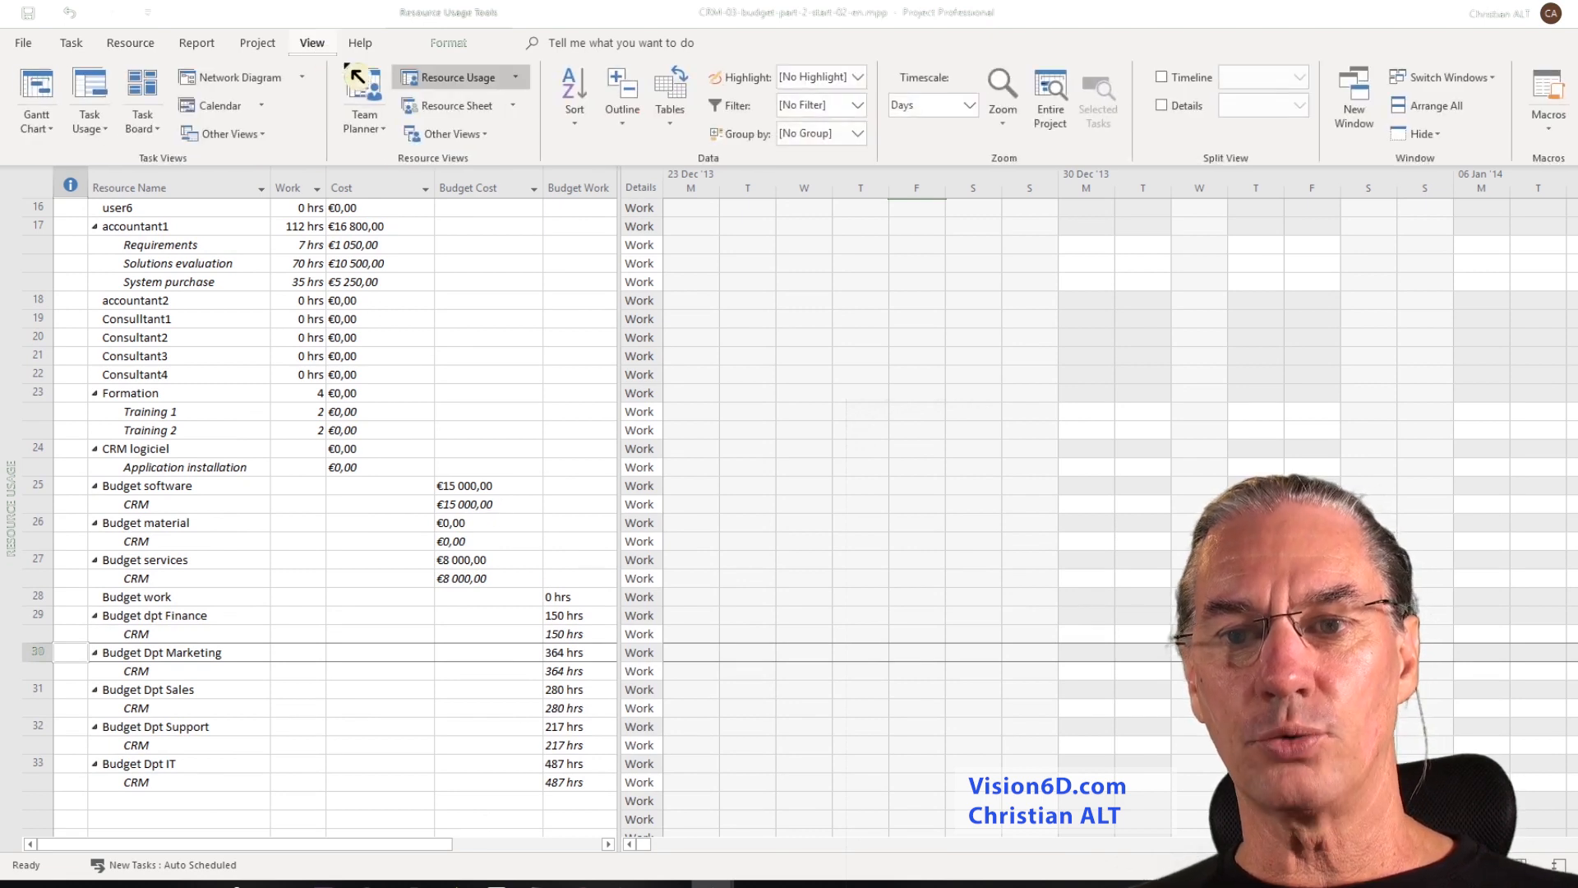
left_click(858, 133)
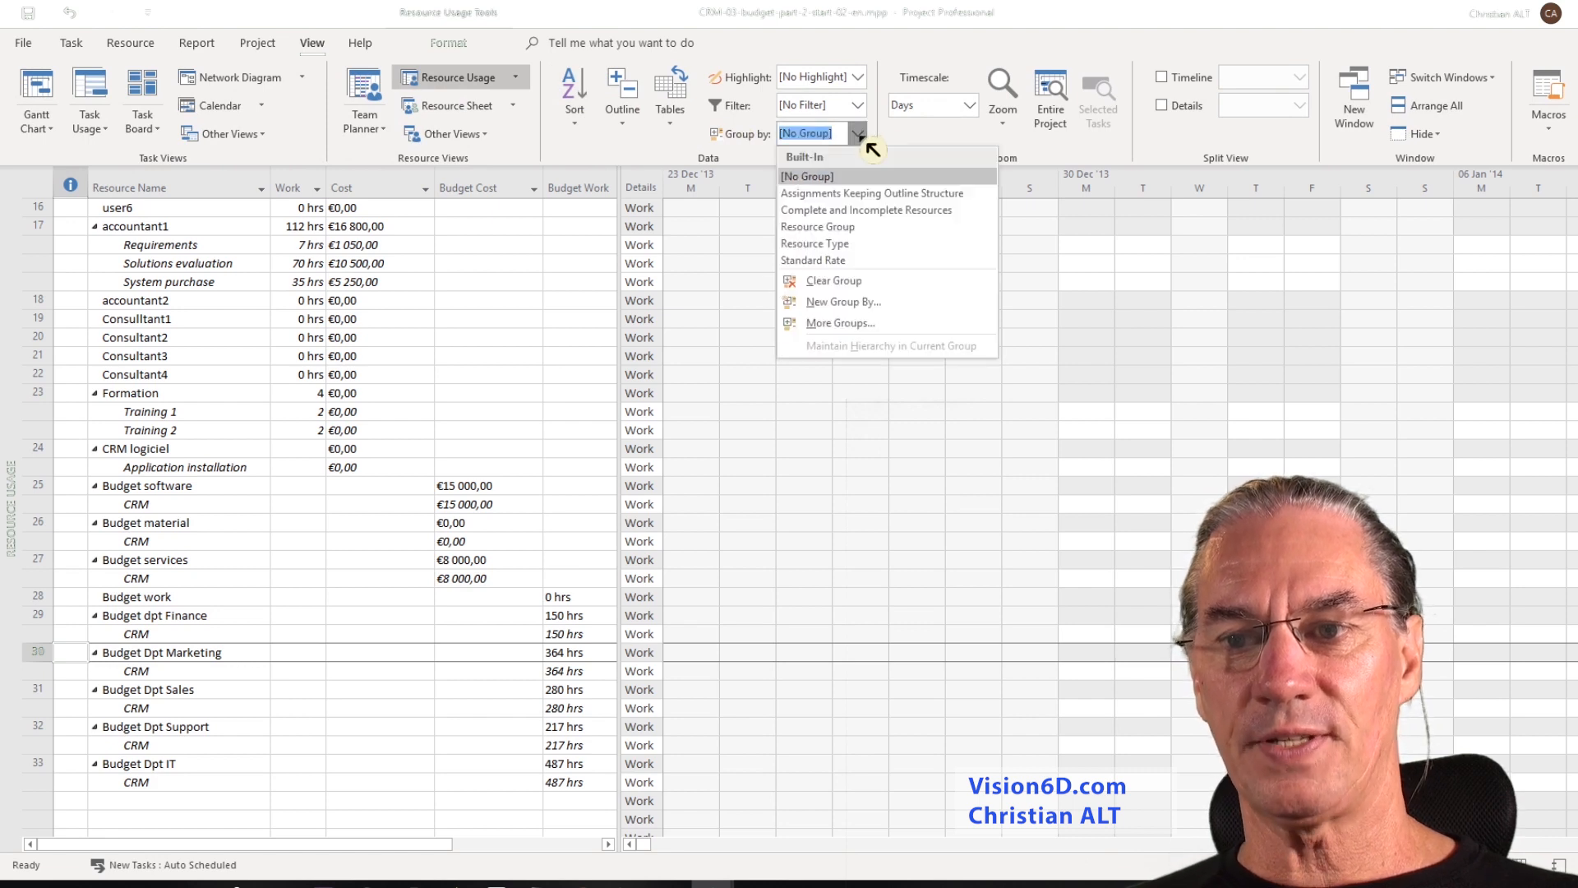
left_click(816, 227)
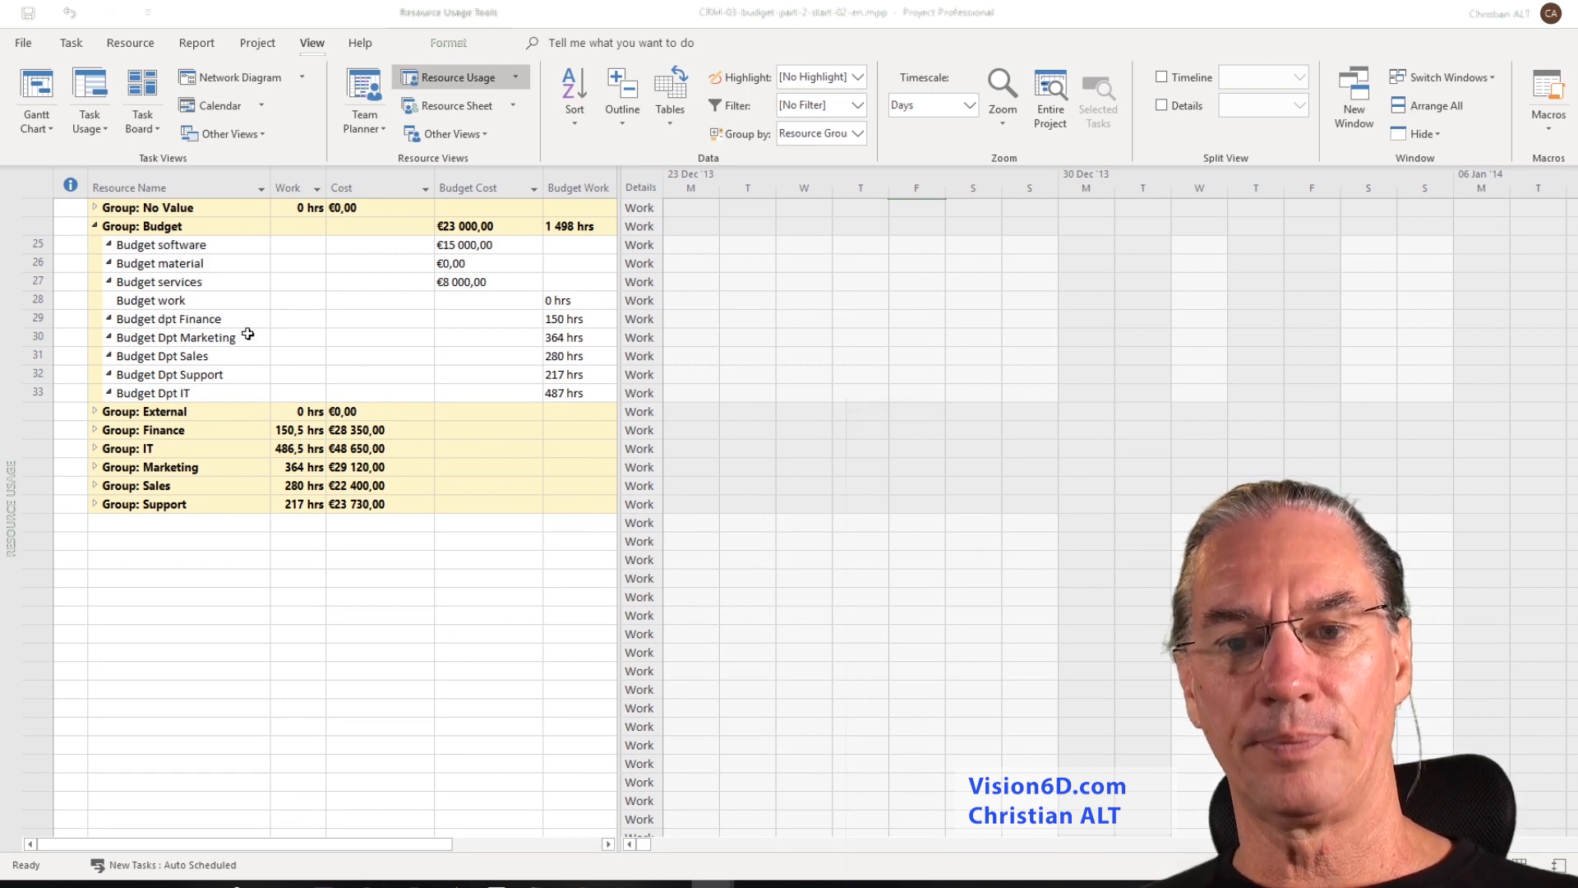
mouse_move(89, 309)
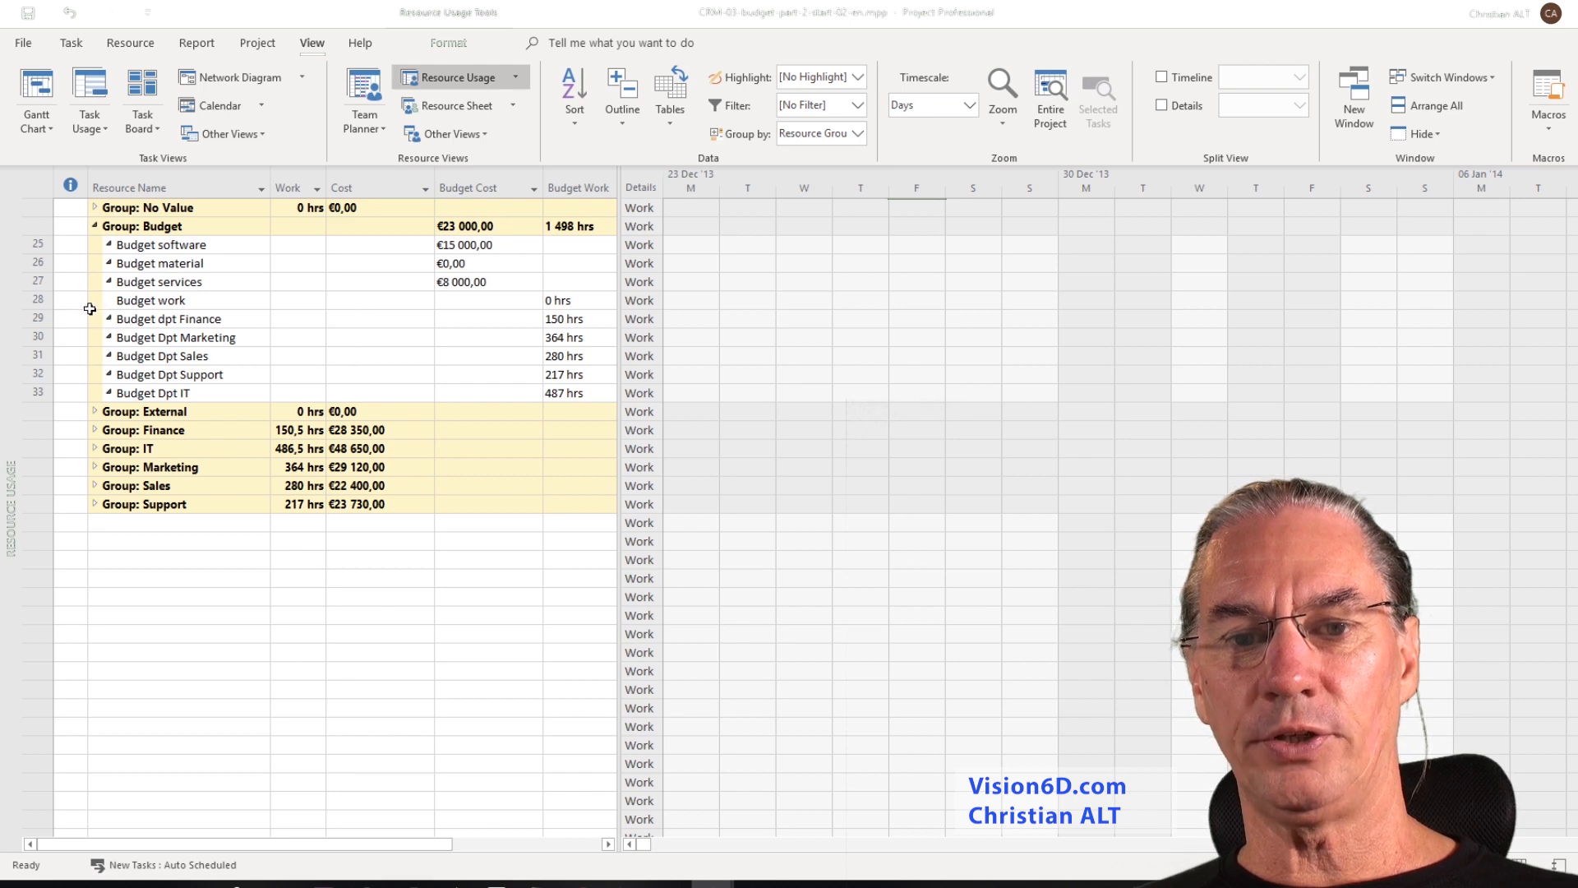
mouse_move(398, 313)
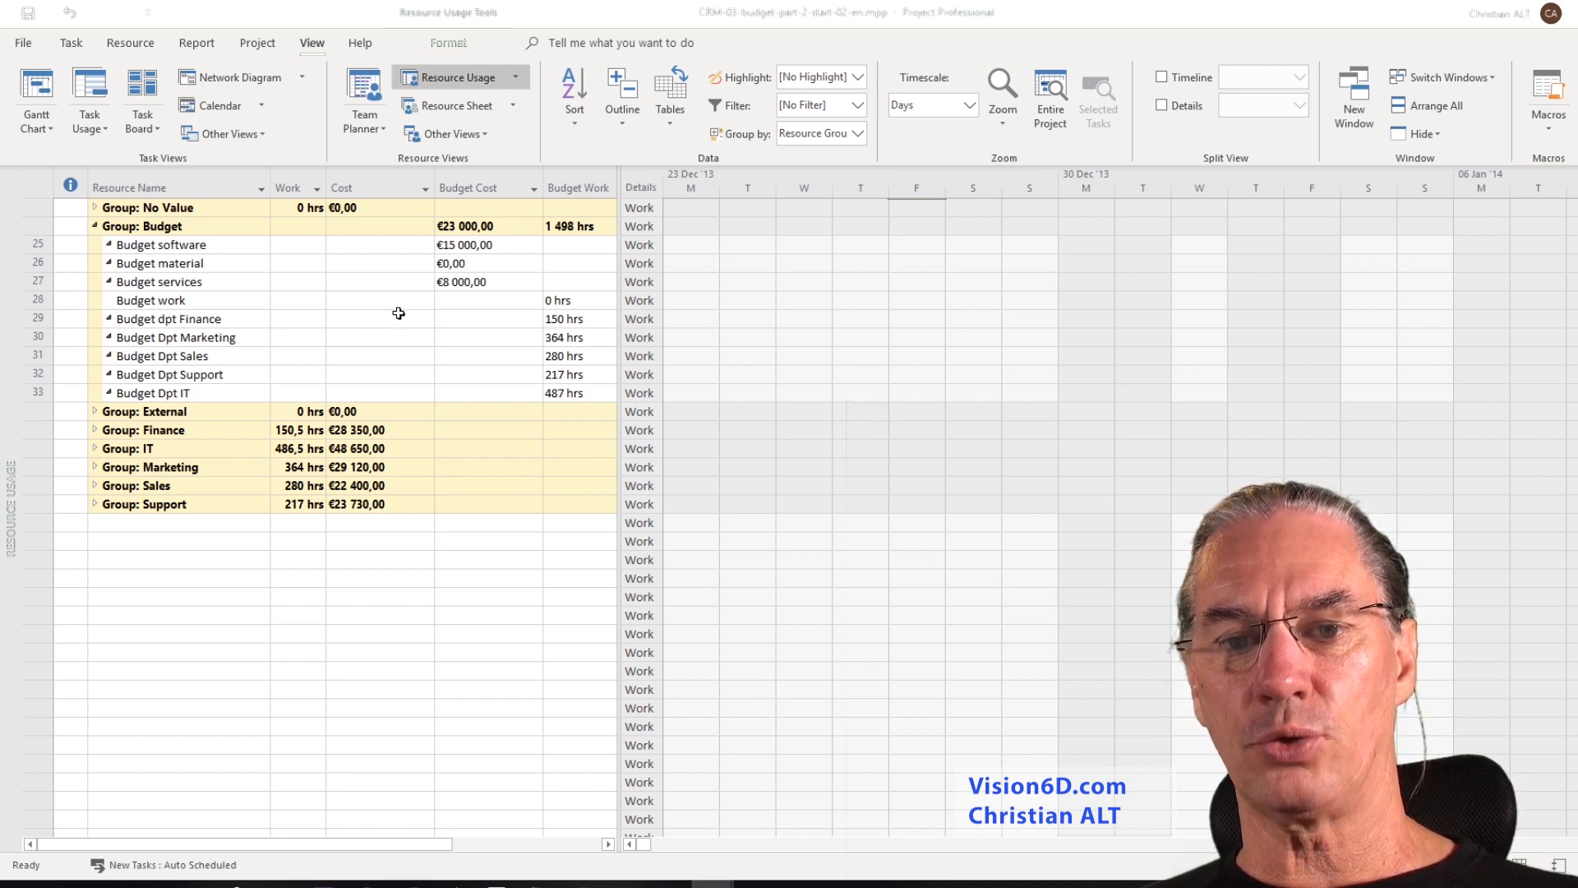
mouse_move(546, 307)
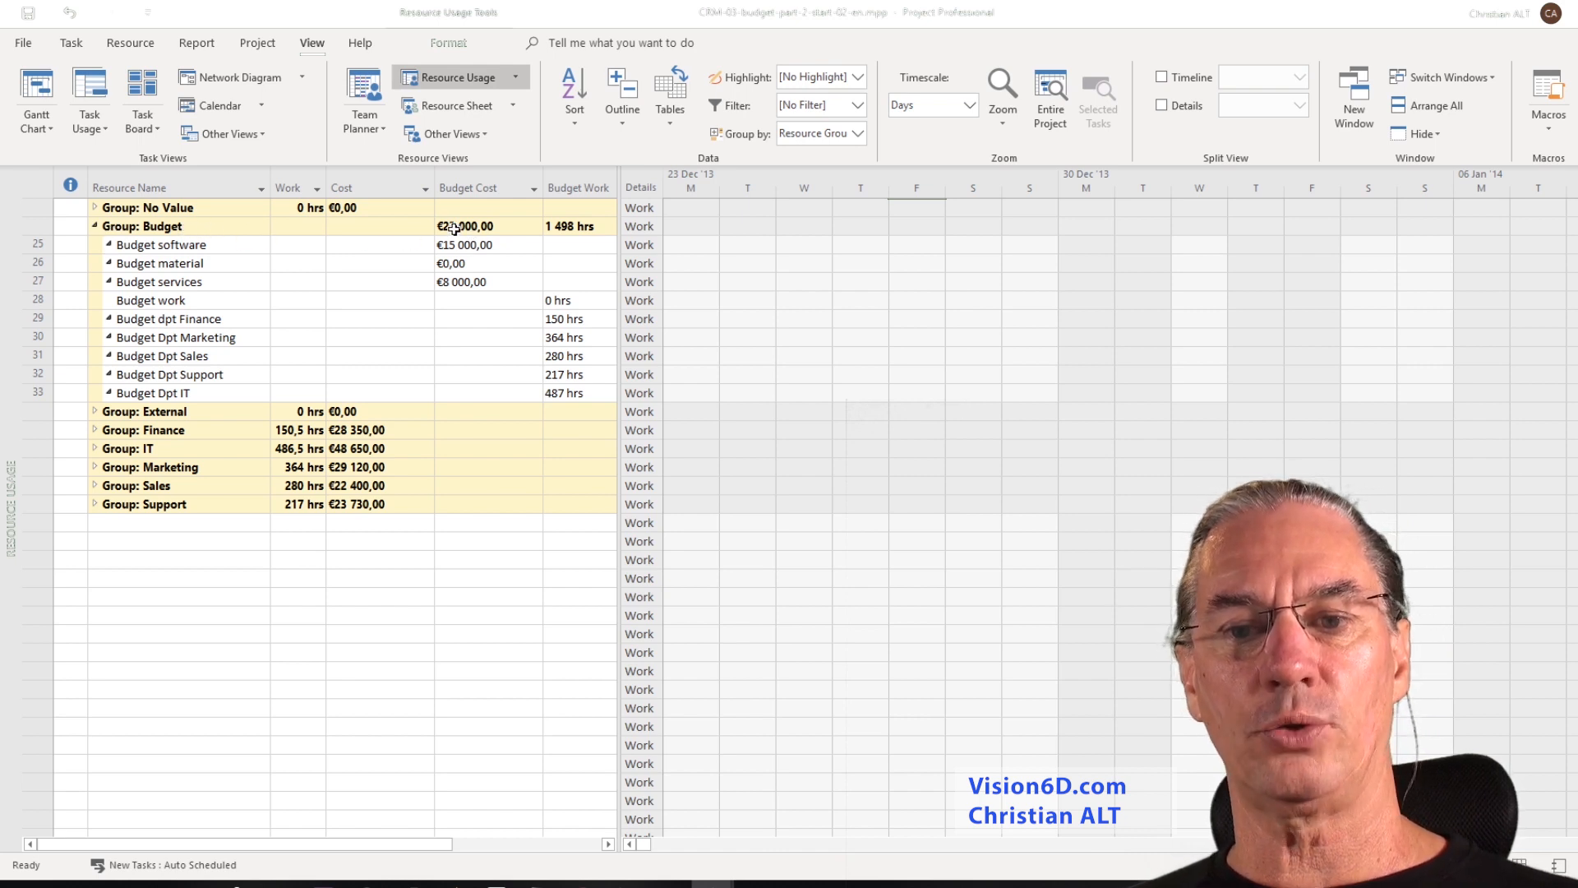
mouse_move(473, 234)
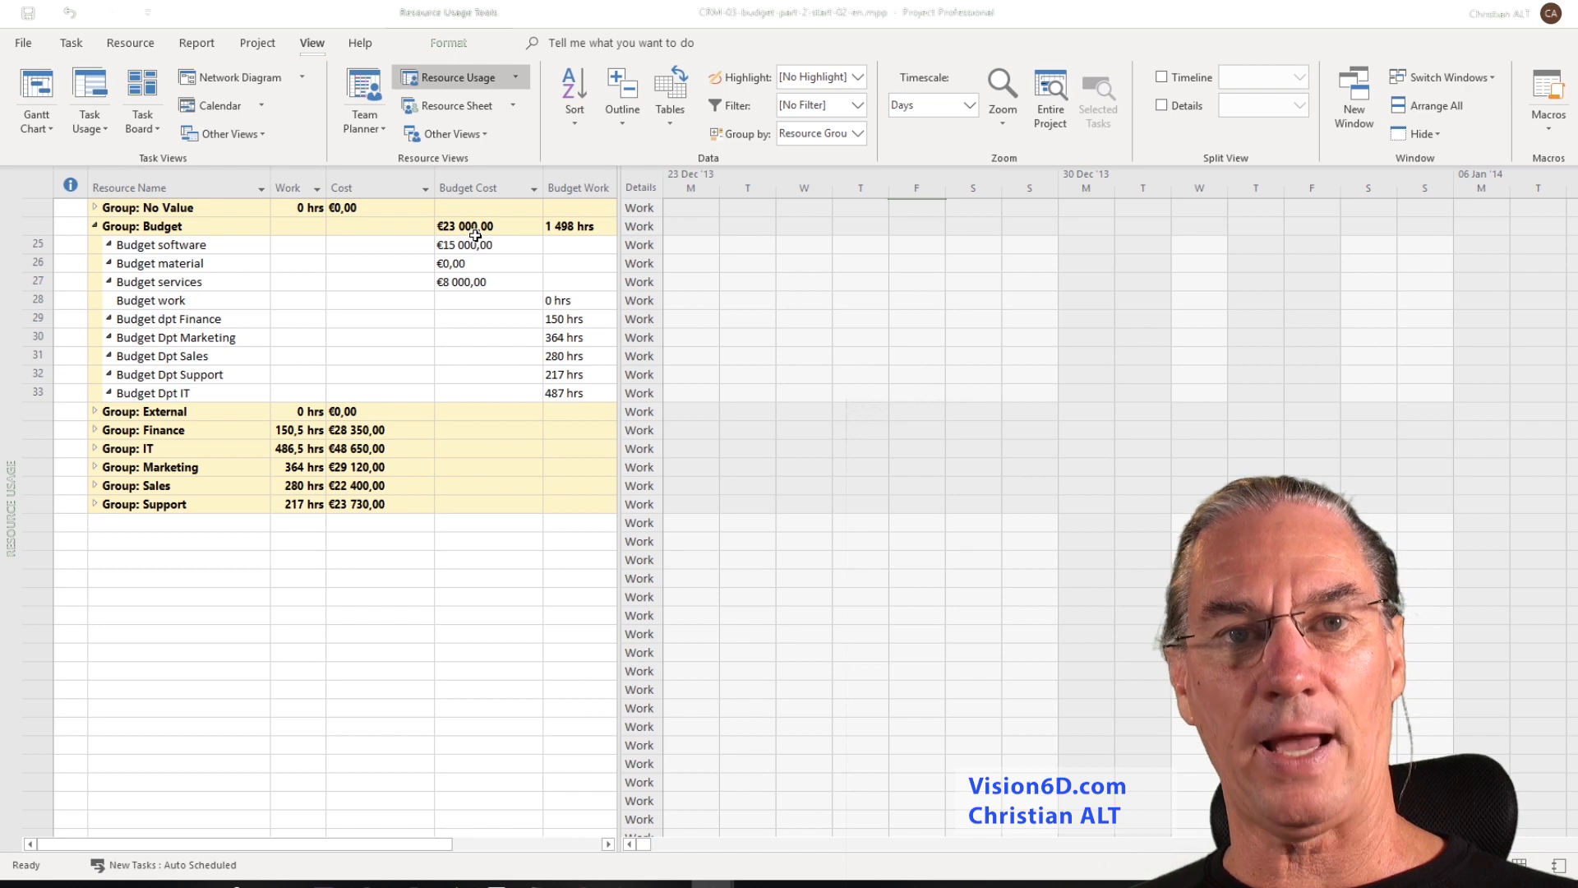
mouse_move(585, 234)
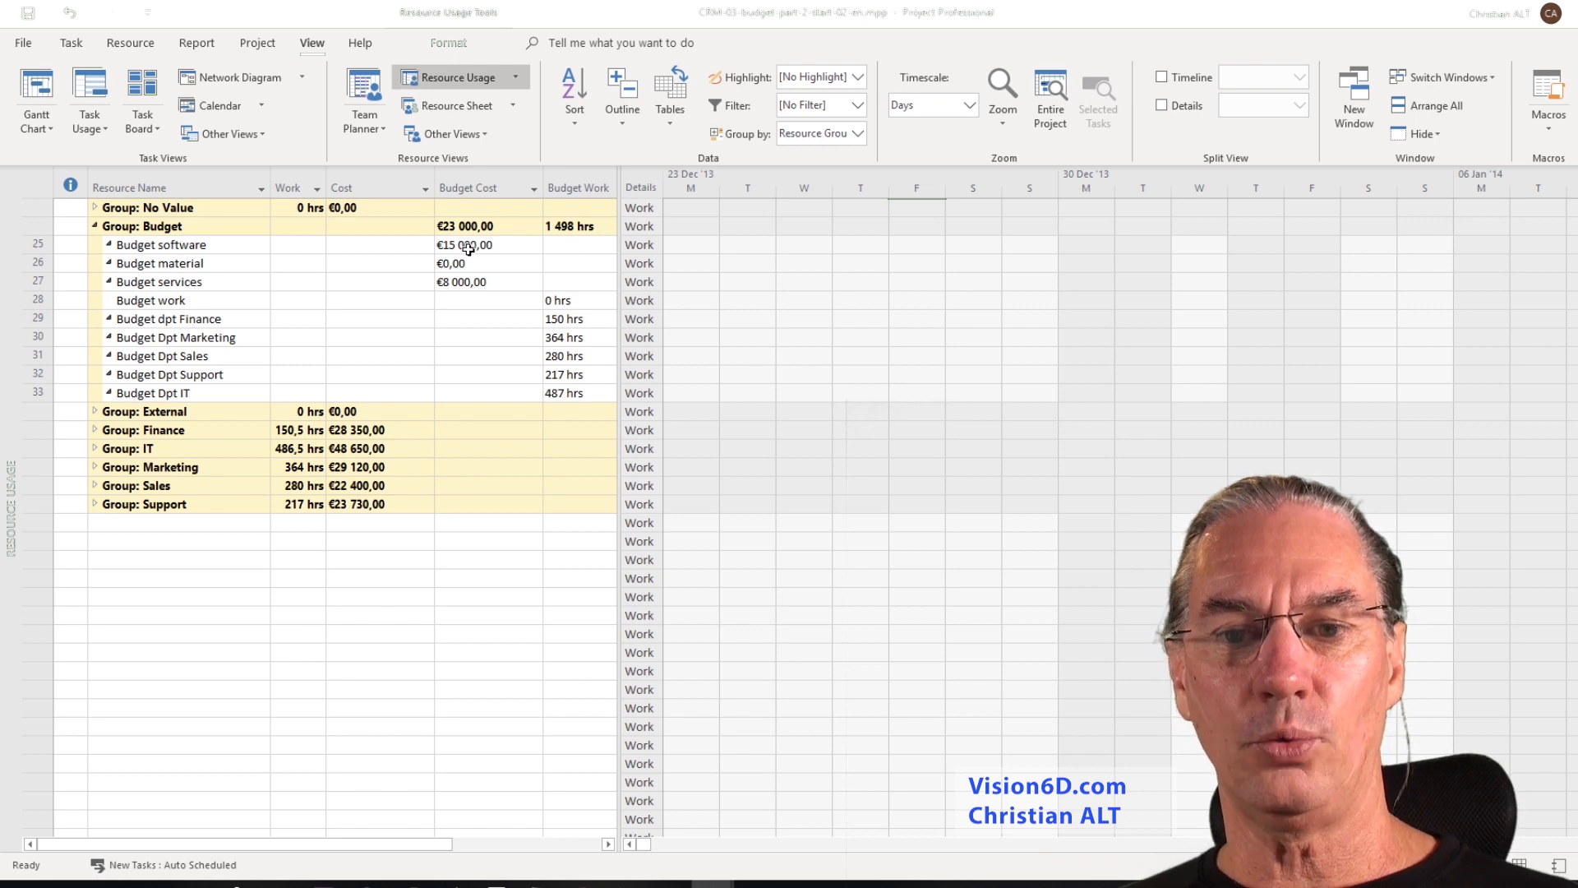
mouse_move(229, 251)
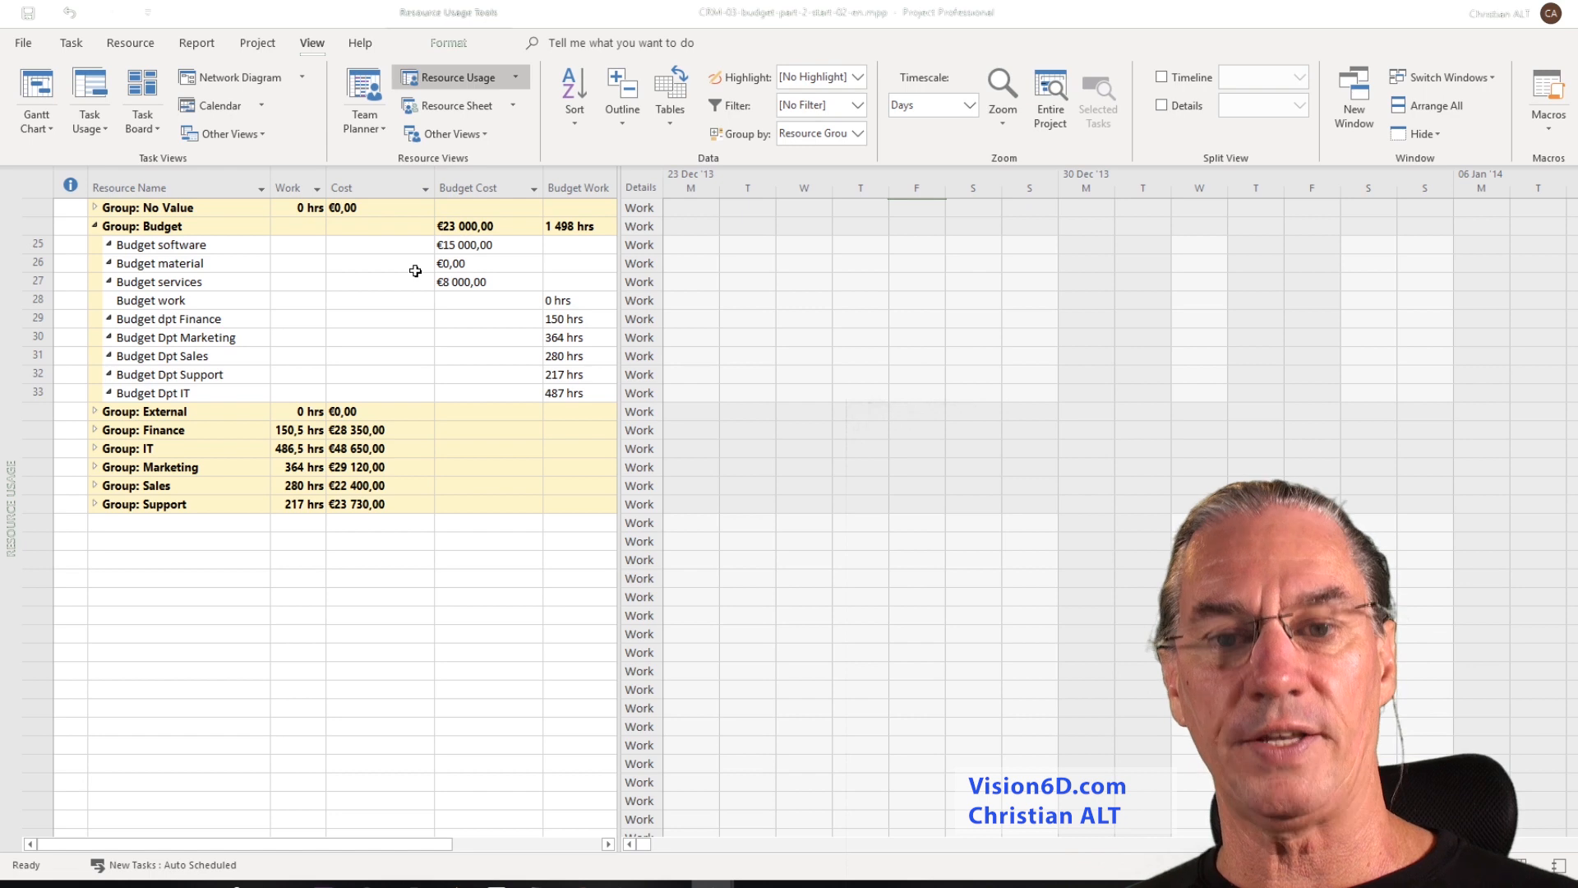
mouse_move(247, 292)
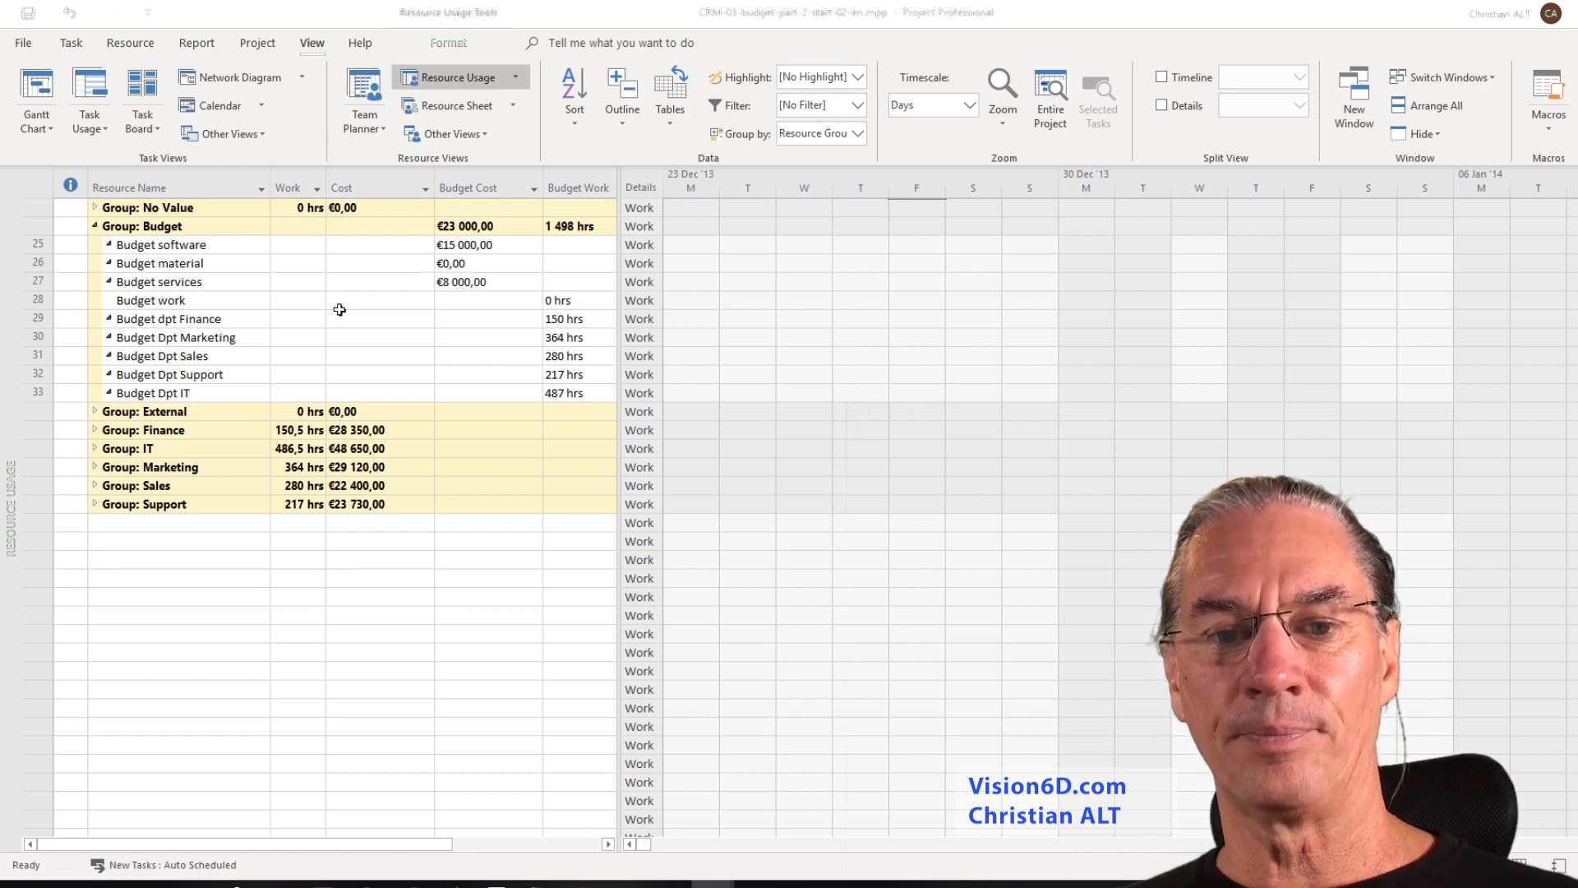
mouse_move(291, 320)
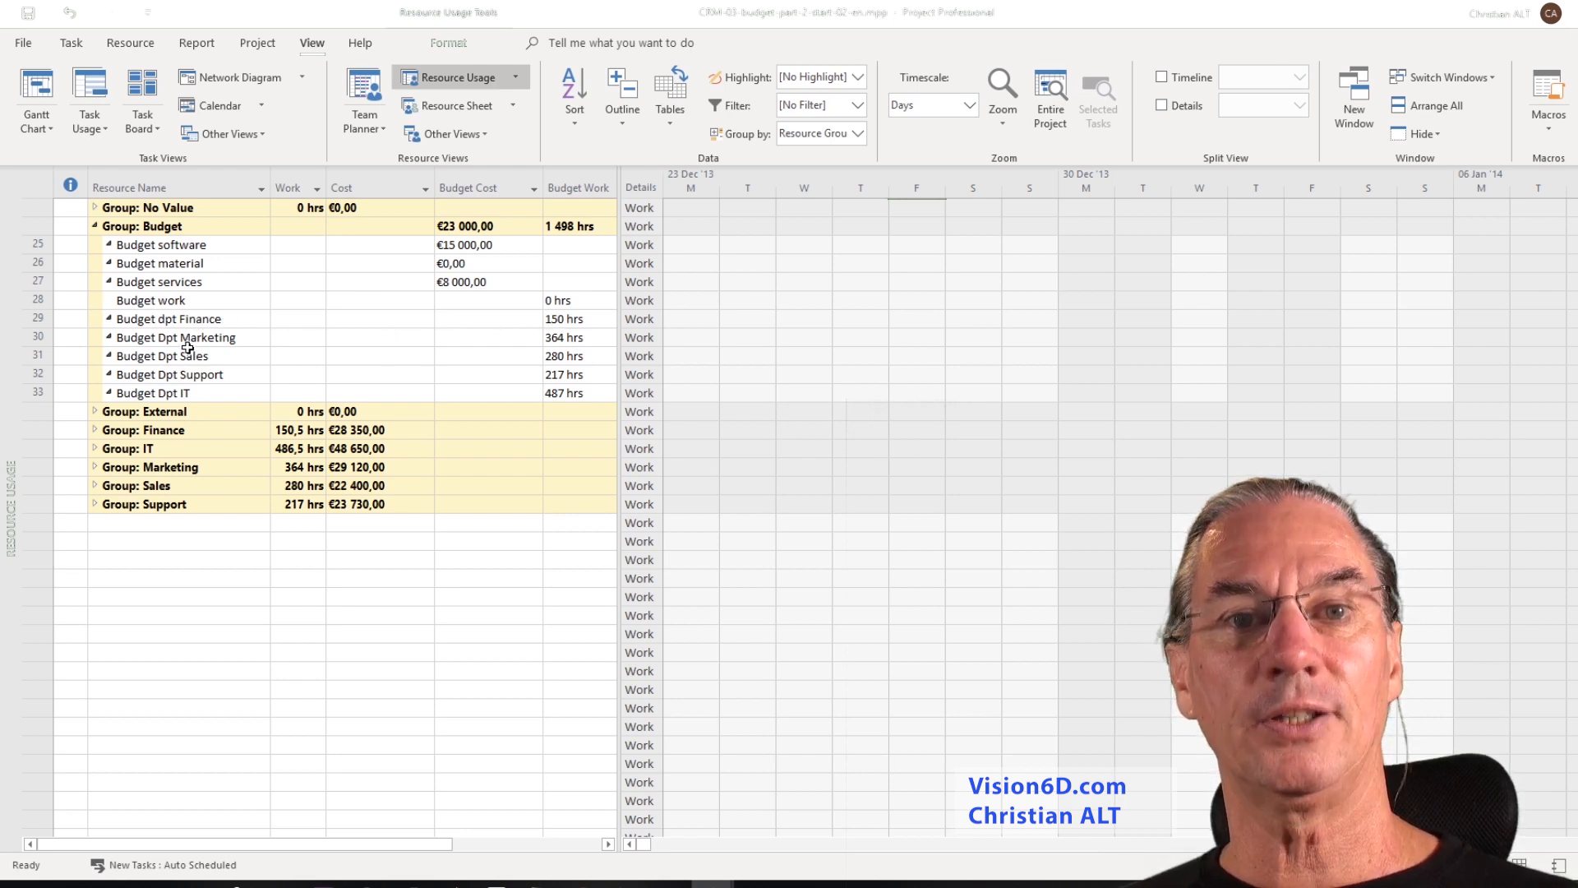
mouse_move(534, 345)
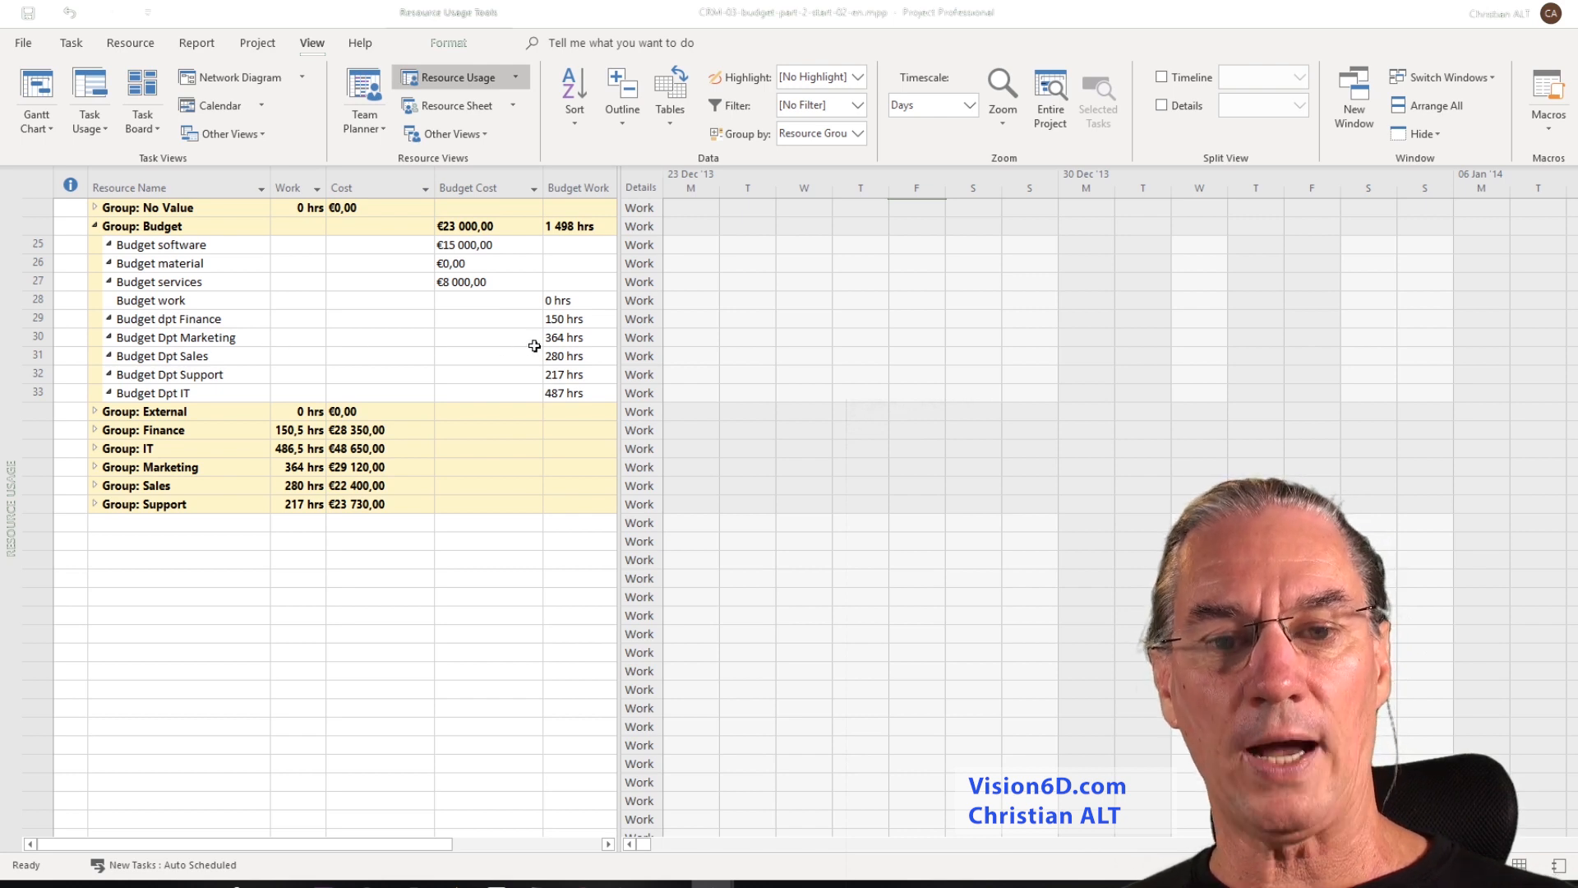
mouse_move(214, 356)
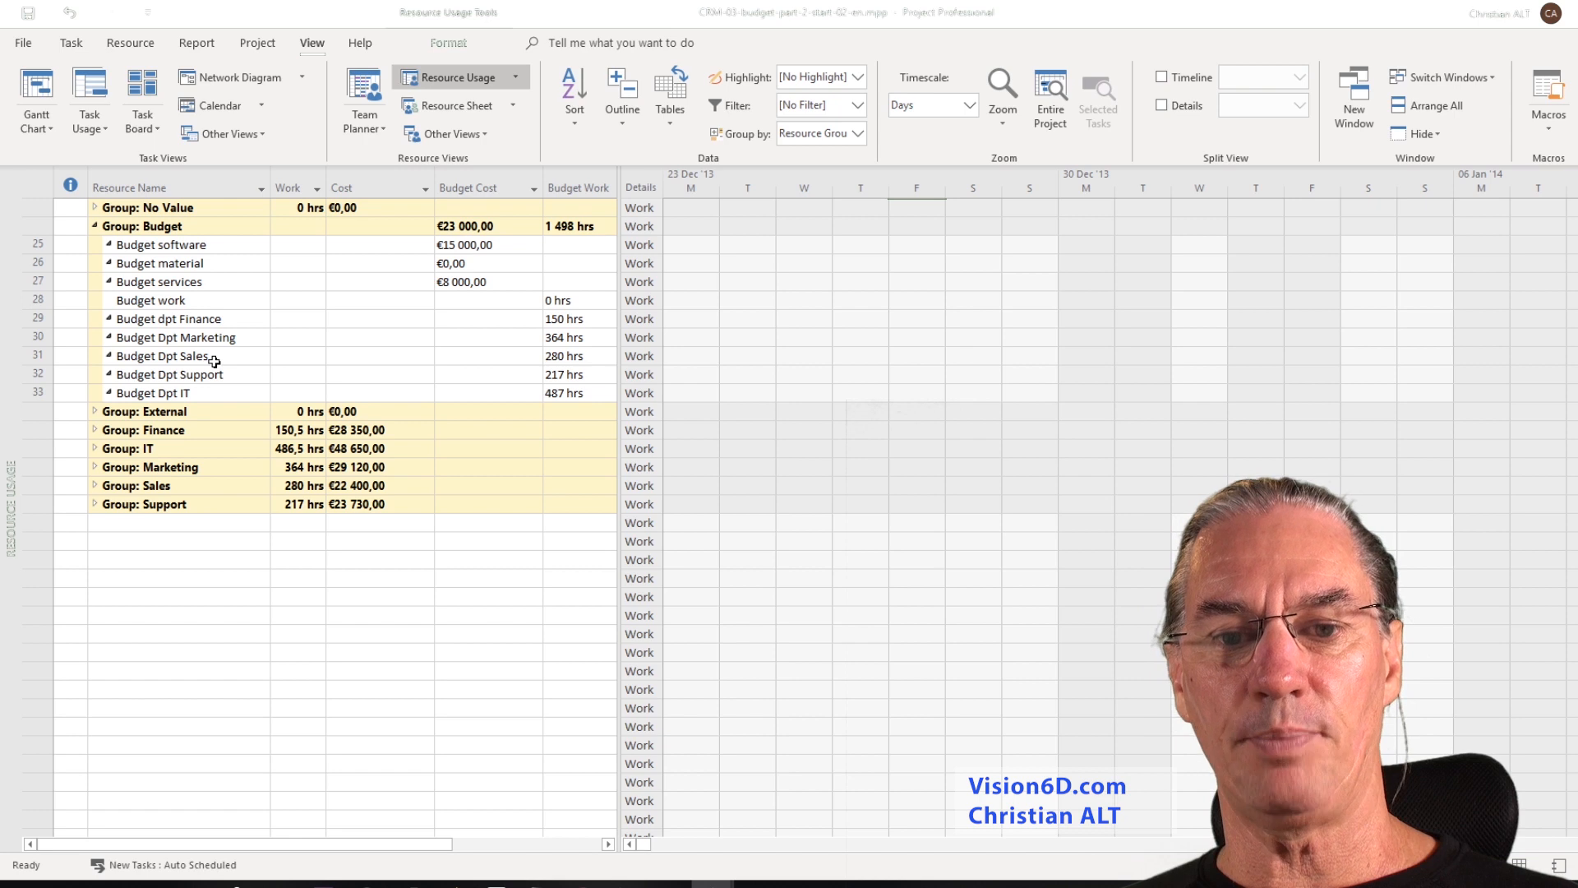
mouse_move(543, 360)
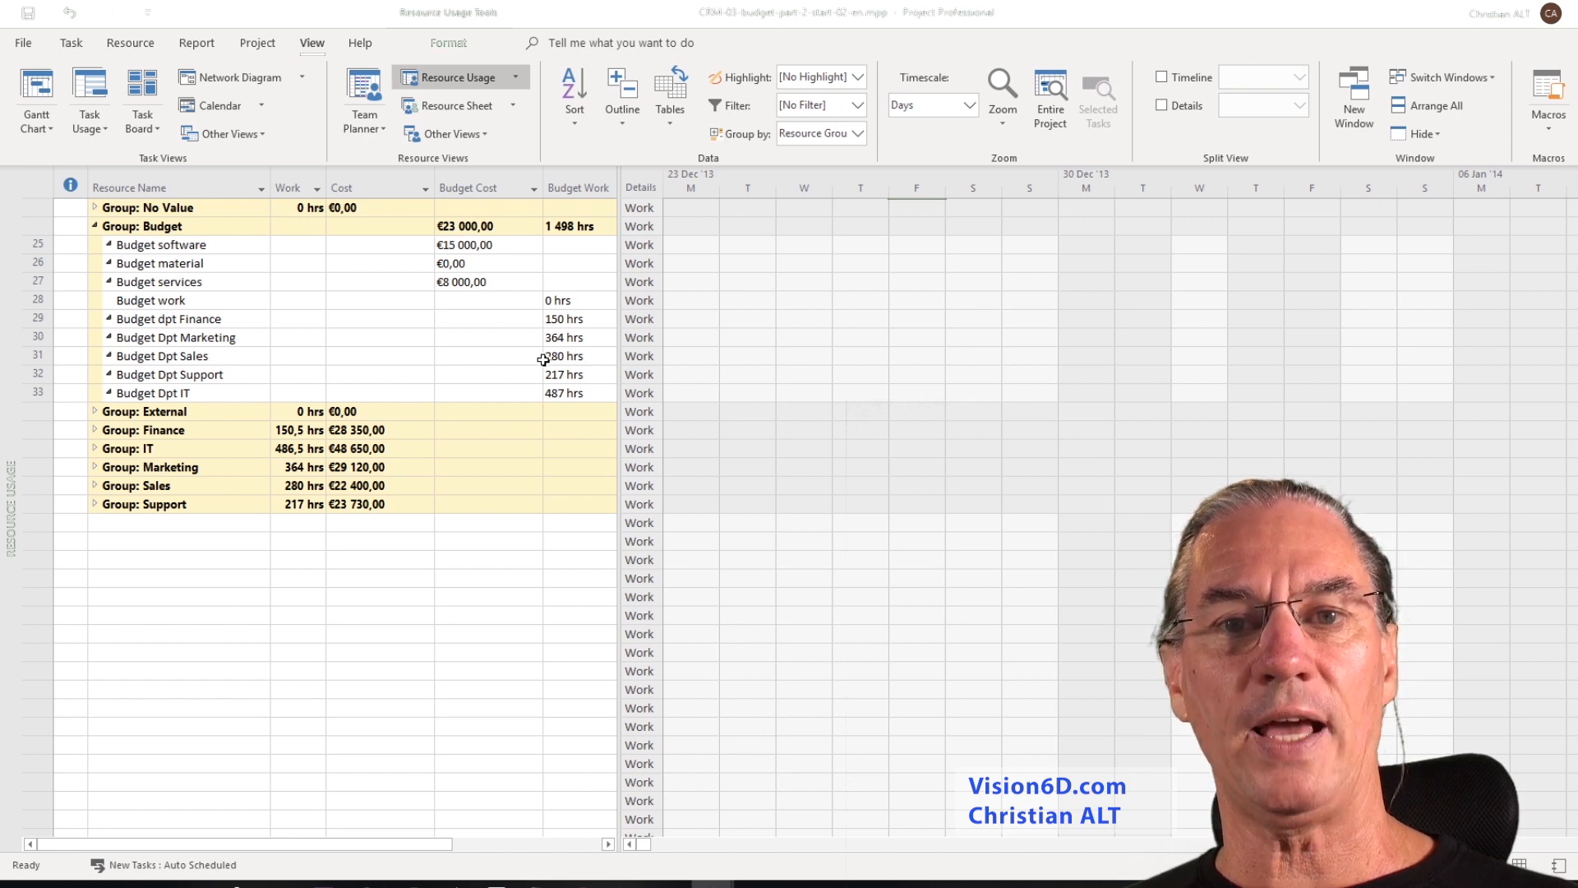
mouse_move(246, 377)
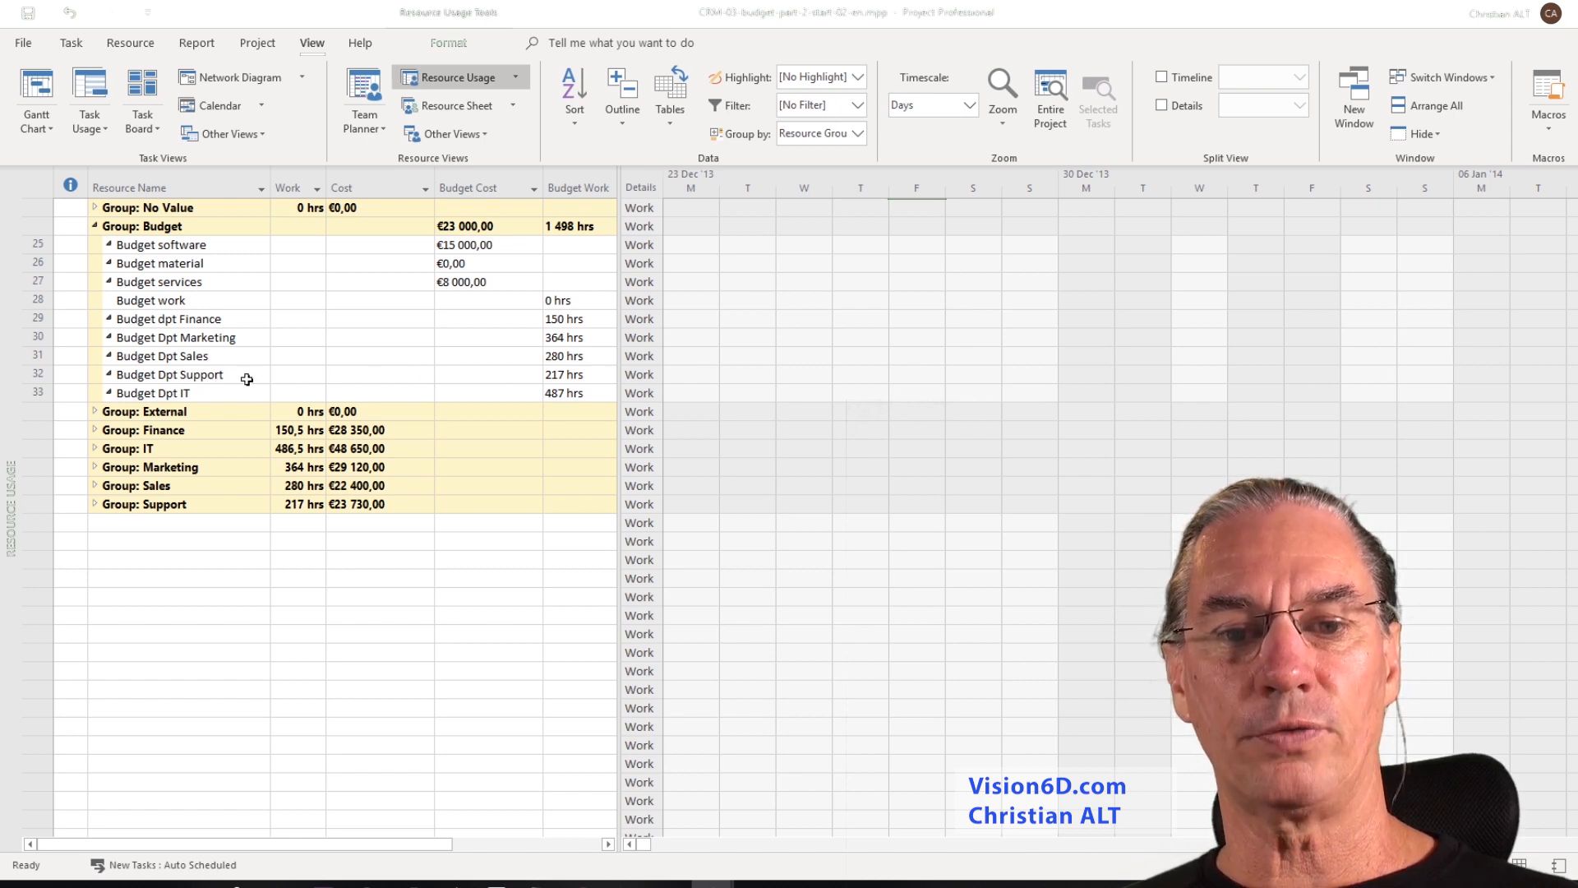
mouse_move(530, 381)
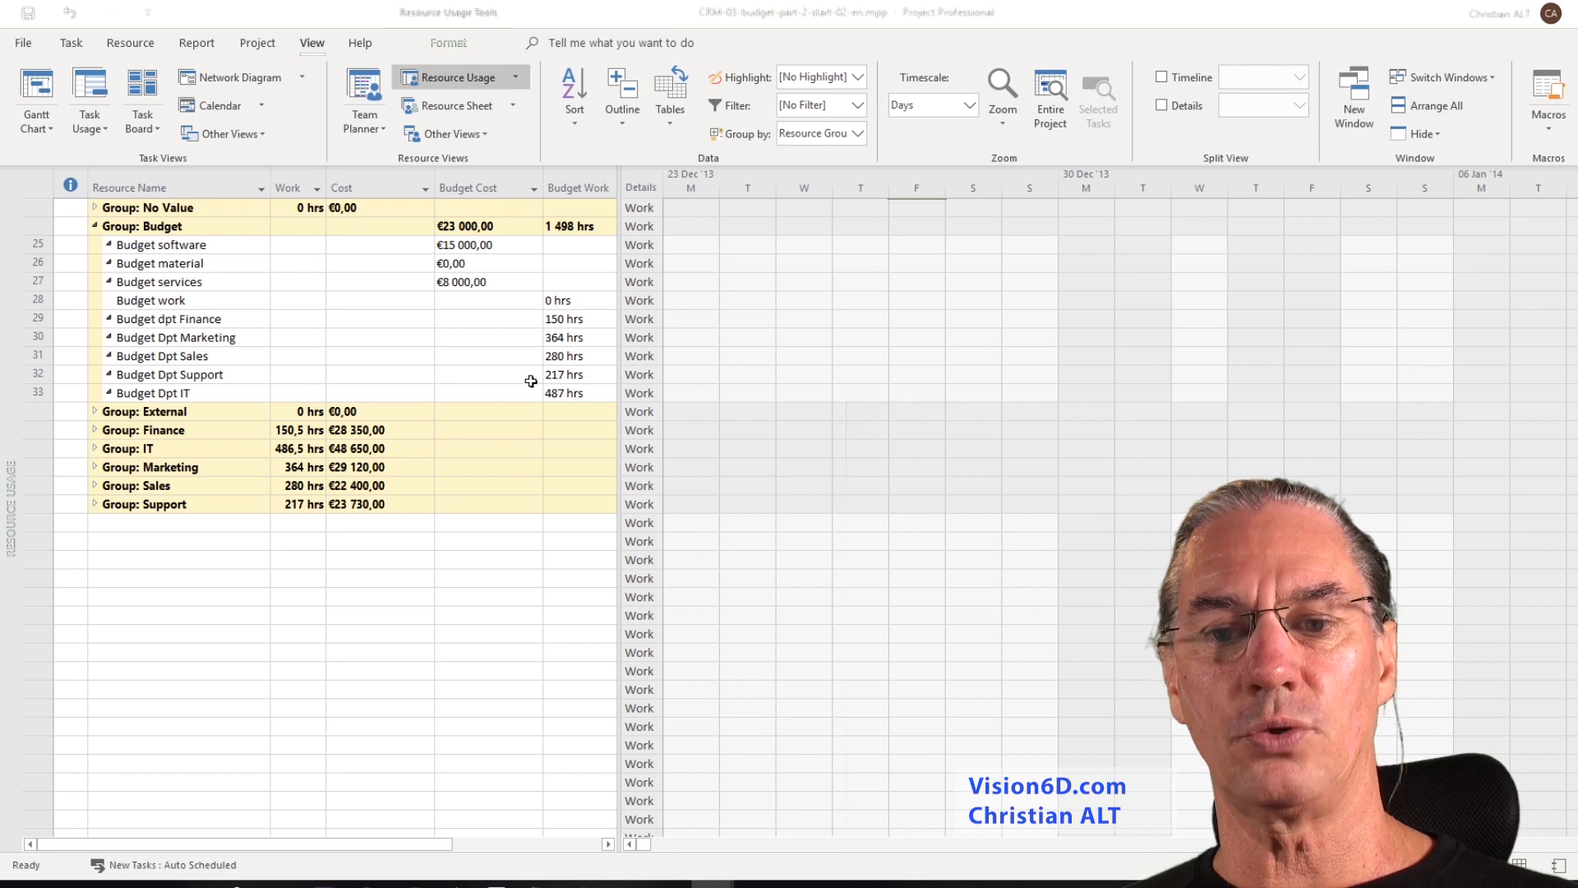
mouse_move(165, 393)
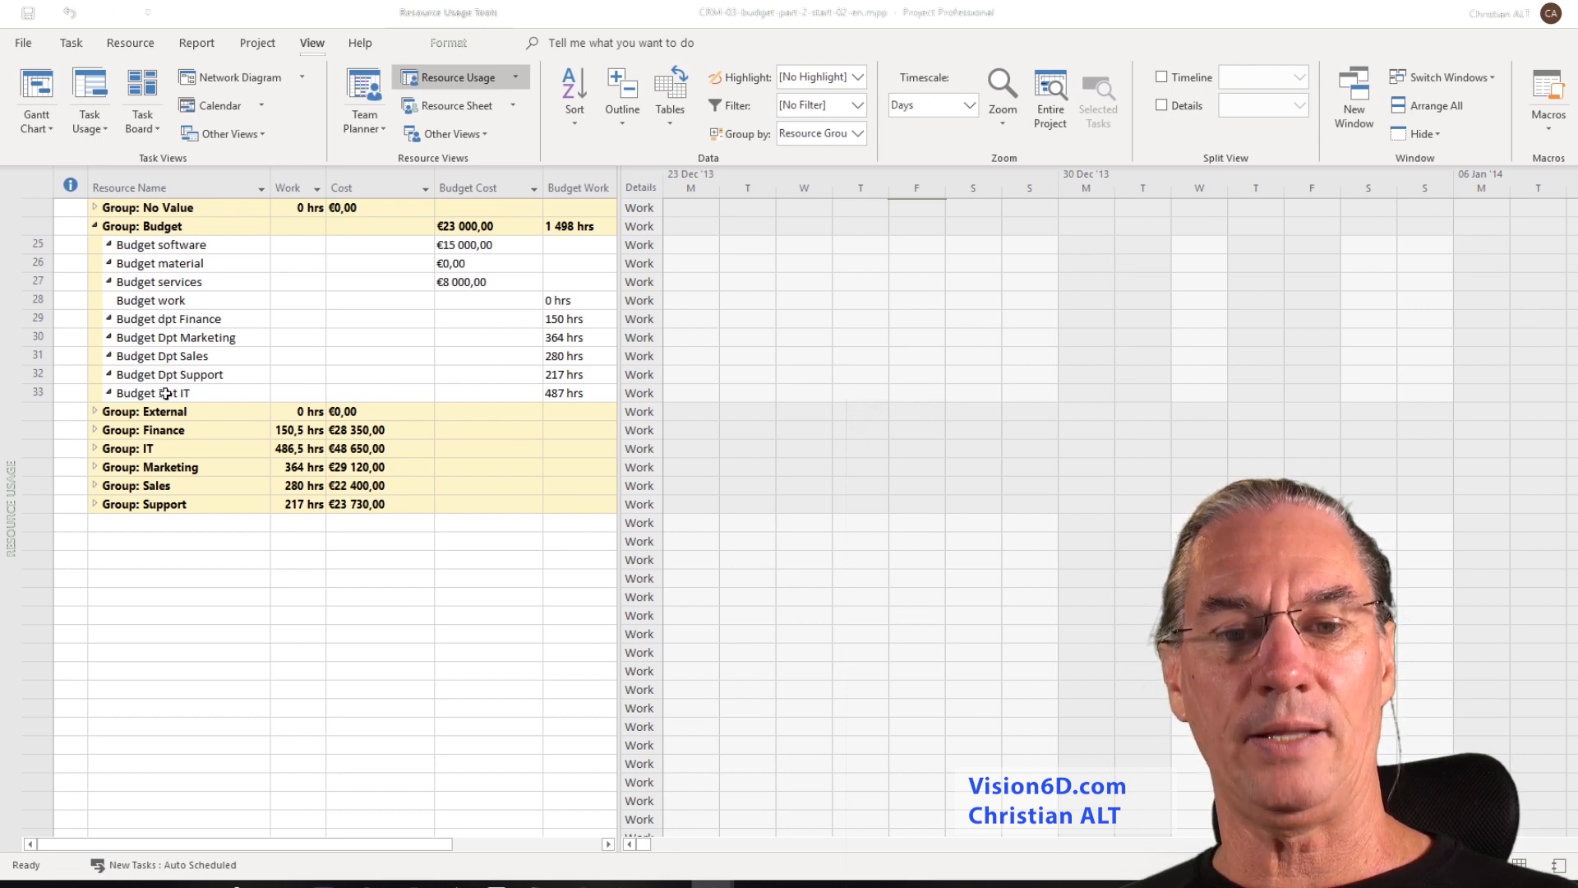
mouse_move(541, 393)
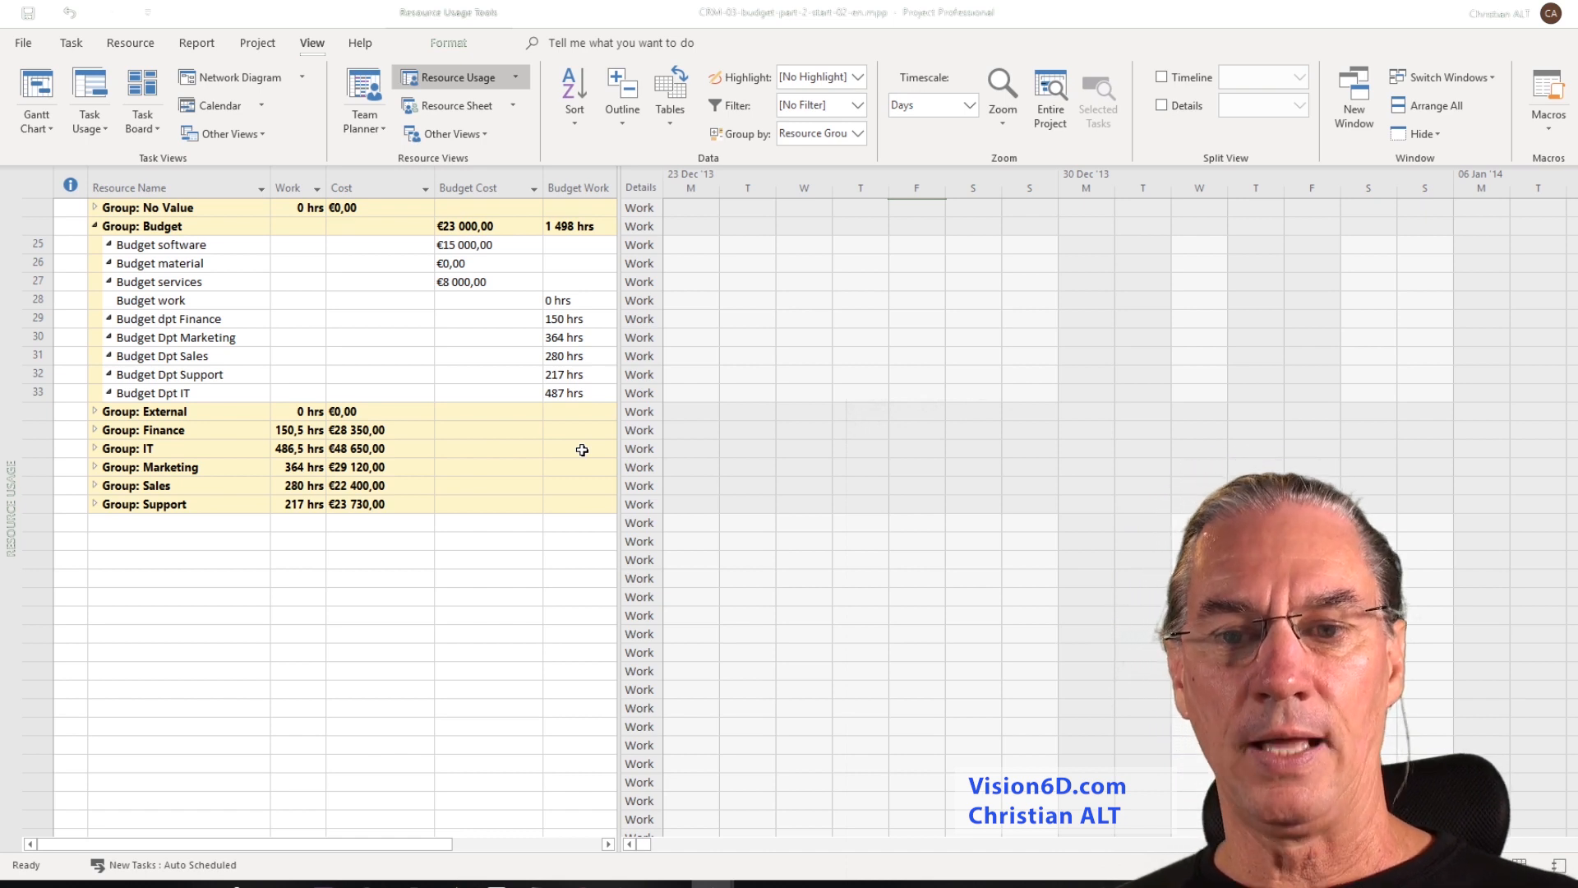
mouse_move(574, 328)
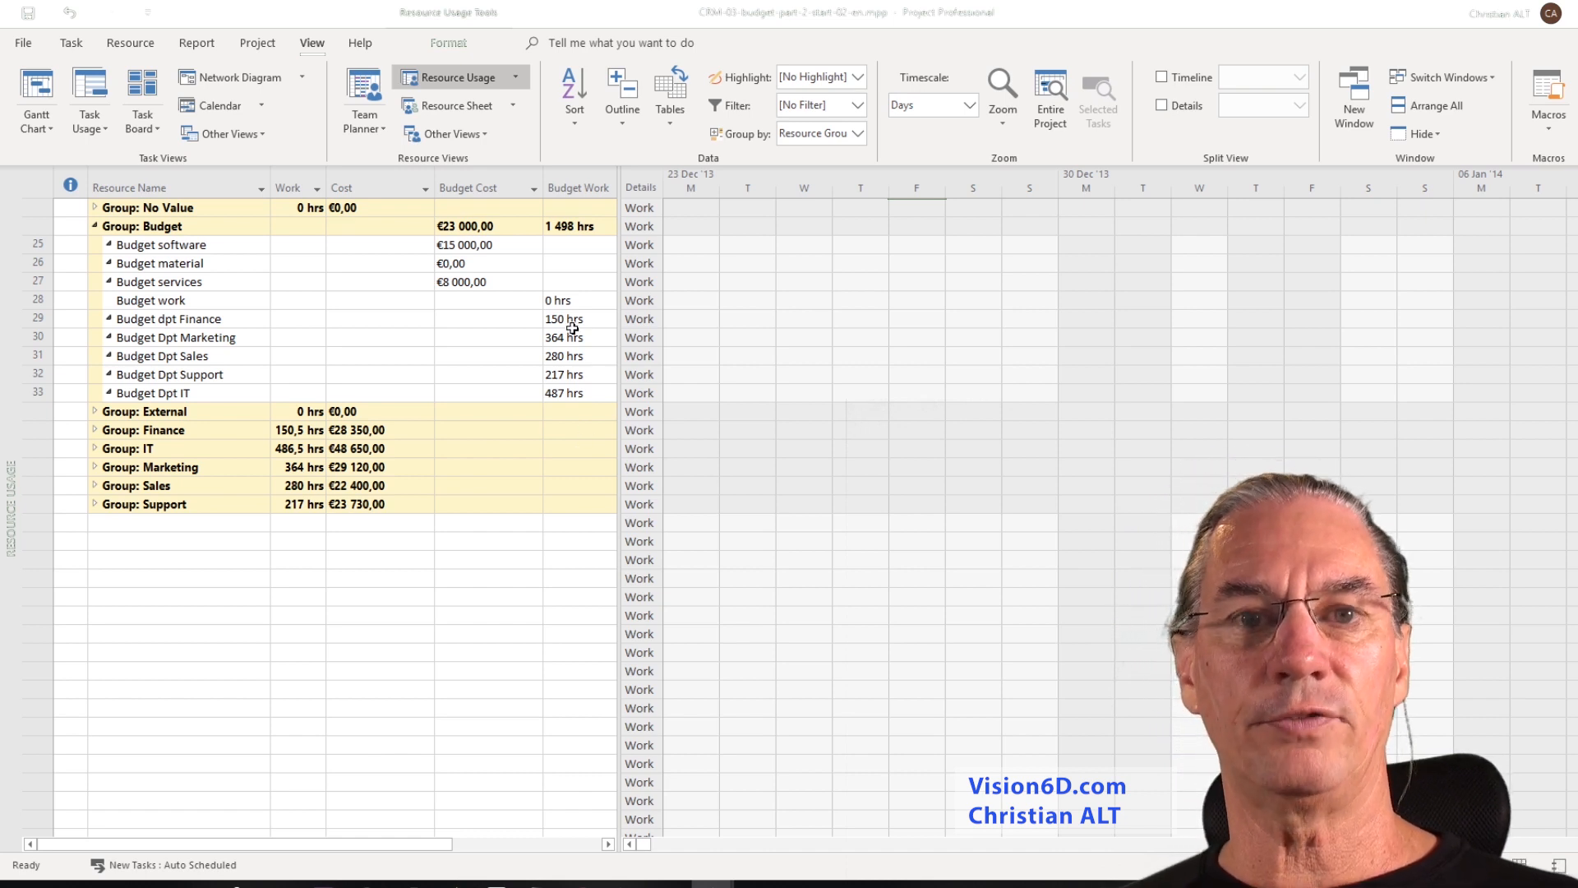
mouse_move(565, 345)
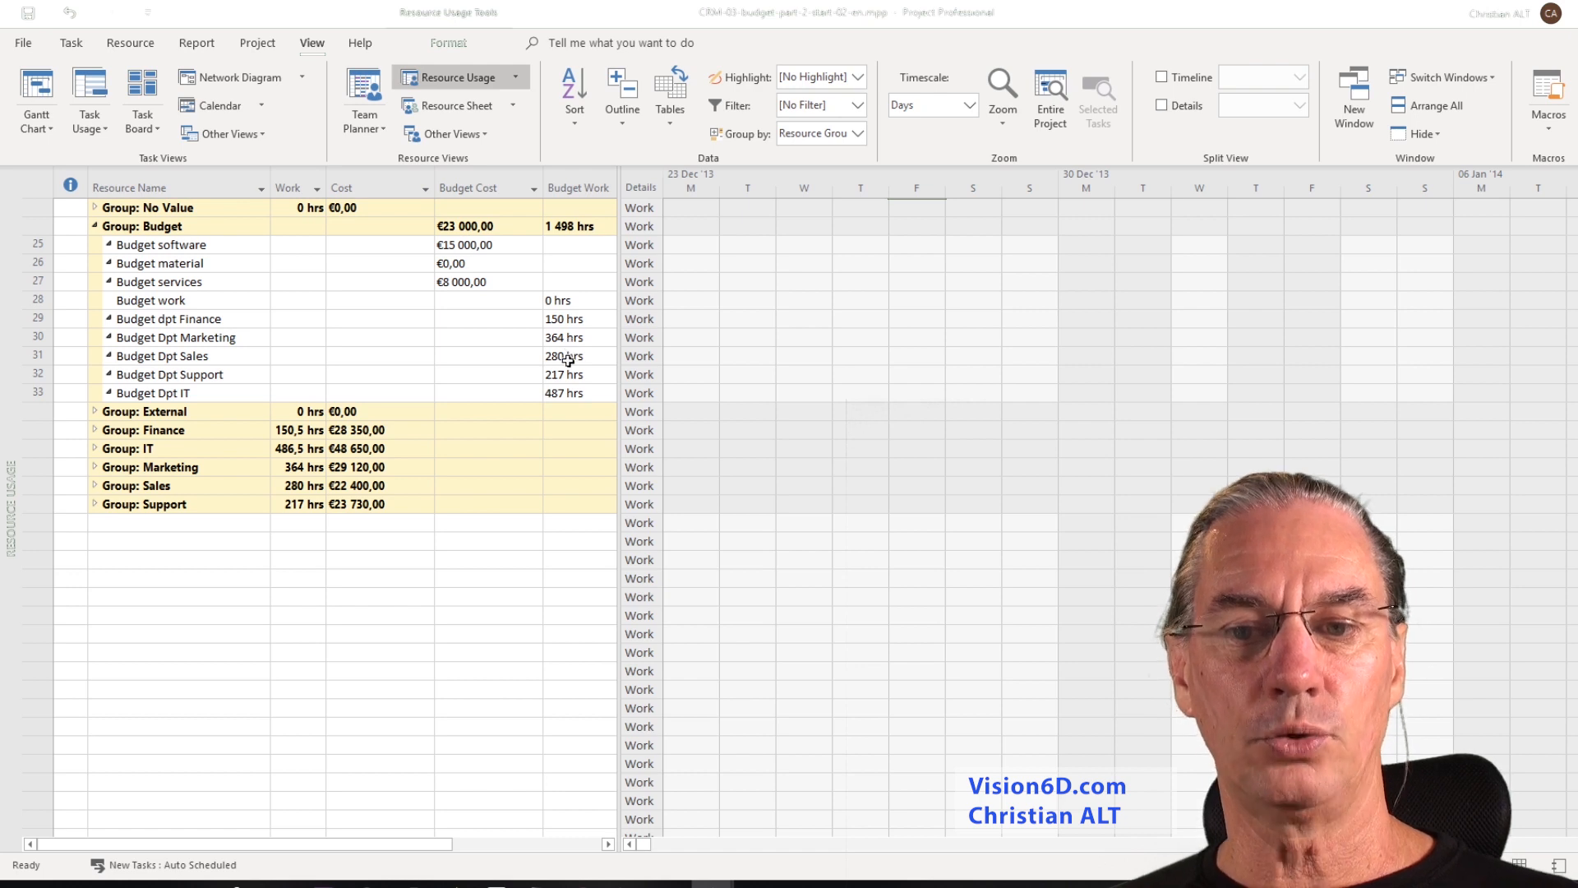
mouse_move(599, 360)
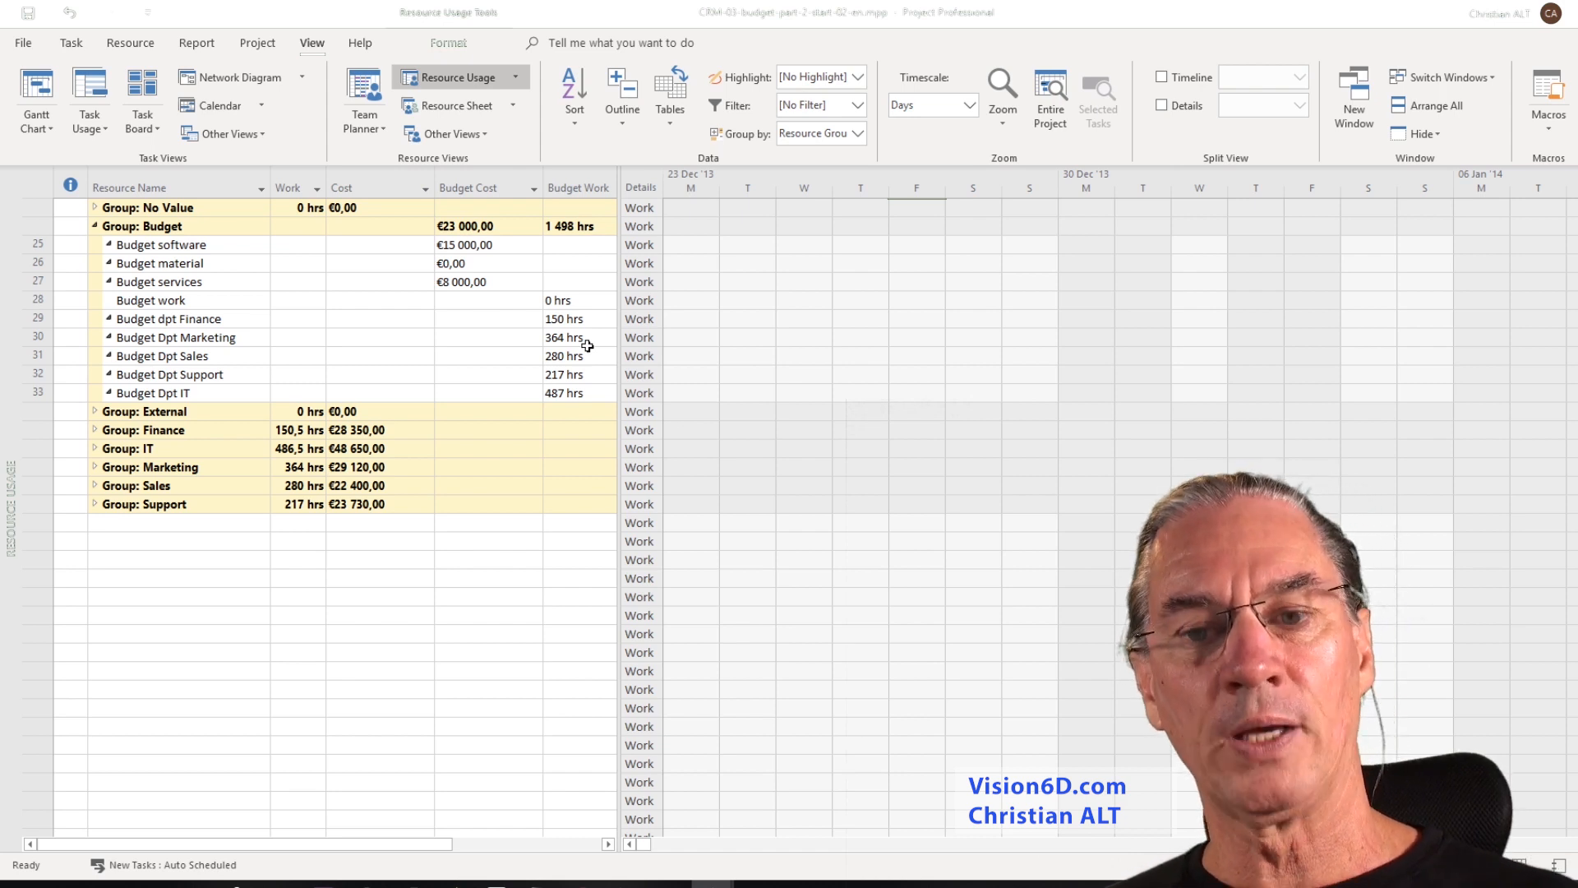
mouse_move(566, 393)
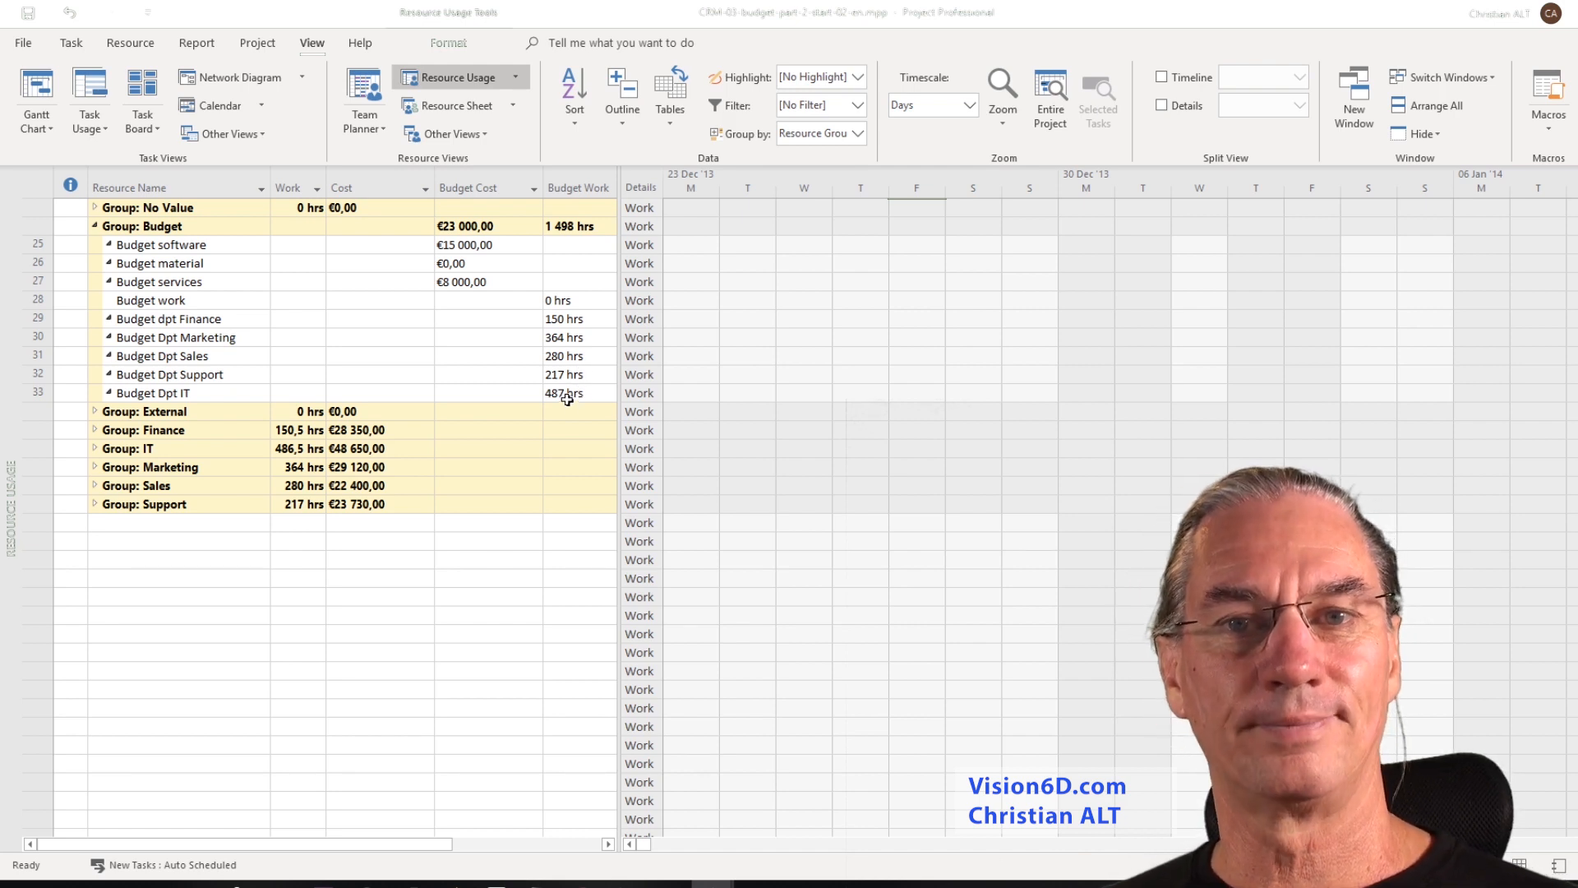
mouse_move(749, 404)
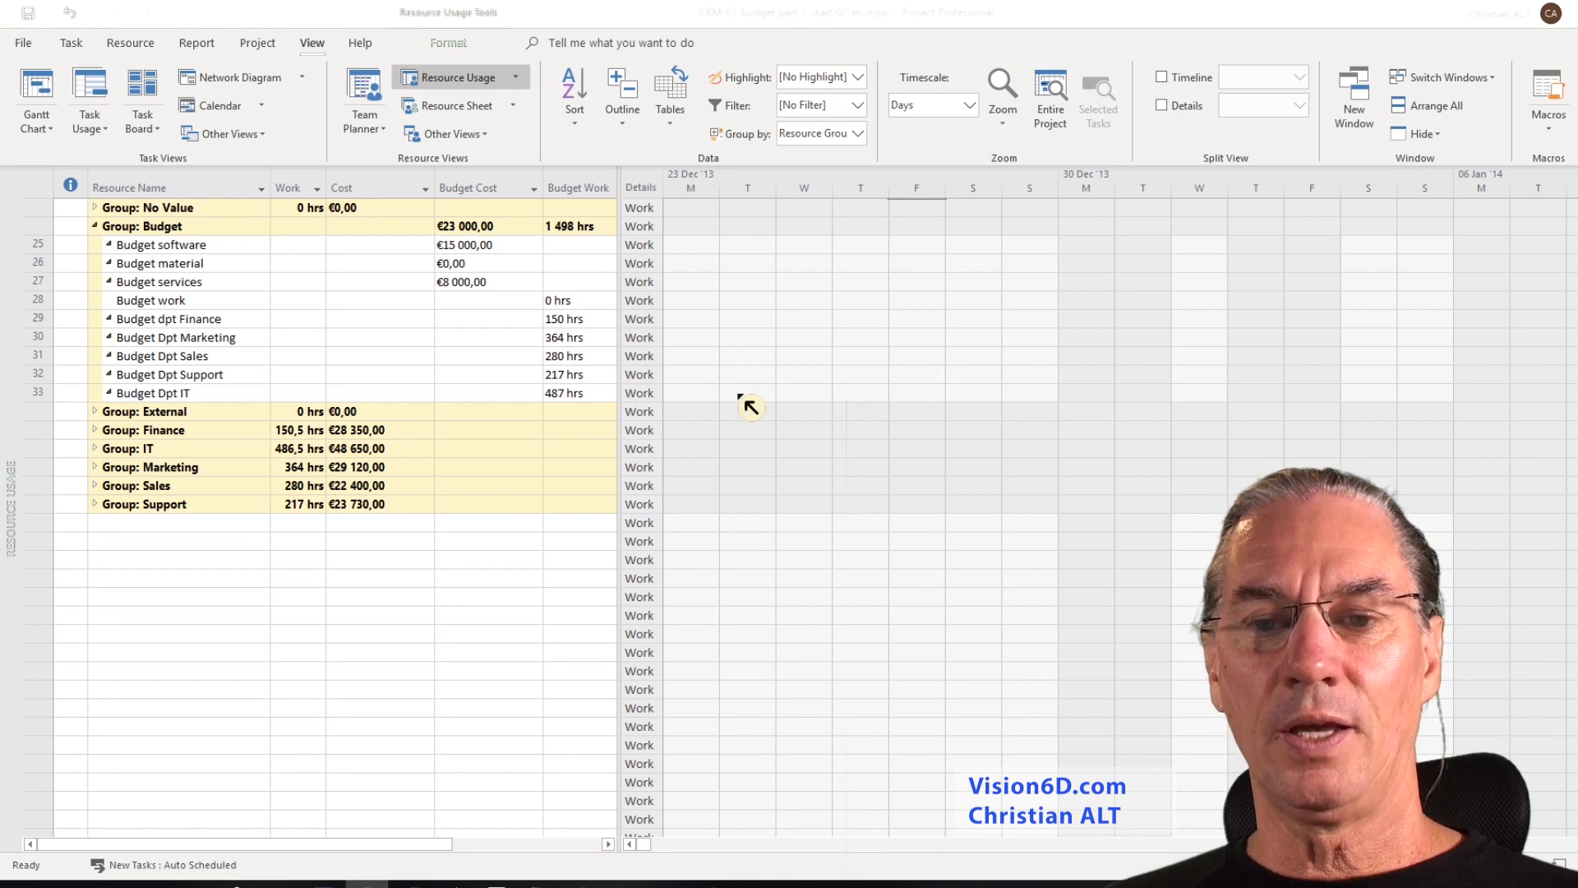
mouse_move(518, 300)
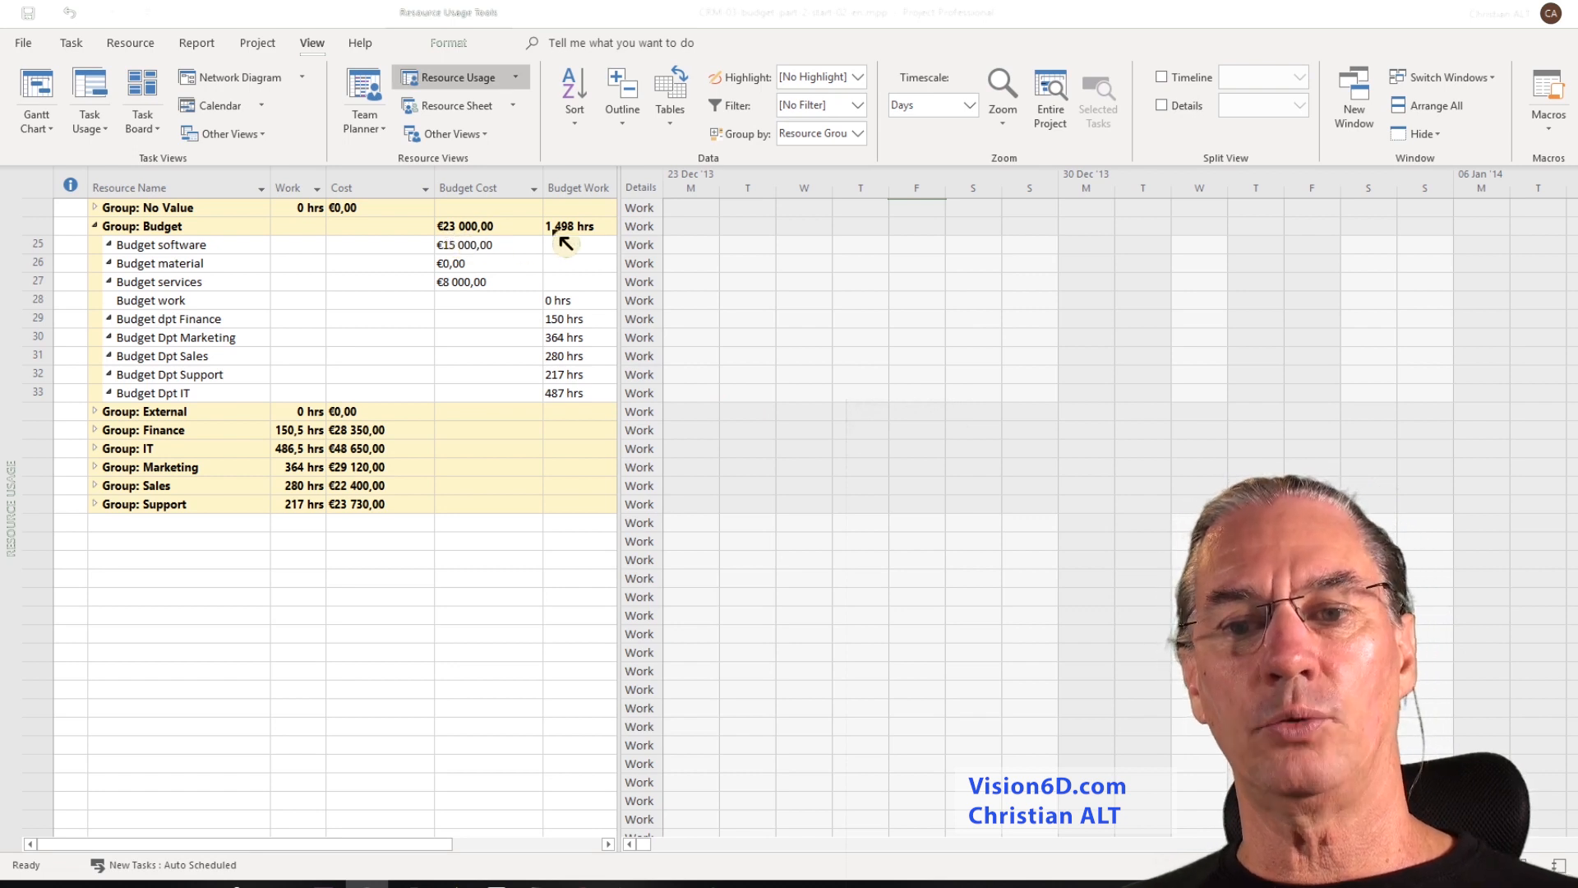
mouse_move(584, 252)
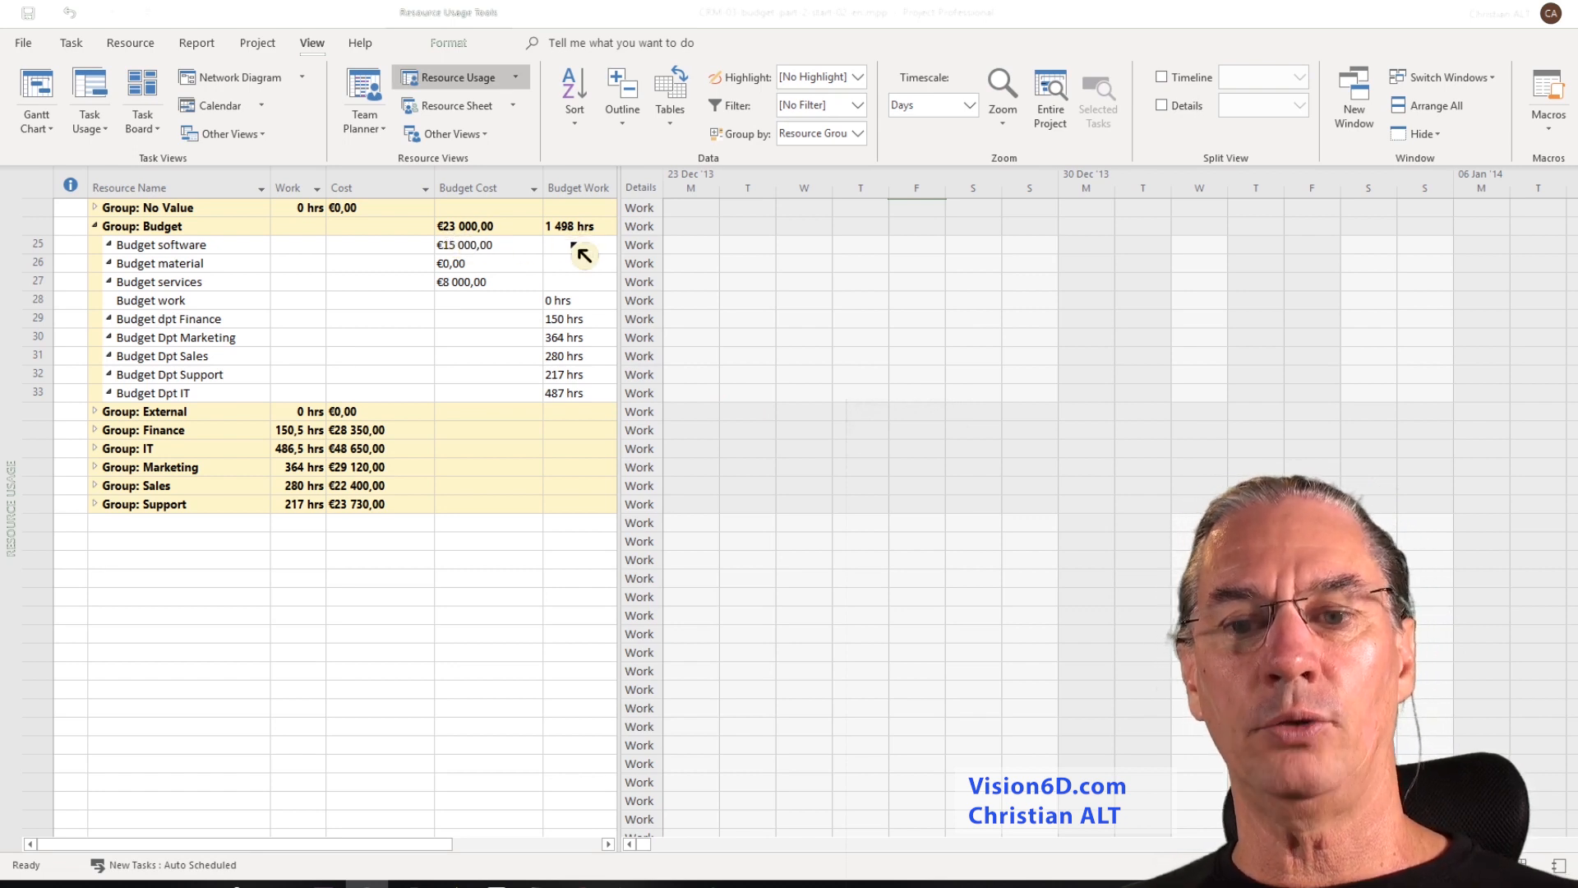
mouse_move(582, 312)
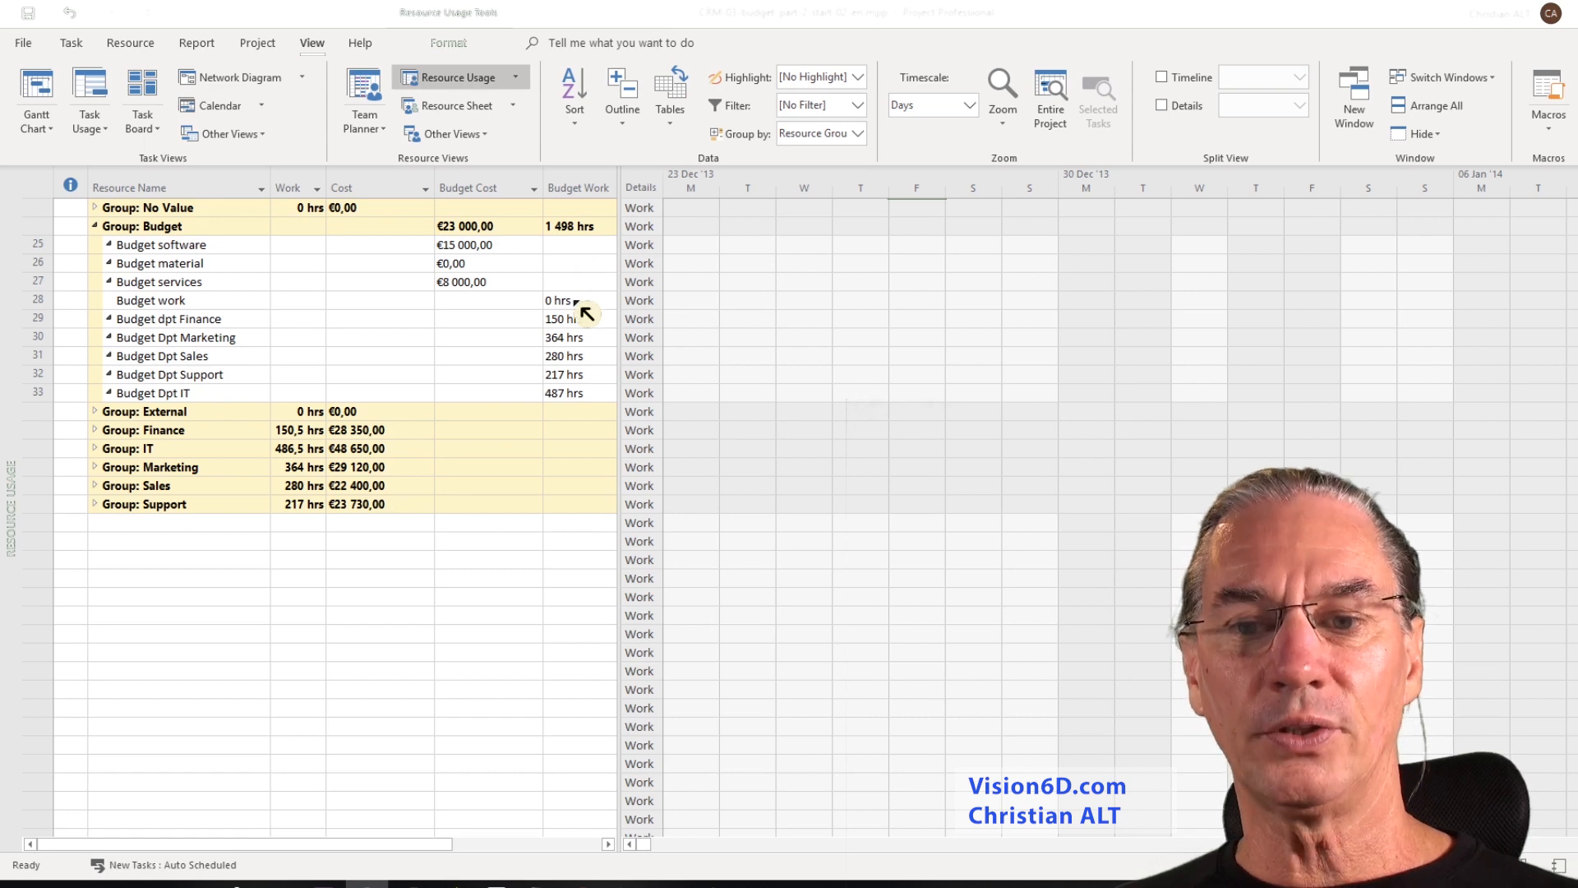
mouse_move(578, 375)
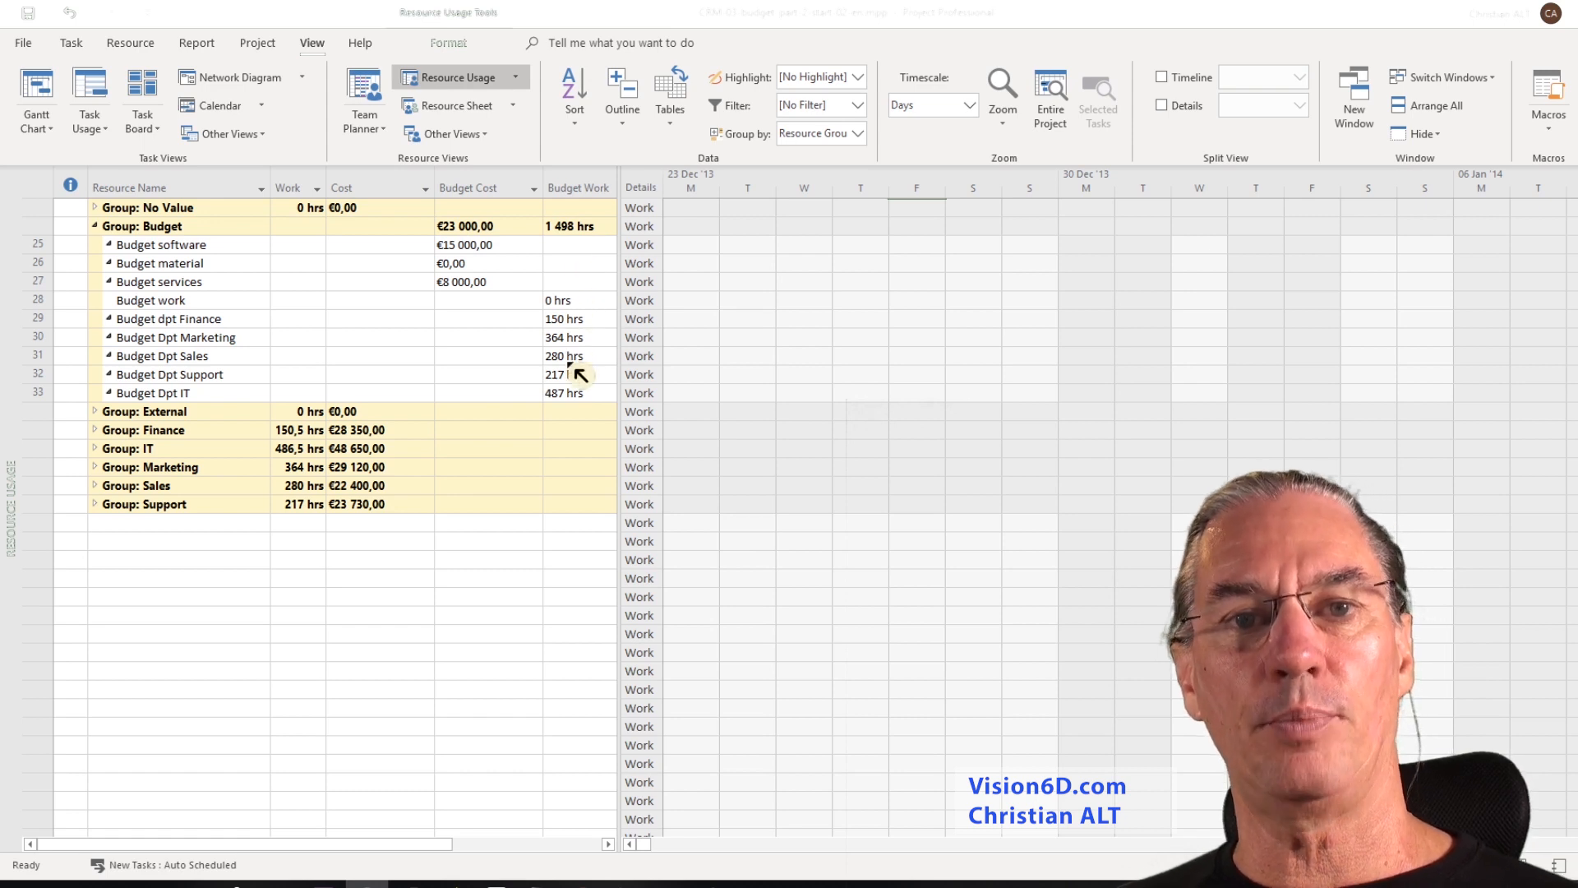